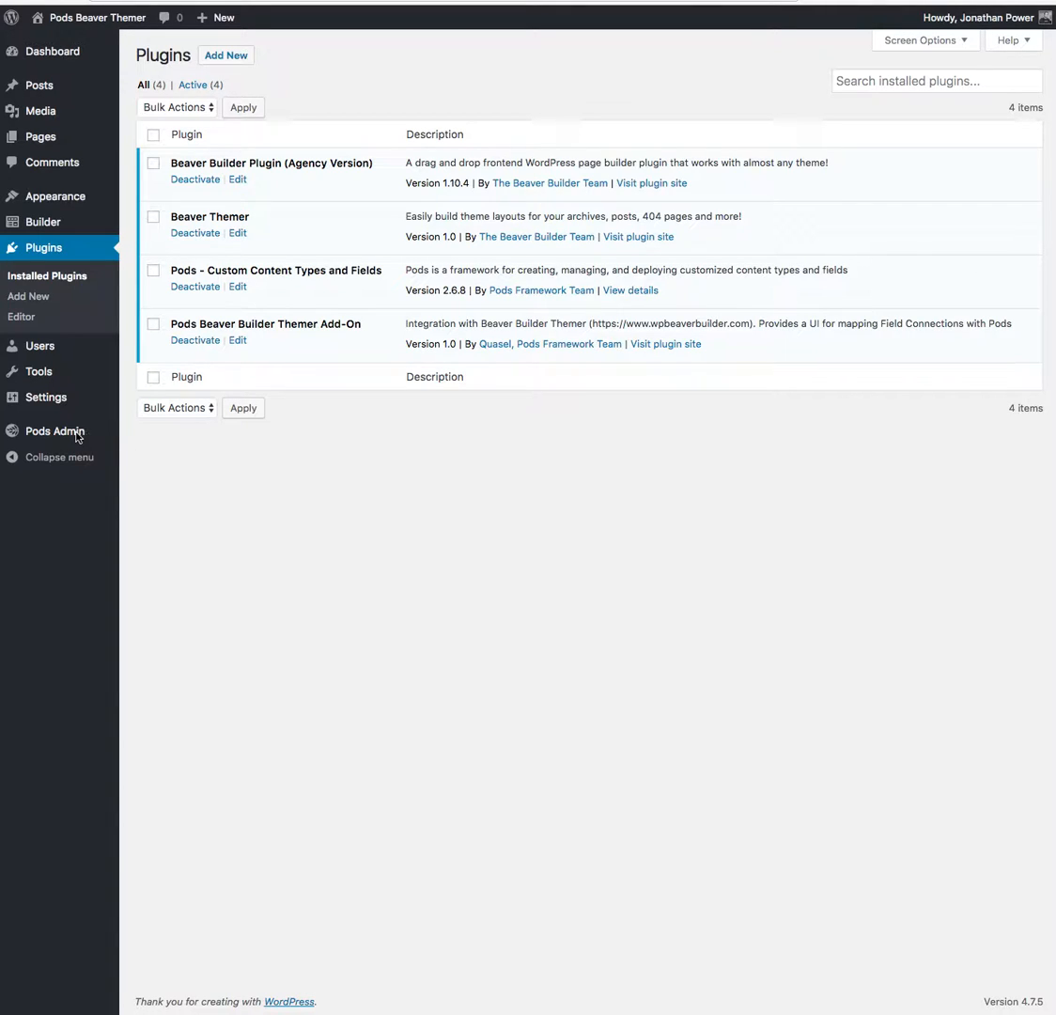
mouse_move(54, 430)
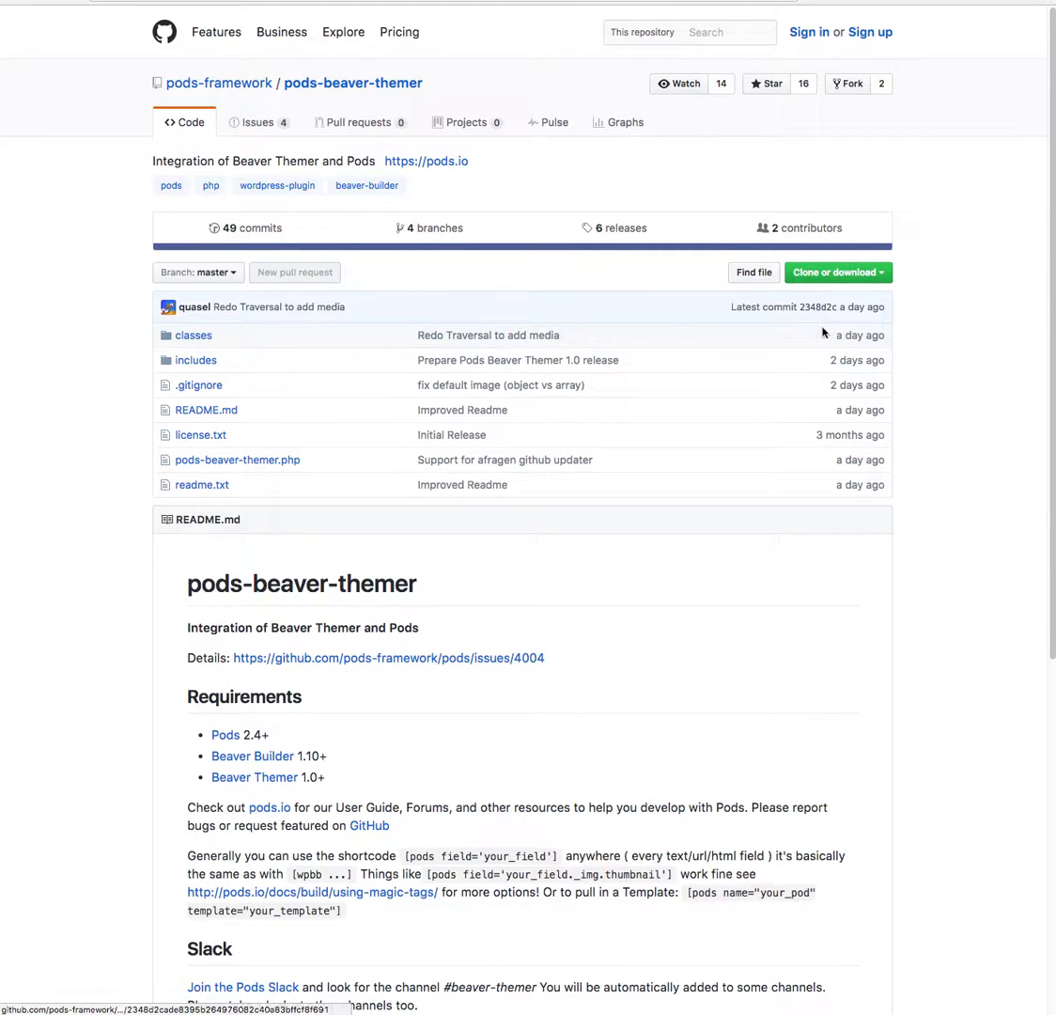
- Start a new pod in Pods Admin, choosing to create an entirely new content type
left_click(835, 270)
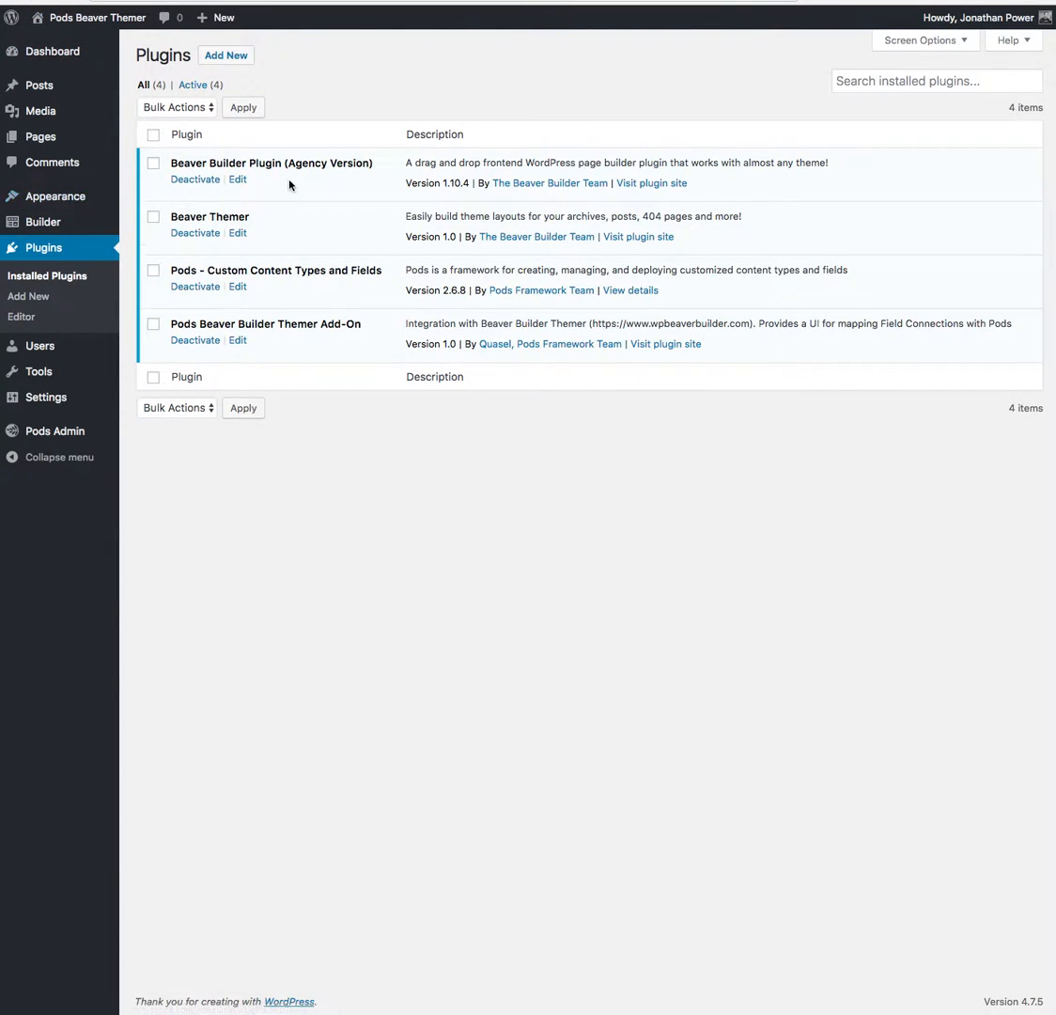
mouse_move(305, 188)
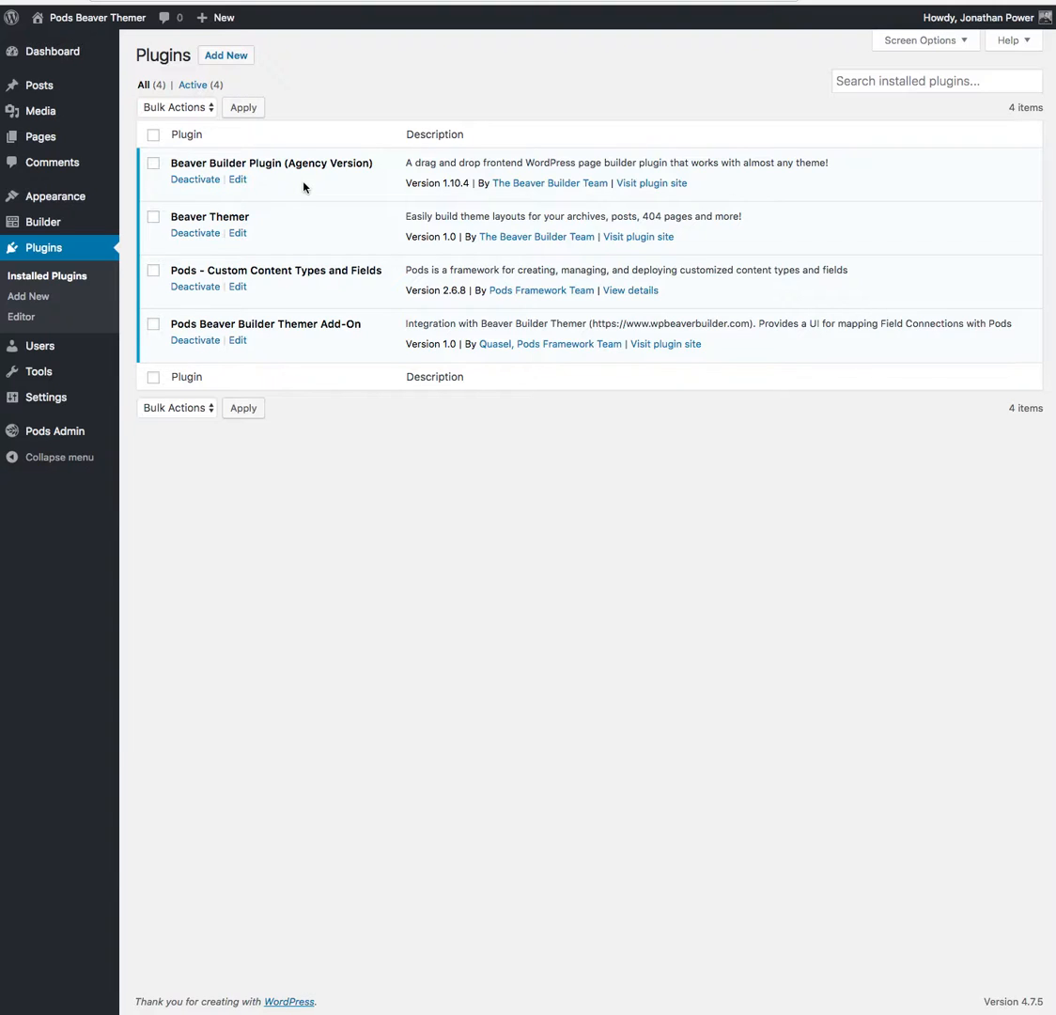
mouse_move(55, 195)
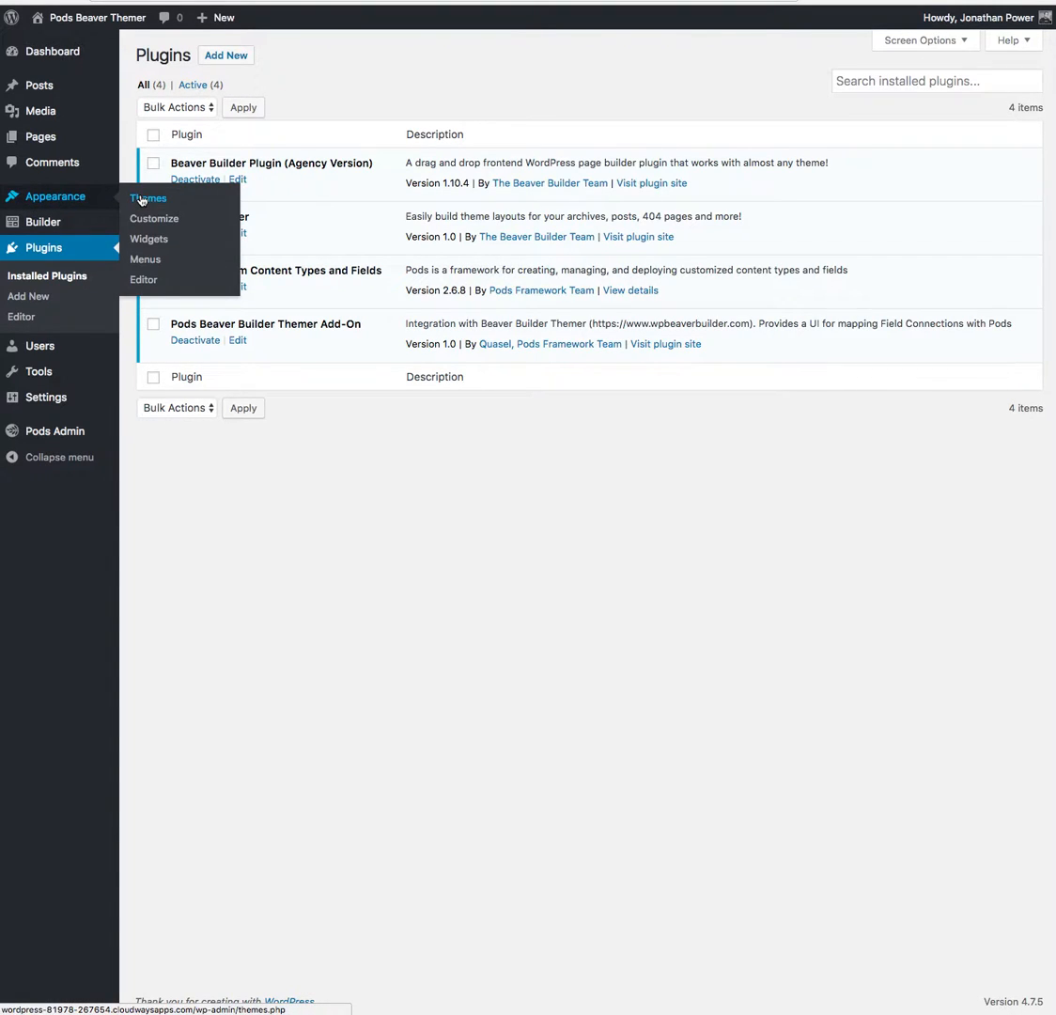
left_click(147, 199)
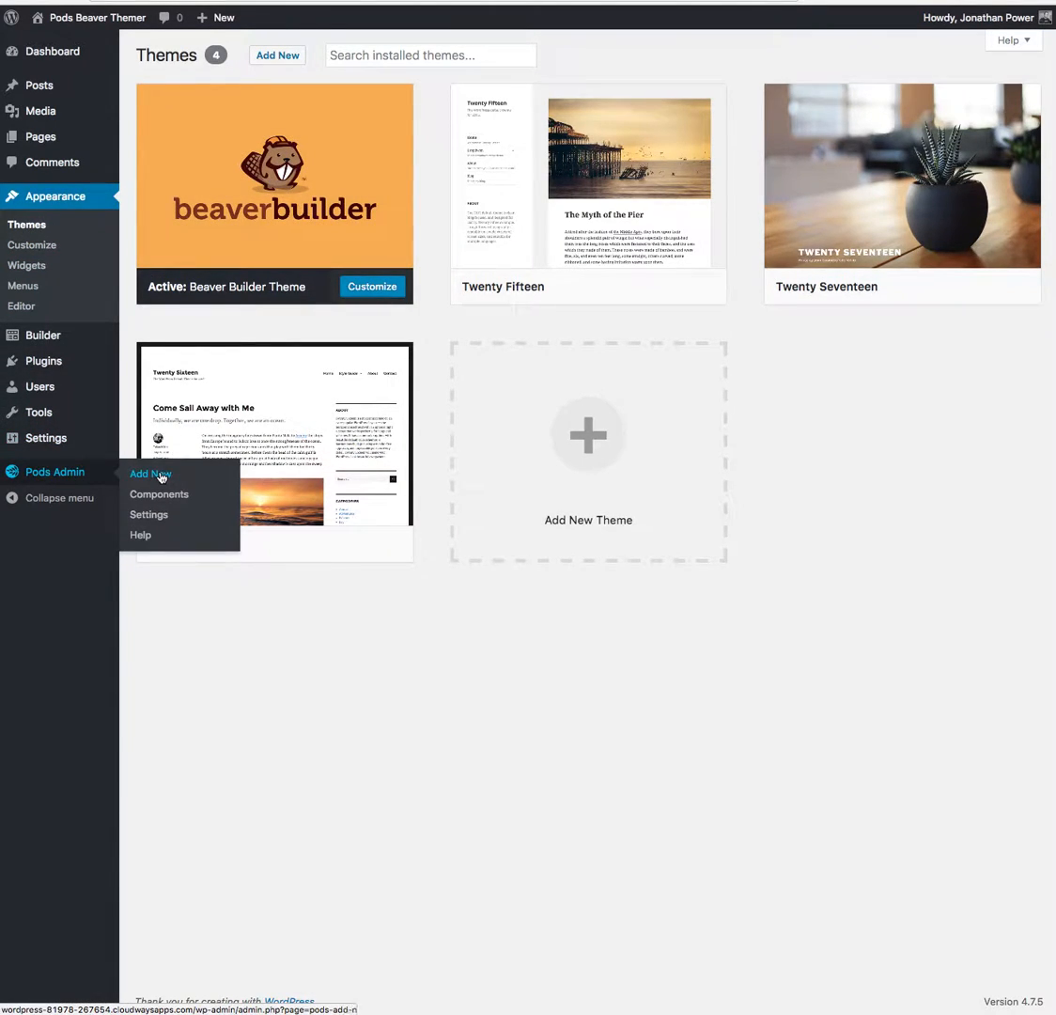
left_click(151, 474)
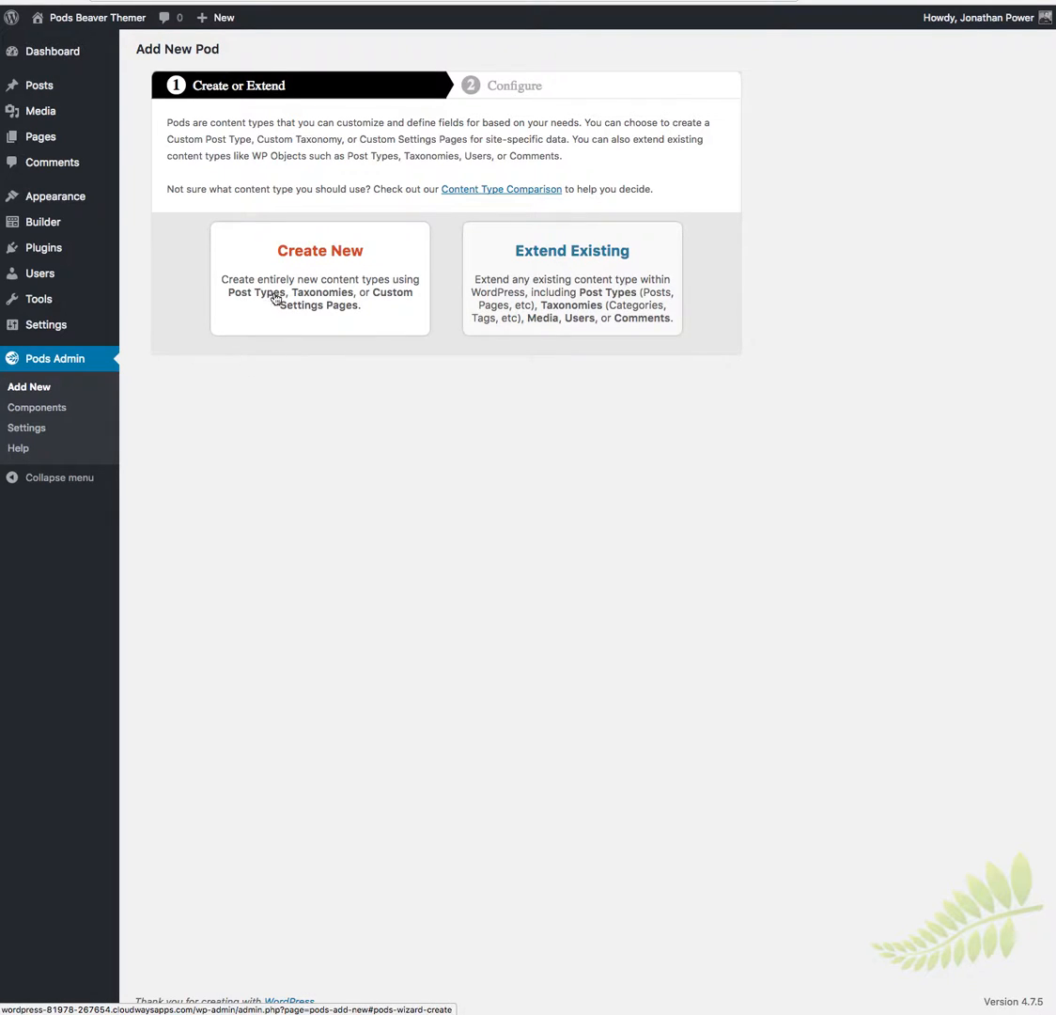
left_click(320, 278)
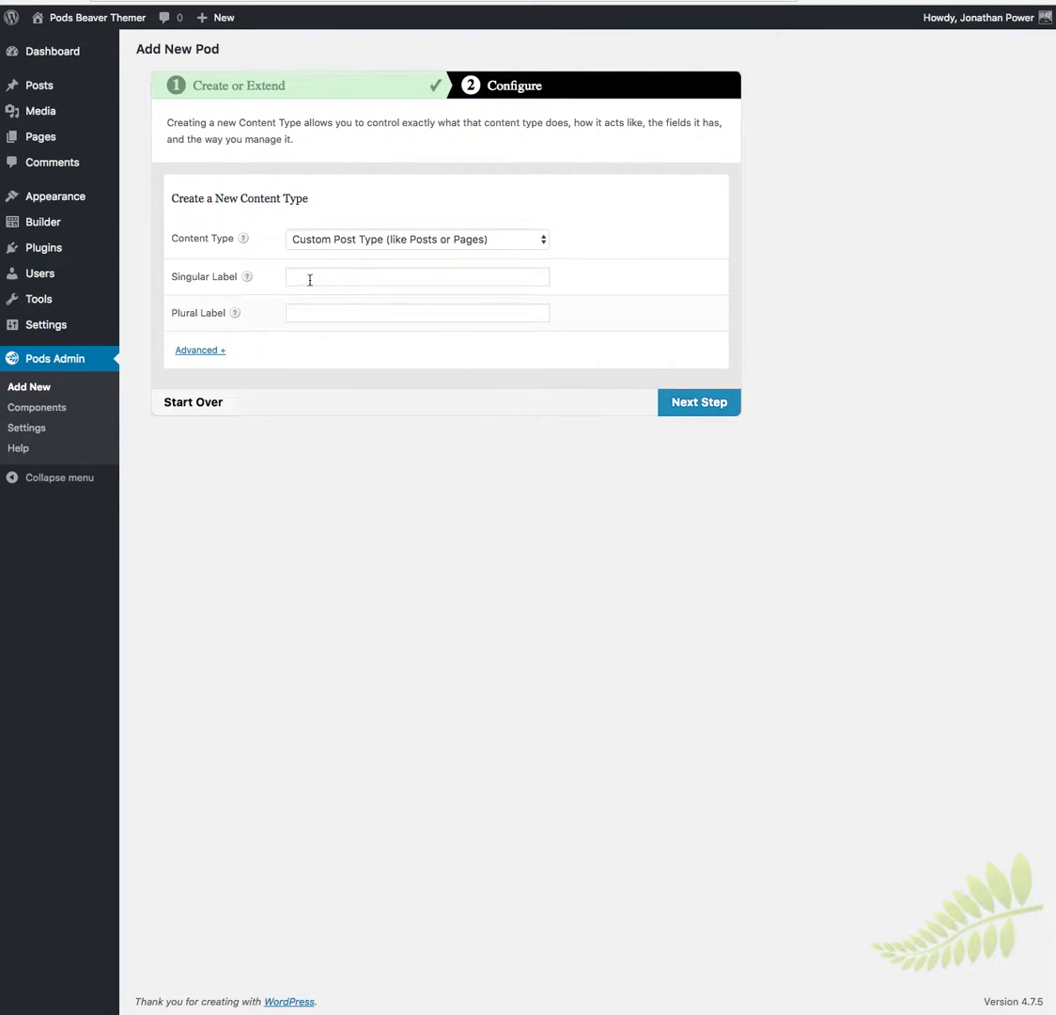
- Label the pod Car (singular) and cars (plural) and continue to the next step
left_click(418, 276)
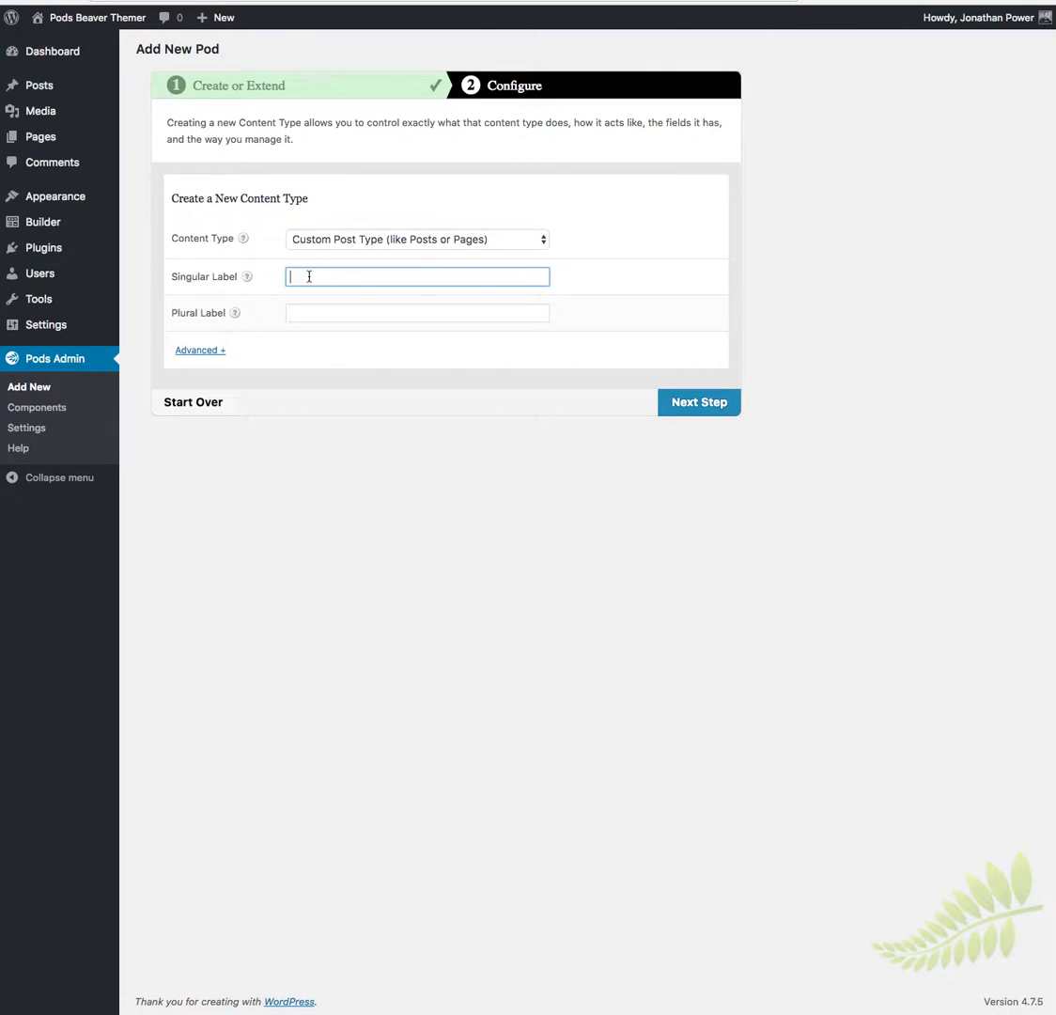
type("Cars")
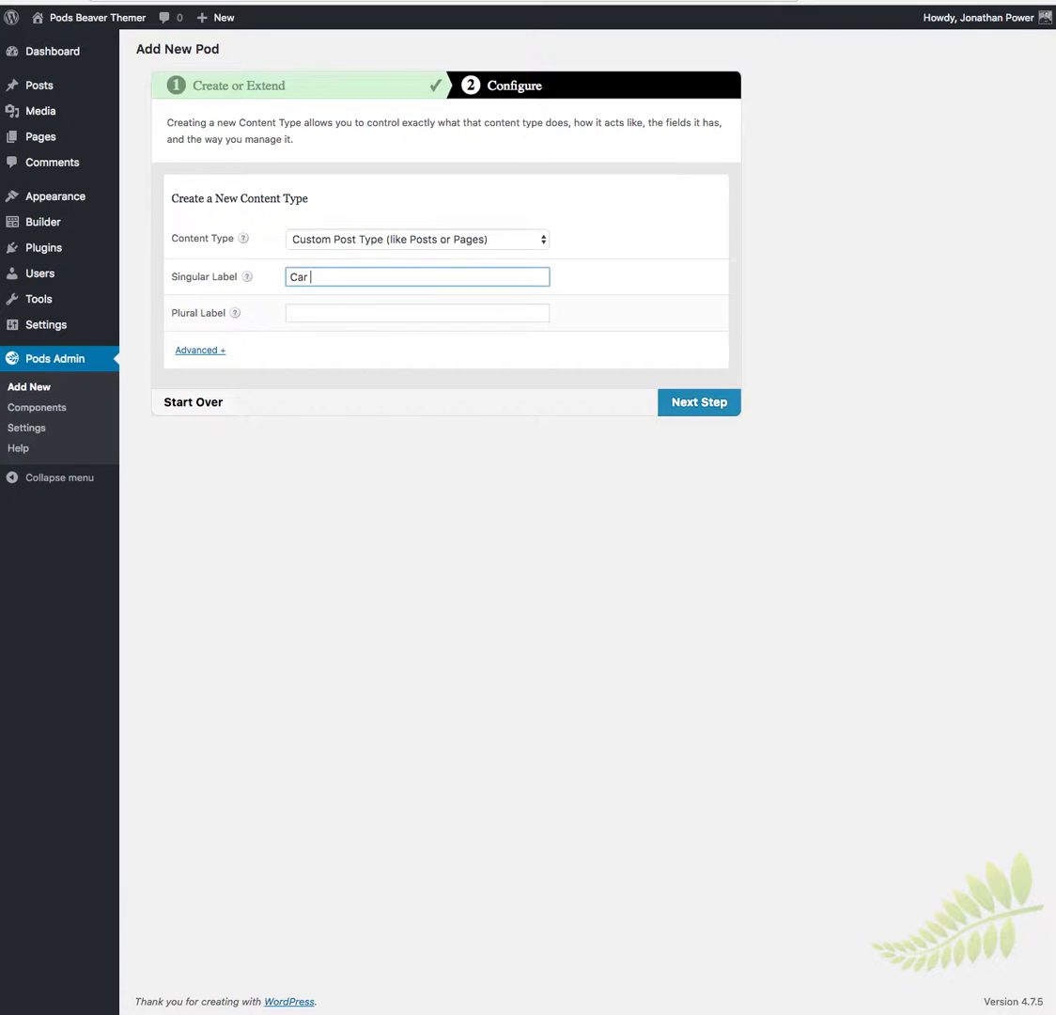
type("cars")
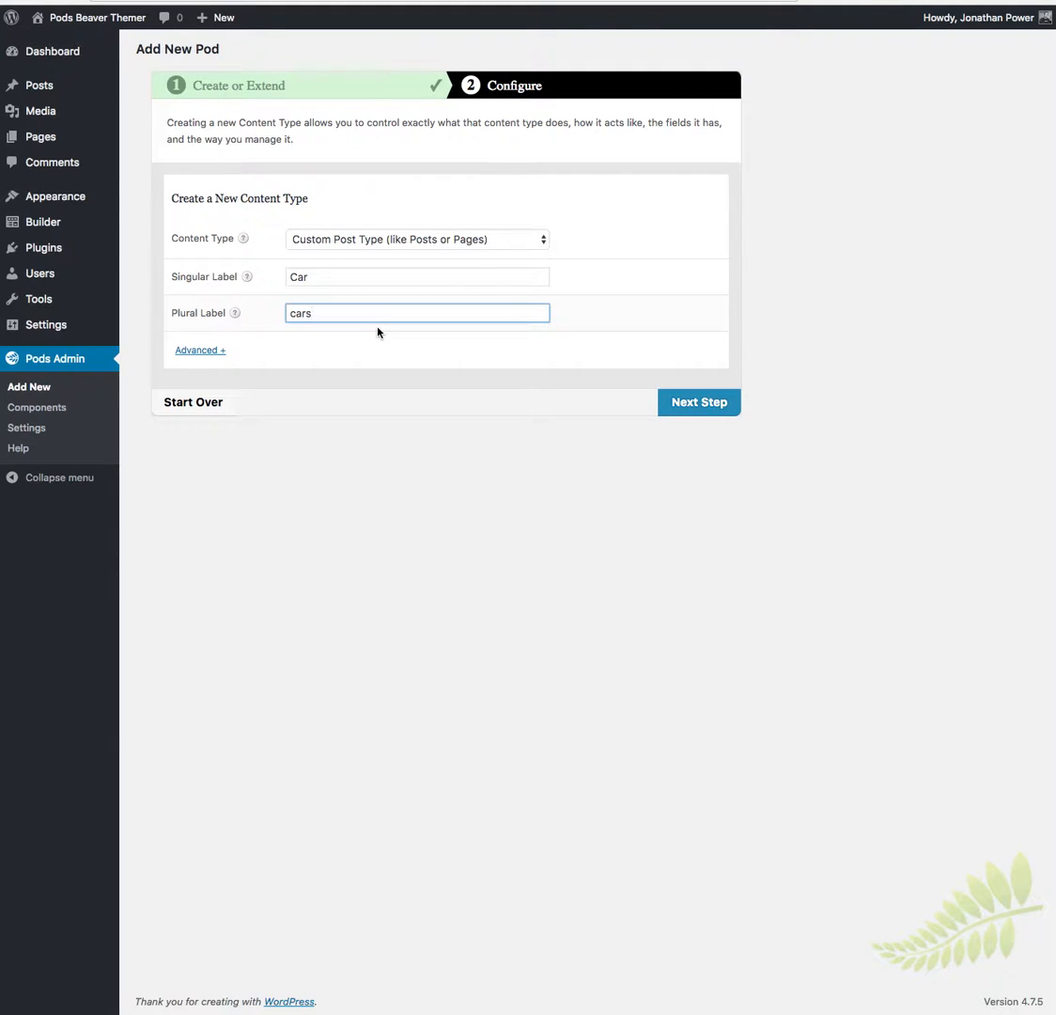
left_click(699, 402)
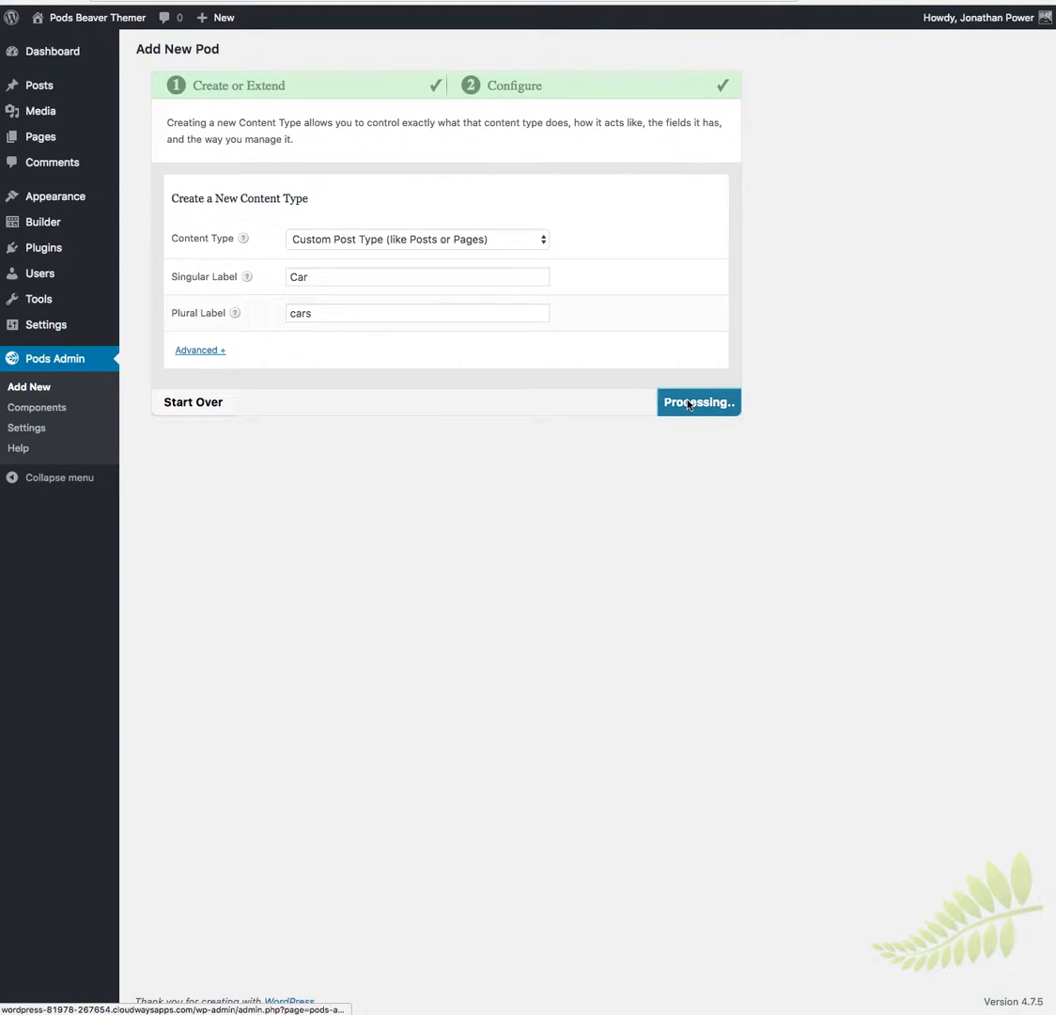
left_click(699, 403)
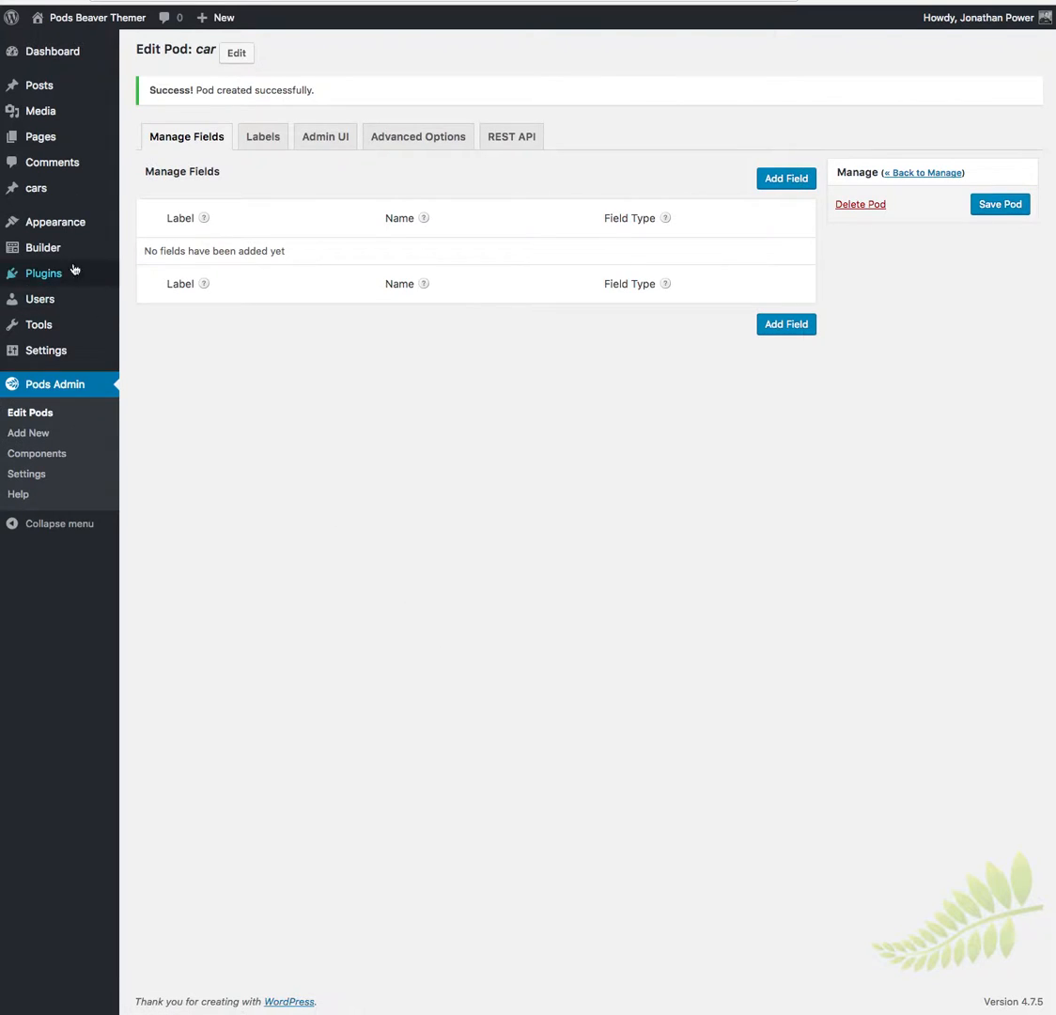
mouse_move(36, 188)
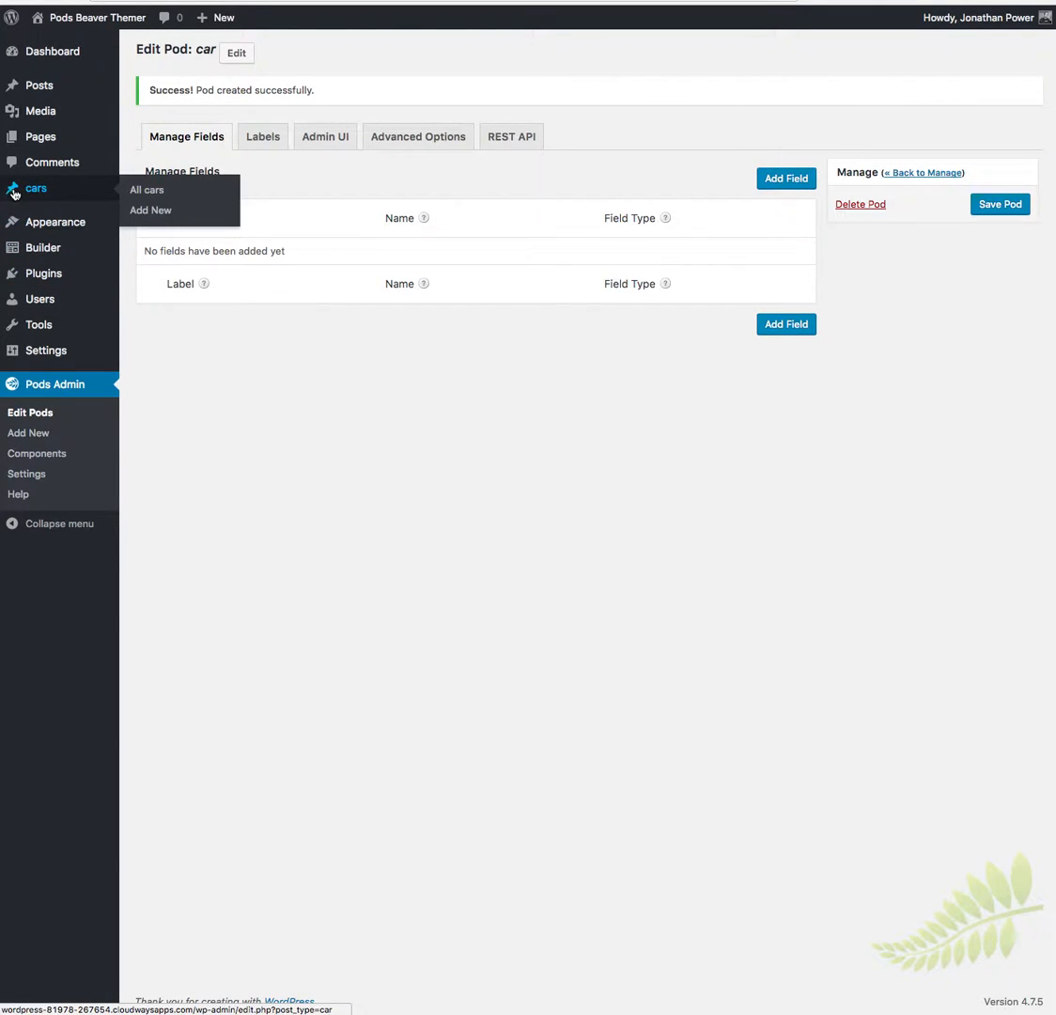
mouse_move(383, 369)
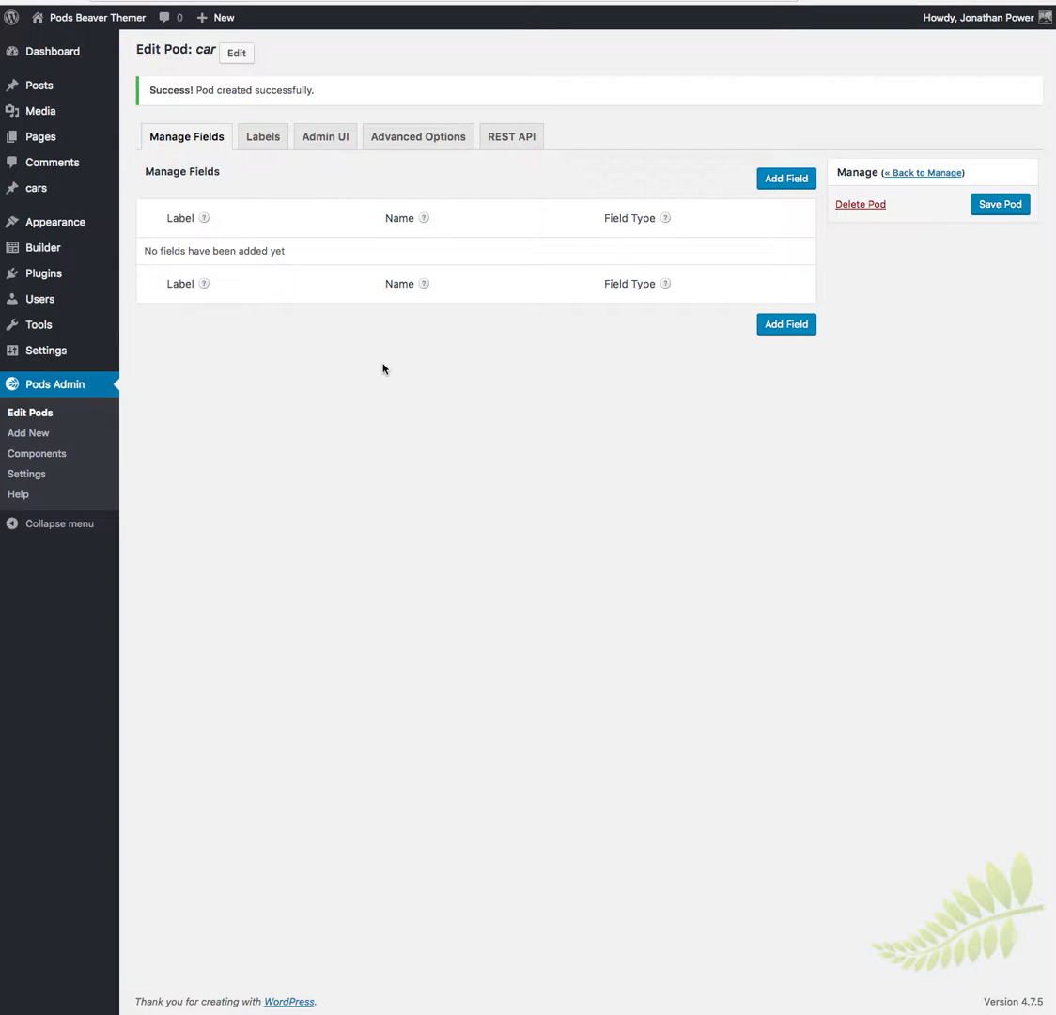
mouse_move(831, 350)
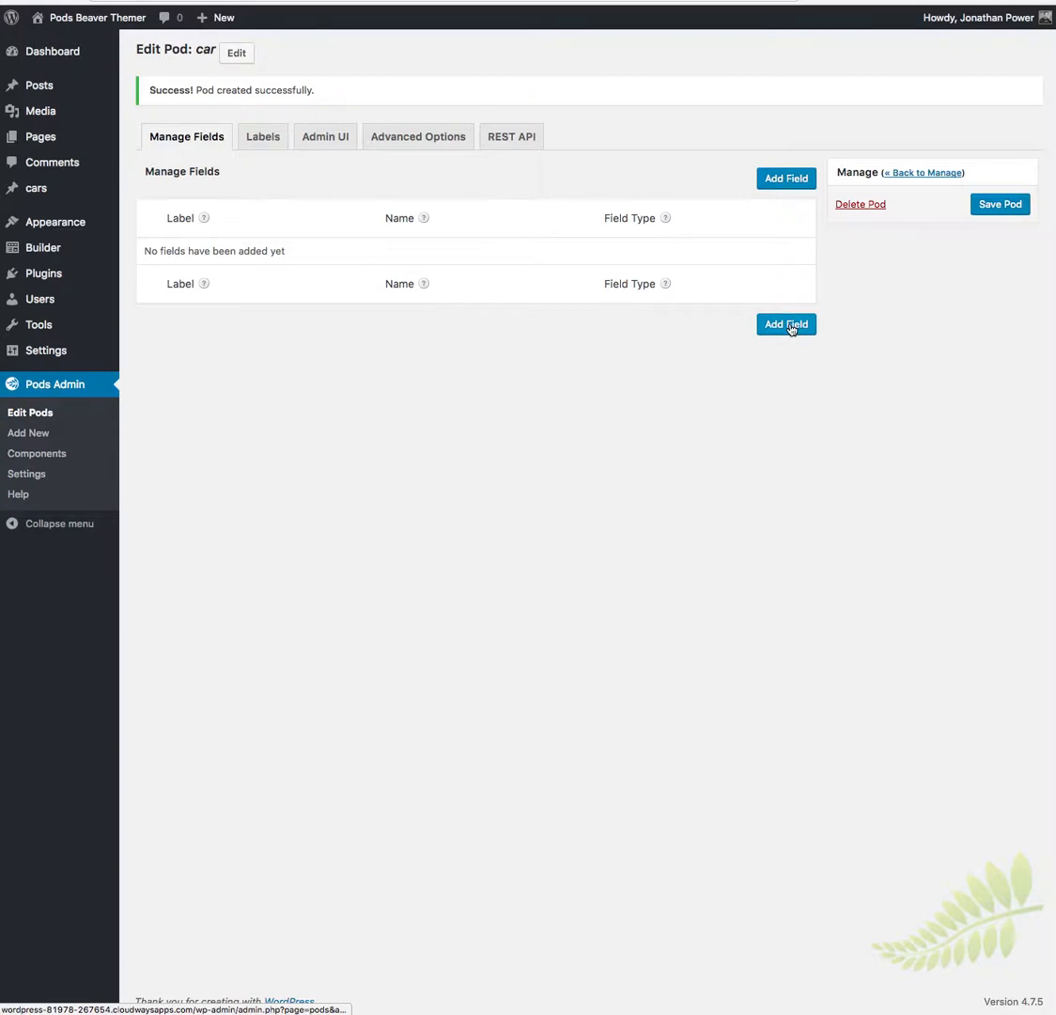
- Begin a new field labelled and described Name of car, marked required
left_click(786, 324)
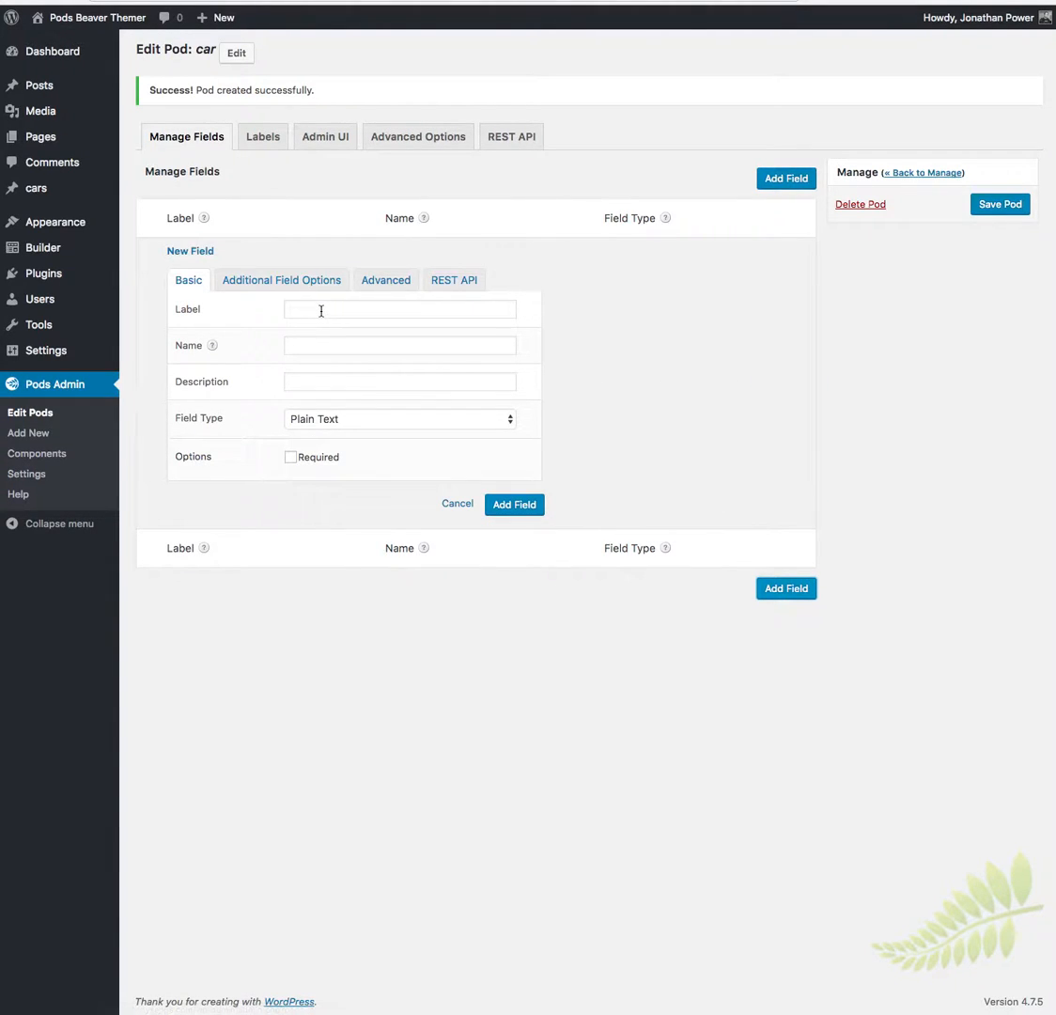
type("Name of car")
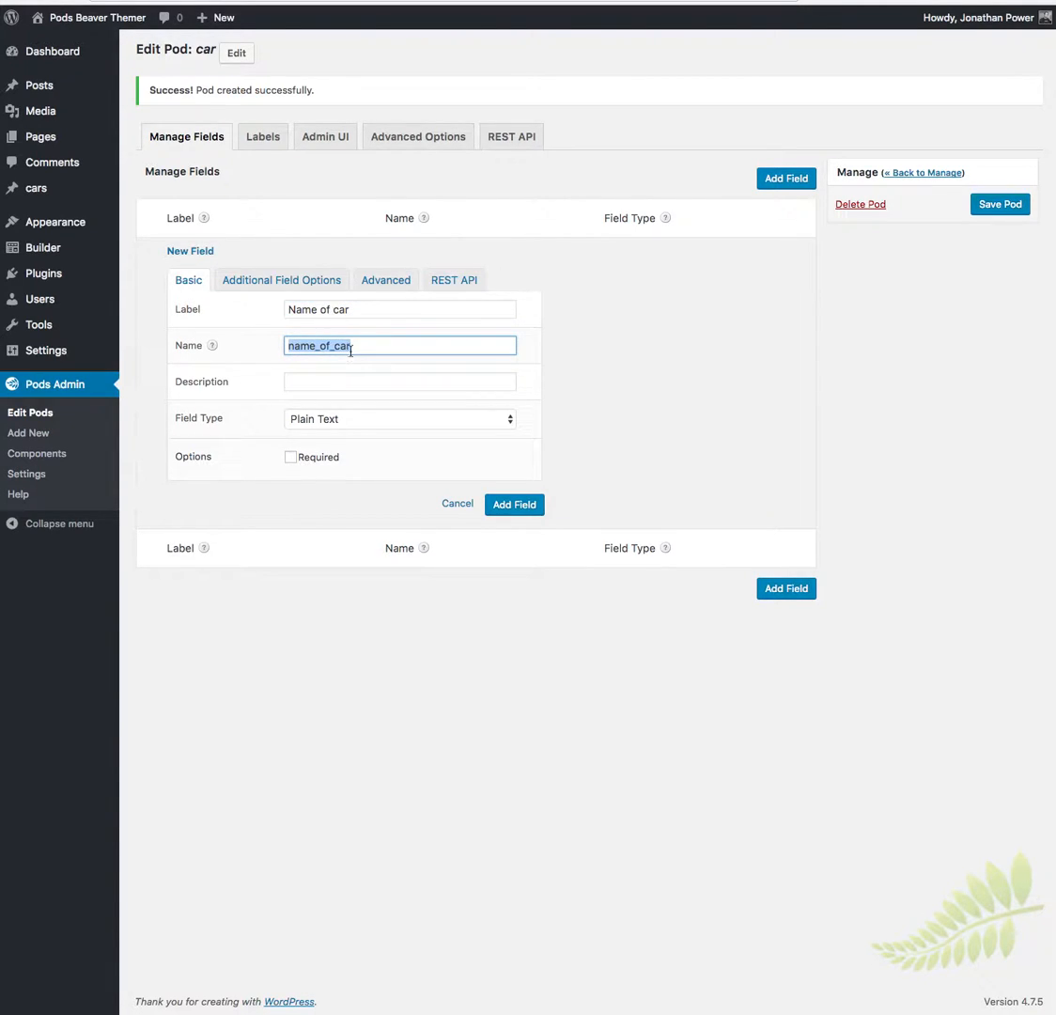
type("Name of car")
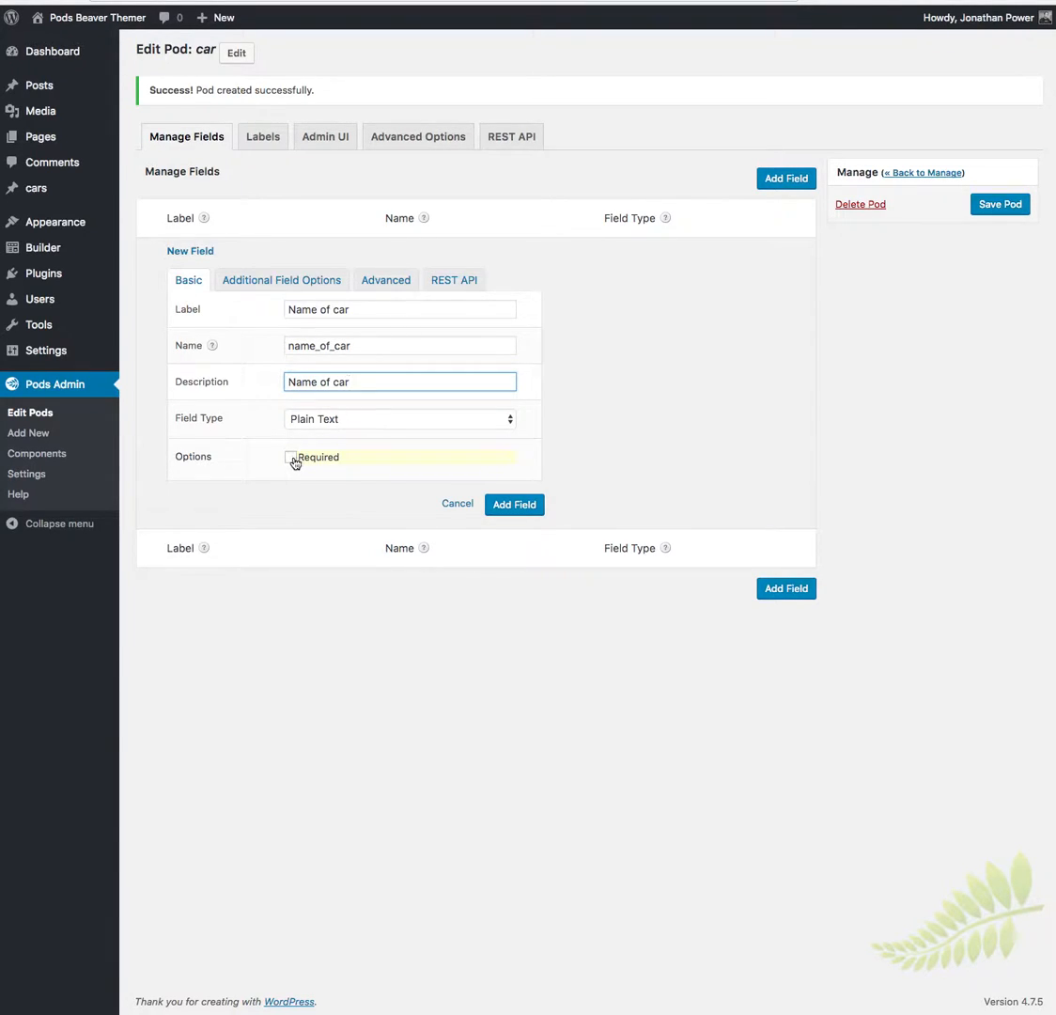
left_click(289, 456)
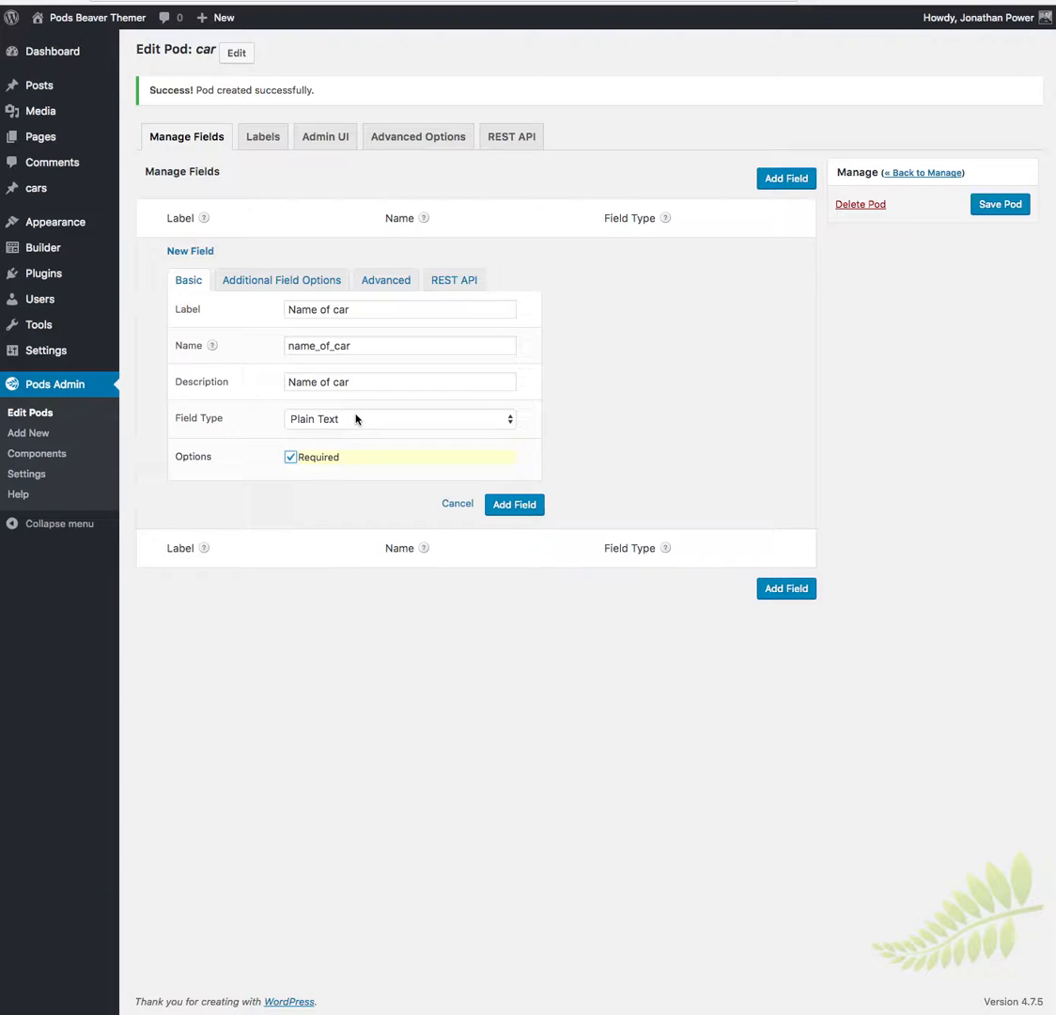
- Try the Phone type and its formats, revert to Plain Text, and add the Name of car field
left_click(399, 417)
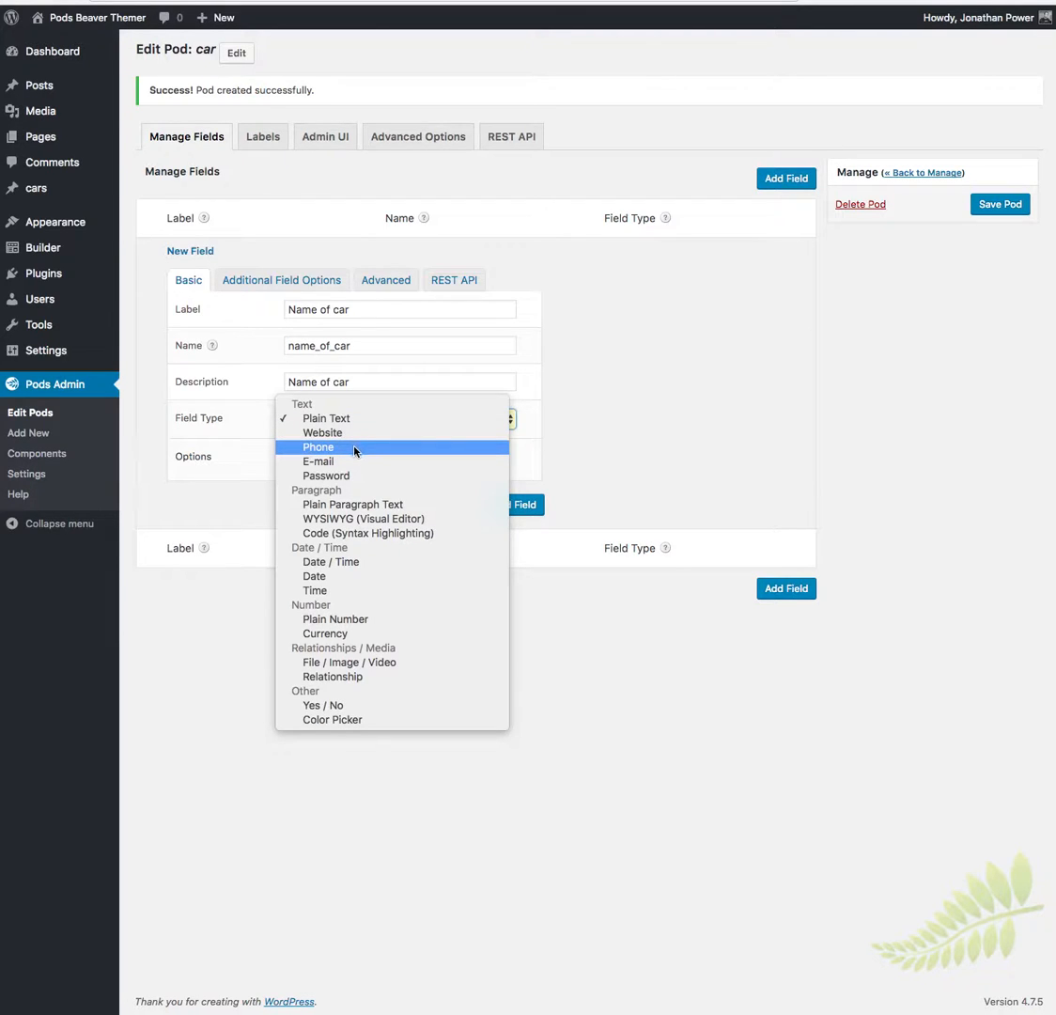
left_click(317, 447)
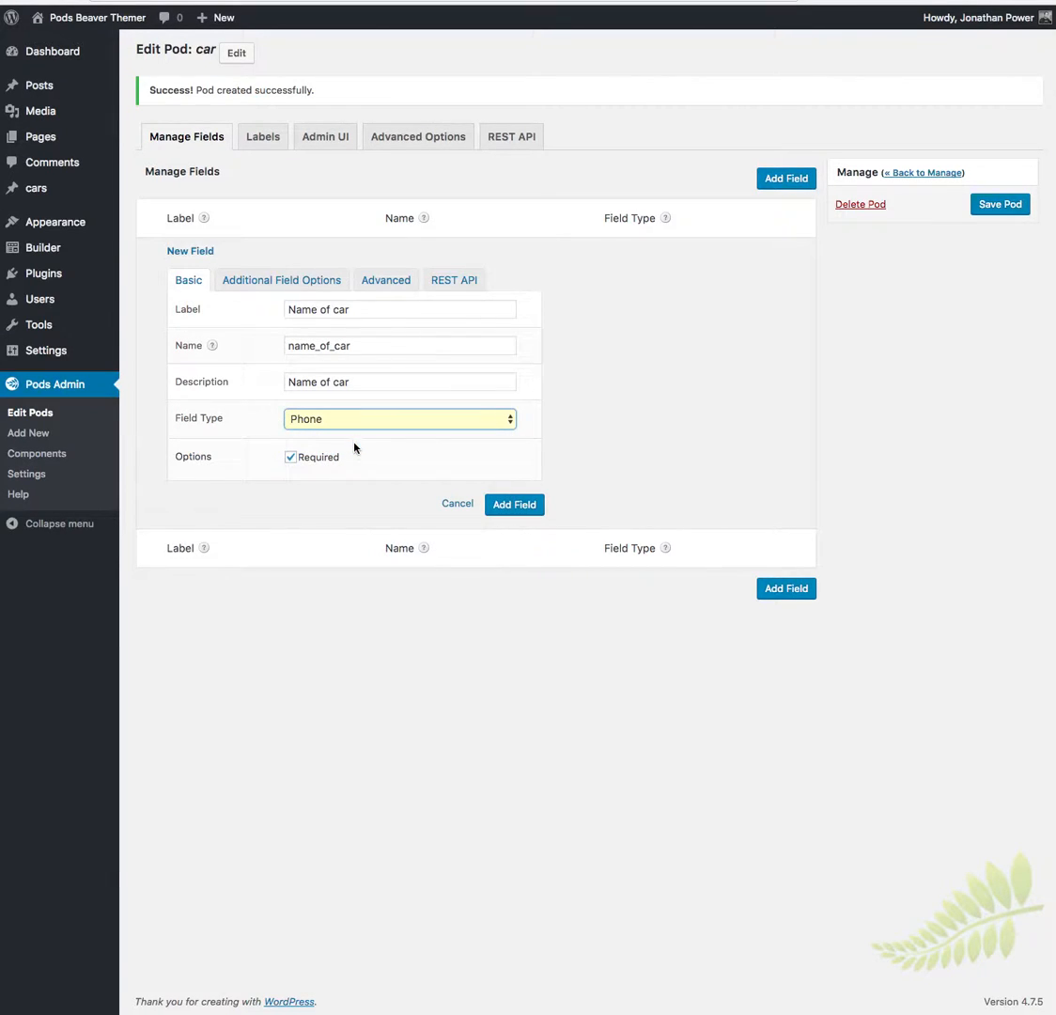
left_click(282, 279)
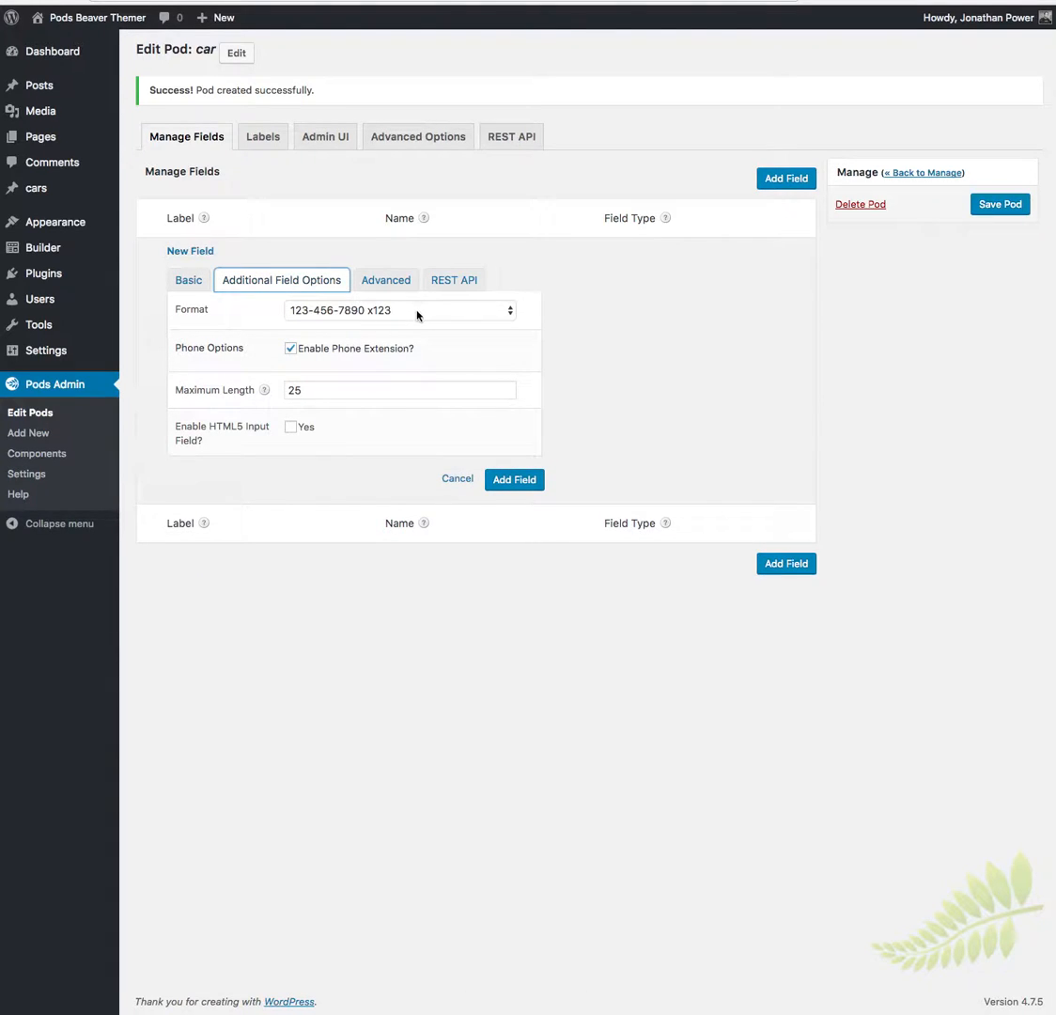
left_click(399, 310)
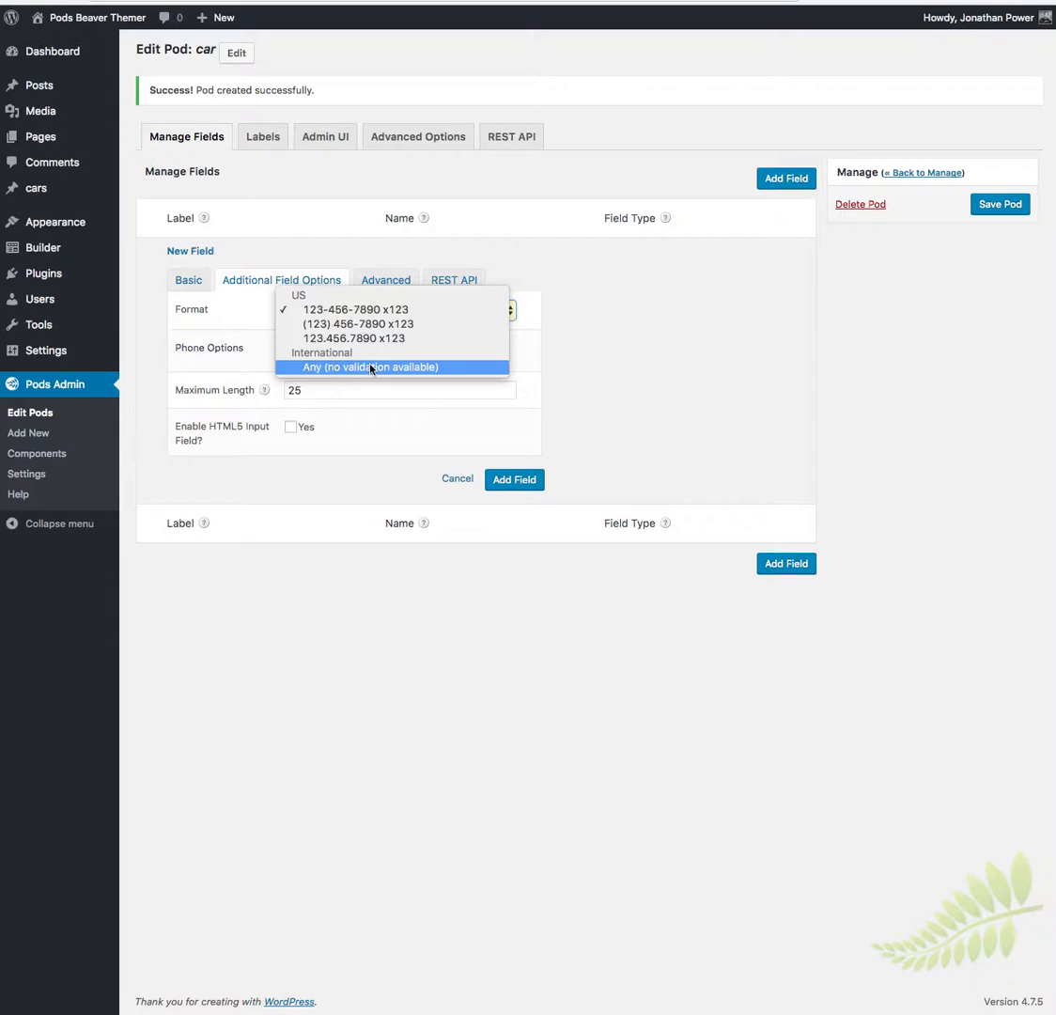
mouse_move(374, 368)
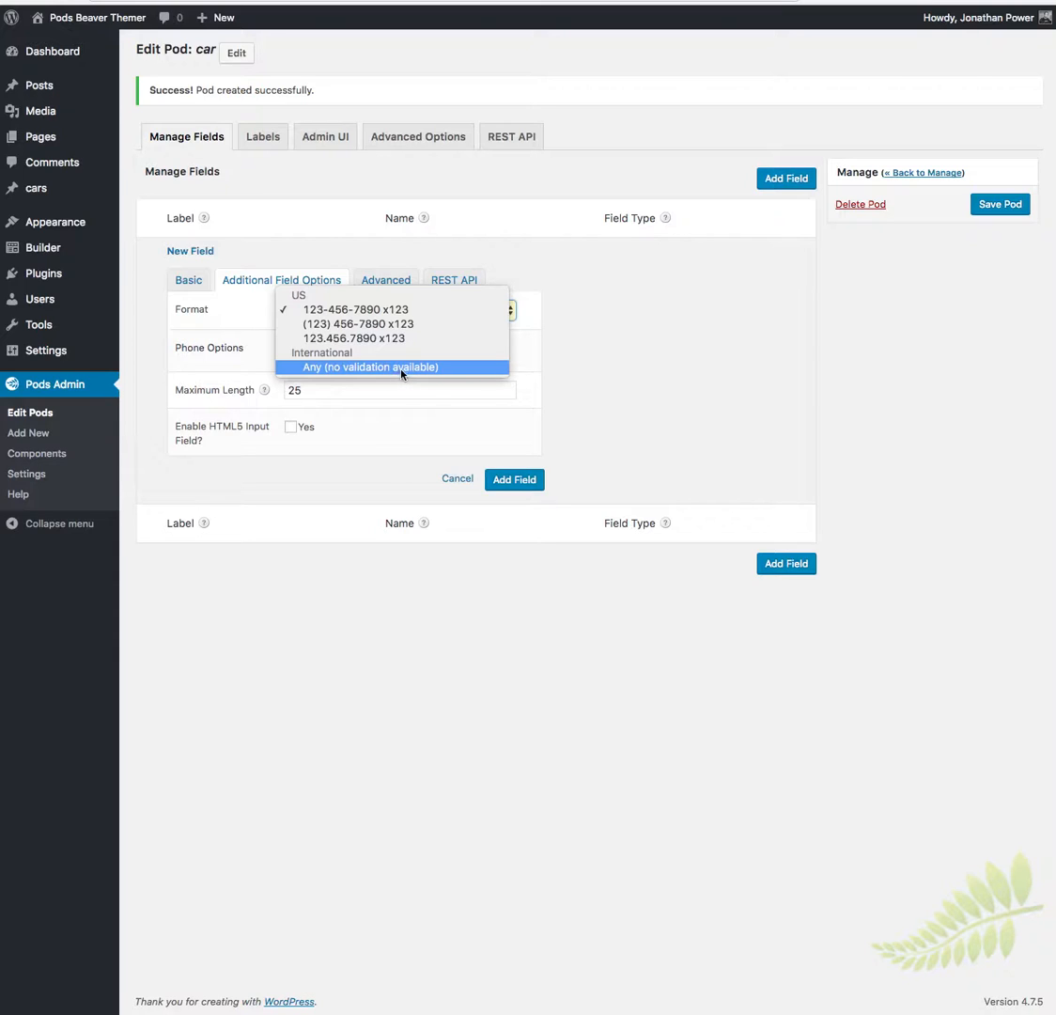
mouse_move(481, 369)
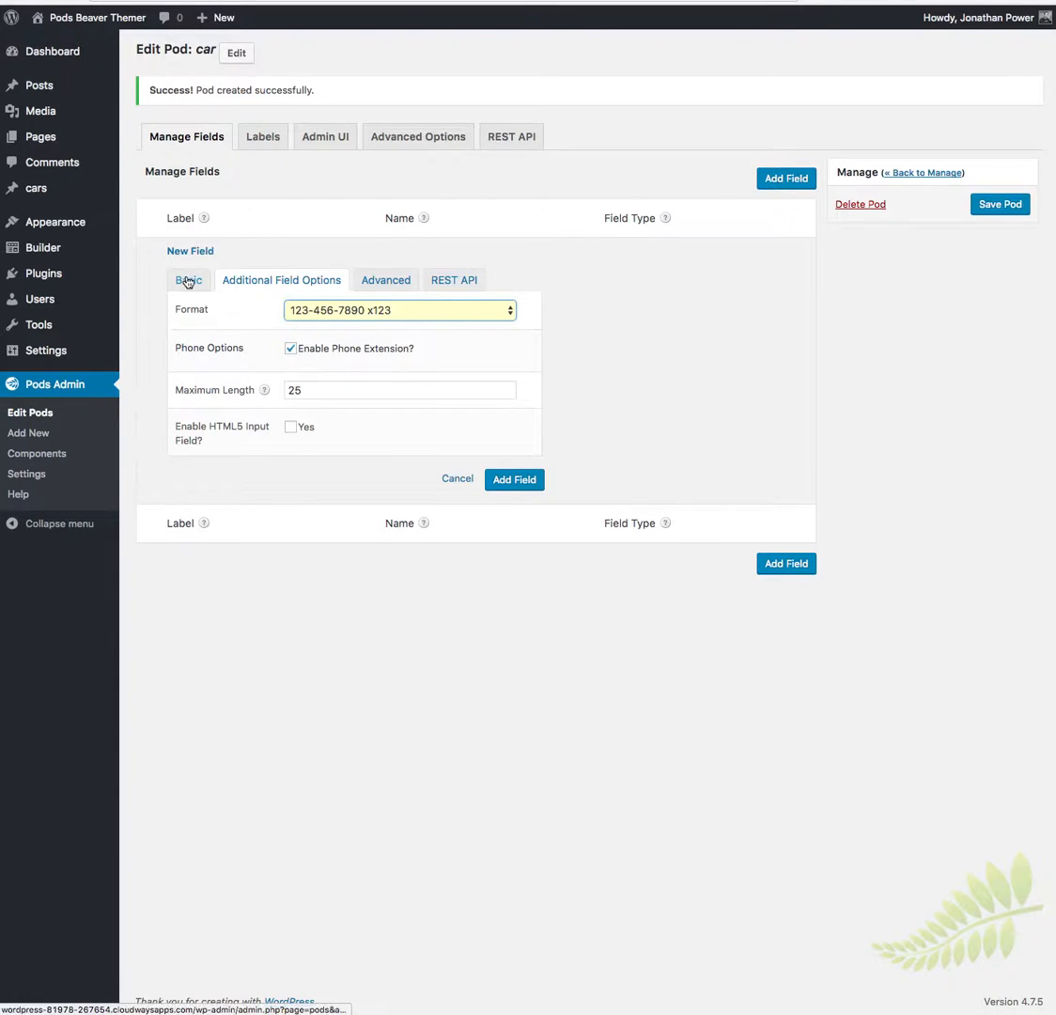
left_click(188, 278)
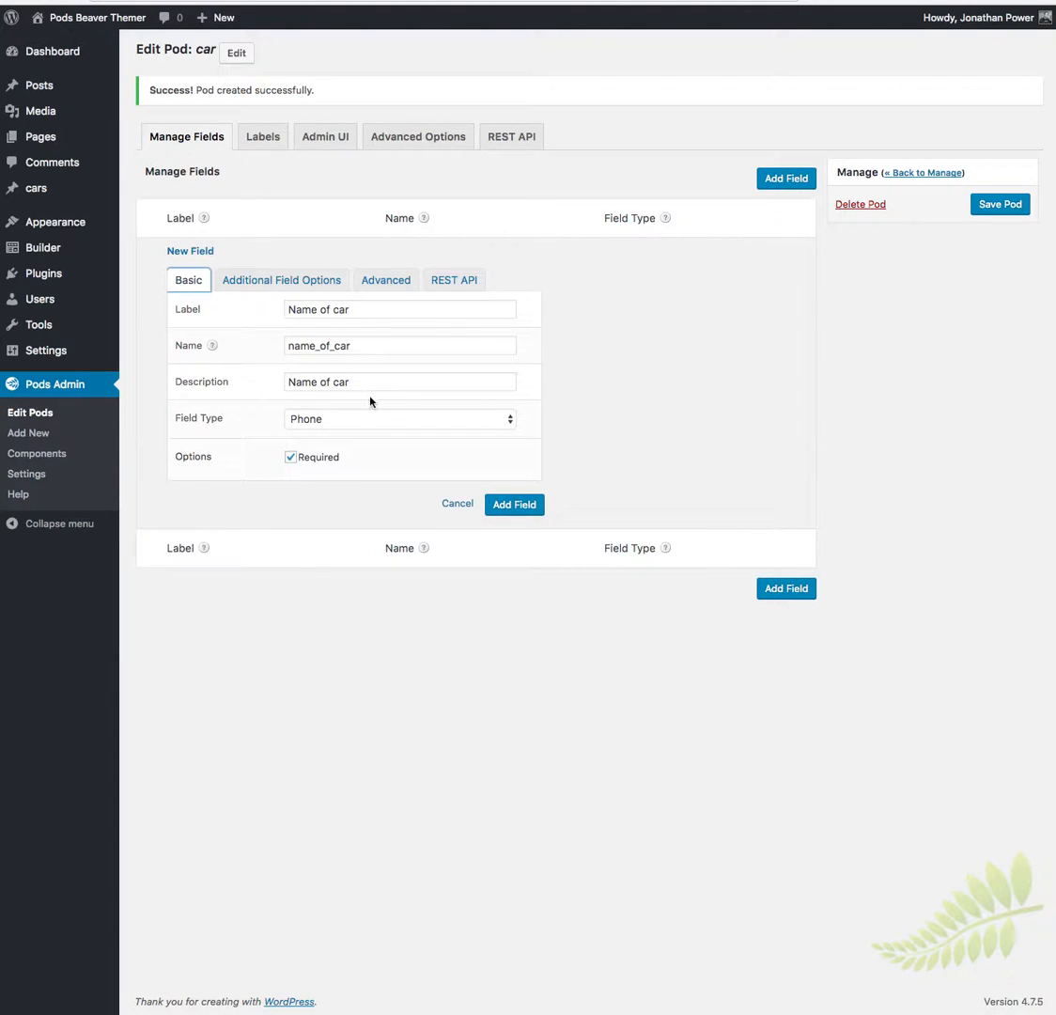
left_click(399, 417)
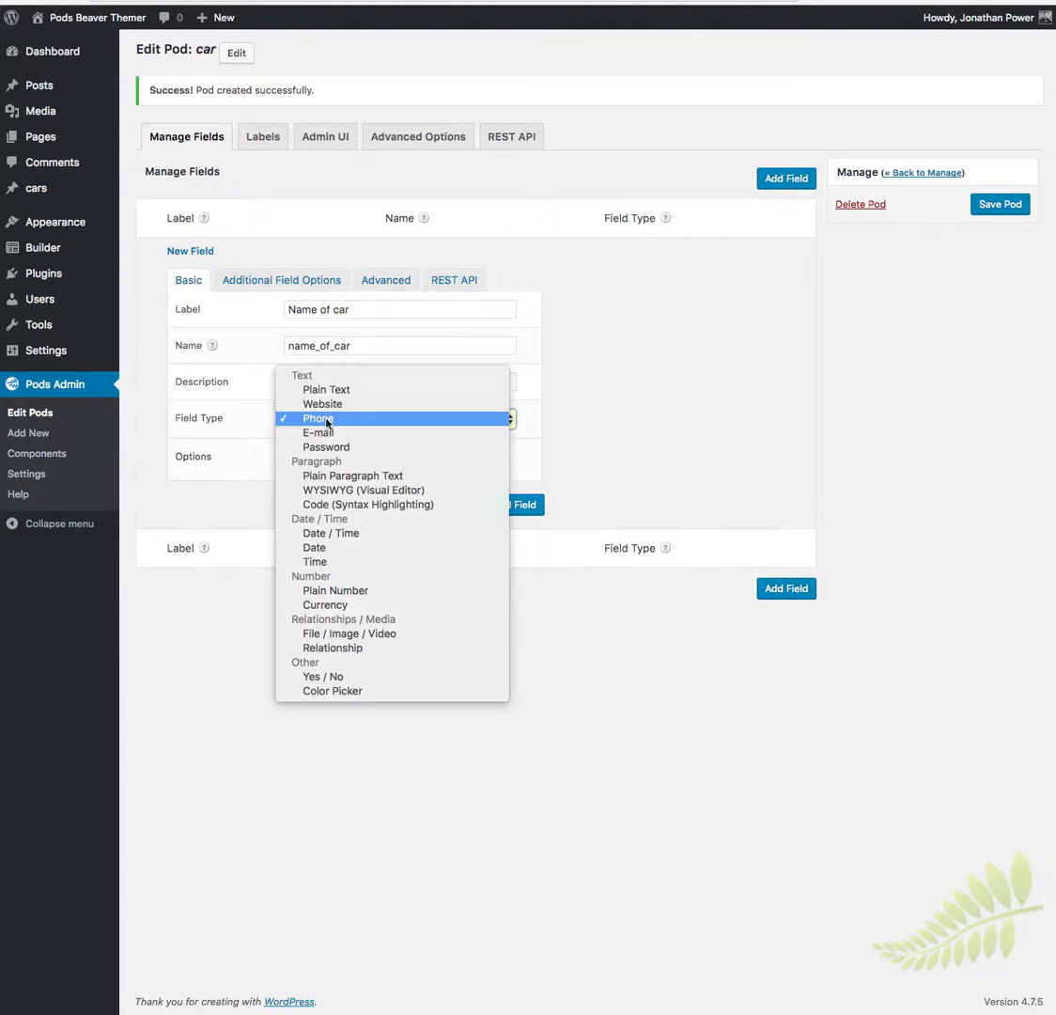
left_click(327, 389)
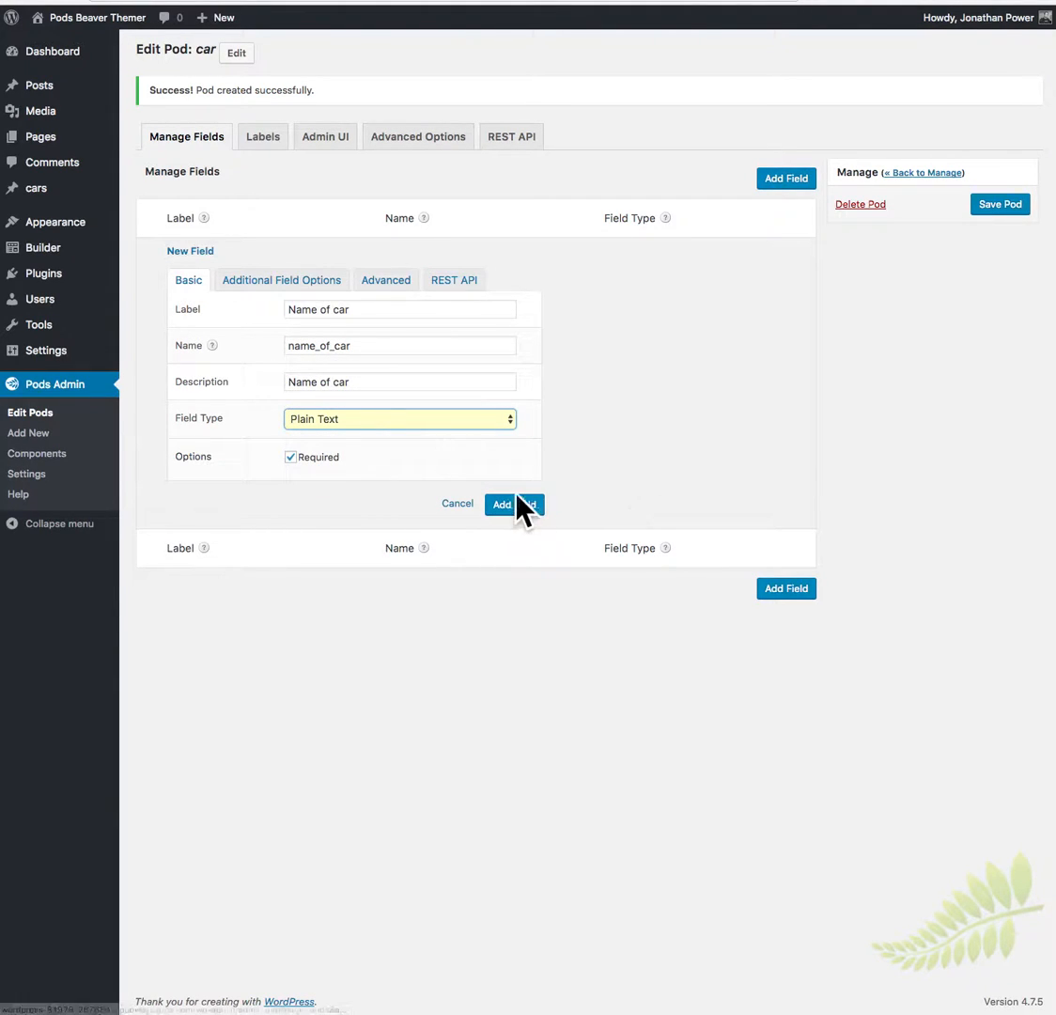
left_click(500, 504)
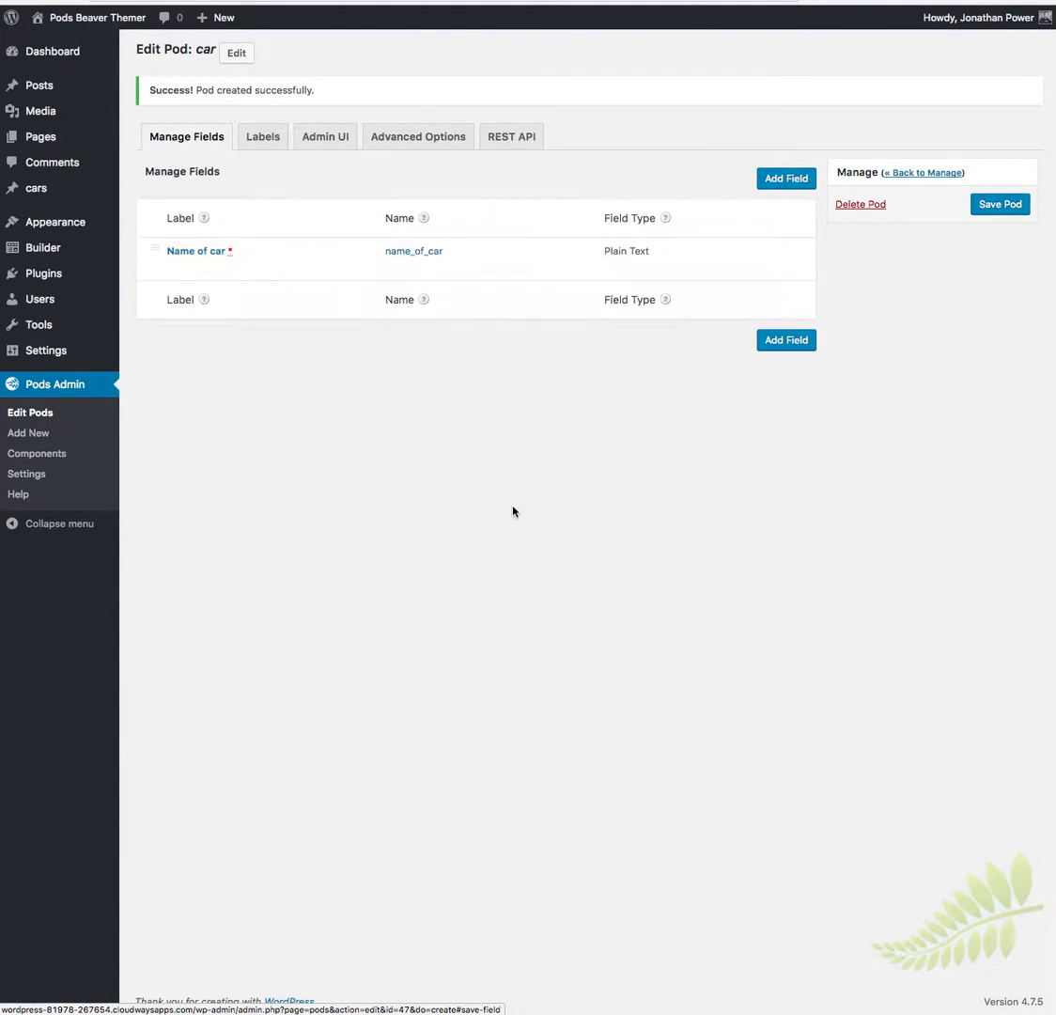
- Add a required field labelled Model, described as Model of car, to the pod
left_click(785, 177)
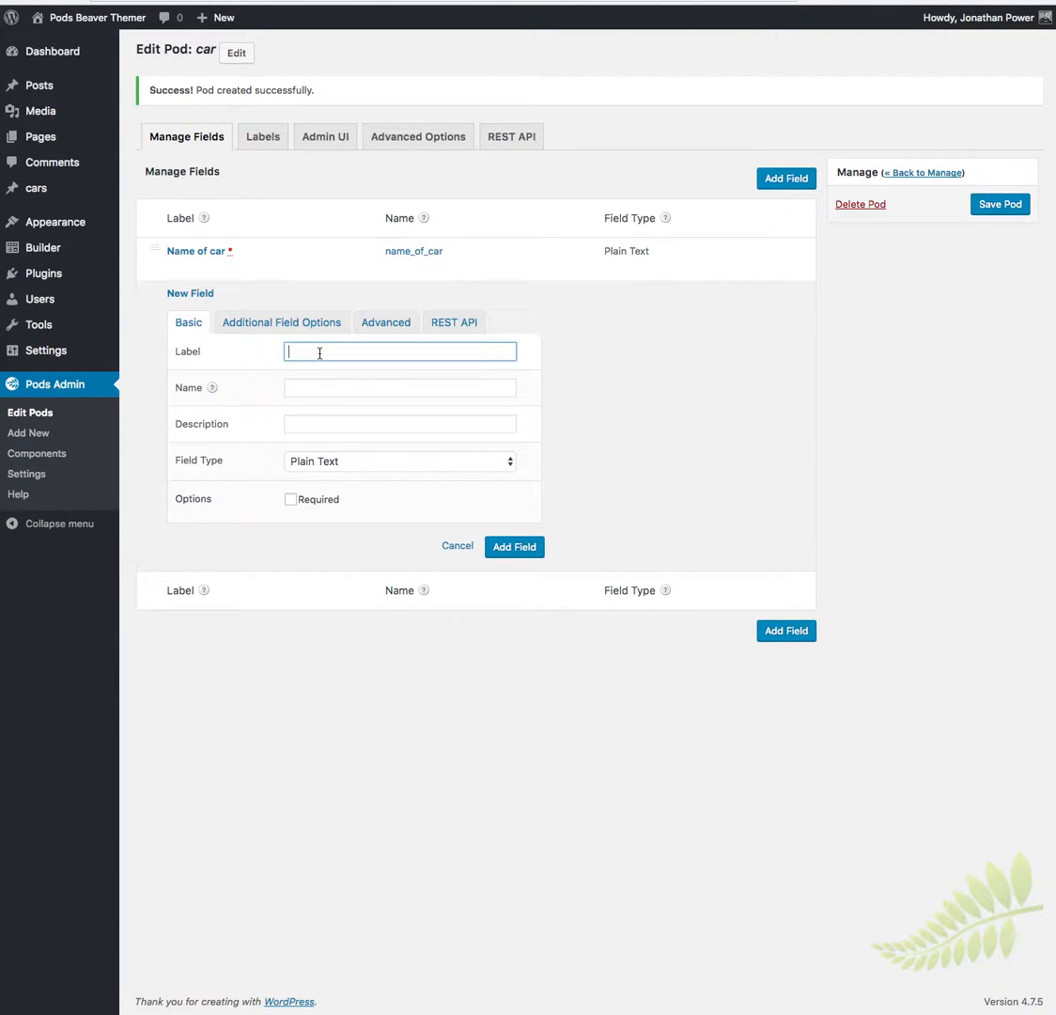
type("Mo")
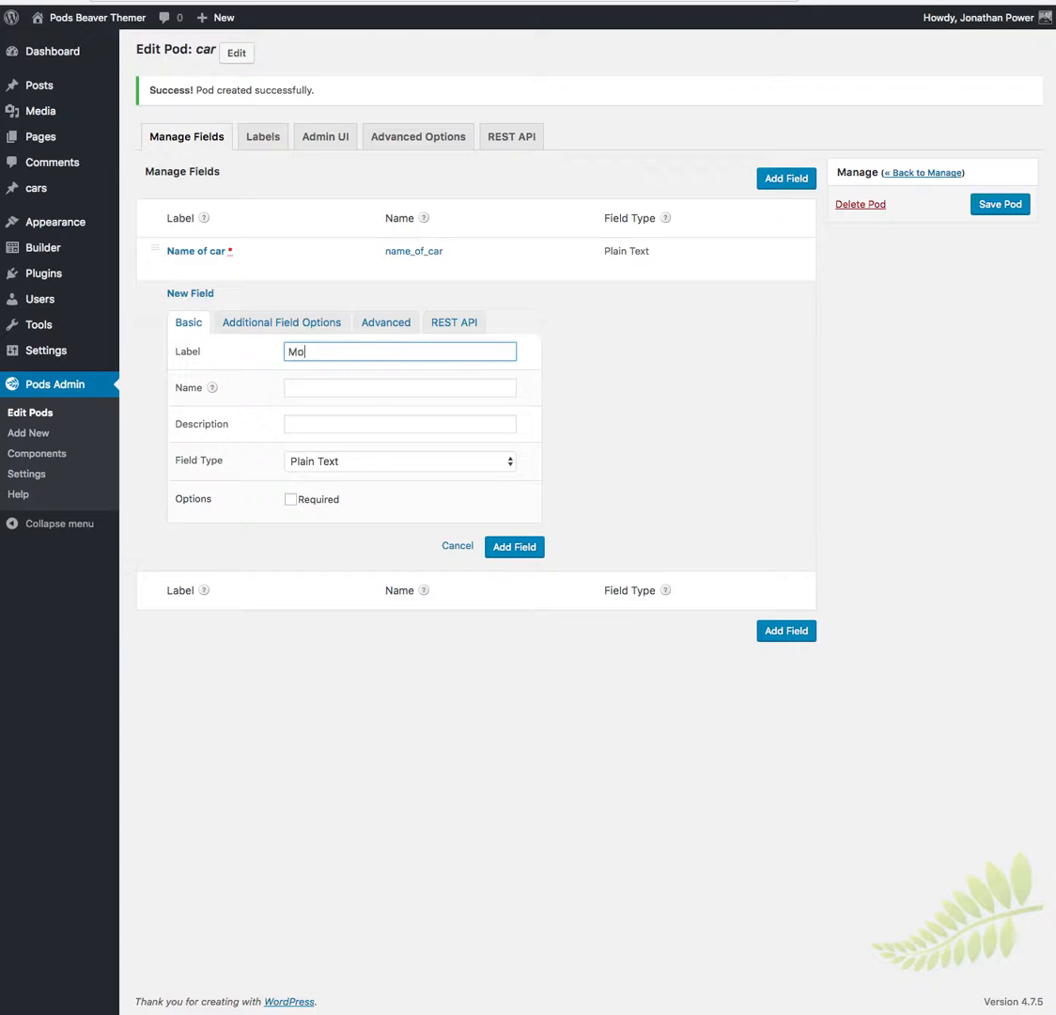
type("del")
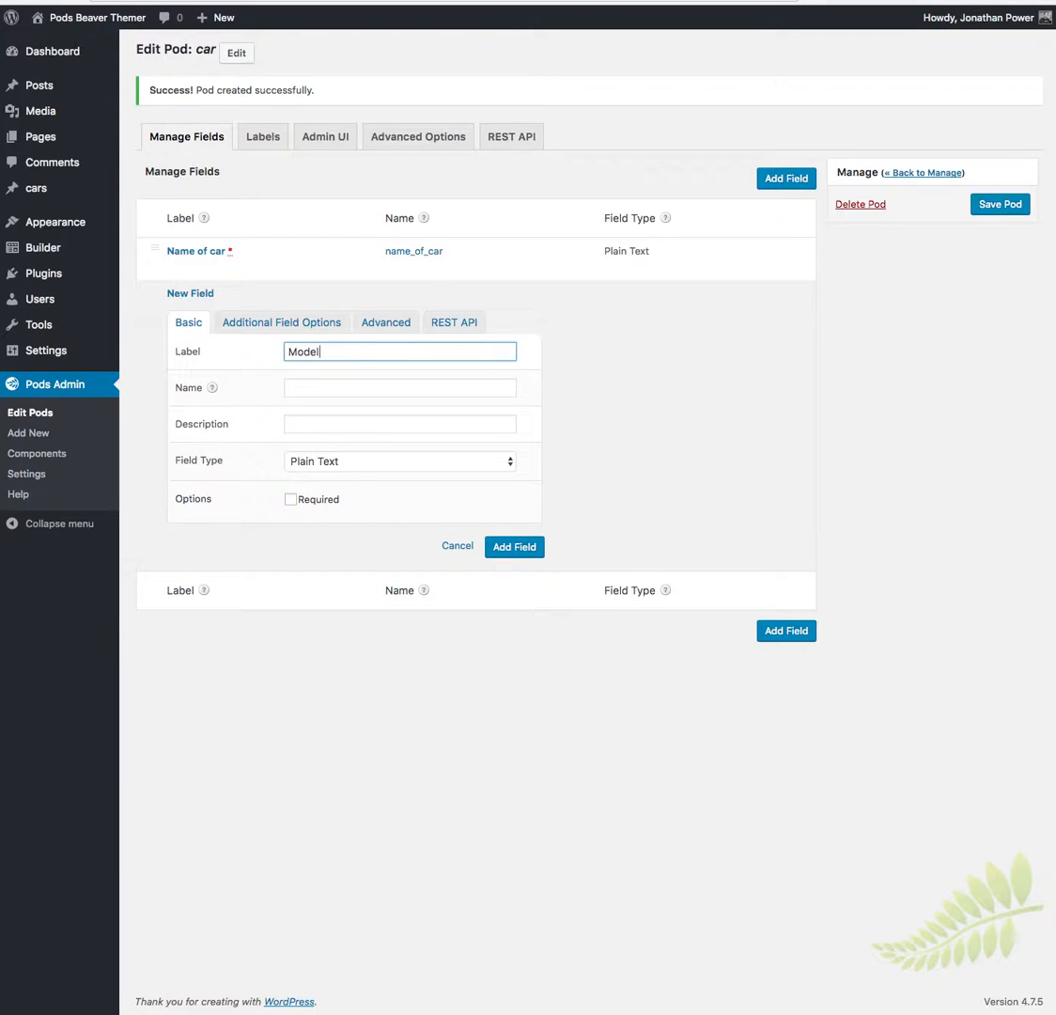
left_click(399, 425)
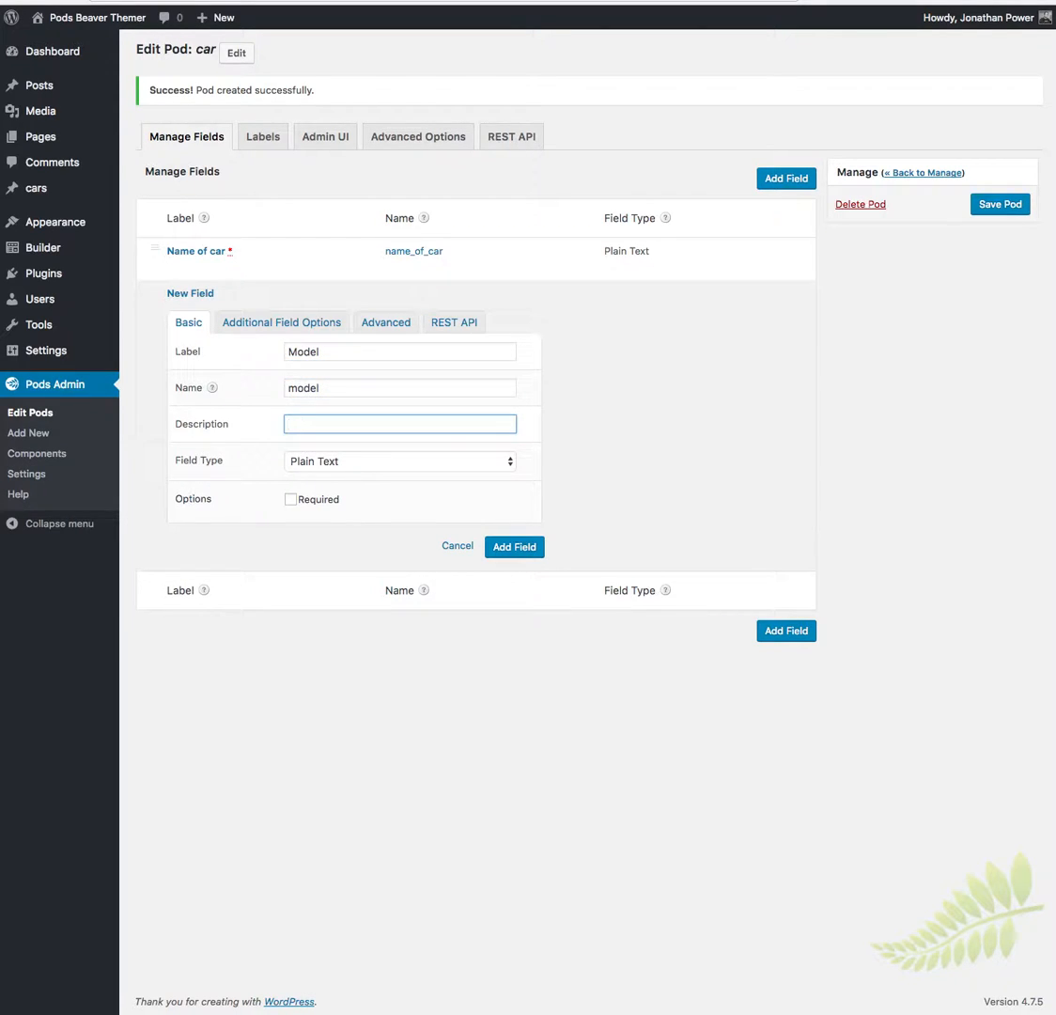
type("Model of")
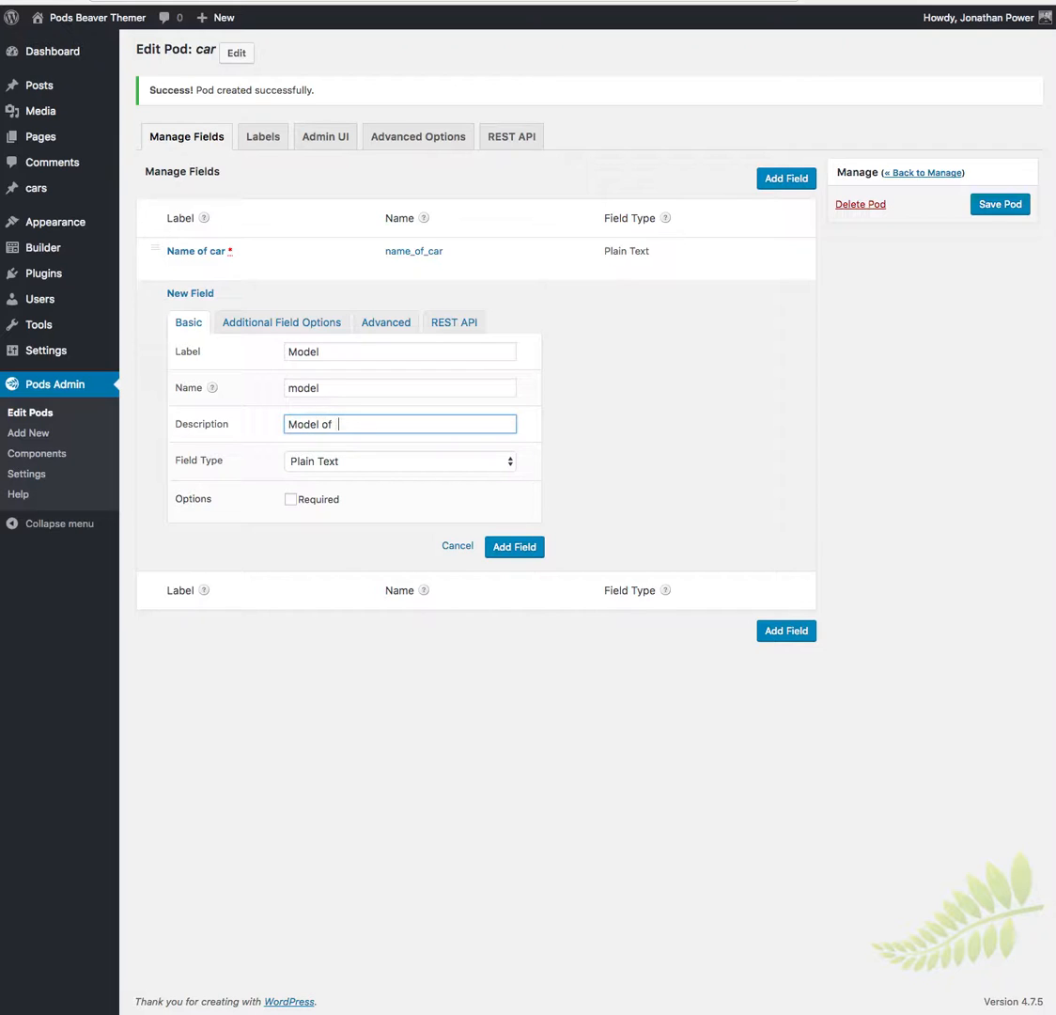
type("car")
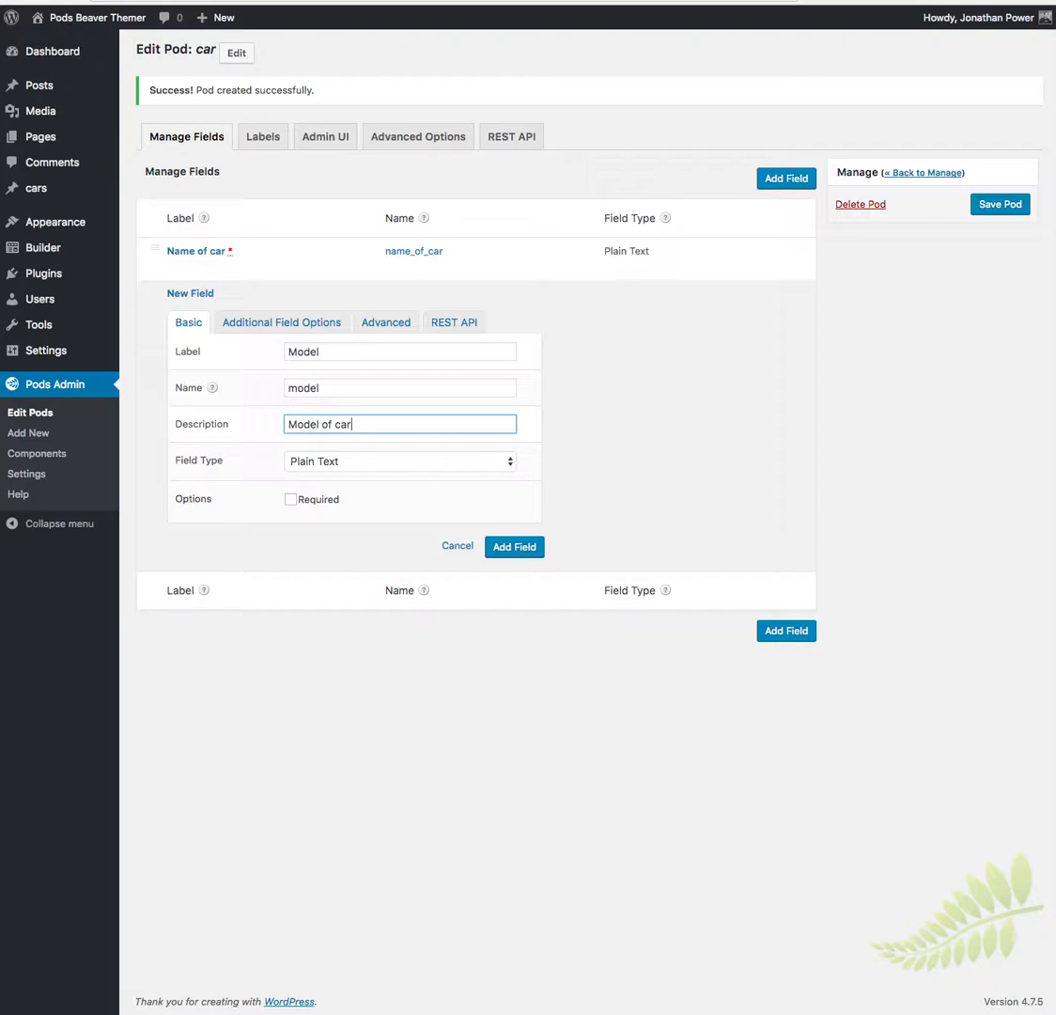
left_click(290, 500)
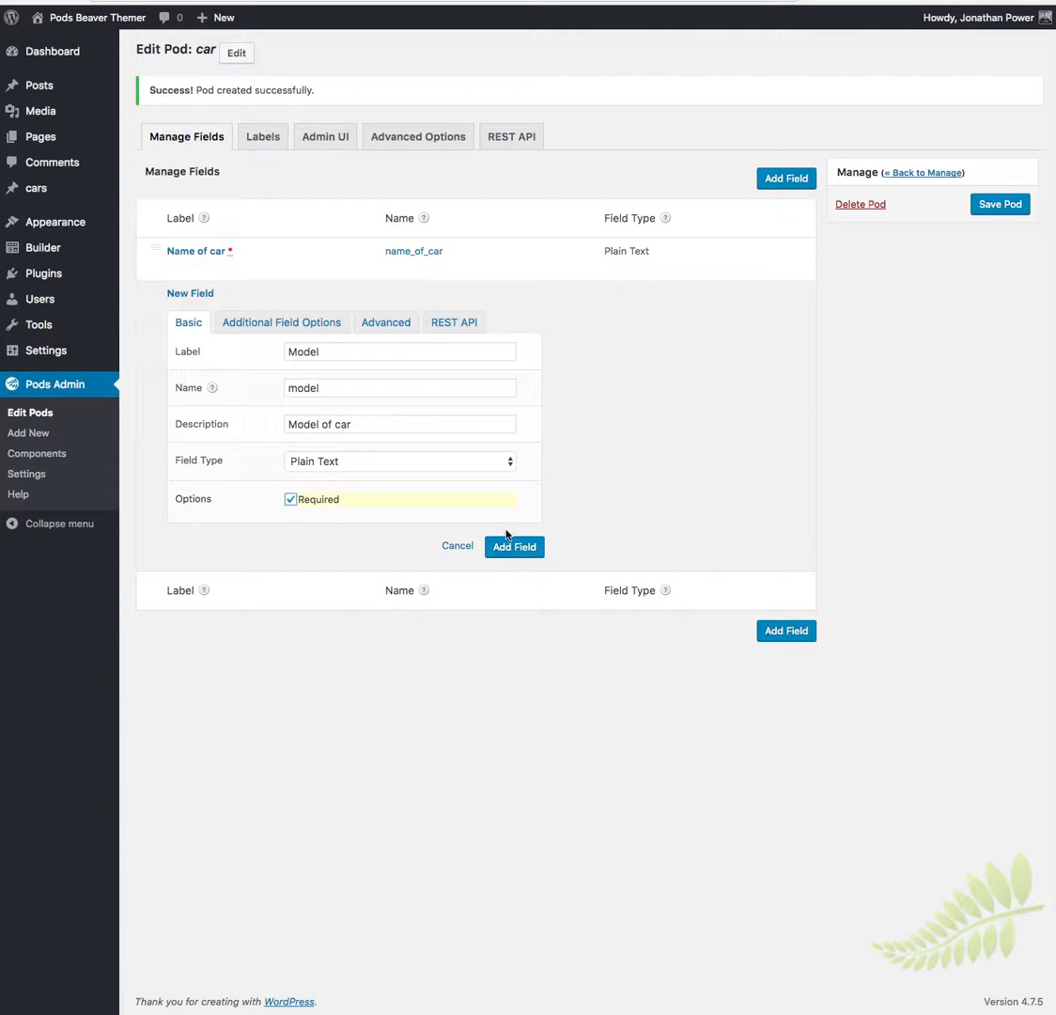
left_click(516, 546)
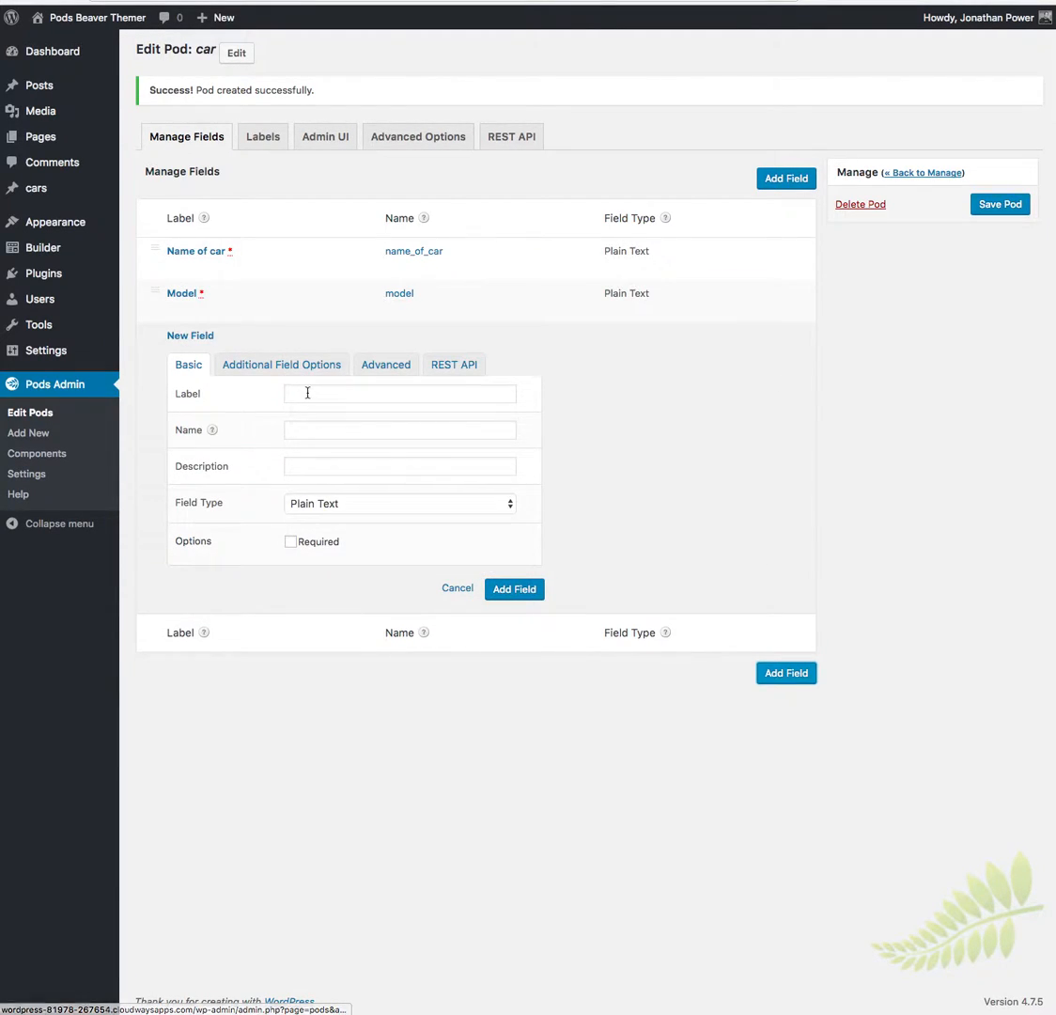
- Fill a Year field described Year of manufacture, check its type options, and mark it required
left_click(398, 393)
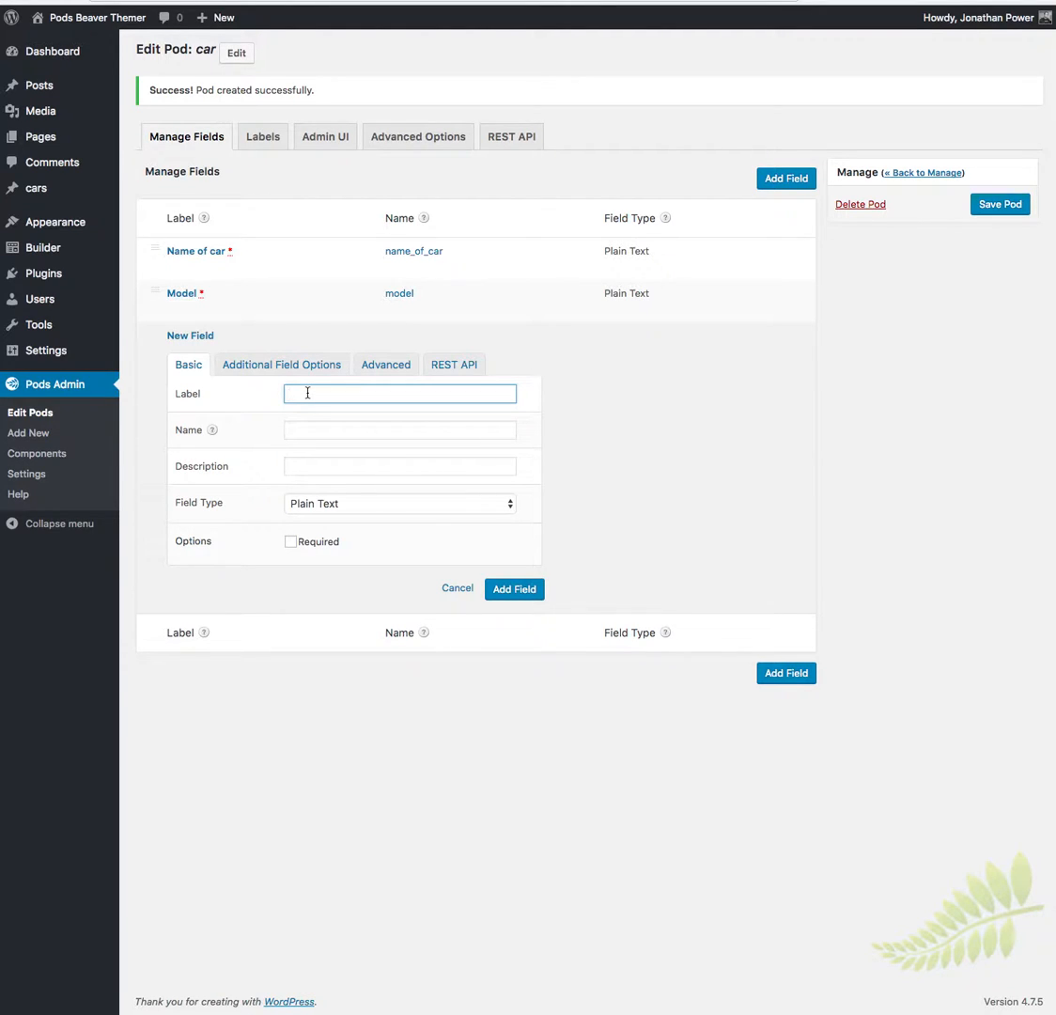
type("Year")
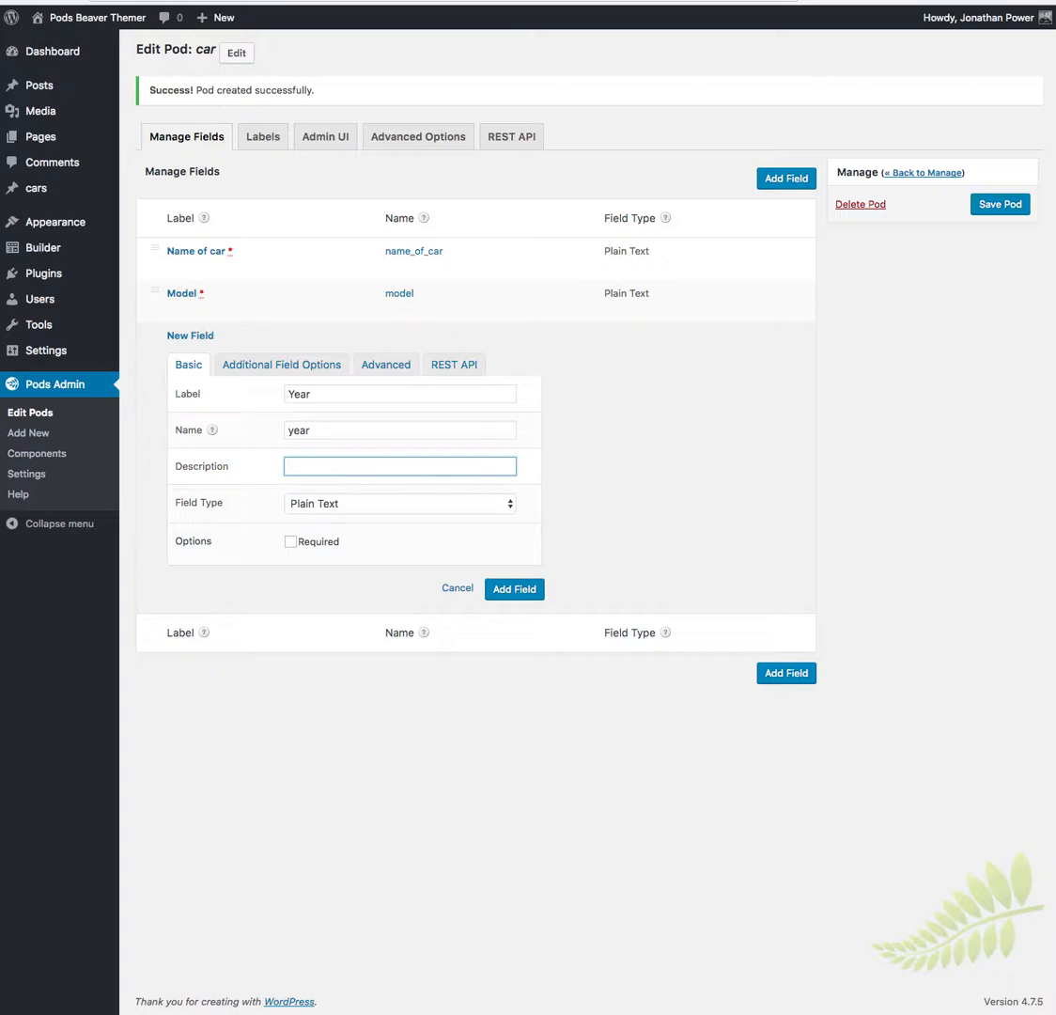
type("Year of man")
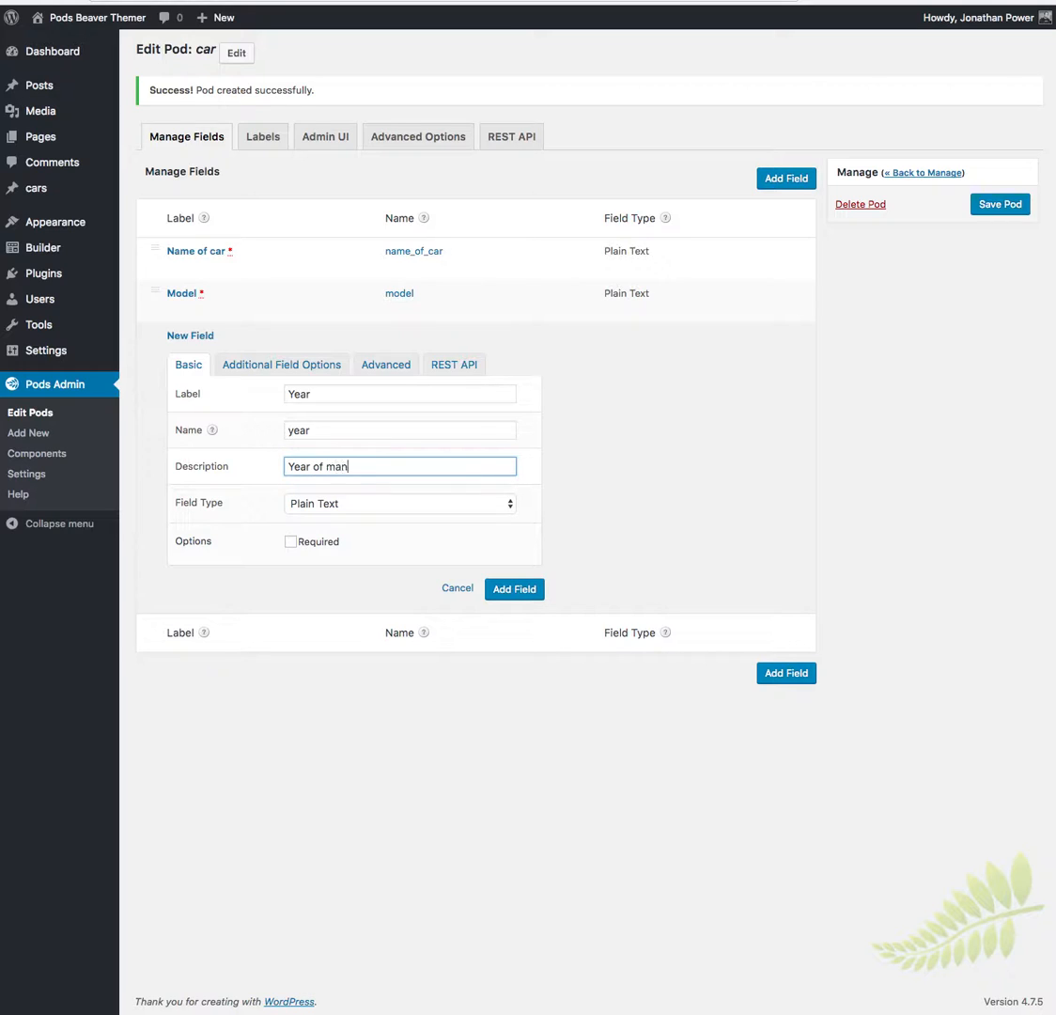
type("ufacture")
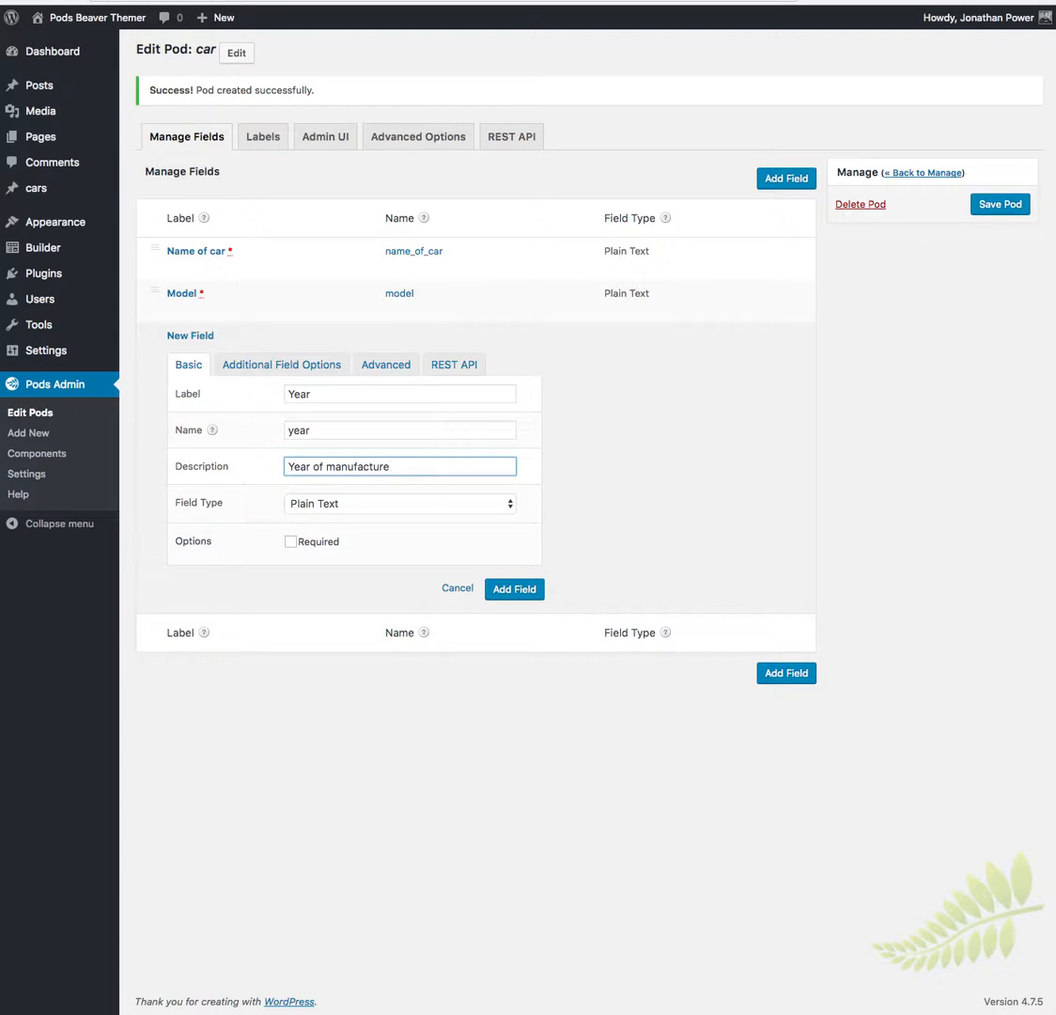
left_click(399, 504)
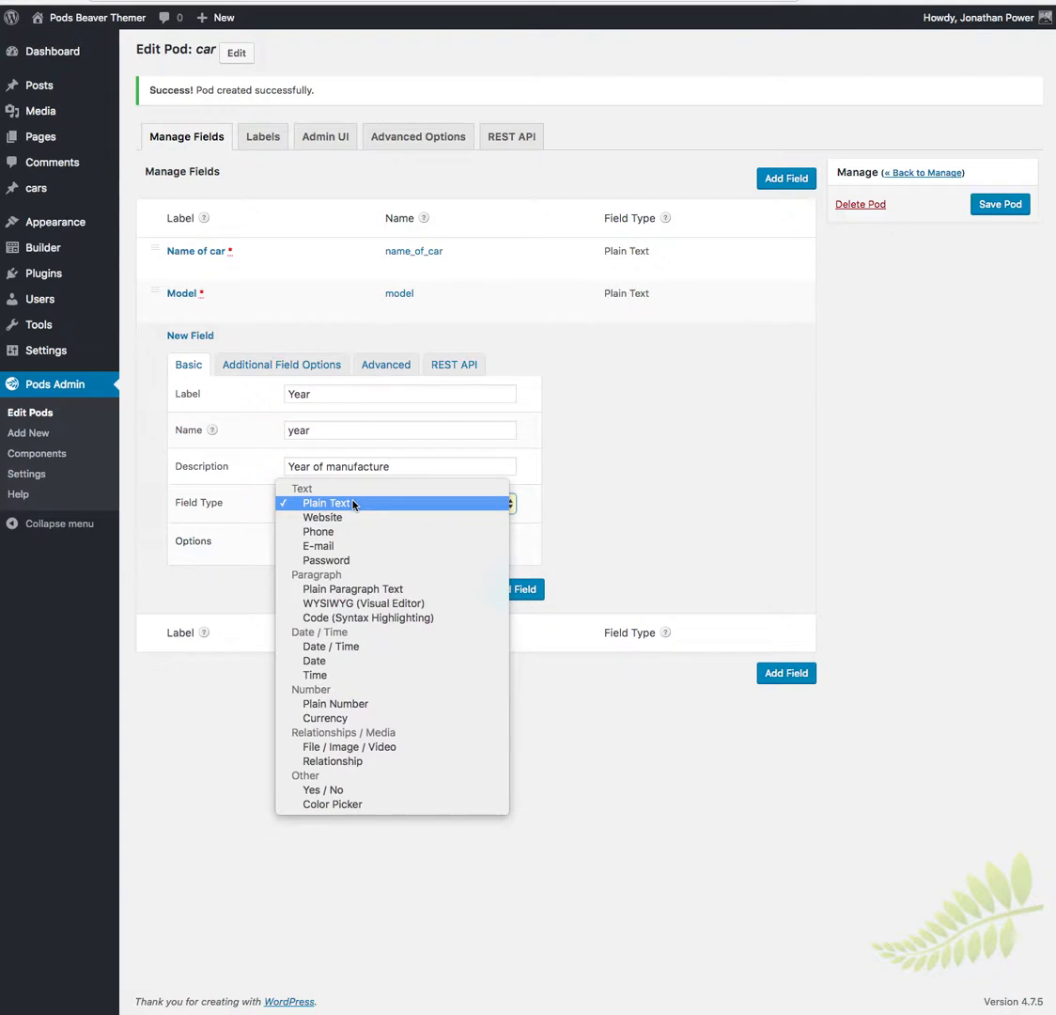
left_click(328, 504)
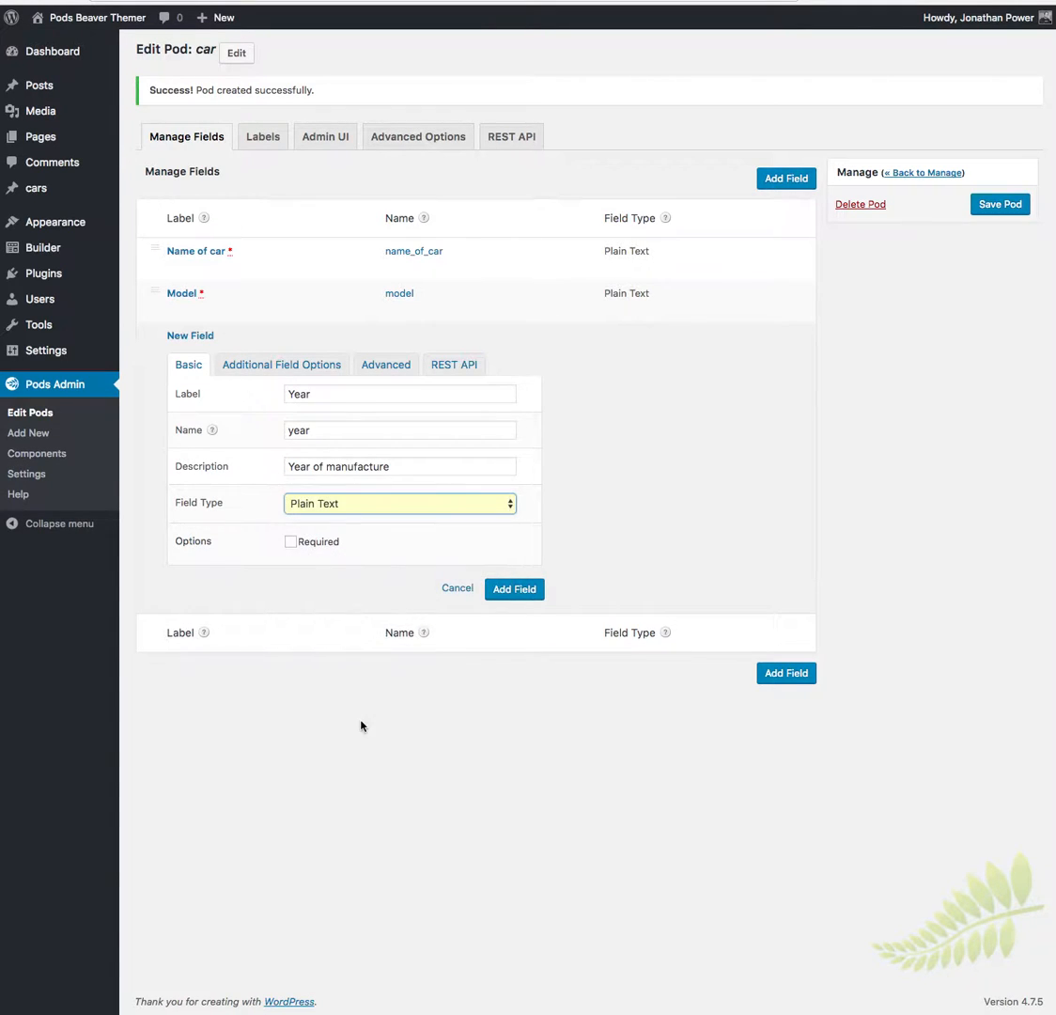
left_click(282, 365)
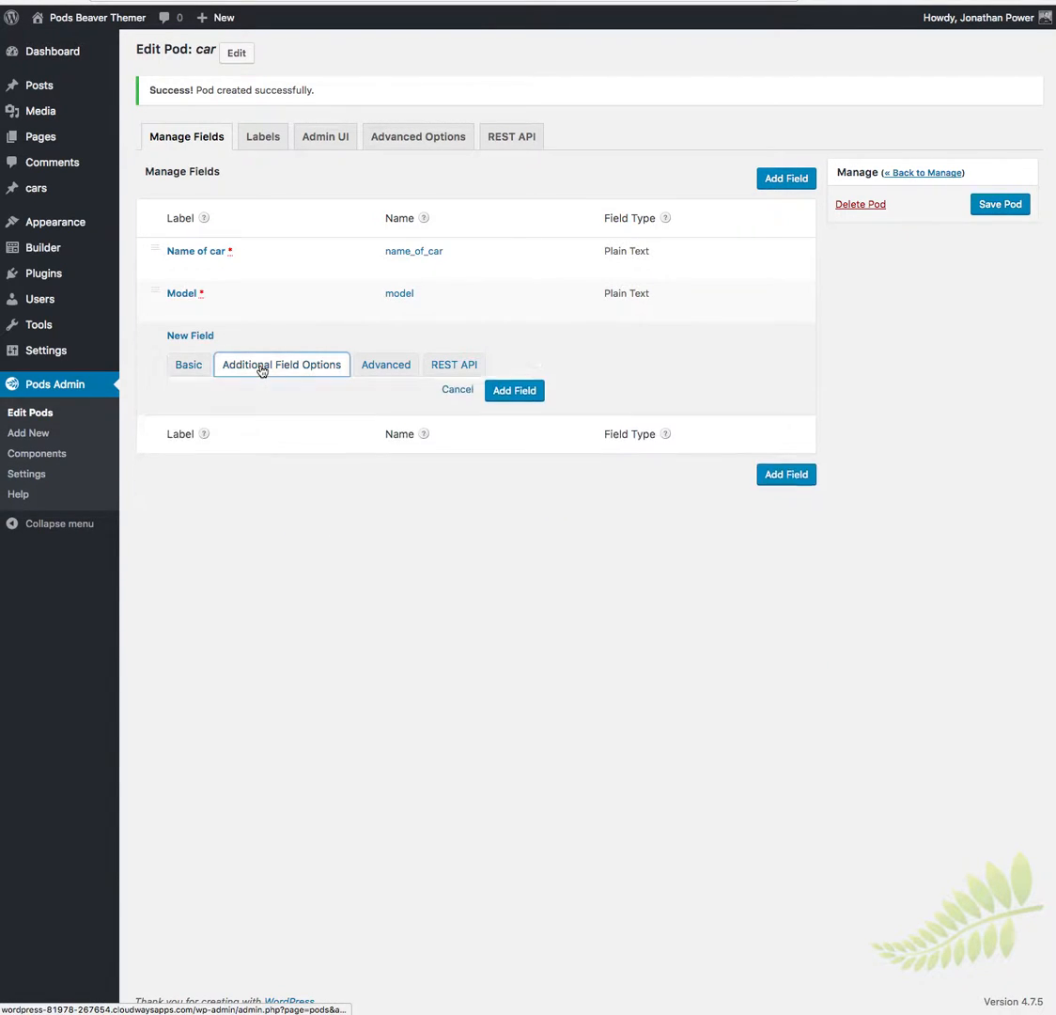
left_click(282, 364)
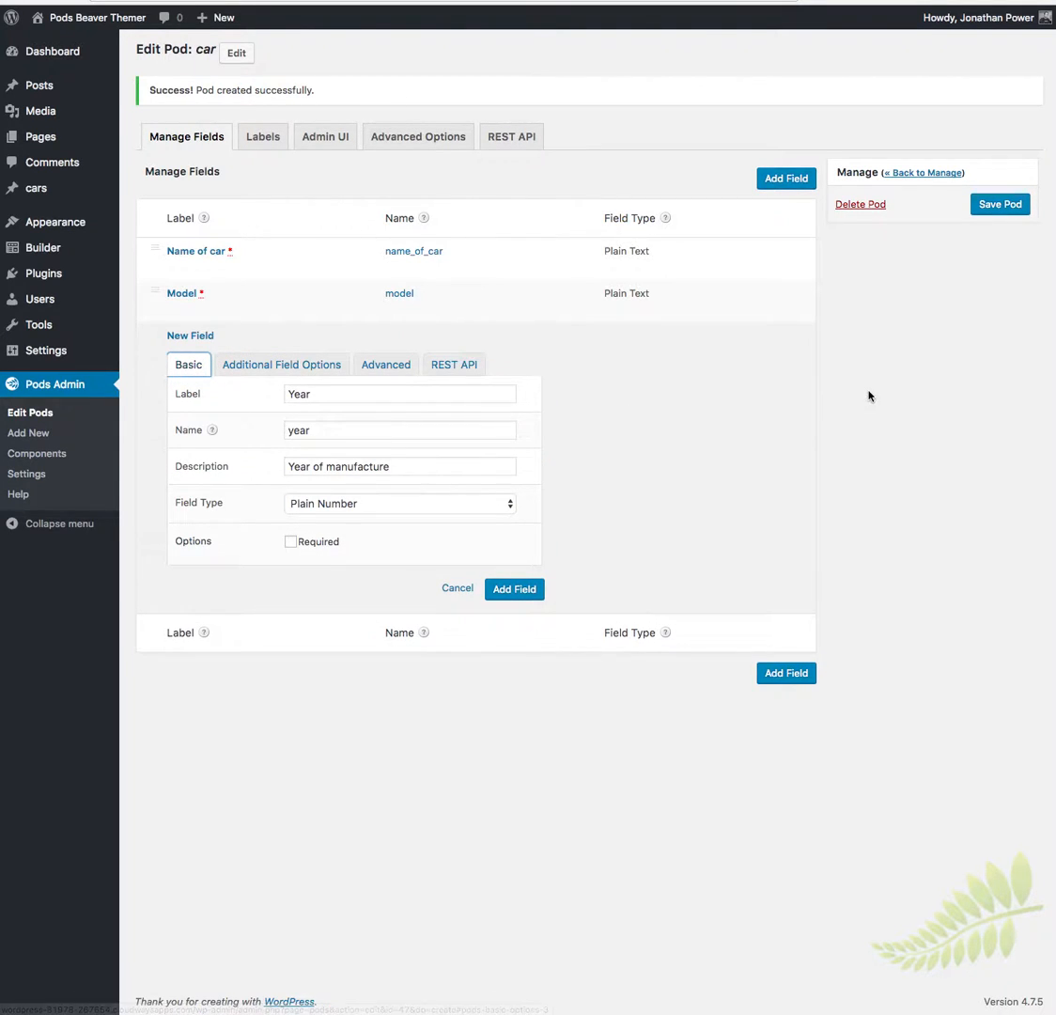
mouse_move(800, 470)
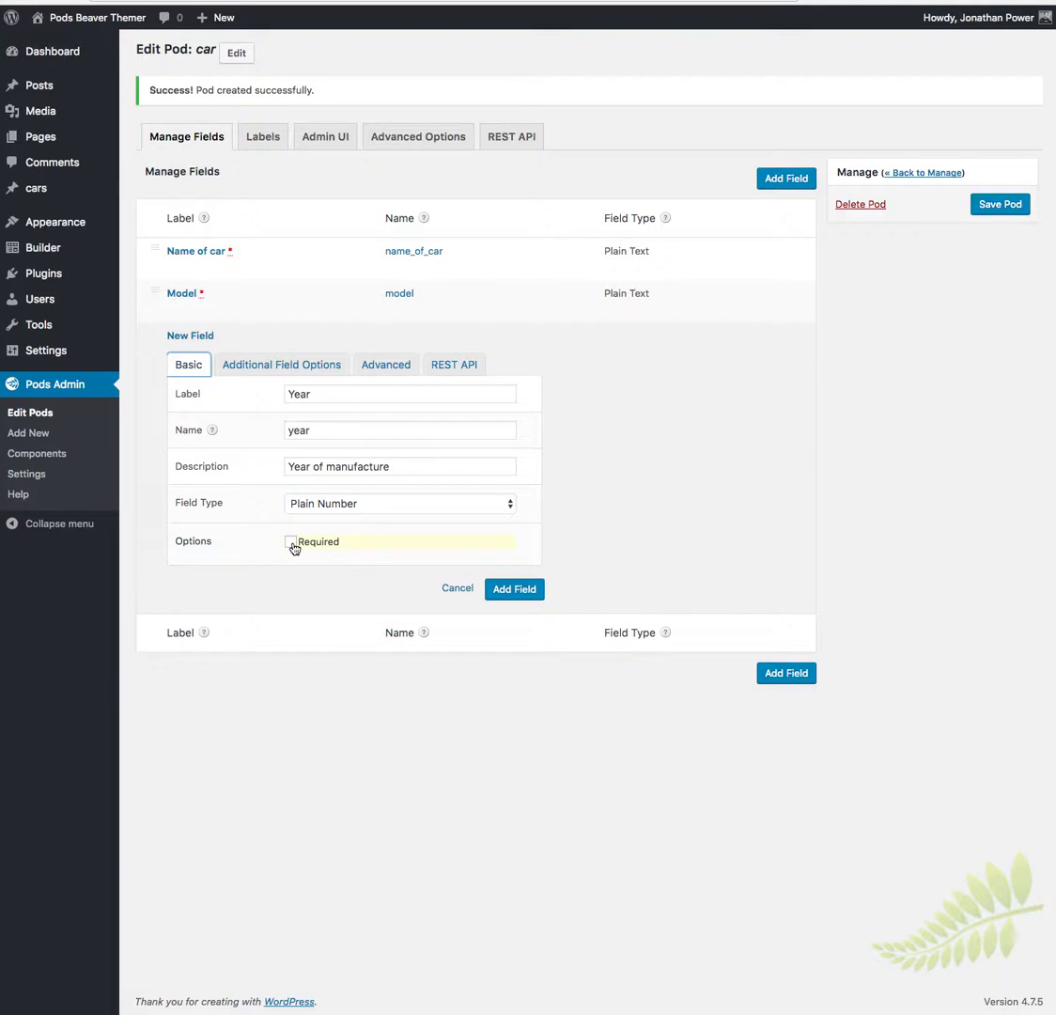
left_click(292, 542)
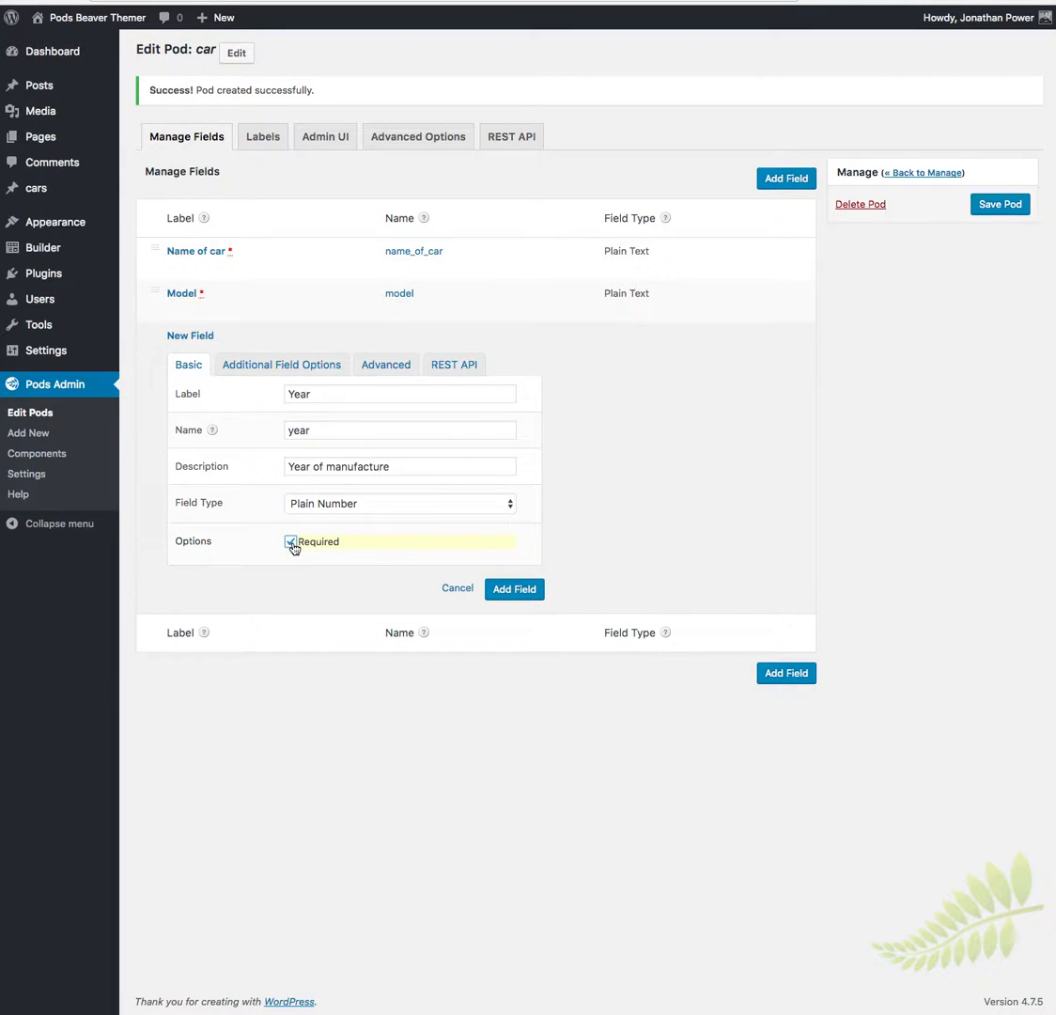
- Save the car pod with its Name of car and Model fields
left_click(289, 541)
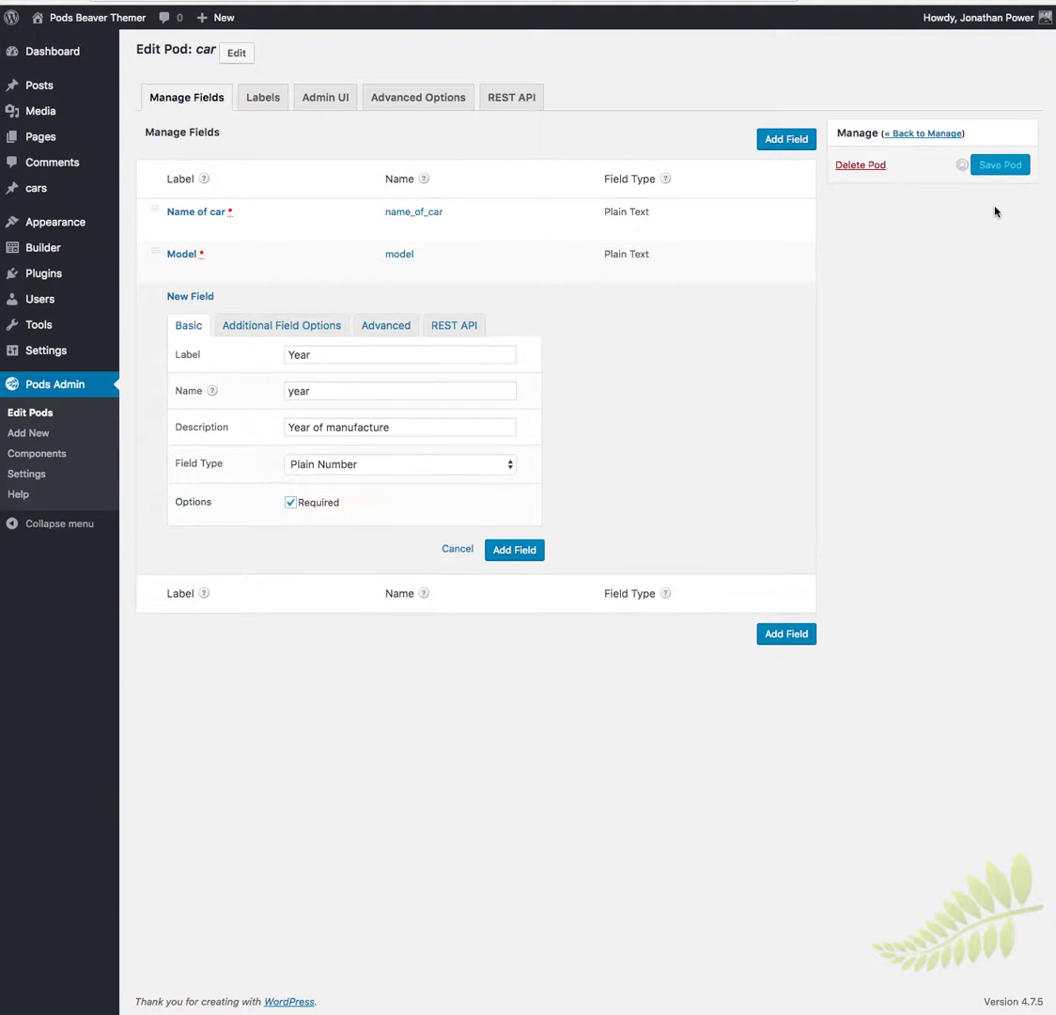
left_click(1000, 165)
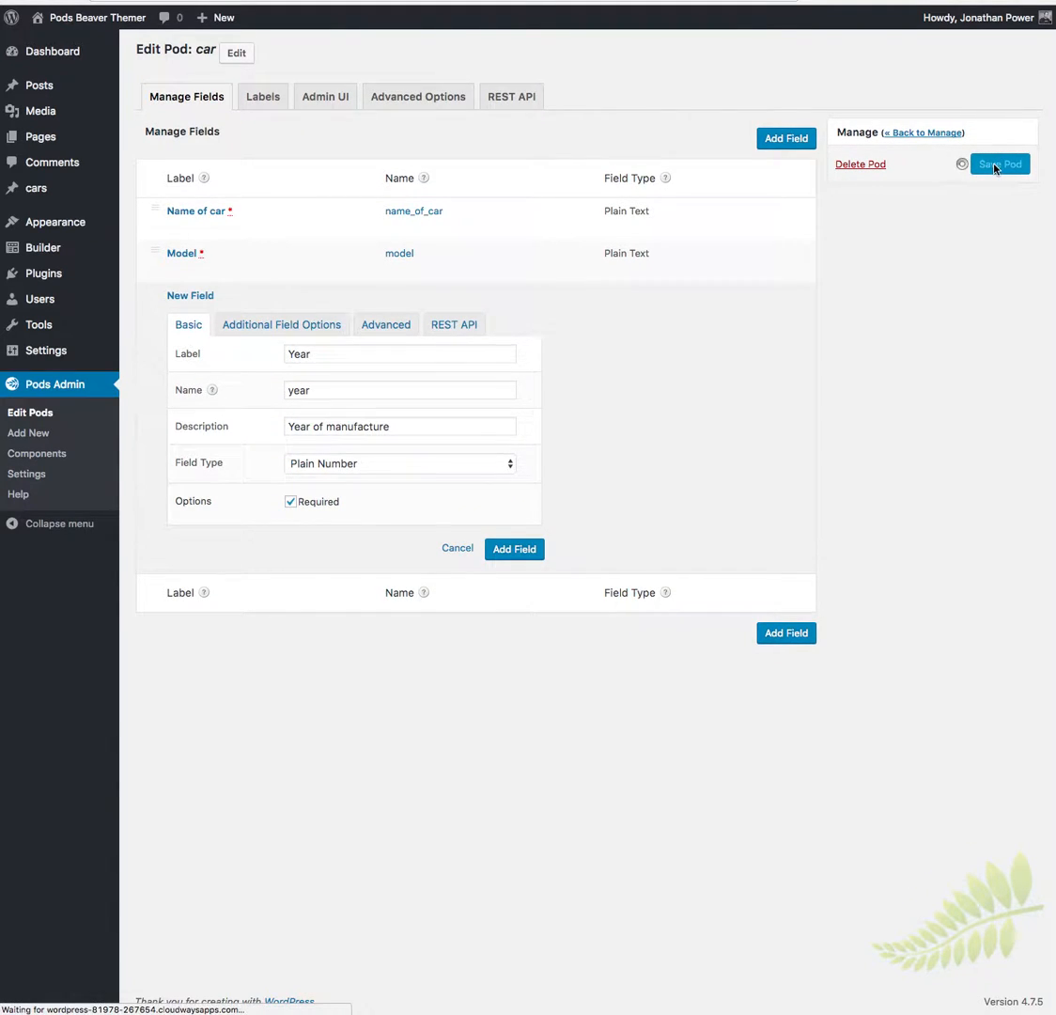
left_click(1000, 164)
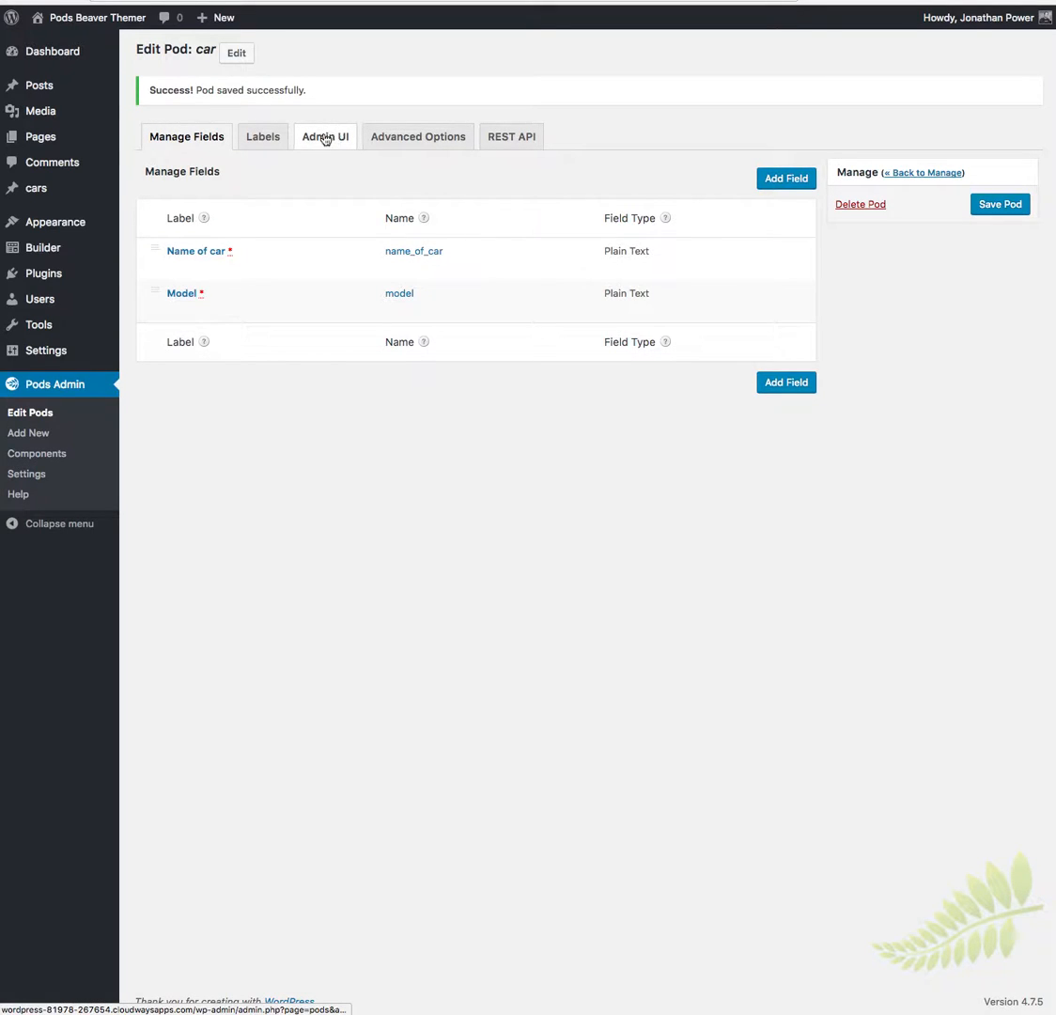
- Turn off Title and Editor support under Advanced Options and save the car pod
left_click(323, 137)
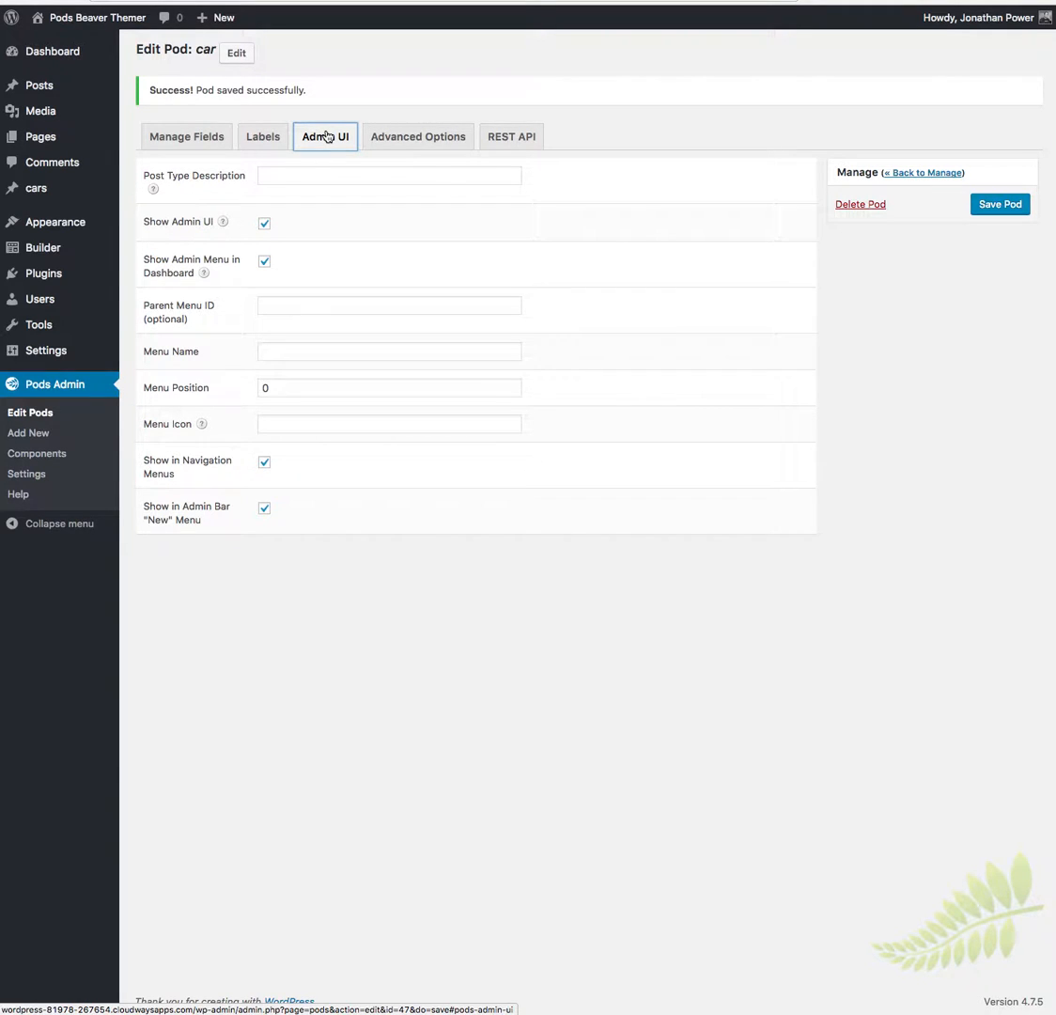
left_click(417, 138)
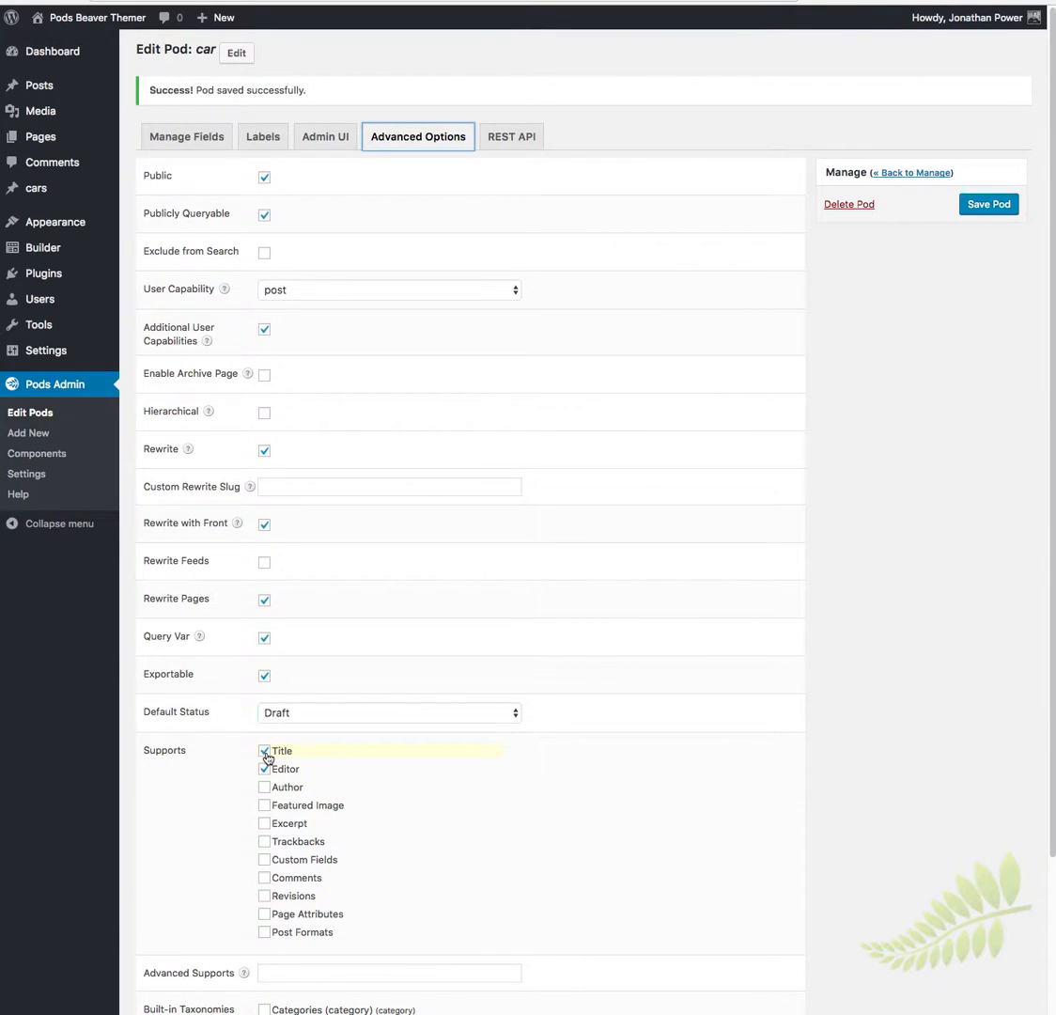
left_click(263, 750)
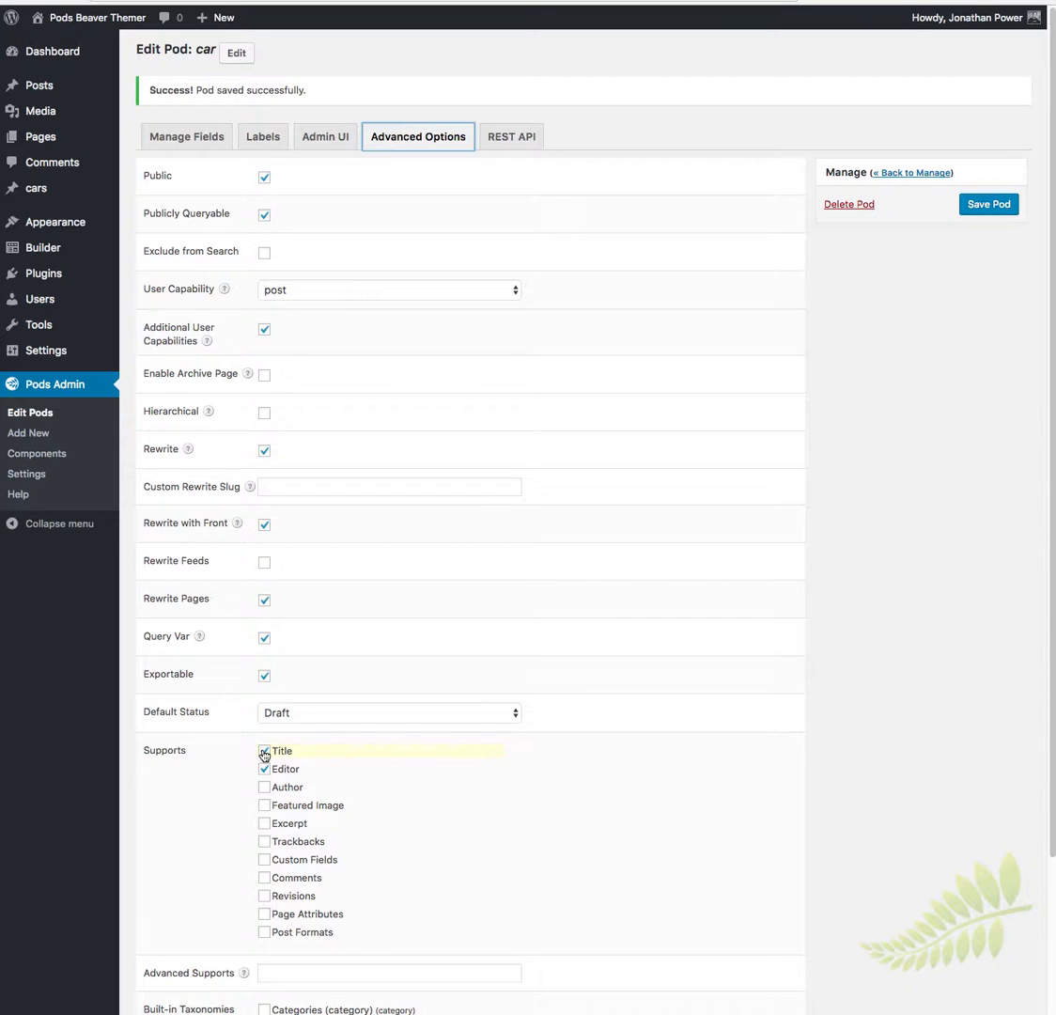
left_click(263, 750)
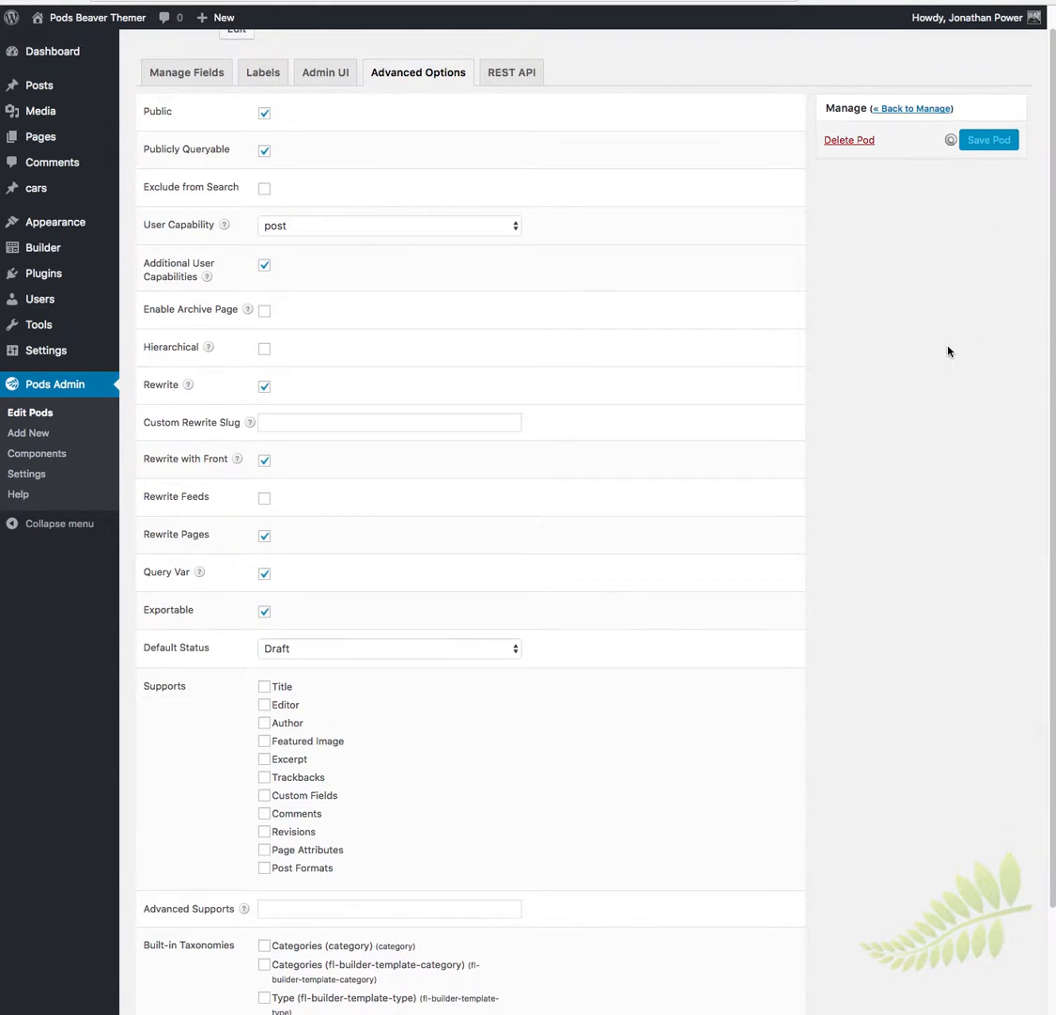
left_click(989, 139)
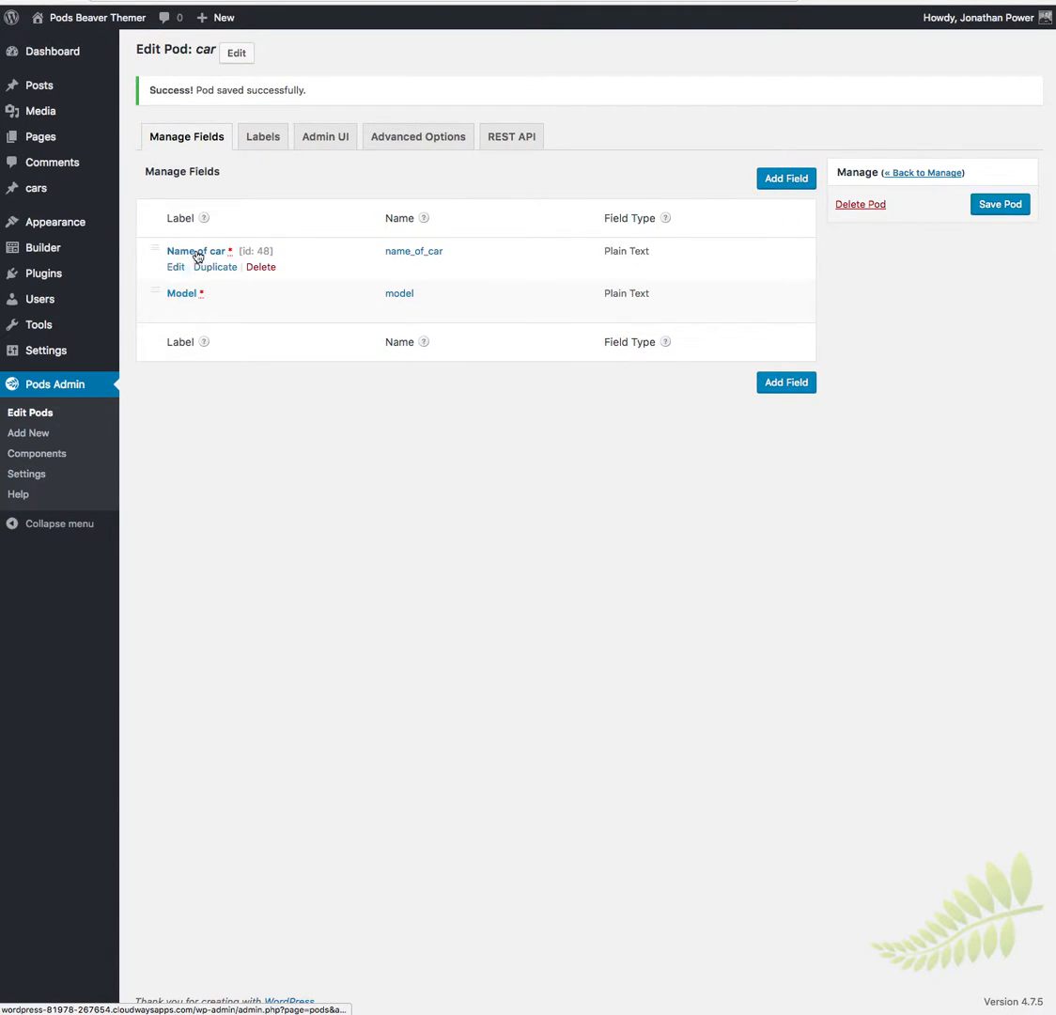
mouse_move(799, 406)
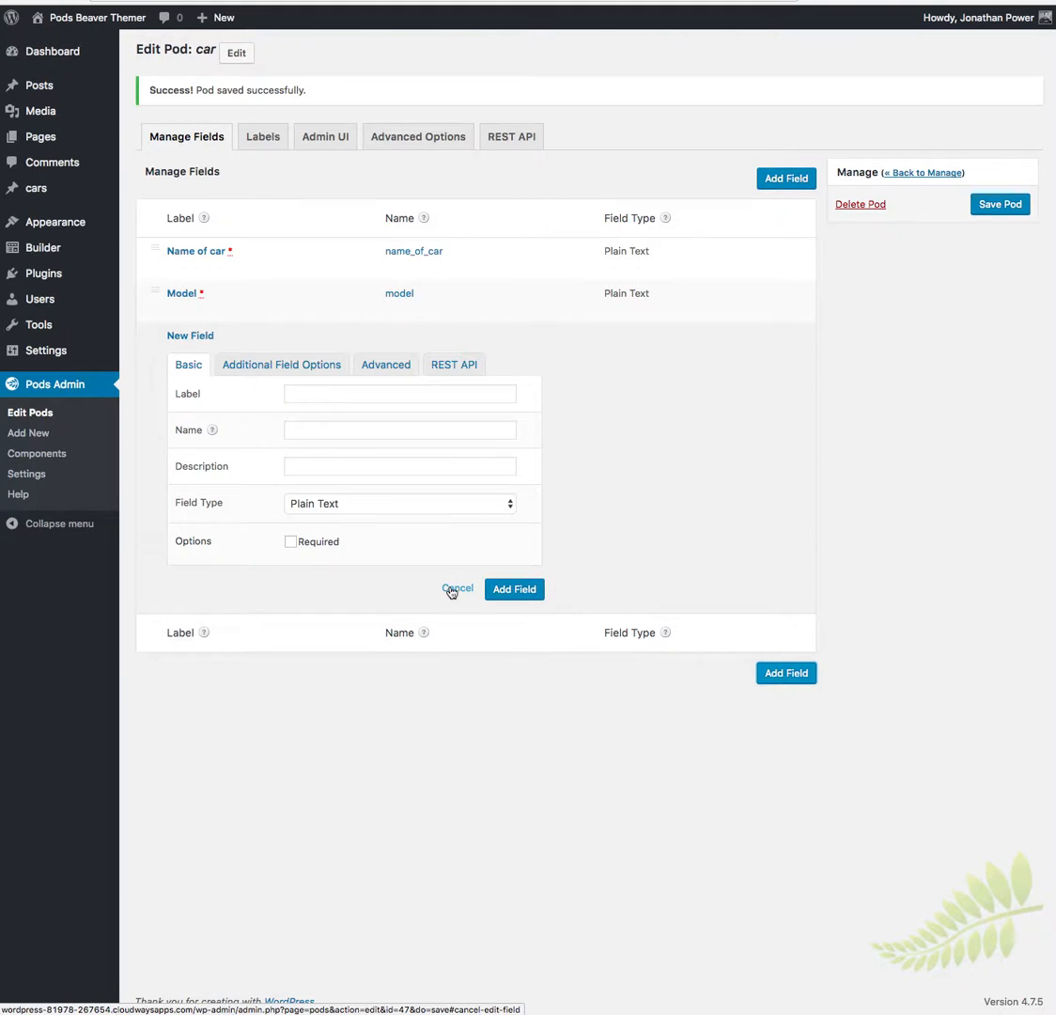
- Discard the empty form and start a field labelled Year of Manufacture, named year_of_manufacture
left_click(457, 588)
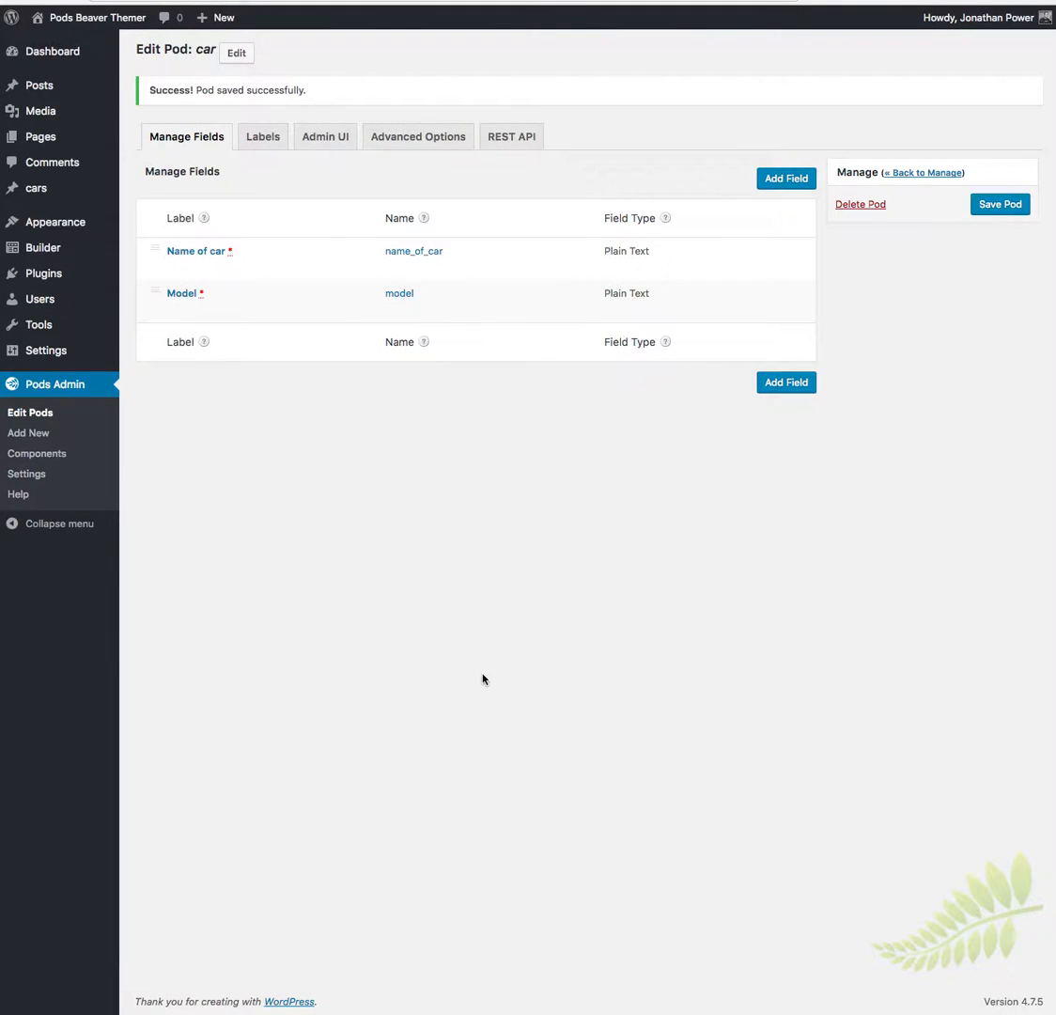
left_click(786, 176)
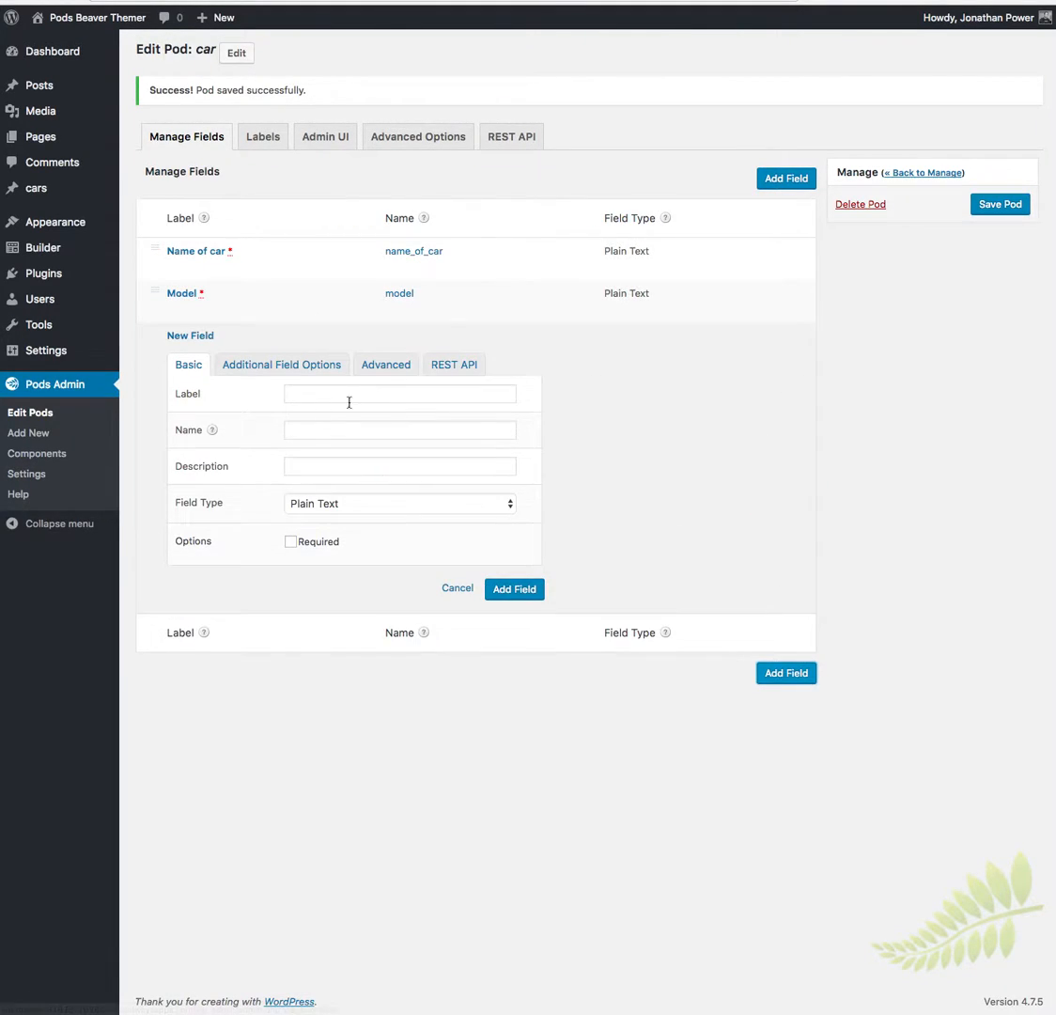
left_click(399, 393)
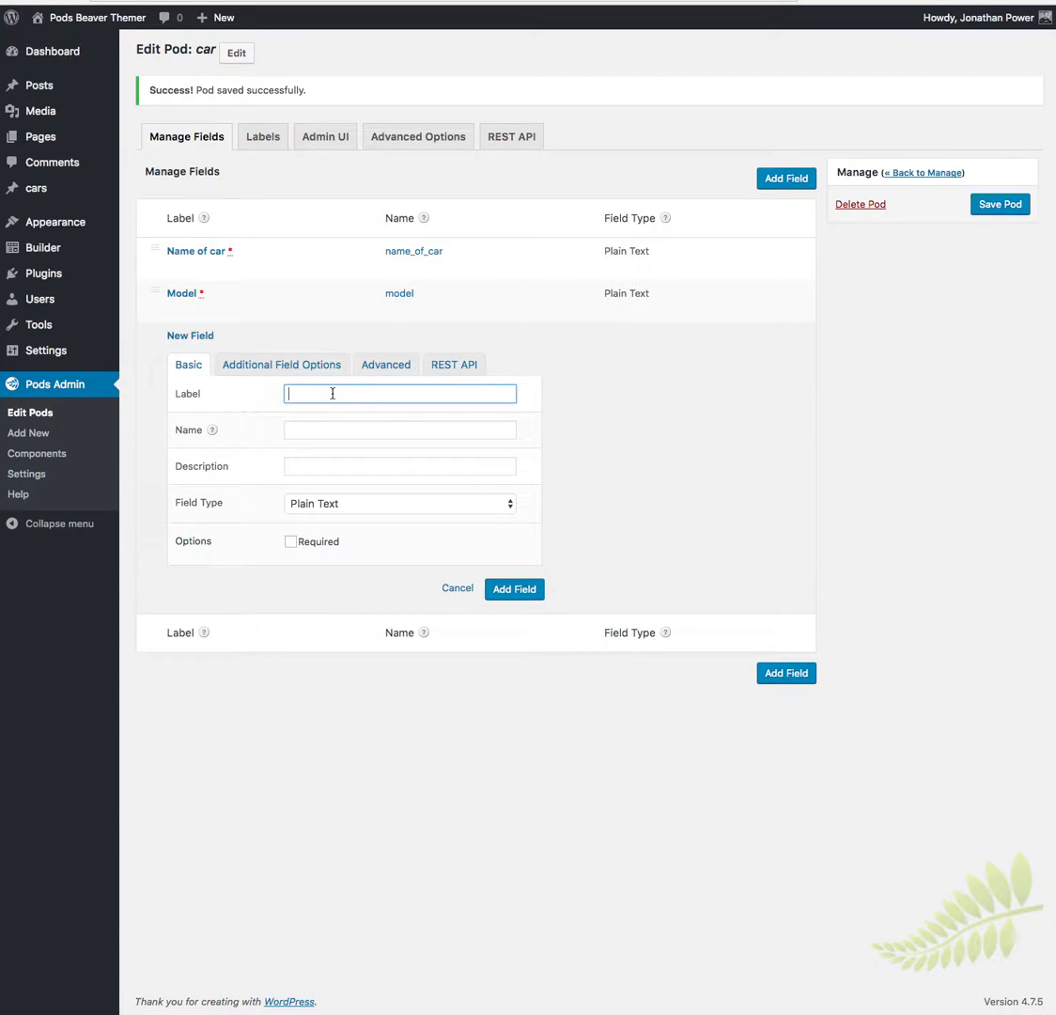
type("Yes of")
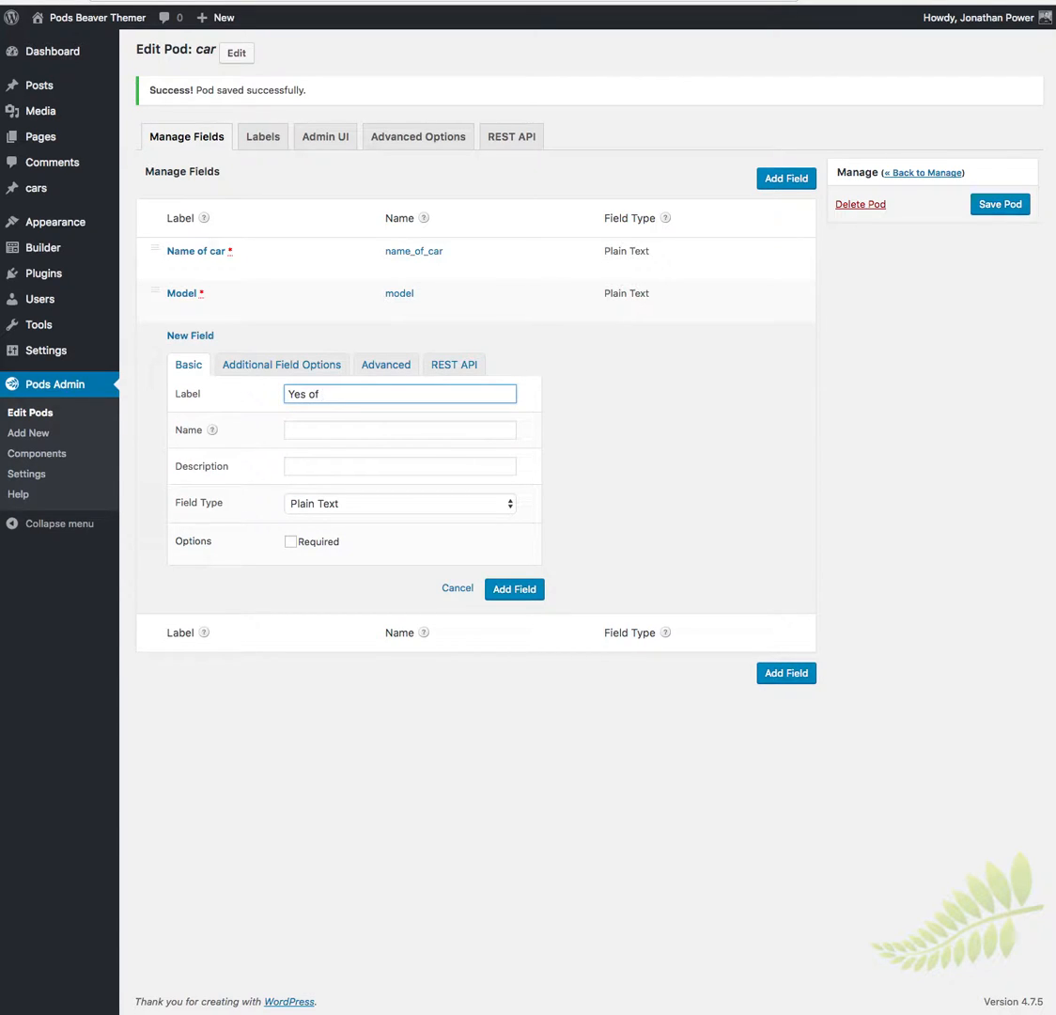
type("Manufacture")
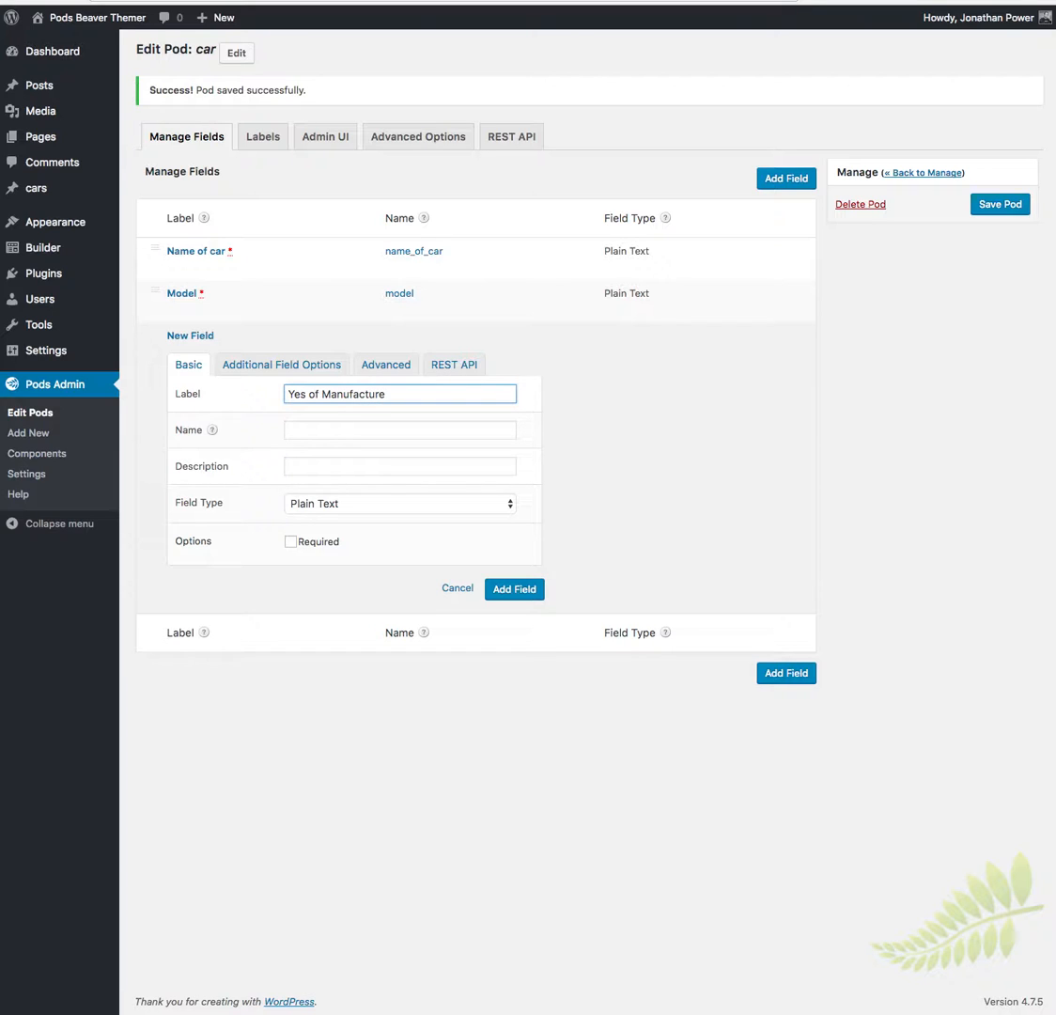
type("yes_of_manufacture")
type("ar")
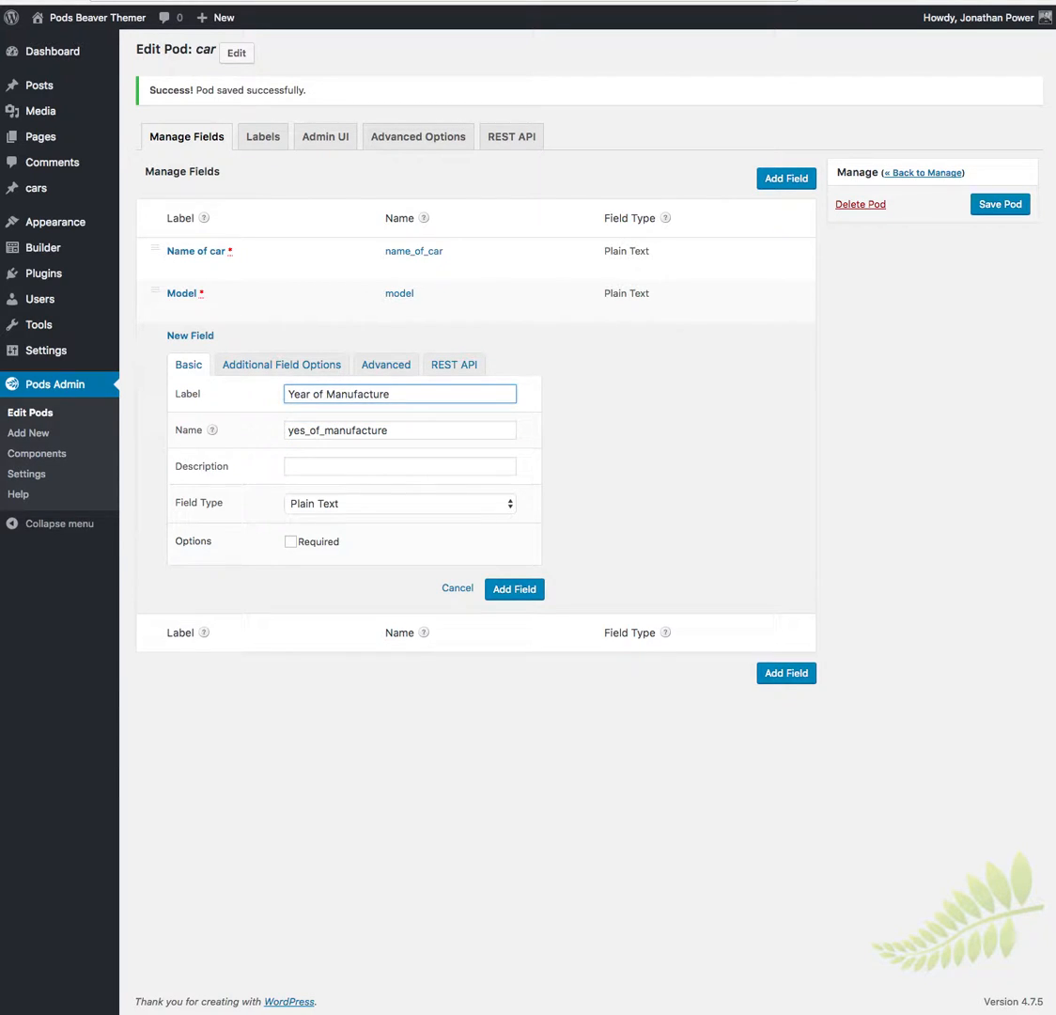
type("year_of_manufacture")
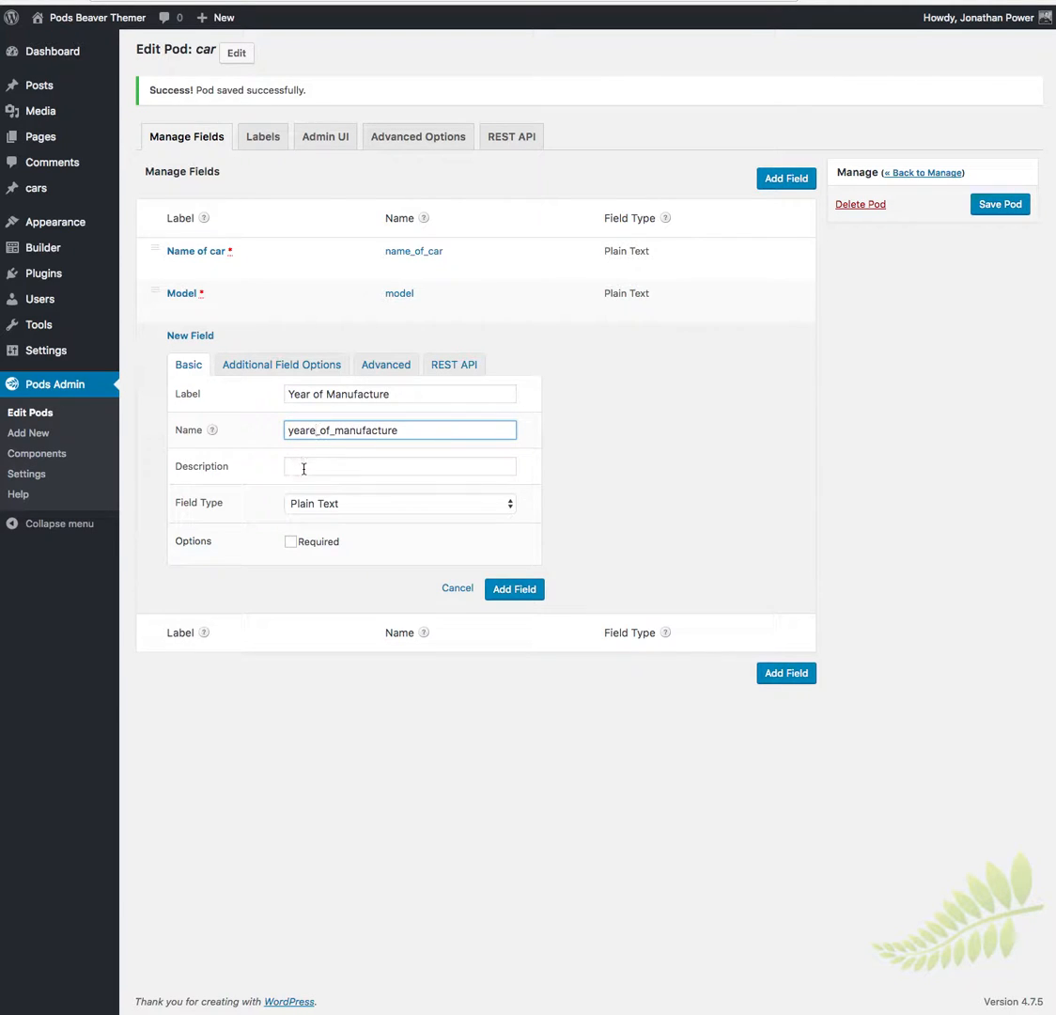
- Describe it Year of Manufacture, make it a Plain Number, add the field and save the pod
triple_click(398, 394)
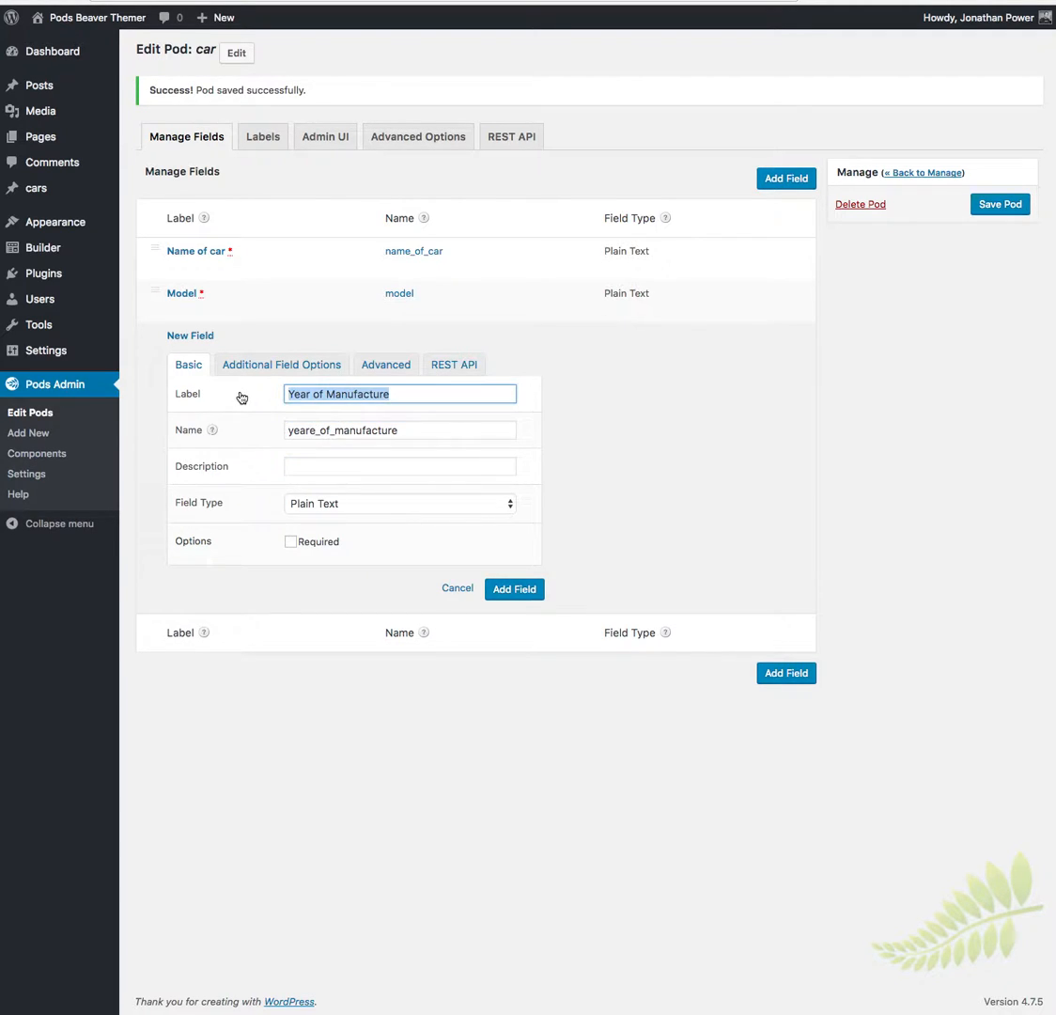
left_click(399, 466)
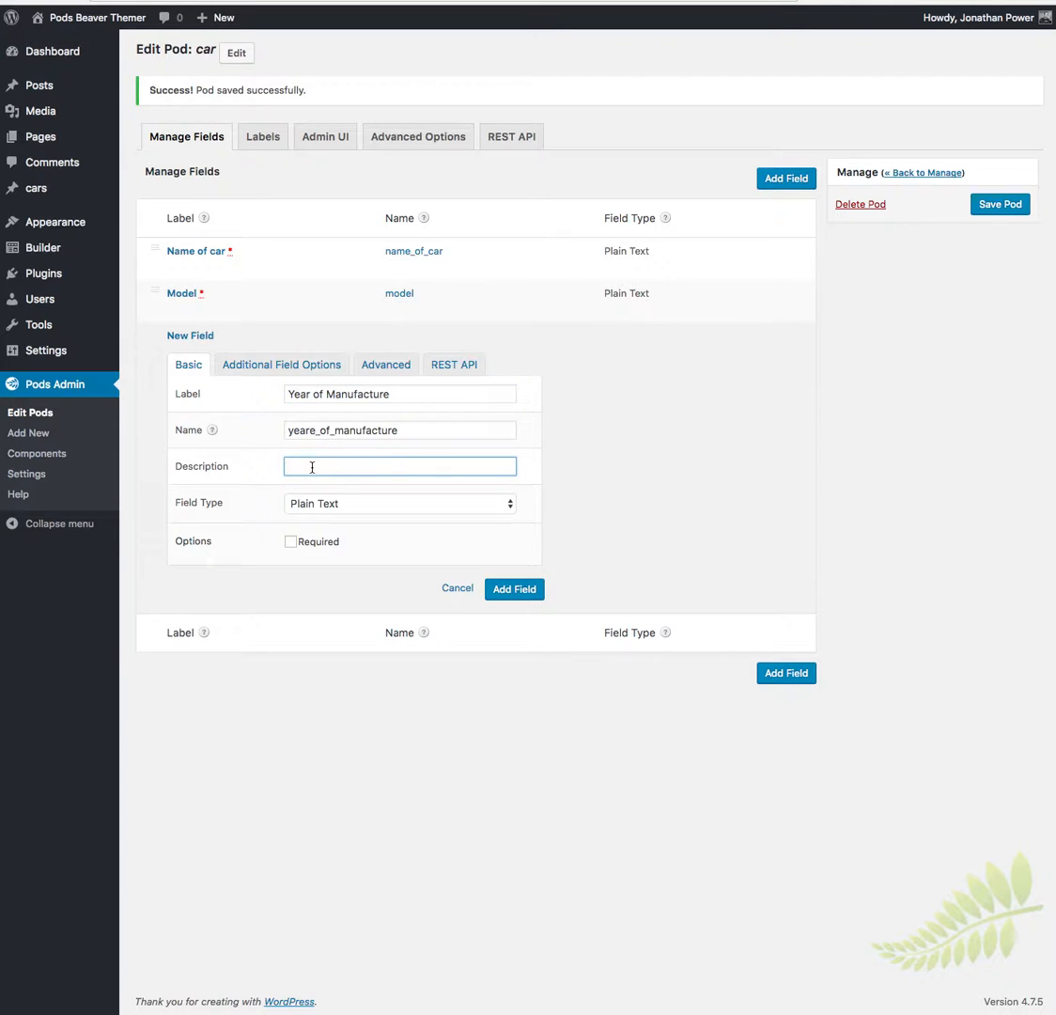
type("Year of Manufacture")
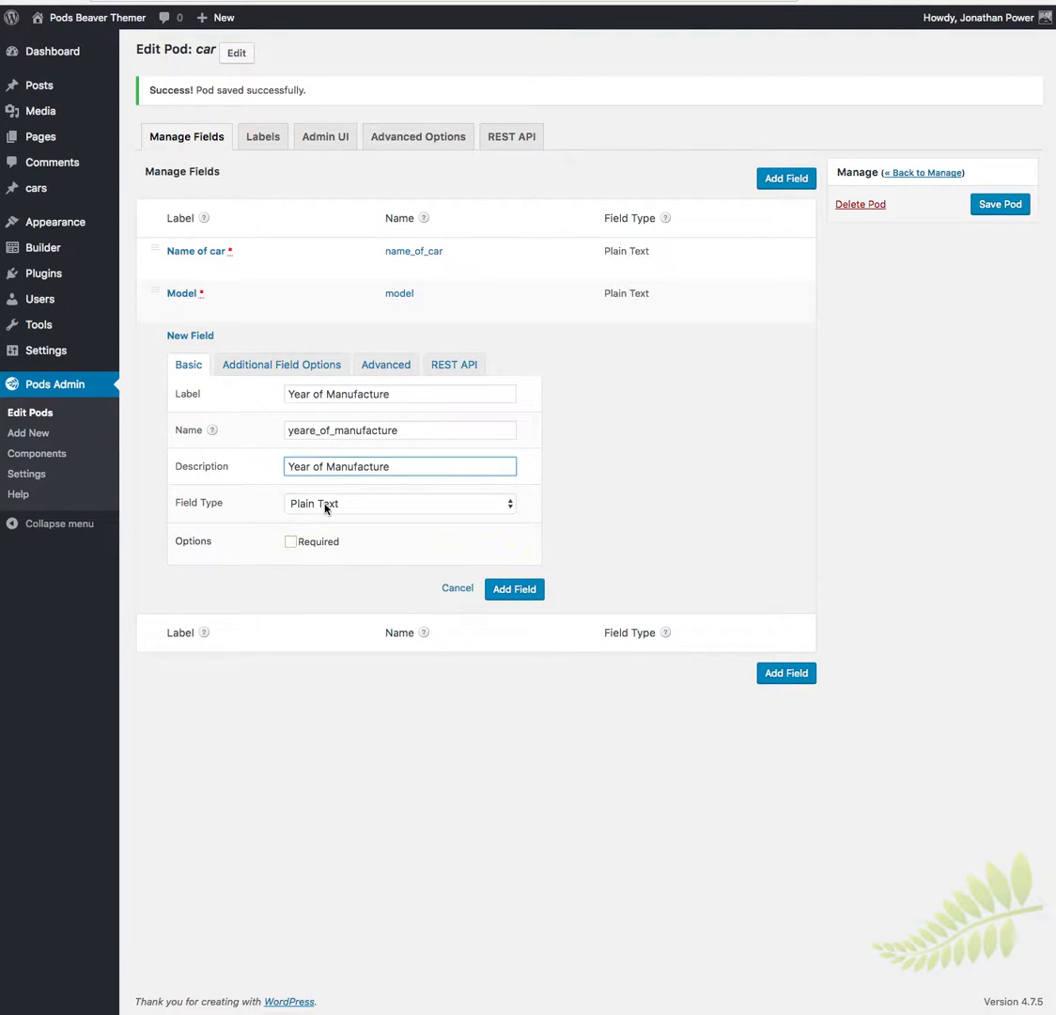
left_click(399, 504)
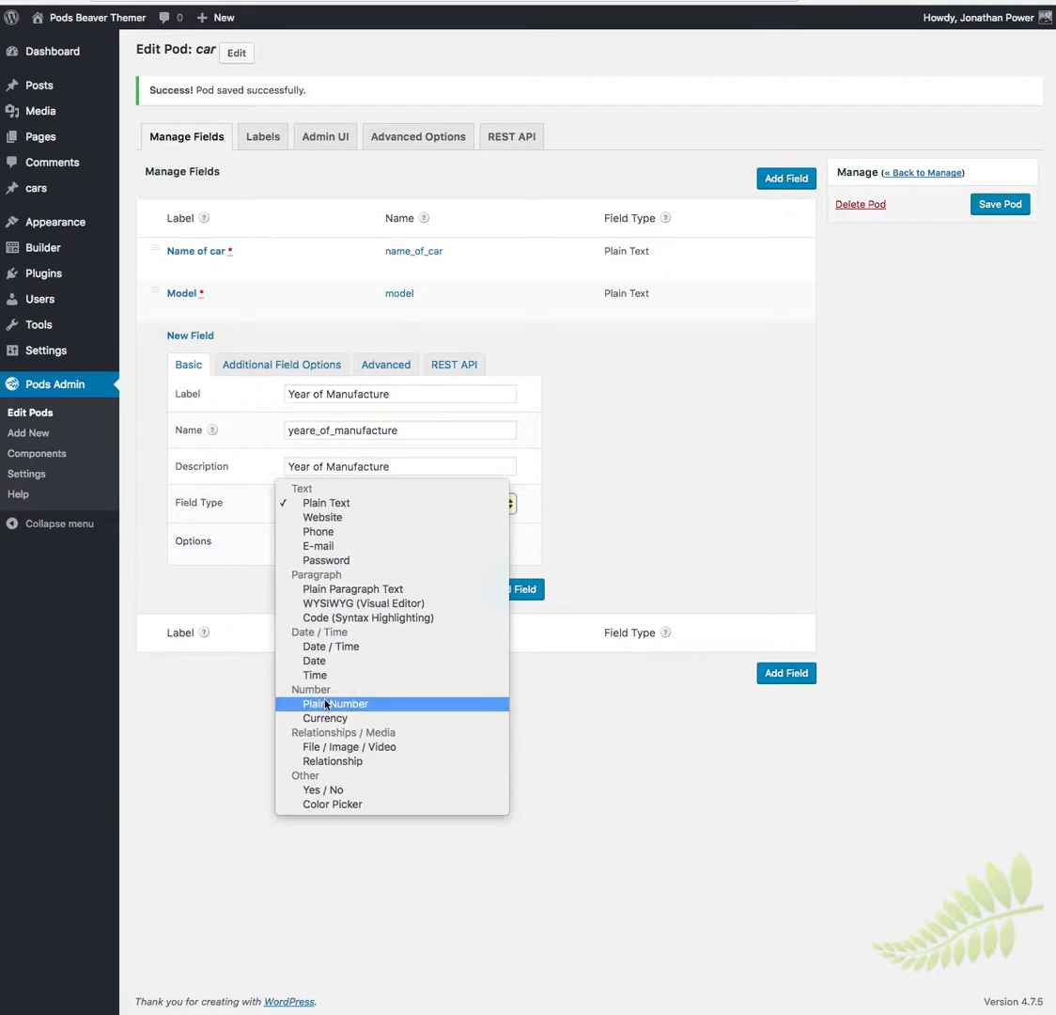
left_click(334, 703)
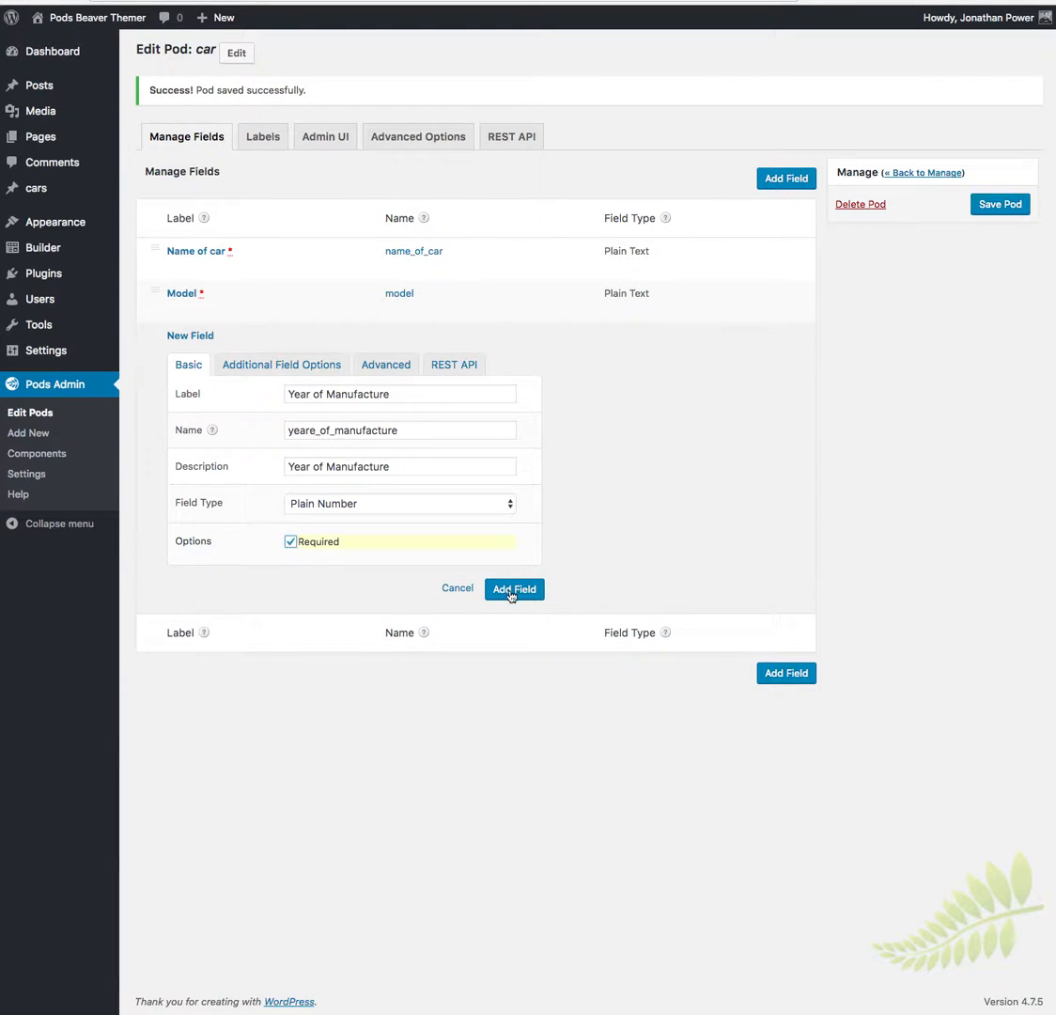
left_click(515, 590)
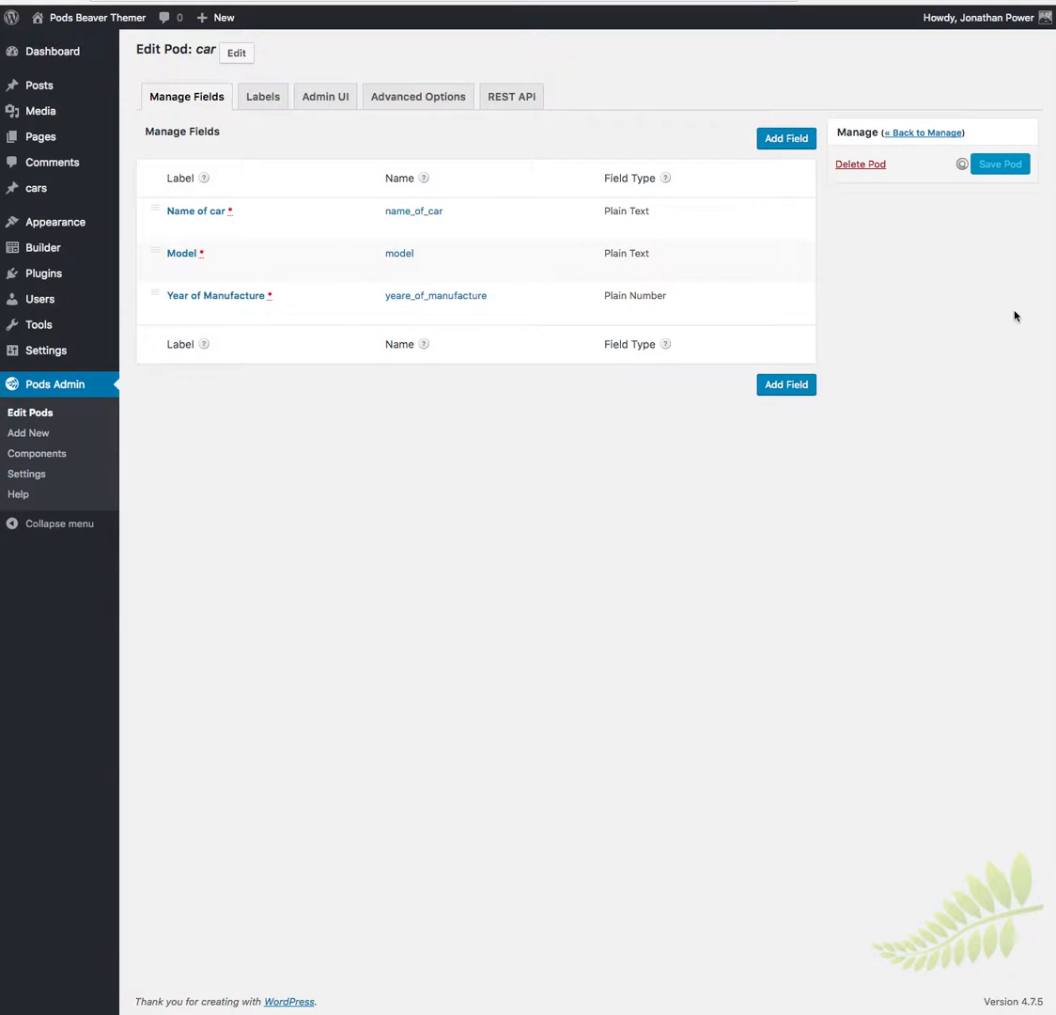
left_click(1000, 164)
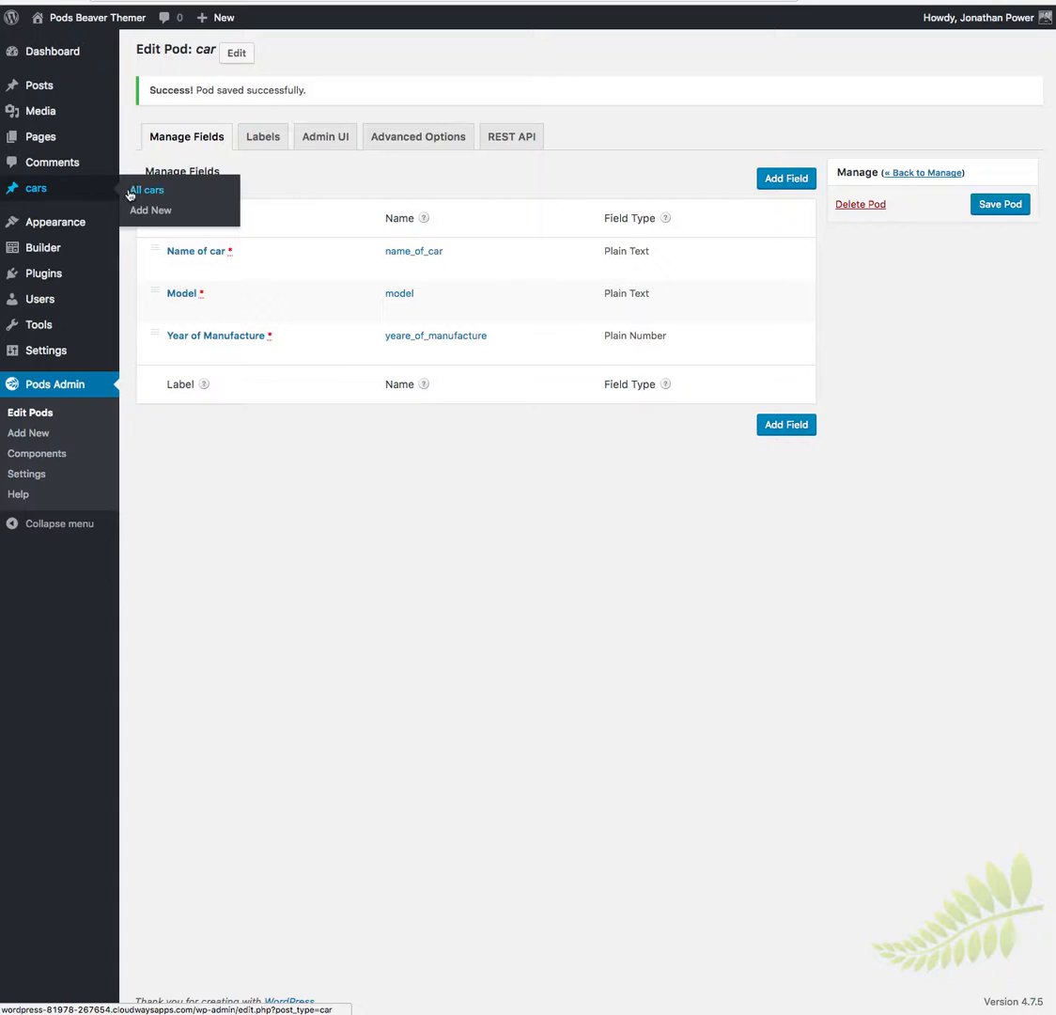
- Publish a new car with name Ford, model Mustang and year of manufacture 1966
left_click(150, 211)
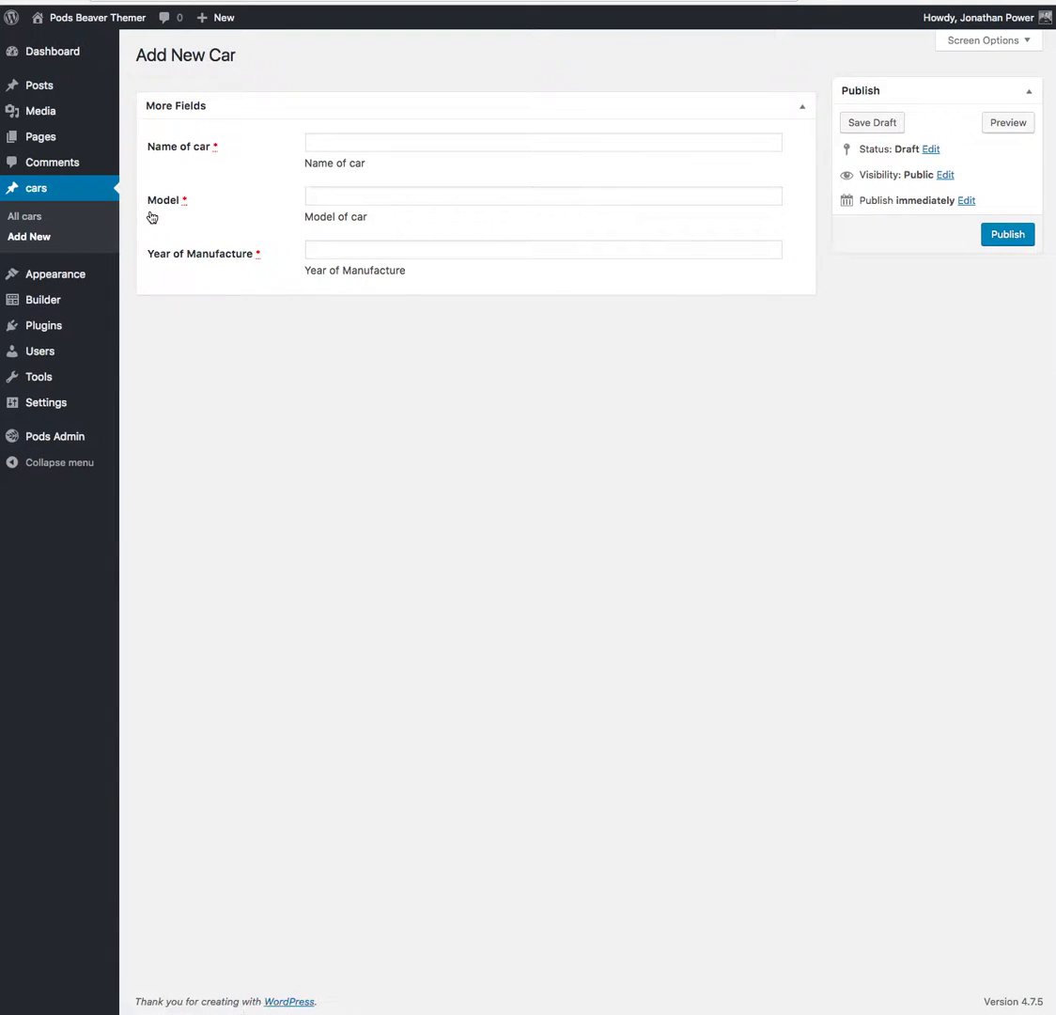
mouse_move(627, 376)
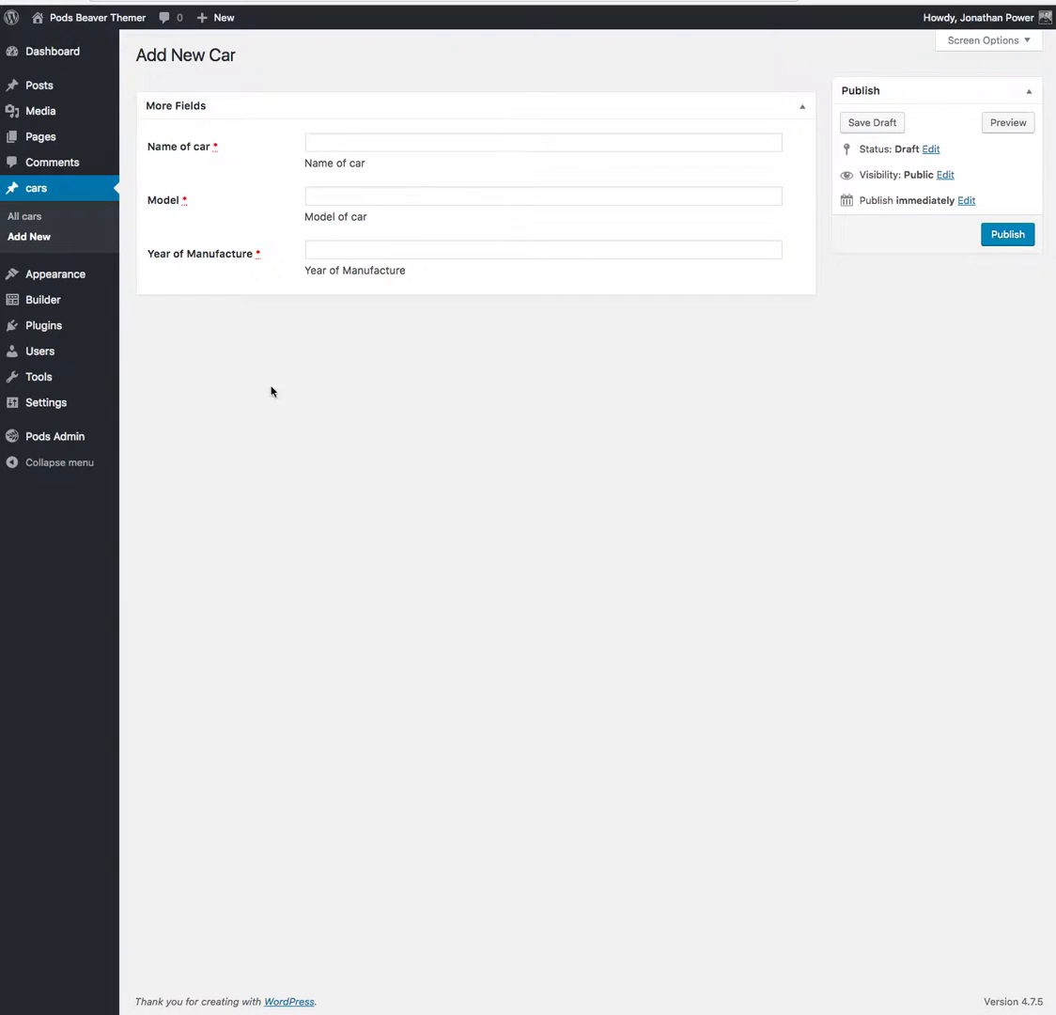
mouse_move(511, 443)
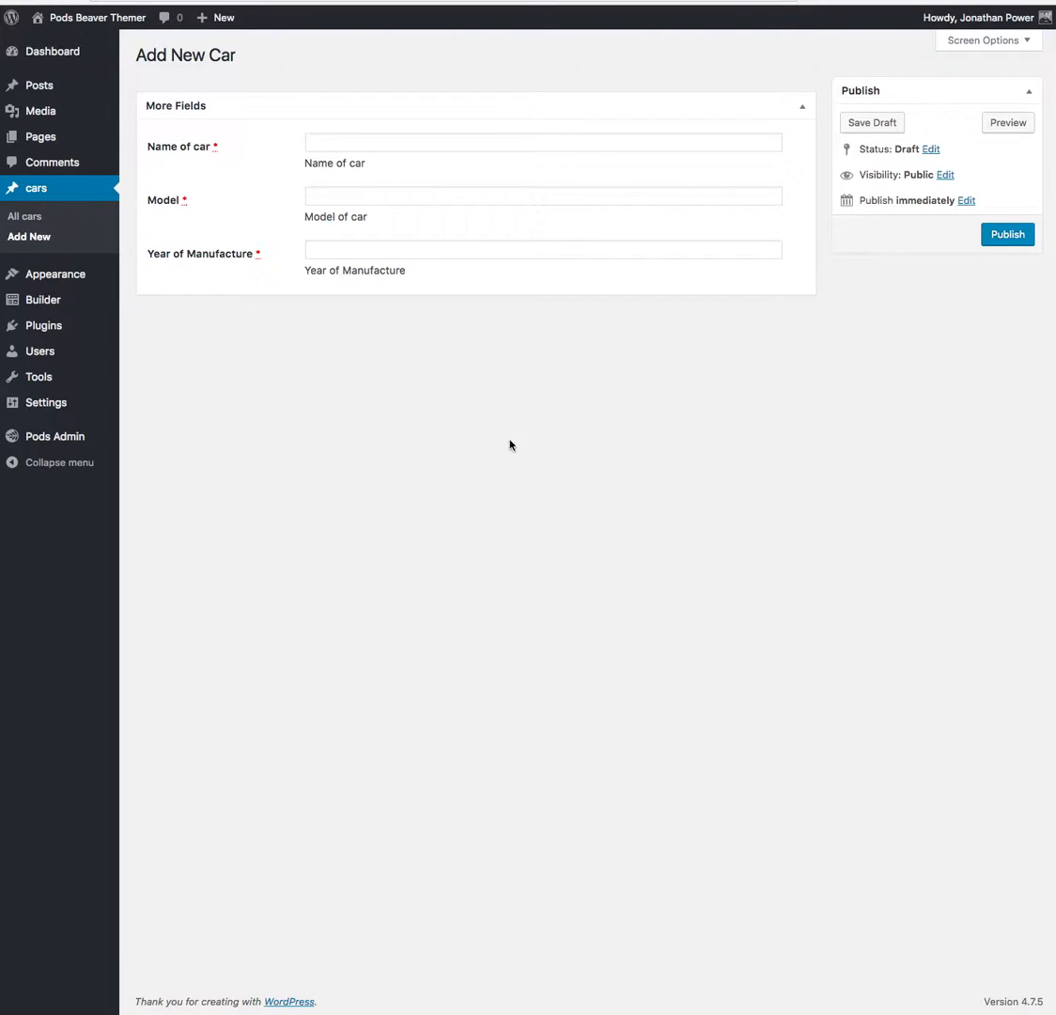
mouse_move(395, 188)
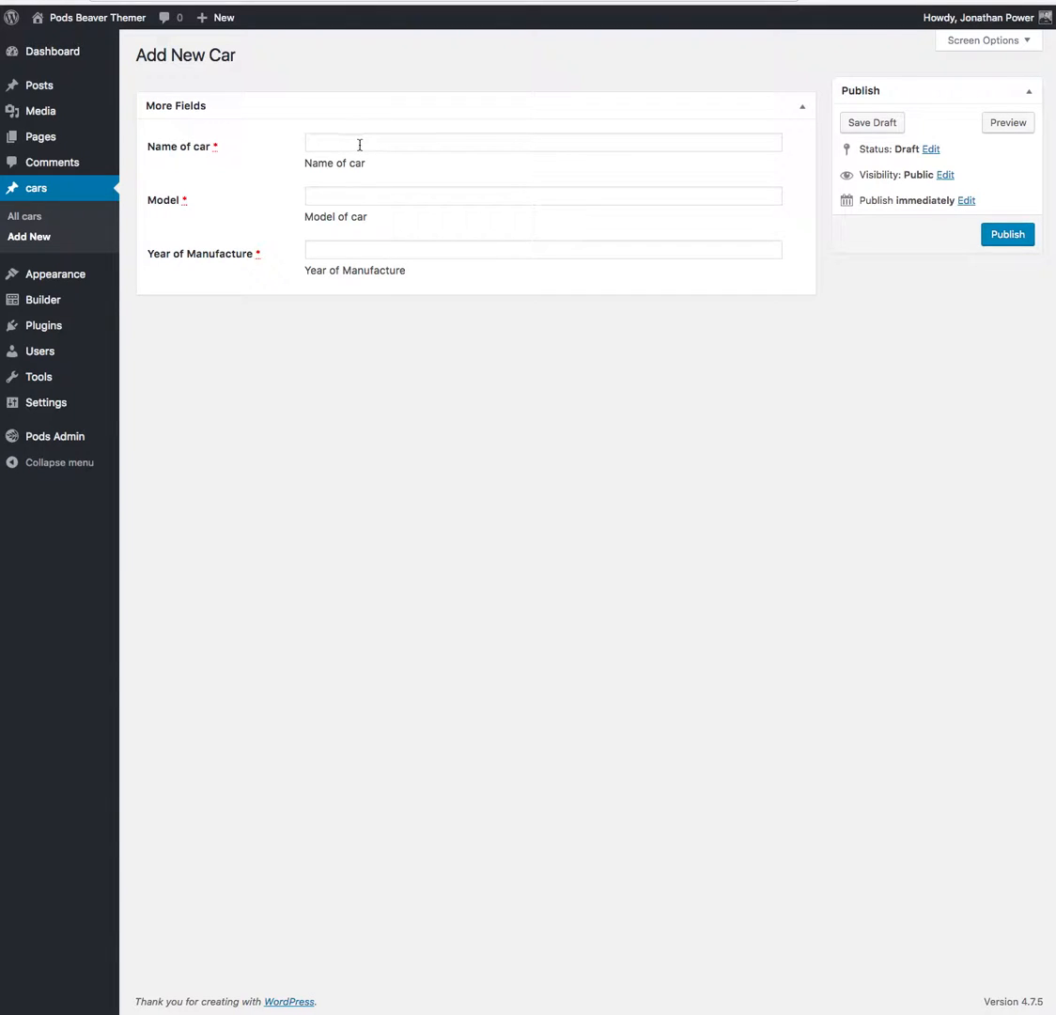
left_click(543, 143)
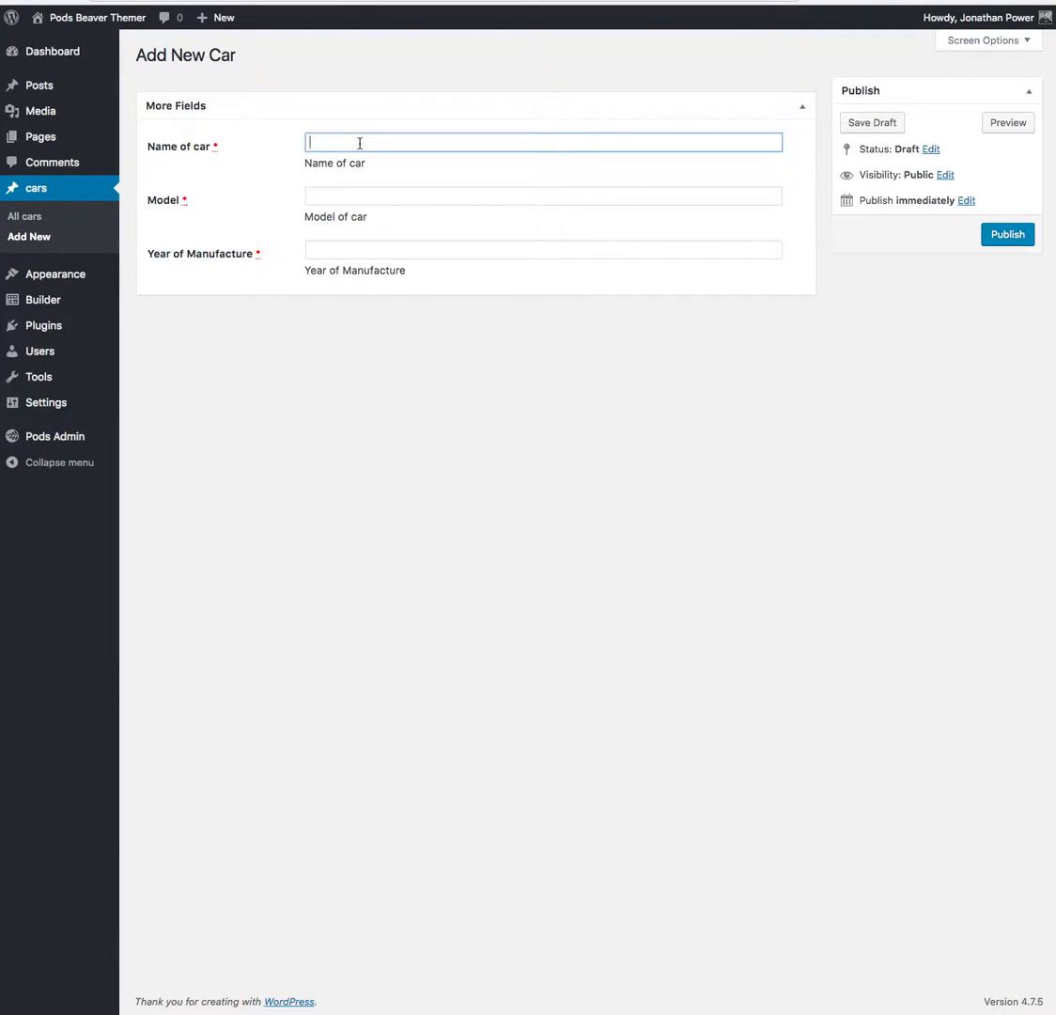
type("Ford")
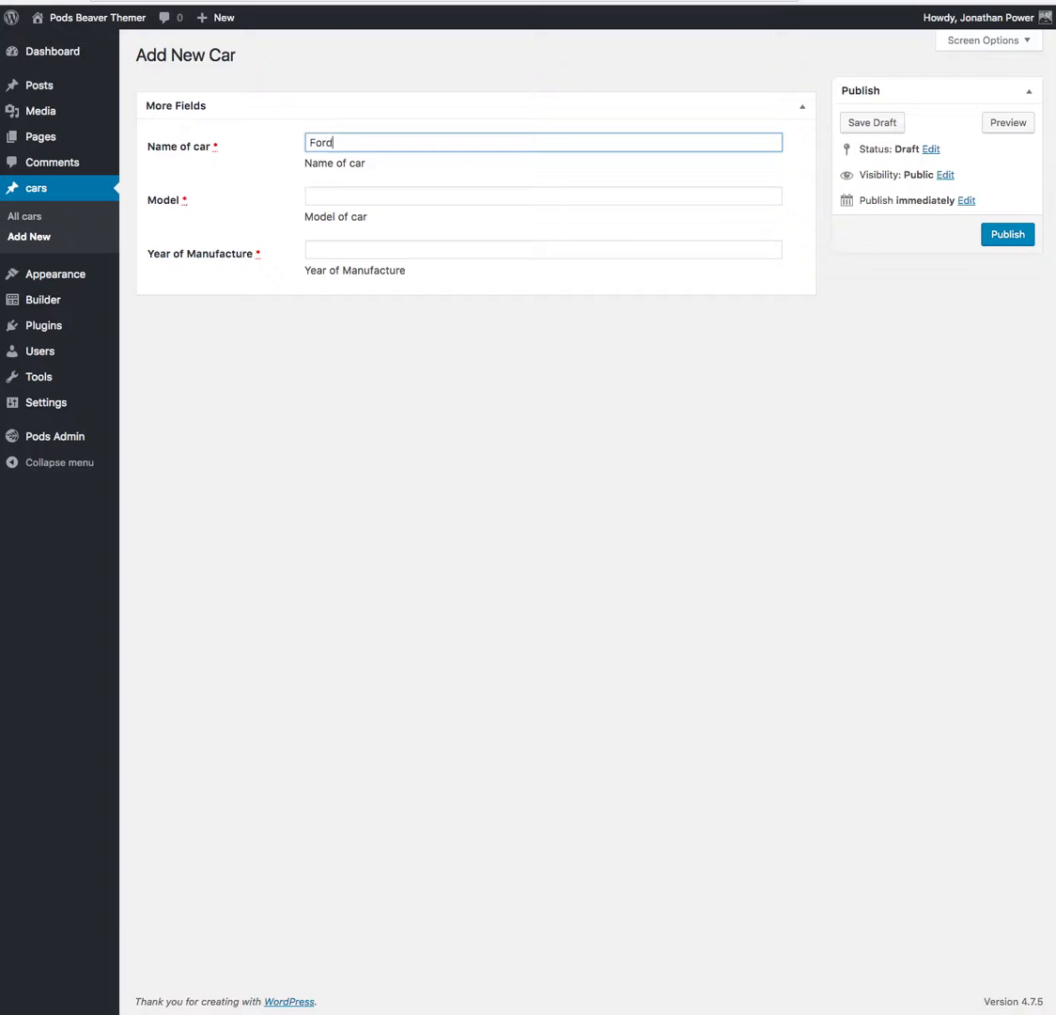
type("Mustan")
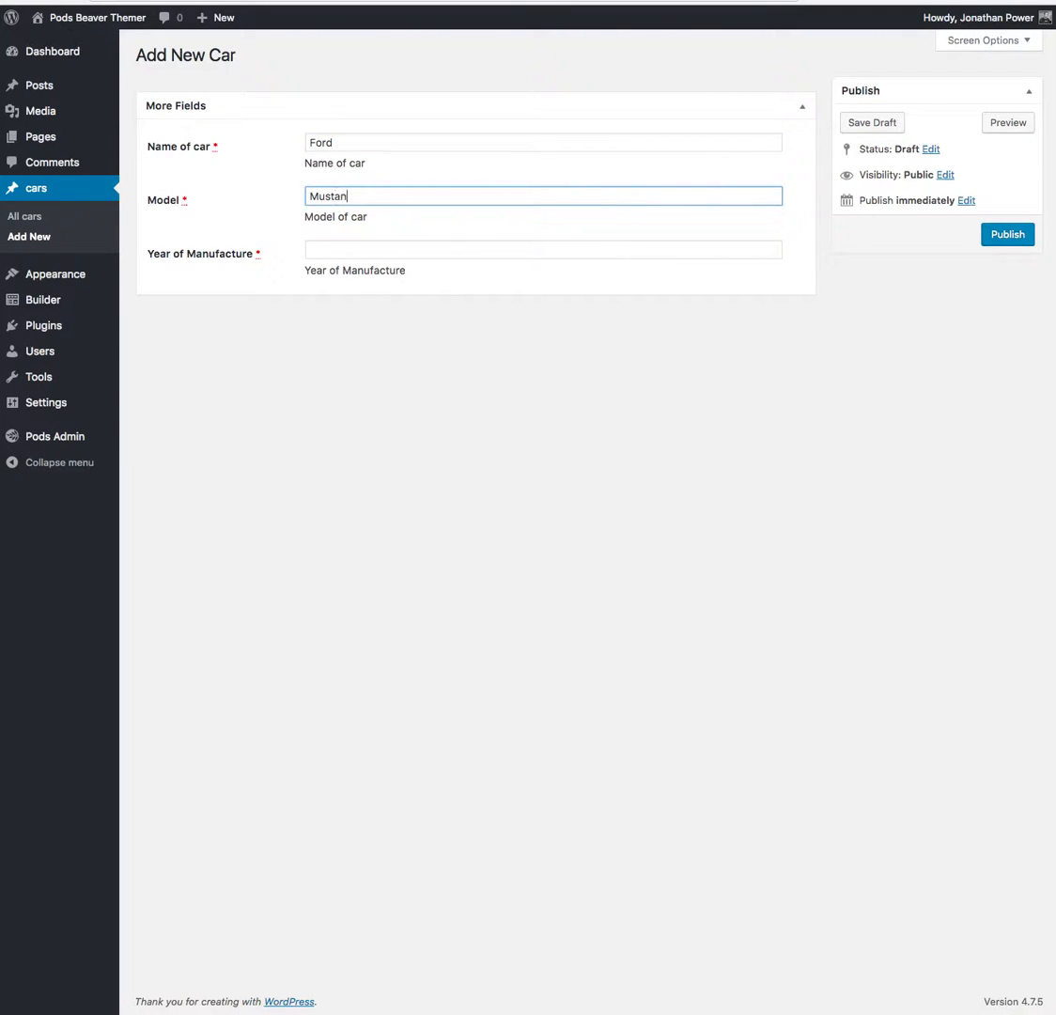
left_click(541, 248)
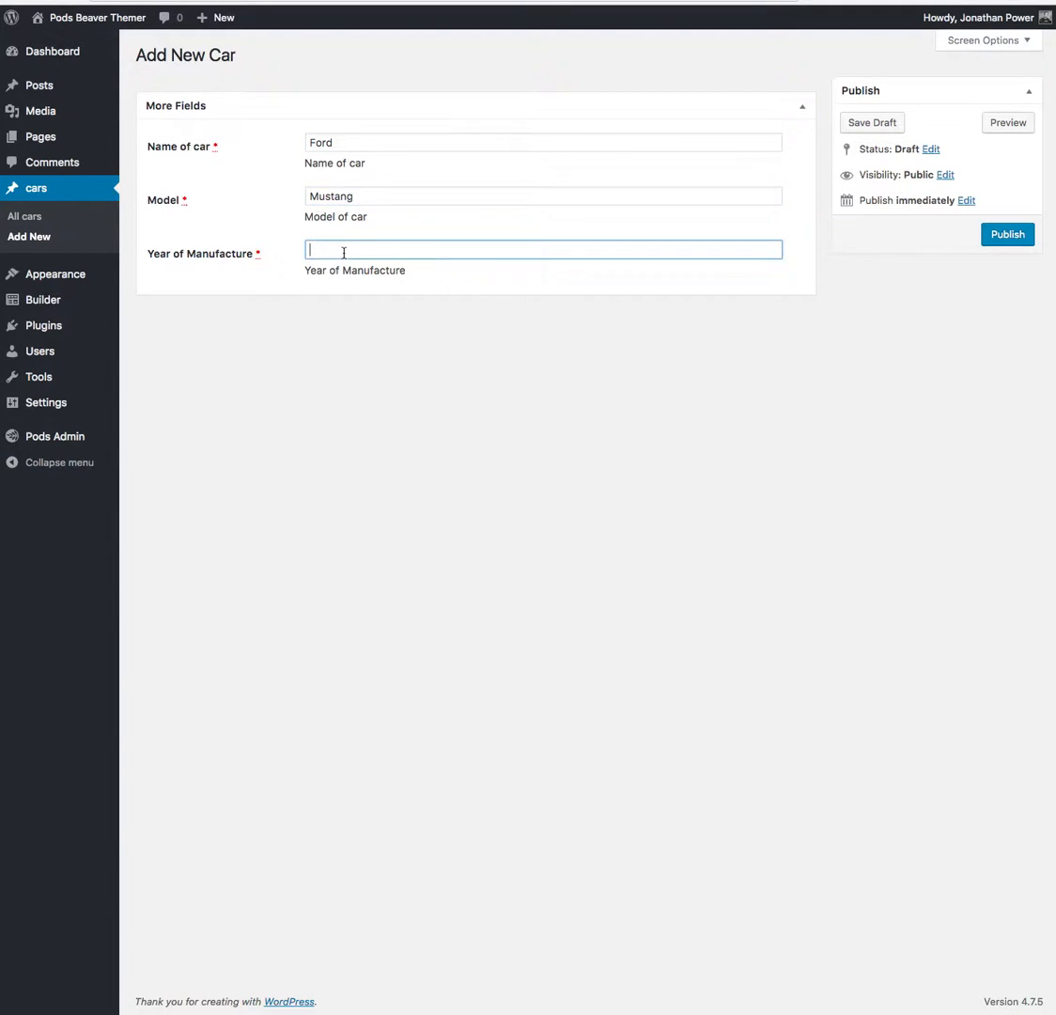
type("1966")
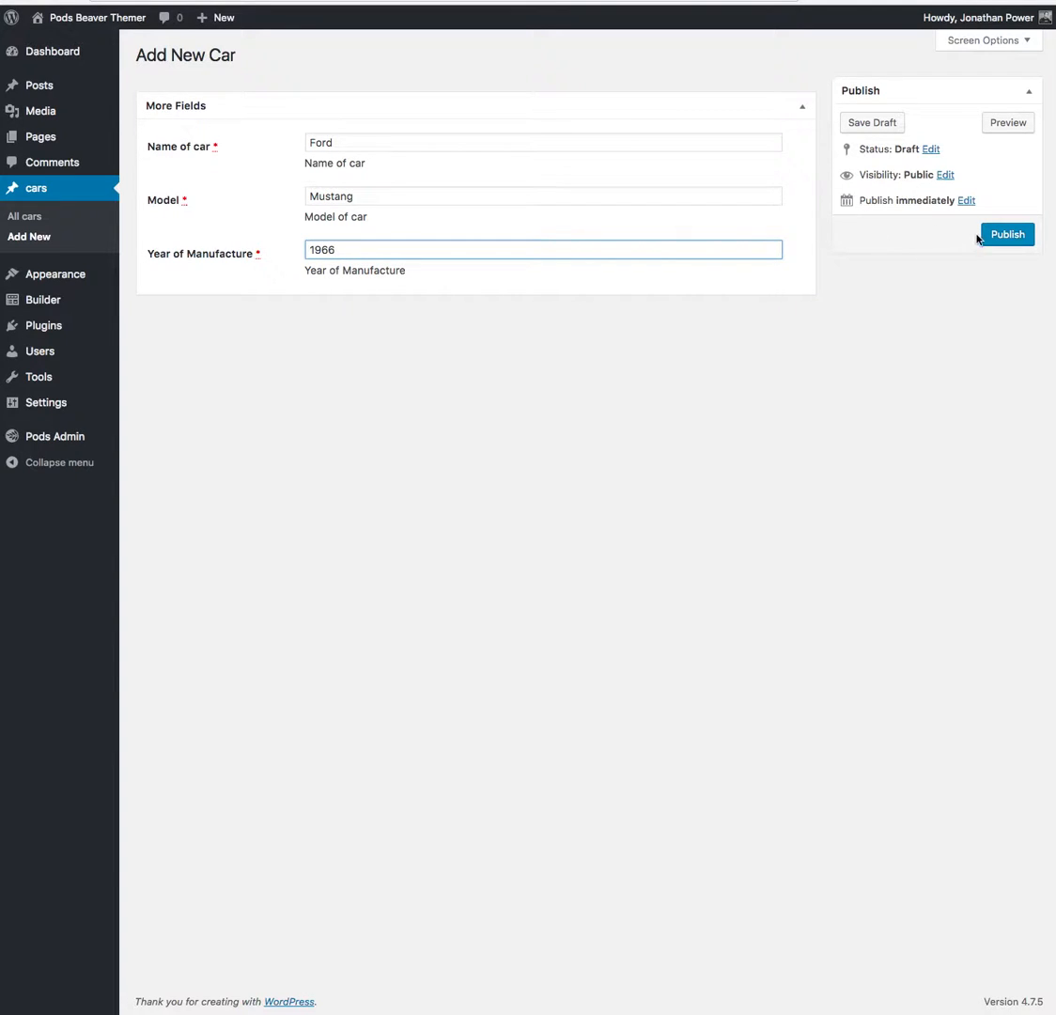
left_click(1008, 235)
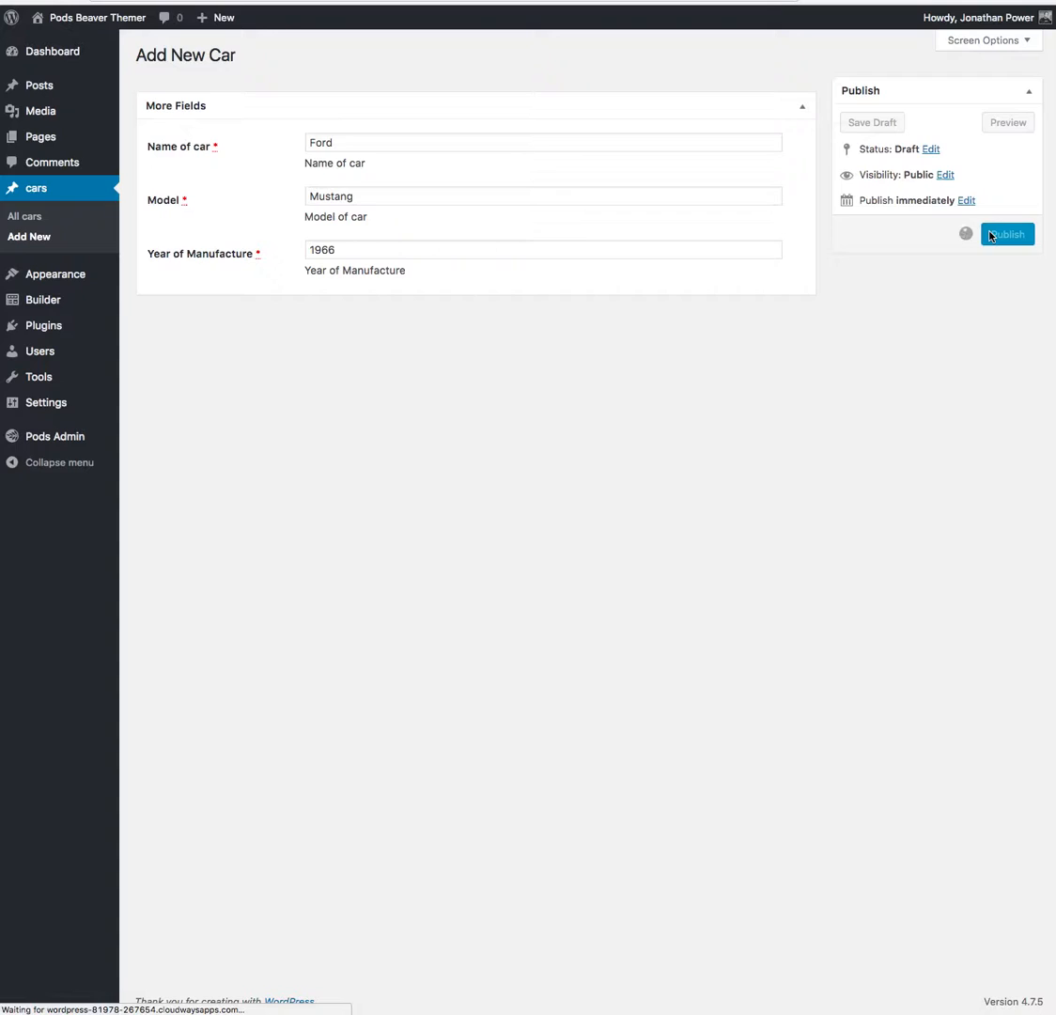
left_click(1007, 233)
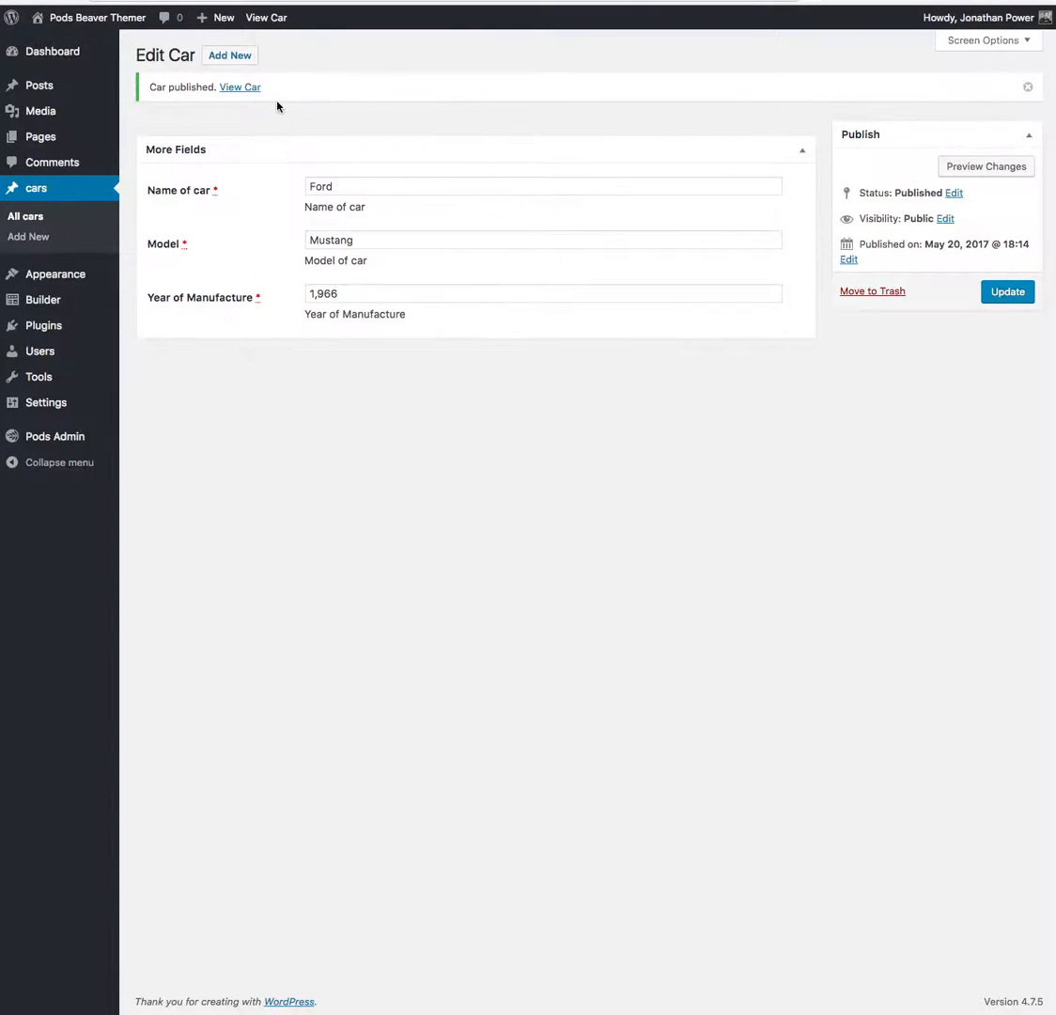
mouse_move(252, 109)
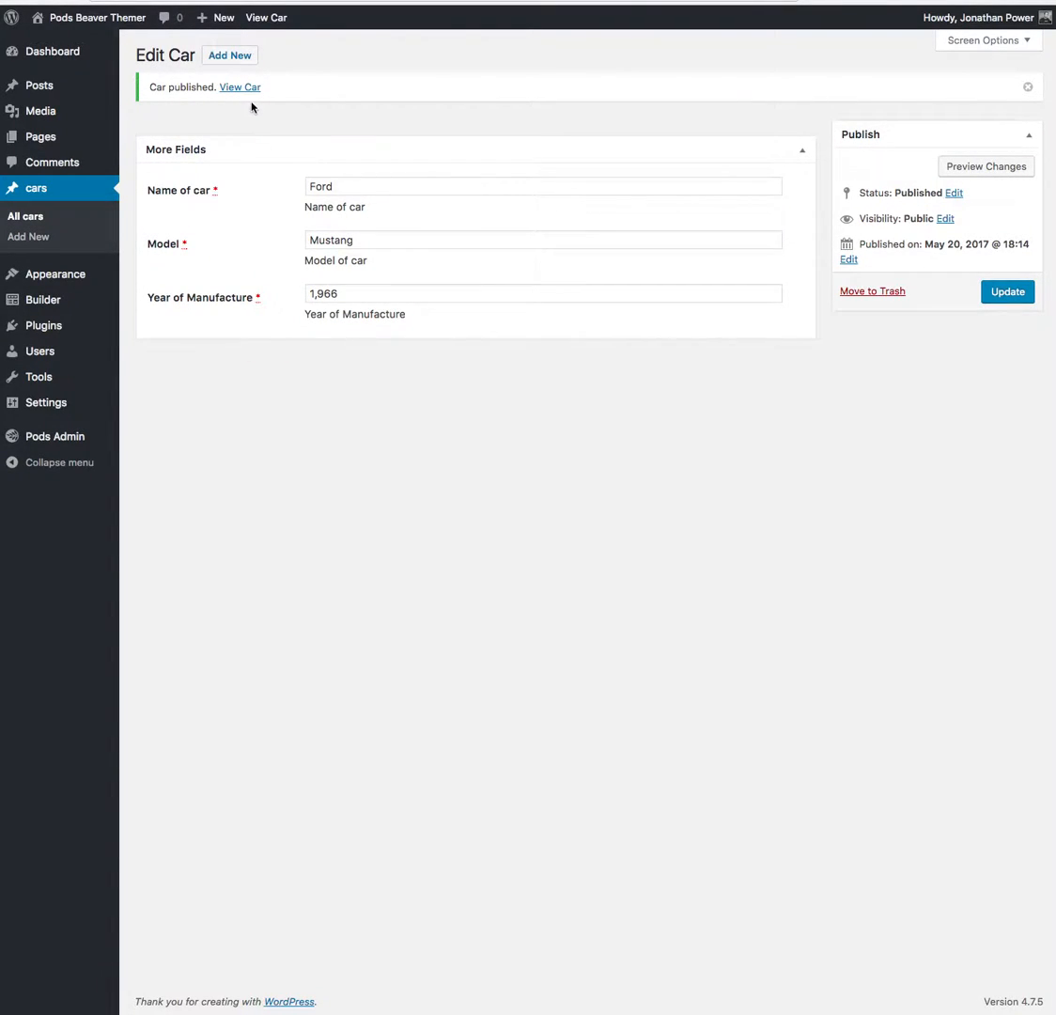
- View the Ford Mustang car's public page in a new tab, then update the post
right_click(241, 87)
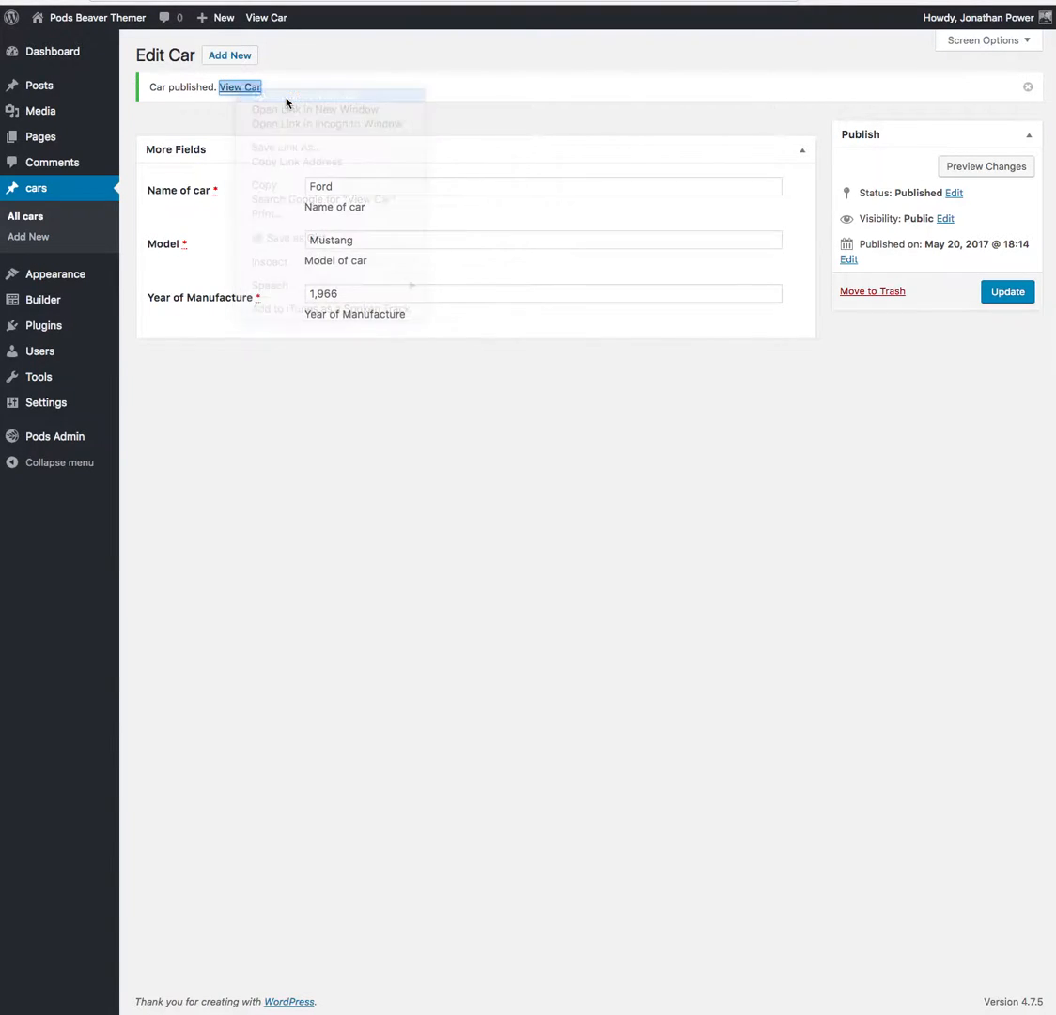
left_click(241, 86)
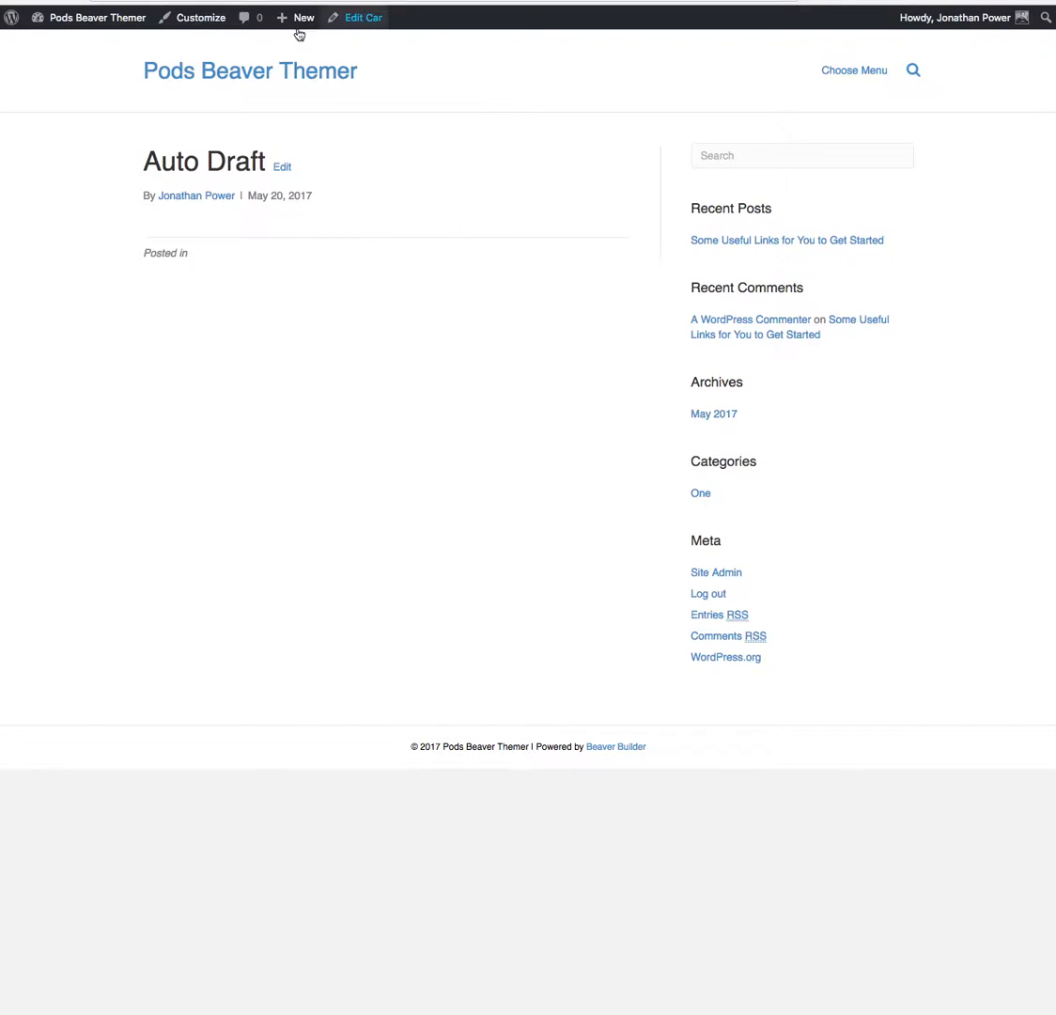
left_click(363, 17)
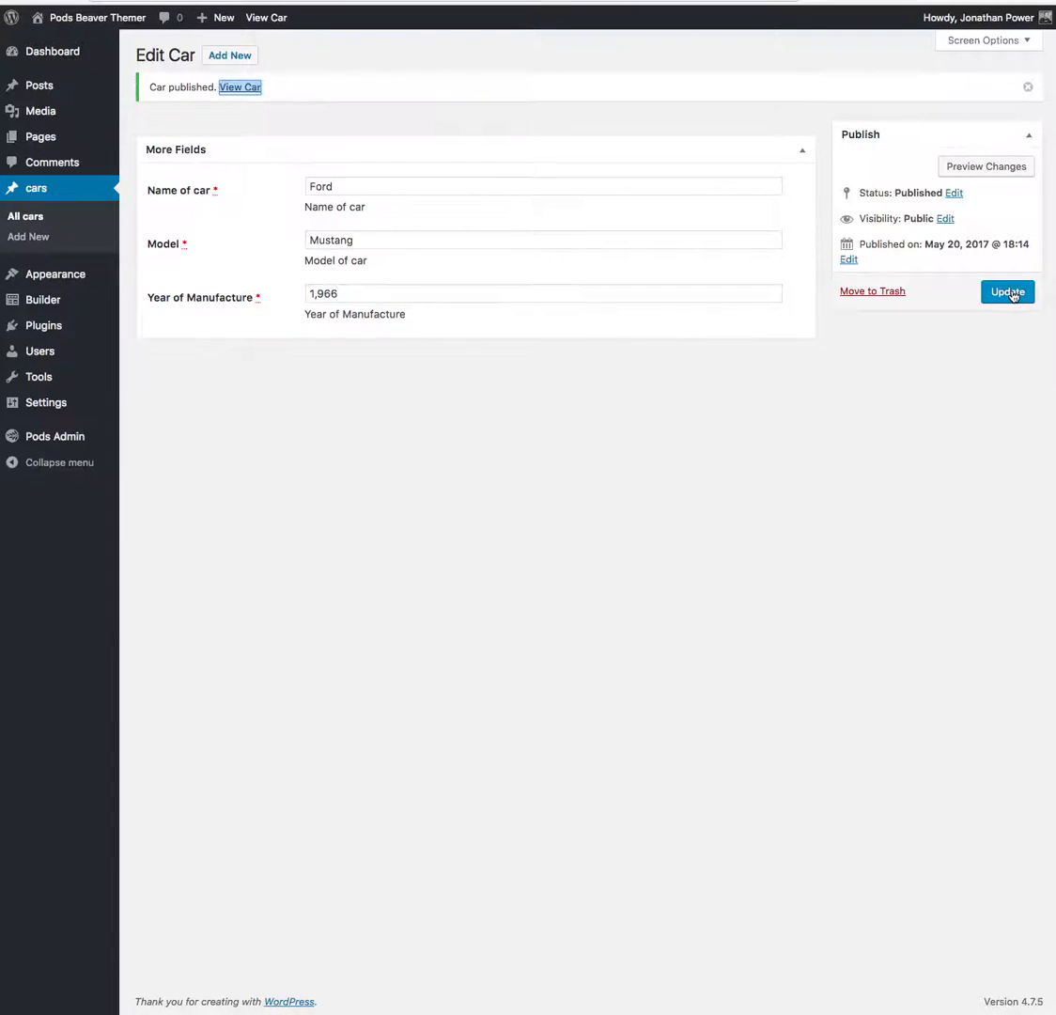
left_click(1008, 291)
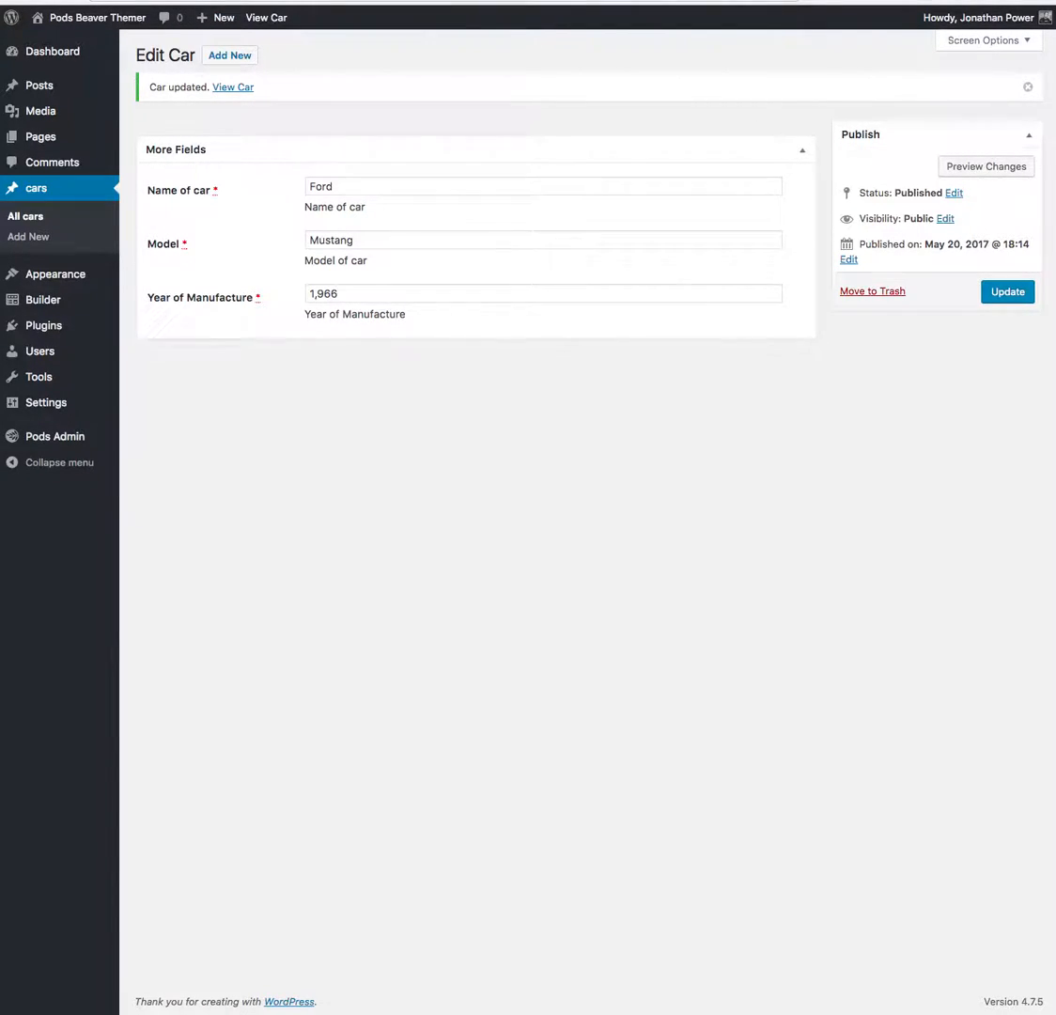
left_click(231, 86)
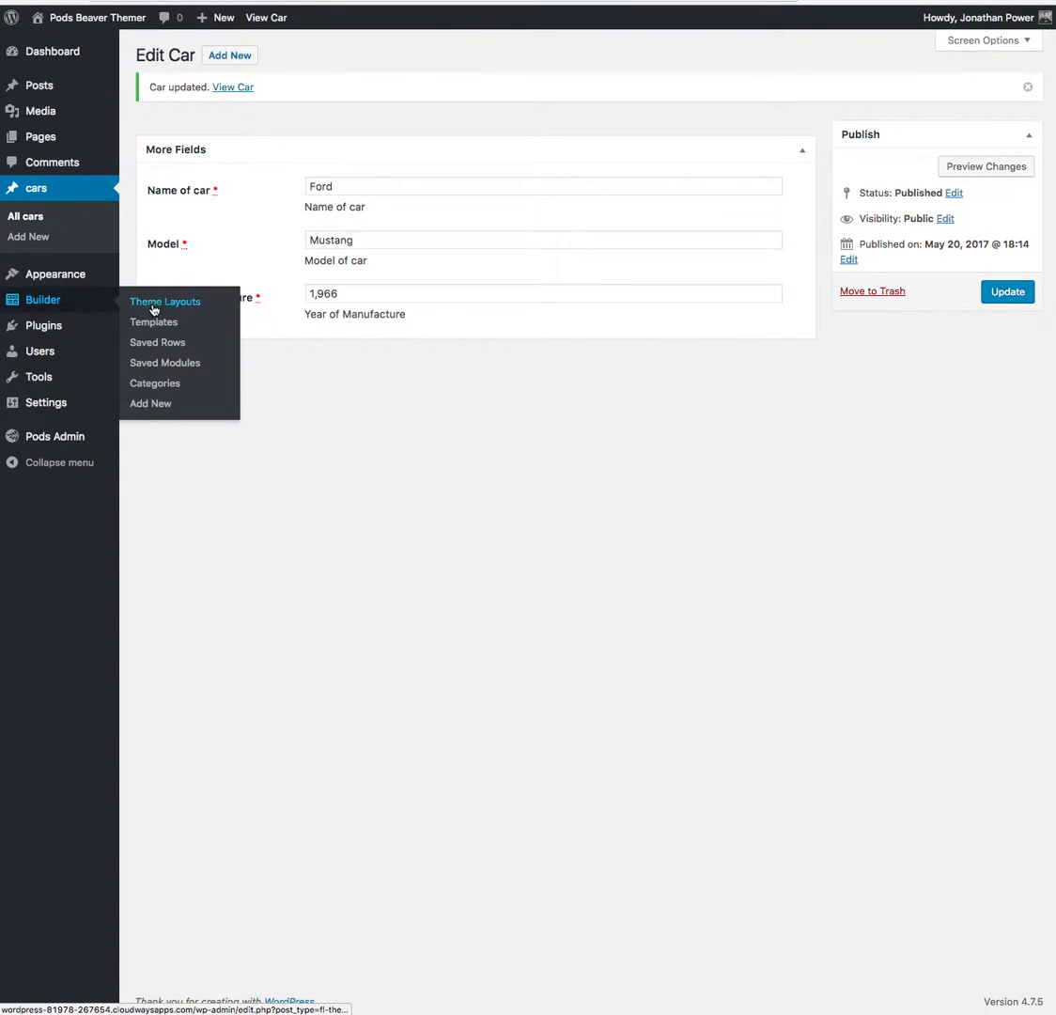
- Create a Beaver Themer layout titled Car Template of type Singular
left_click(165, 301)
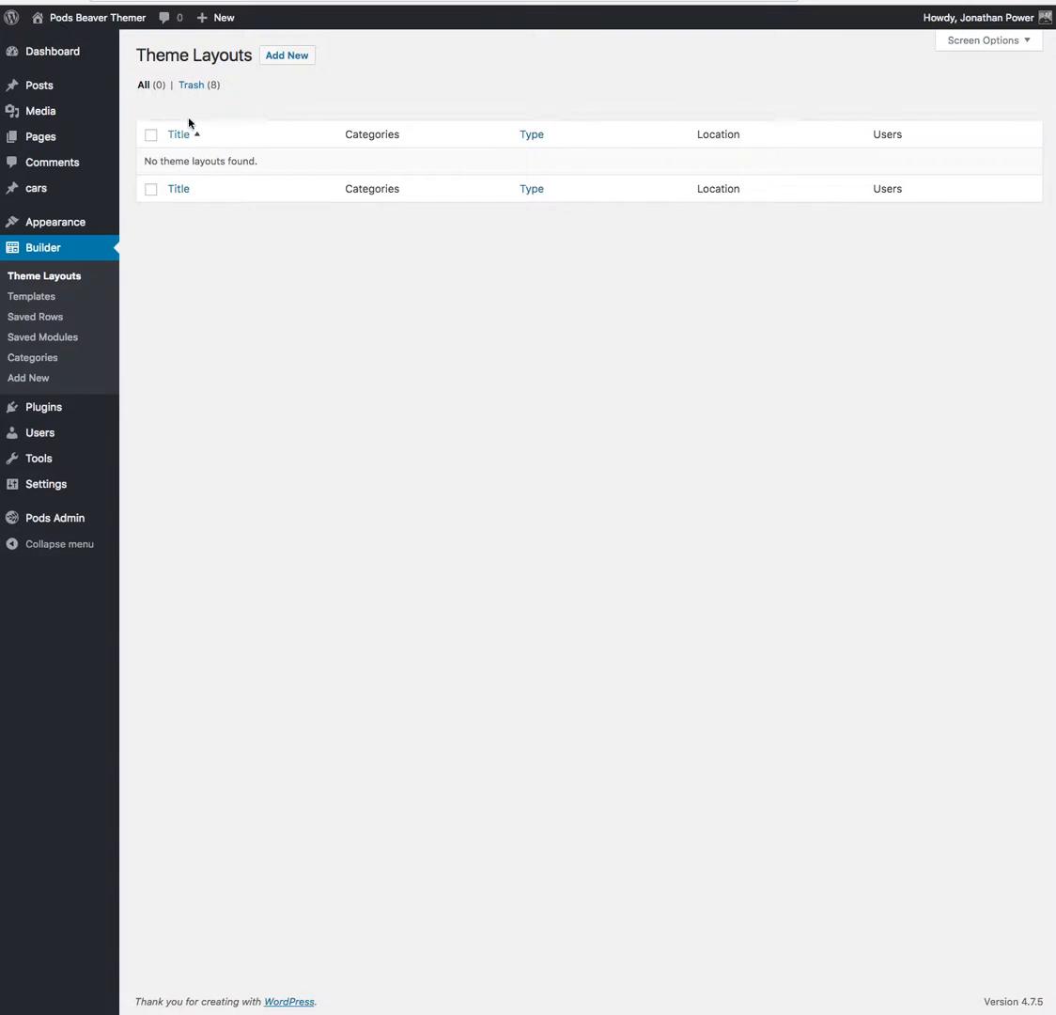
left_click(285, 55)
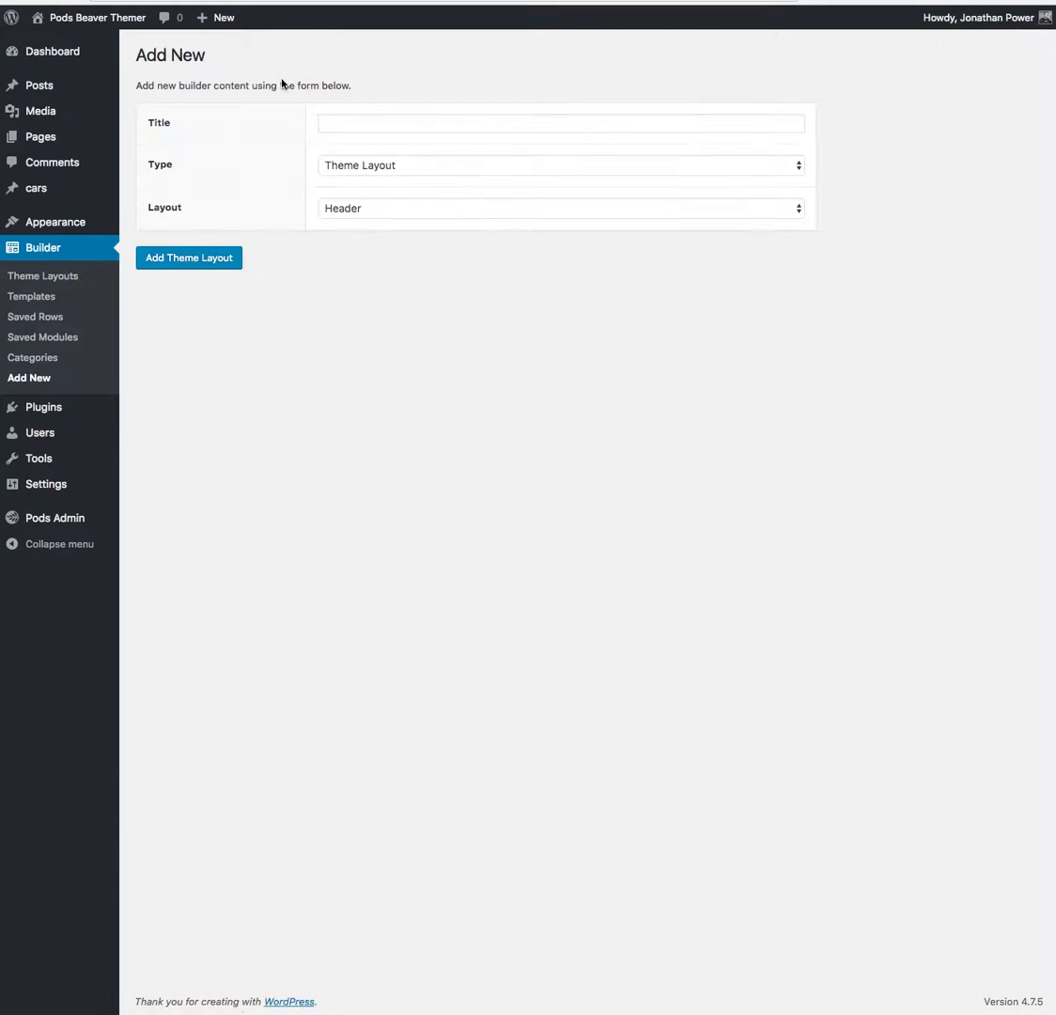
left_click(560, 124)
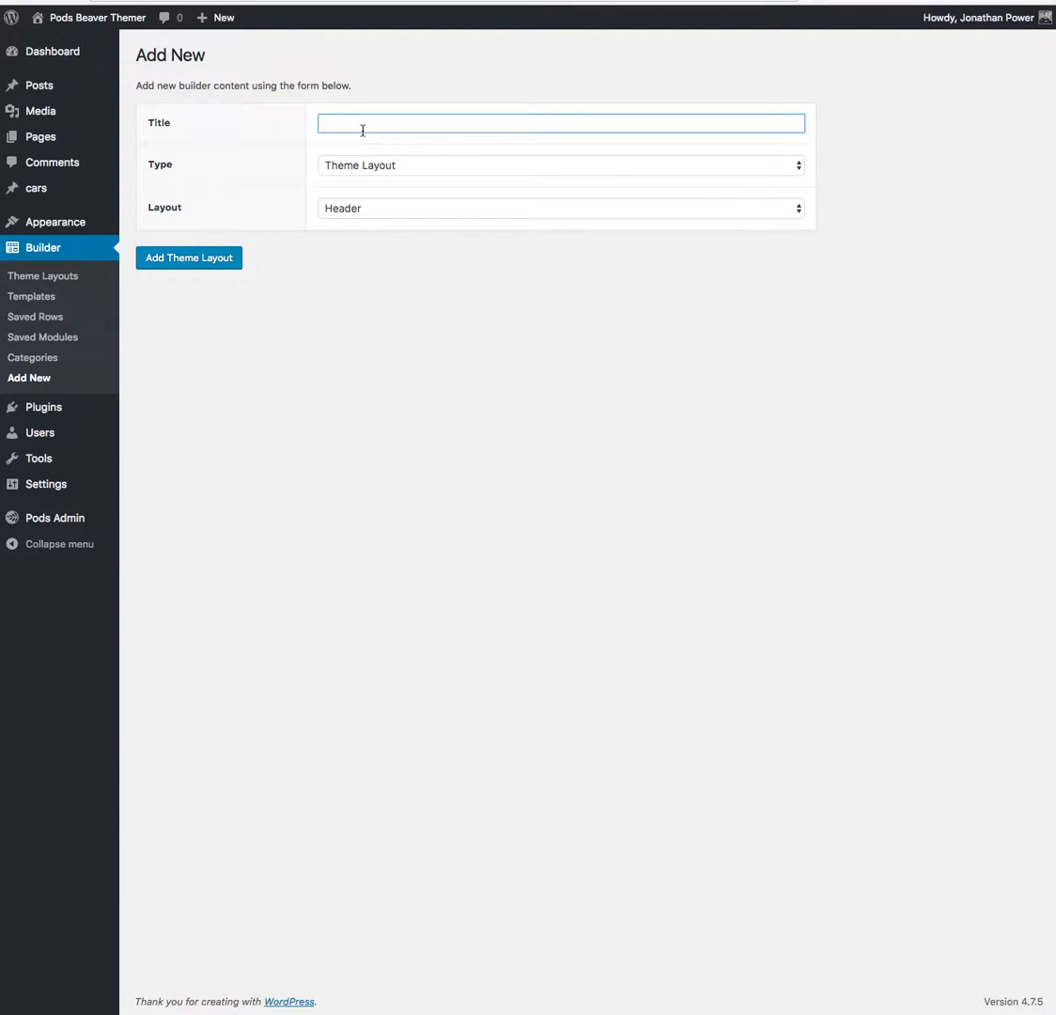
type("Car Tem")
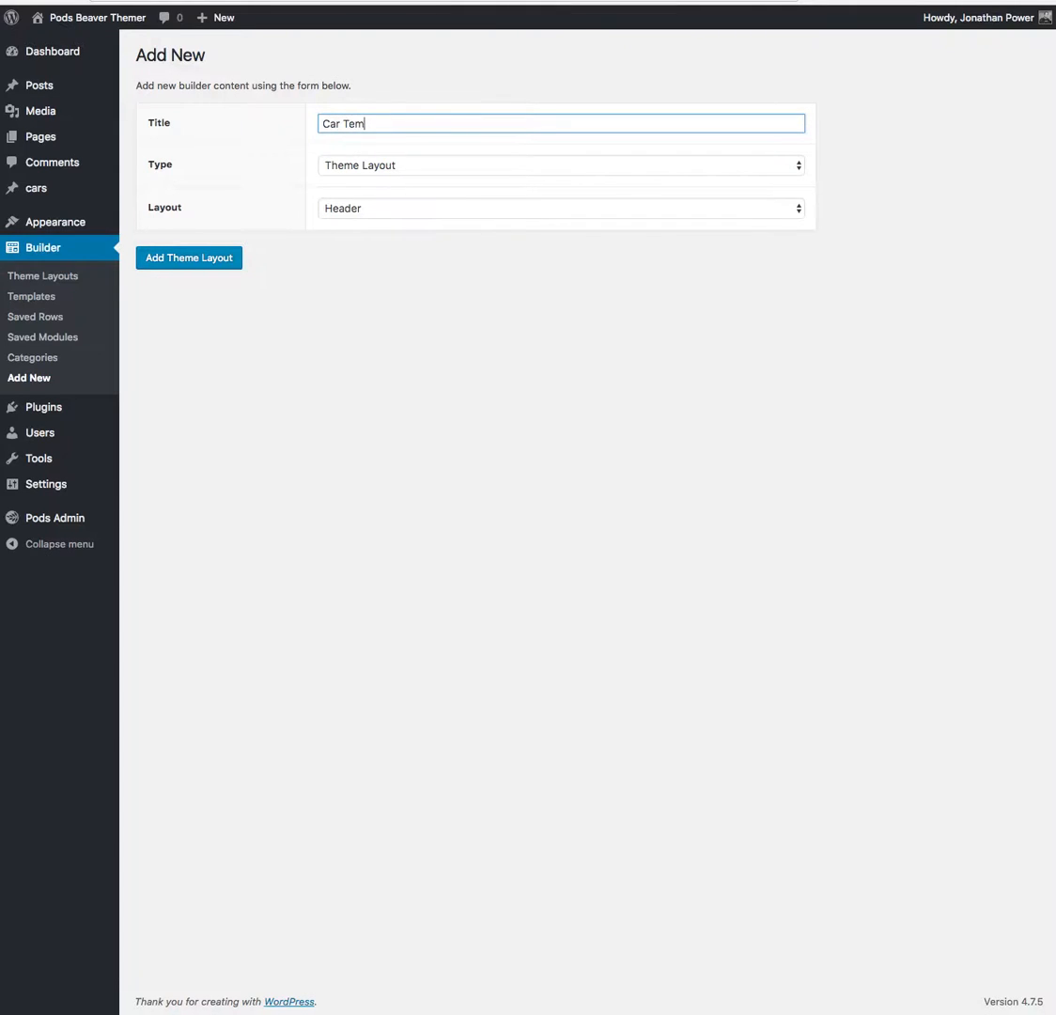
type("plate")
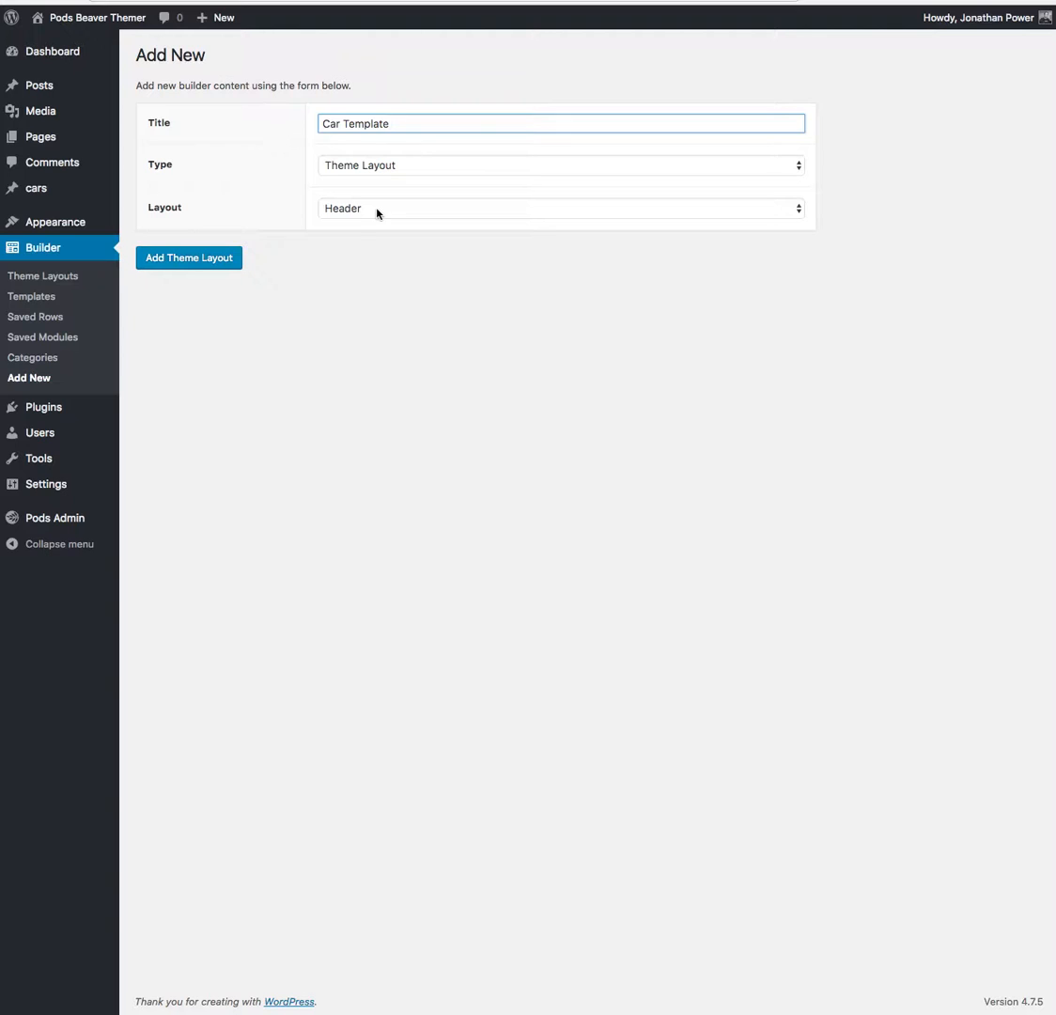
left_click(560, 207)
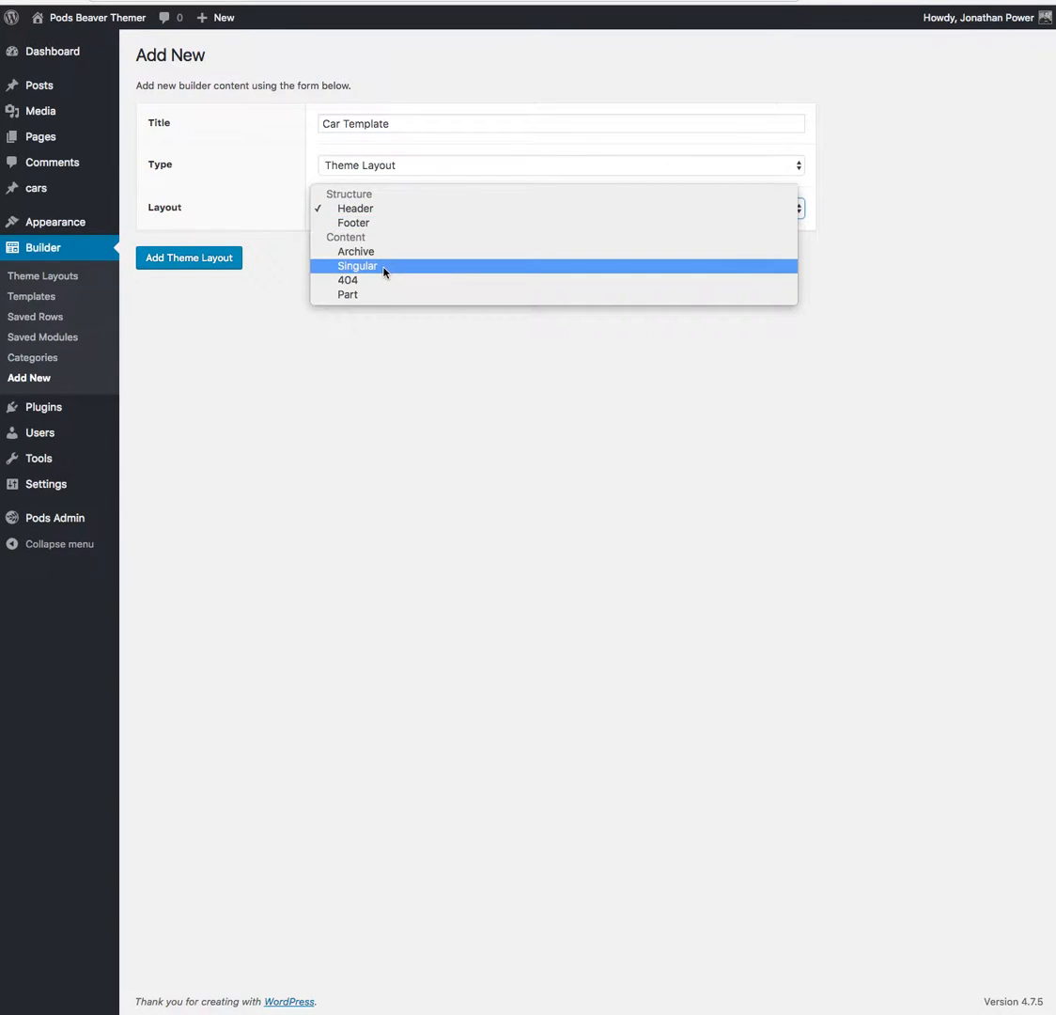
left_click(357, 267)
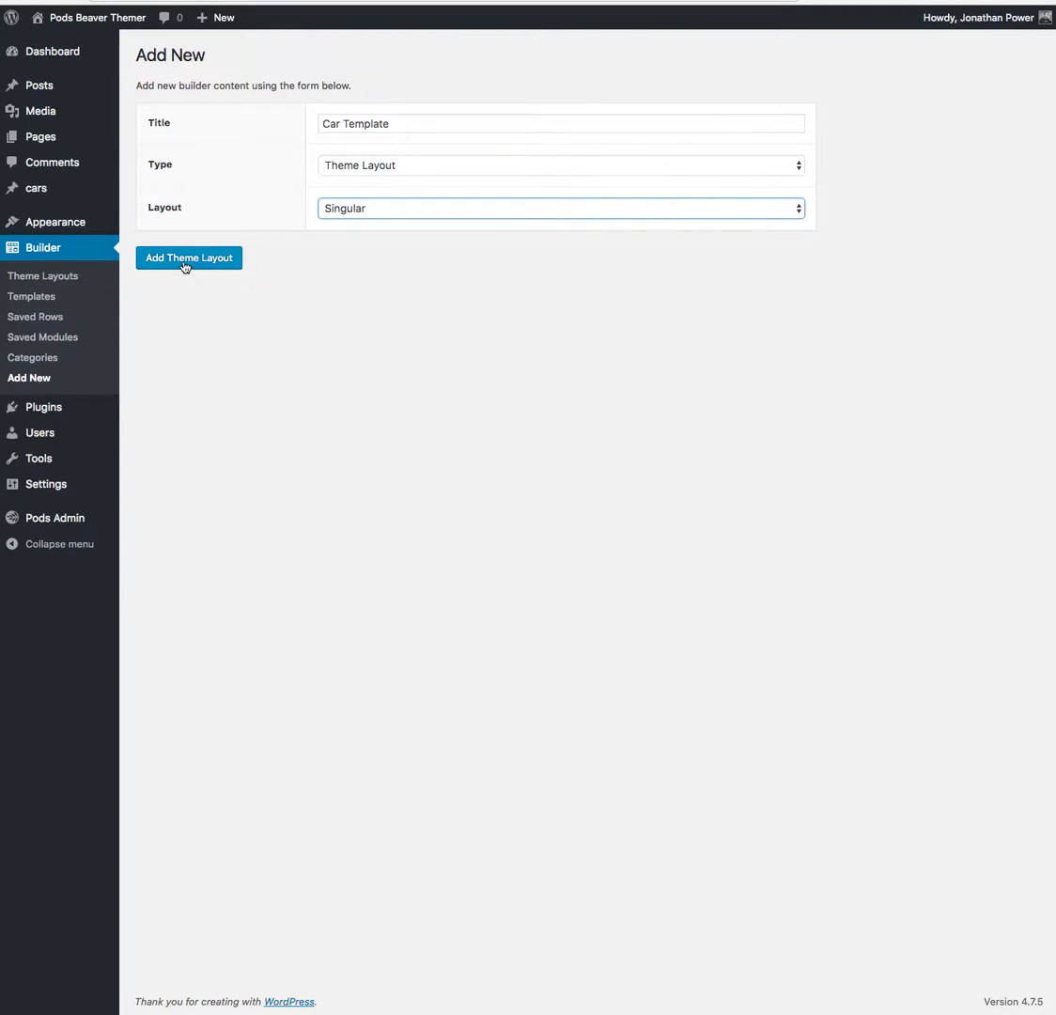
left_click(188, 257)
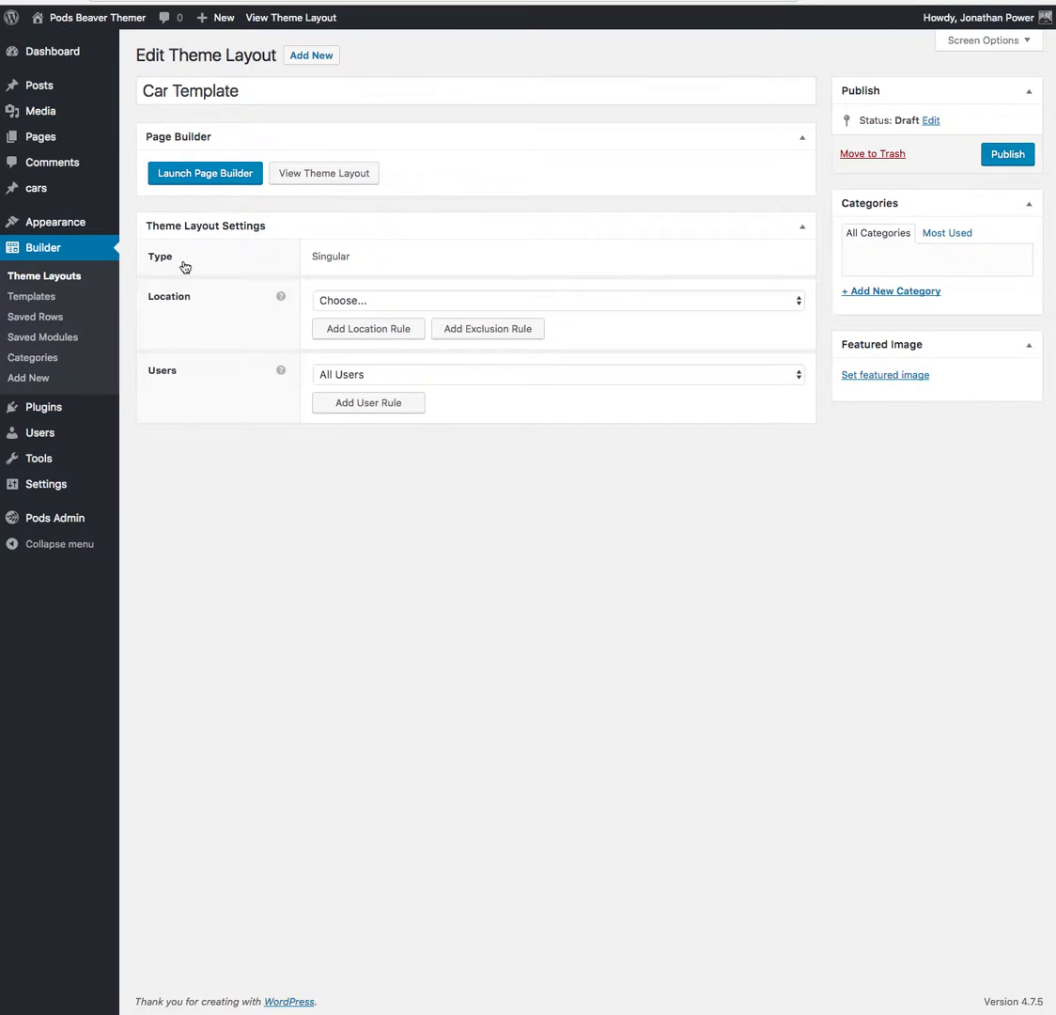
- Set the layout's location to all cars and launch the page builder
left_click(559, 301)
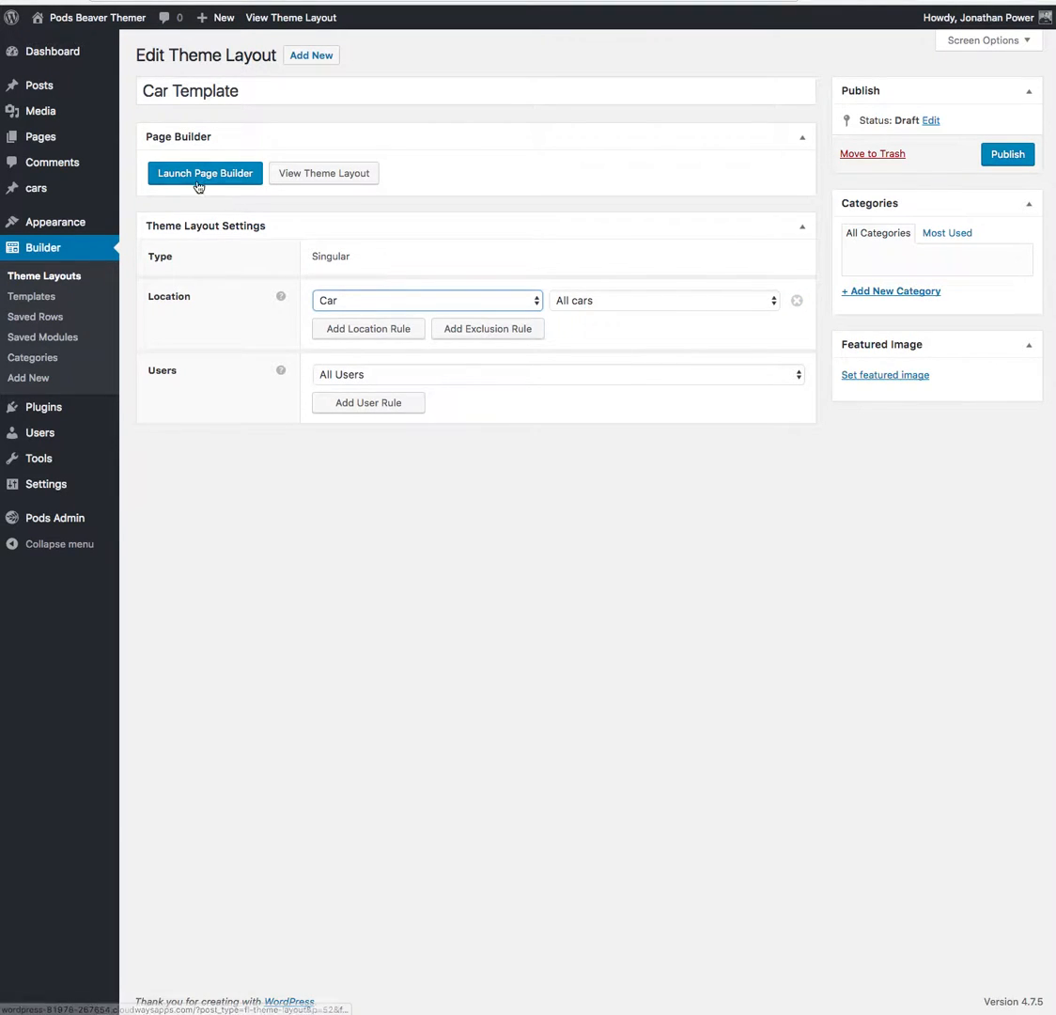
left_click(205, 173)
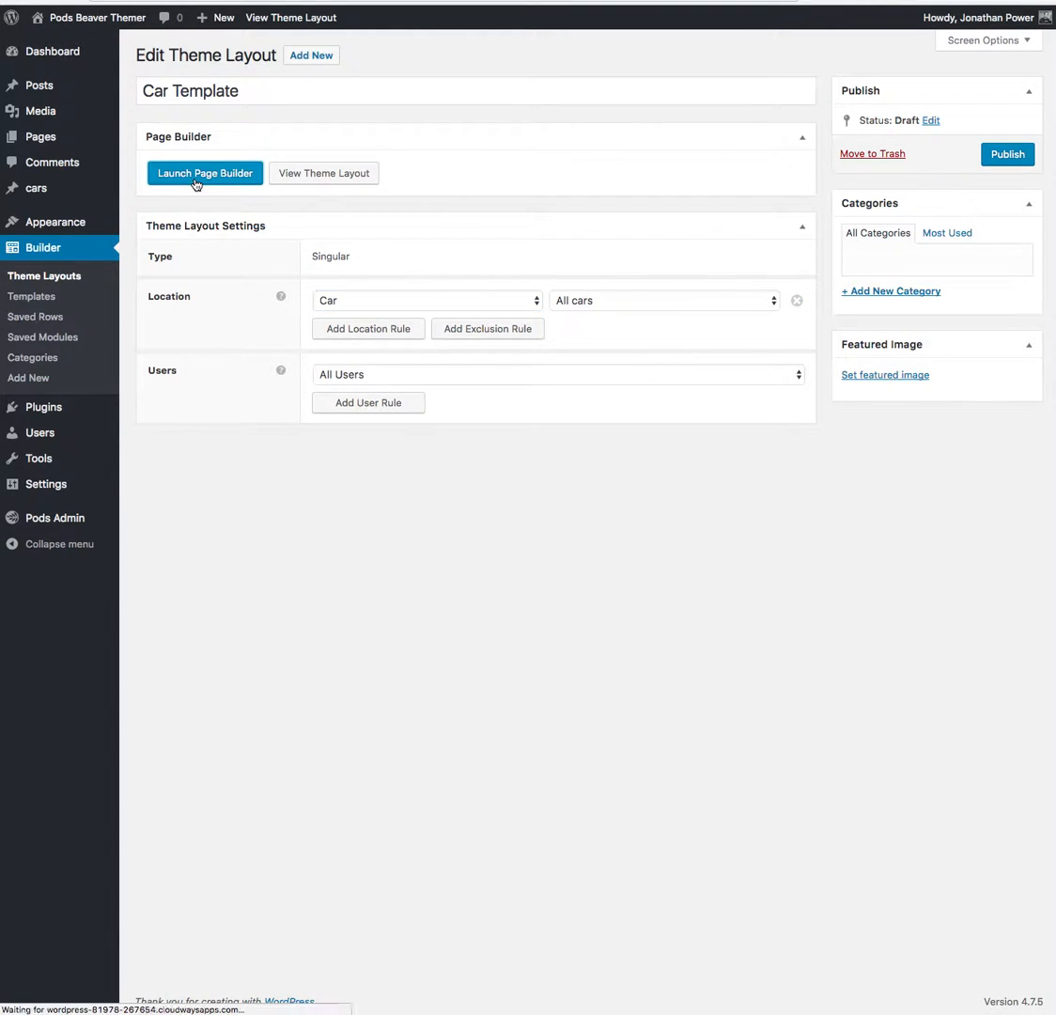
left_click(205, 173)
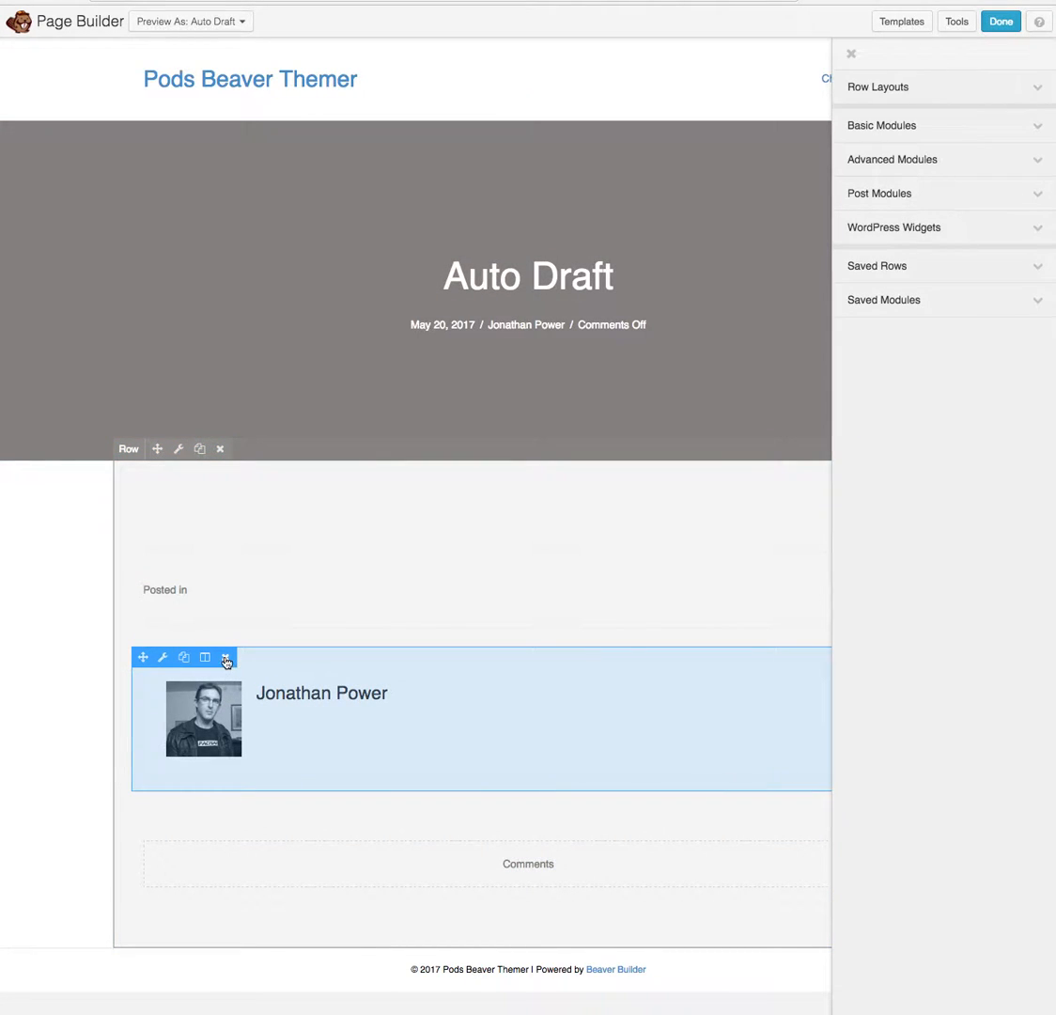
- Delete the author bio, Posted in and Comments modules from the layout, confirming each removal
left_click(225, 658)
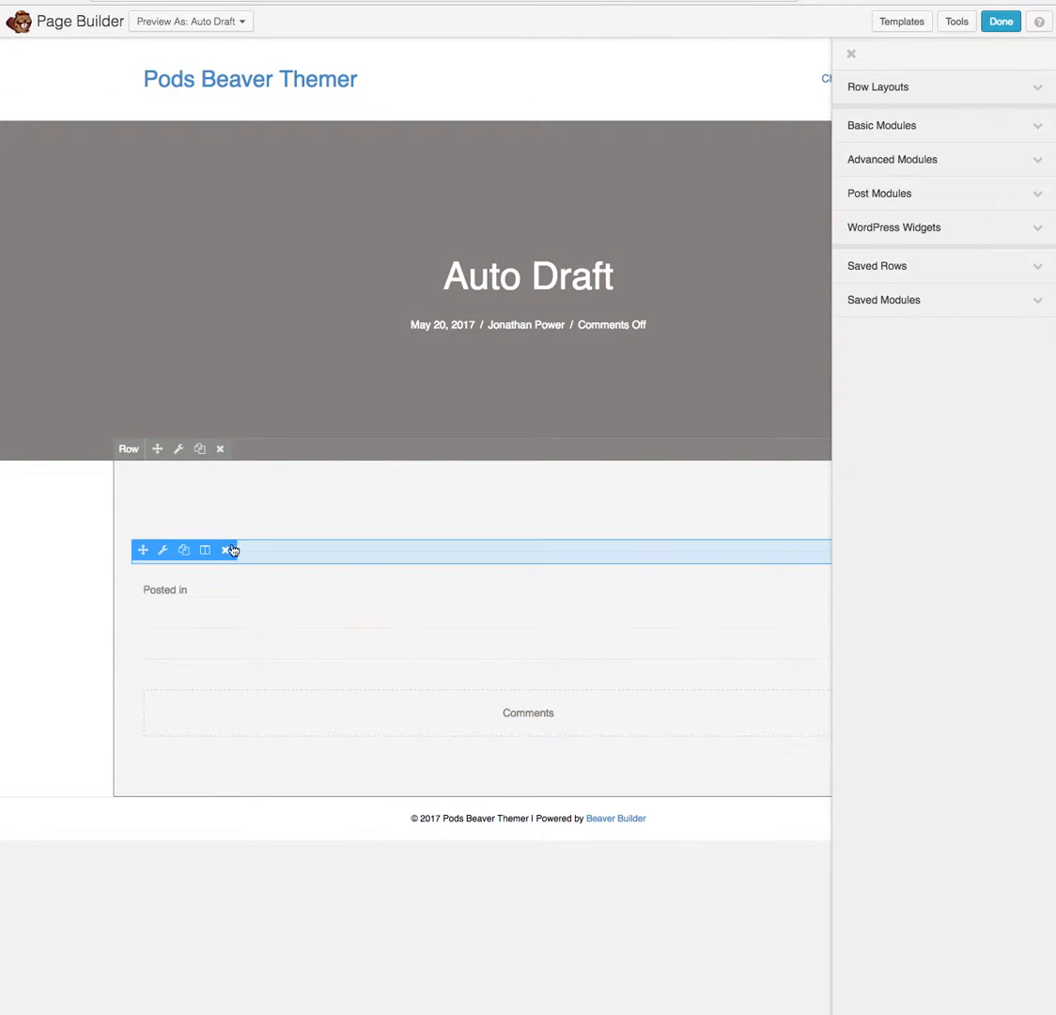
left_click(225, 549)
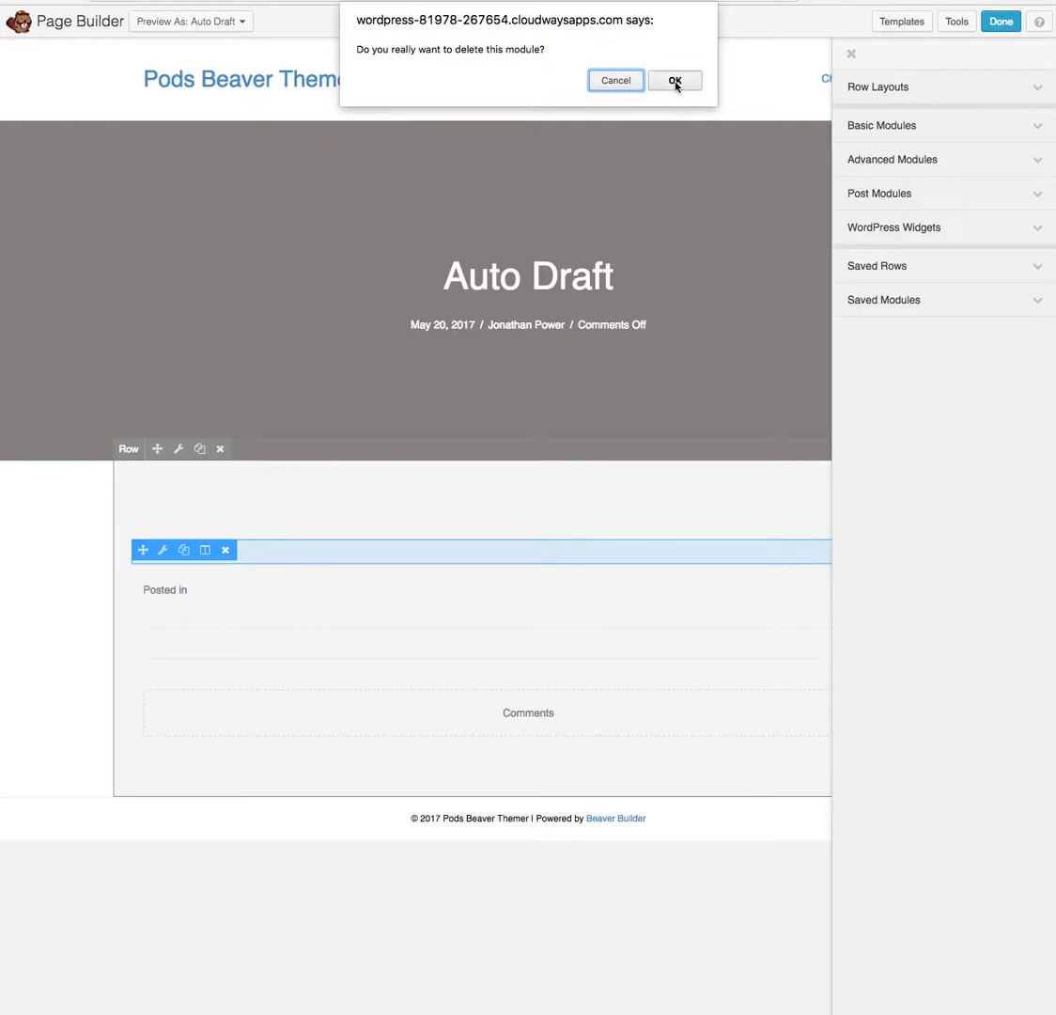
left_click(675, 79)
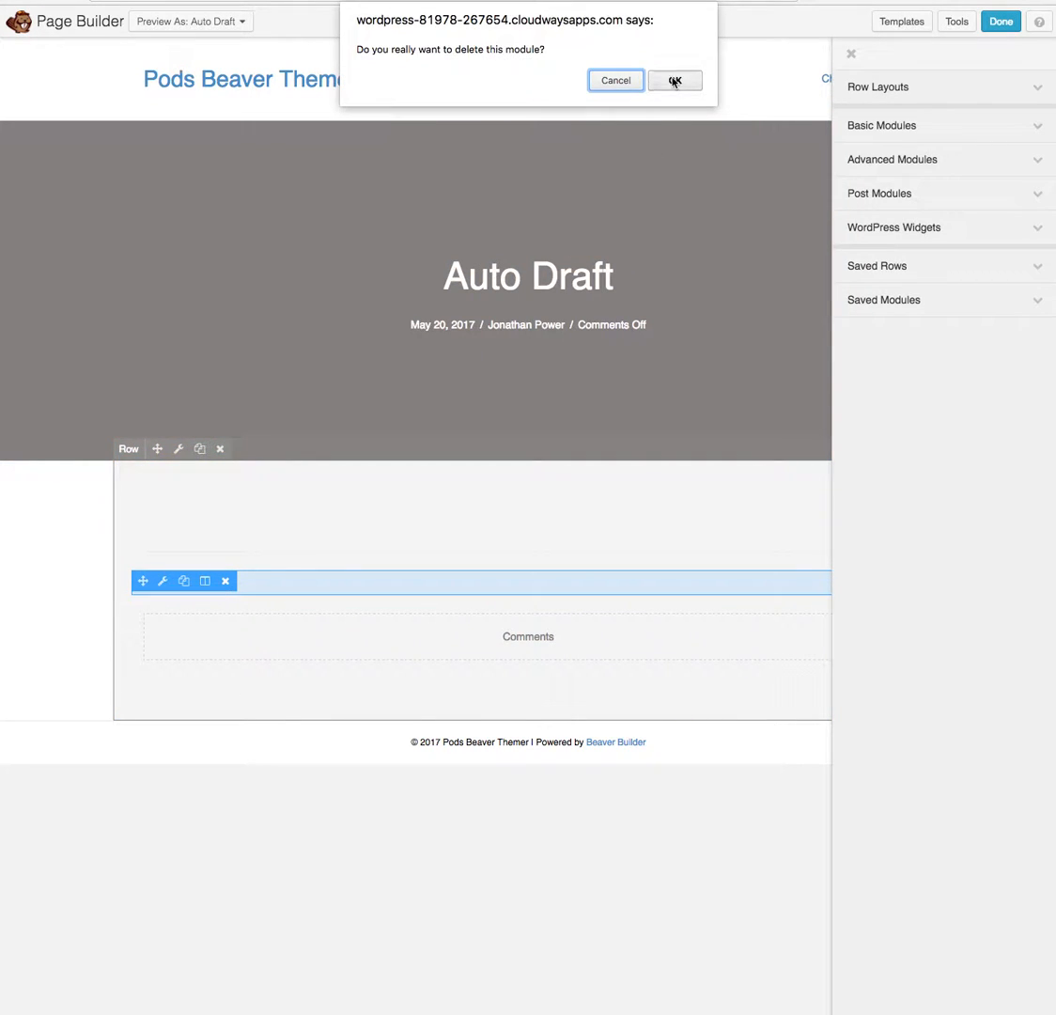
mouse_move(681, 251)
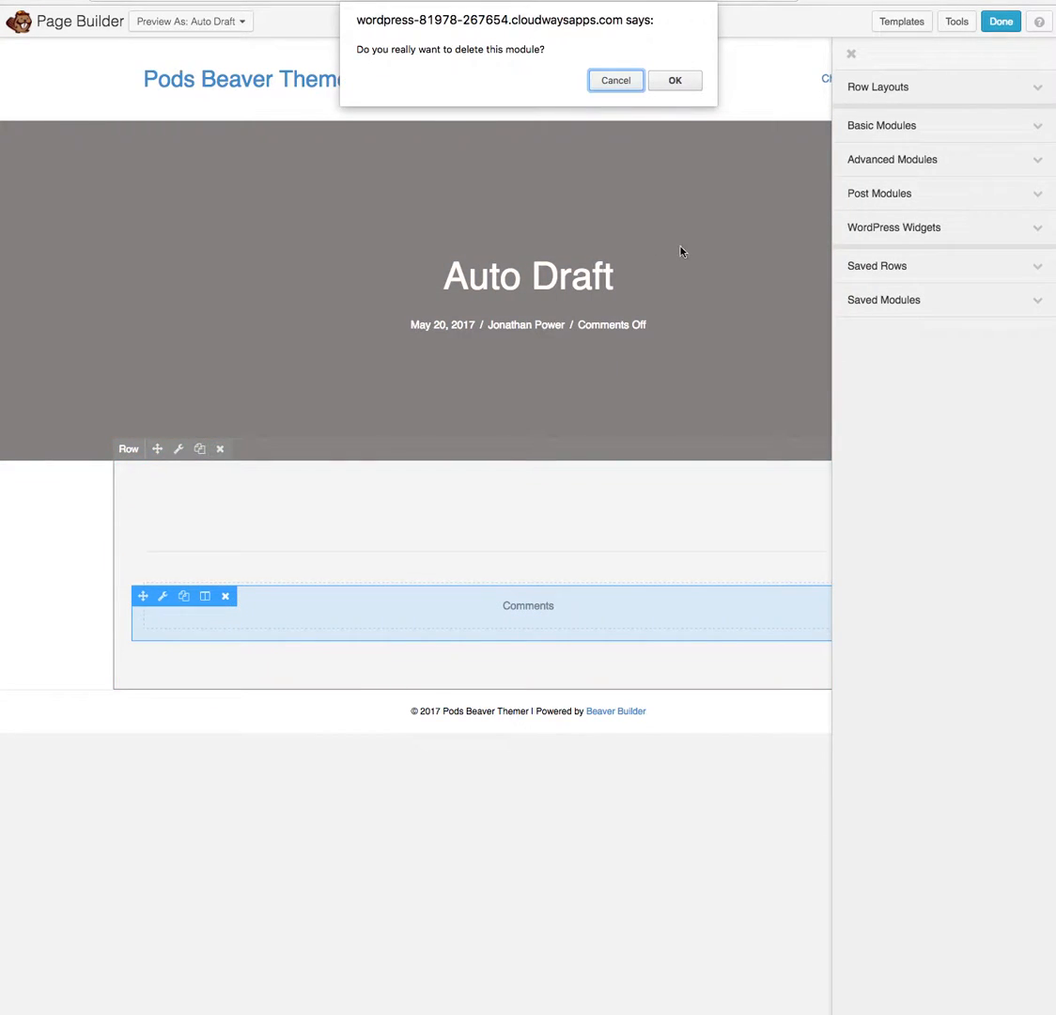
left_click(675, 79)
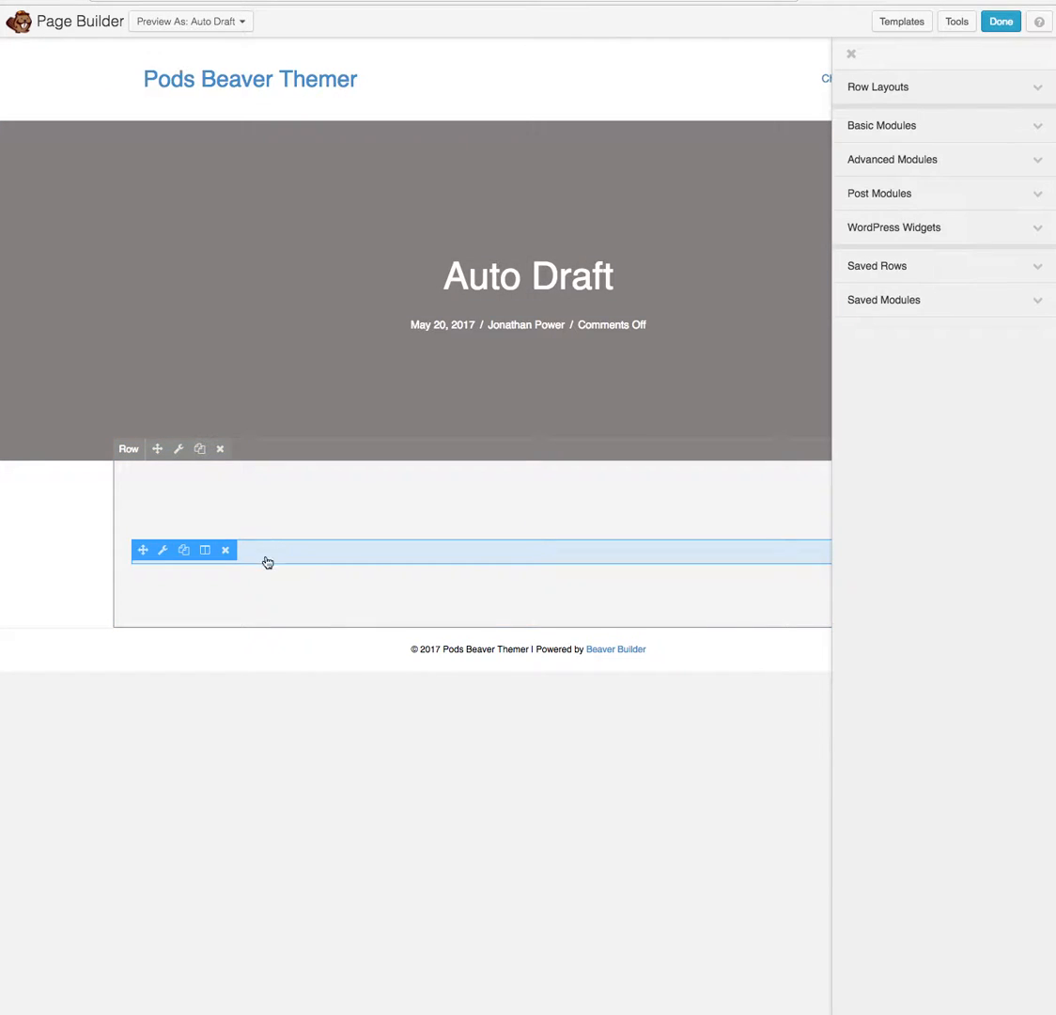
- Delete the leftover empty module so the content area is blank, then show the basic module list
left_click(226, 549)
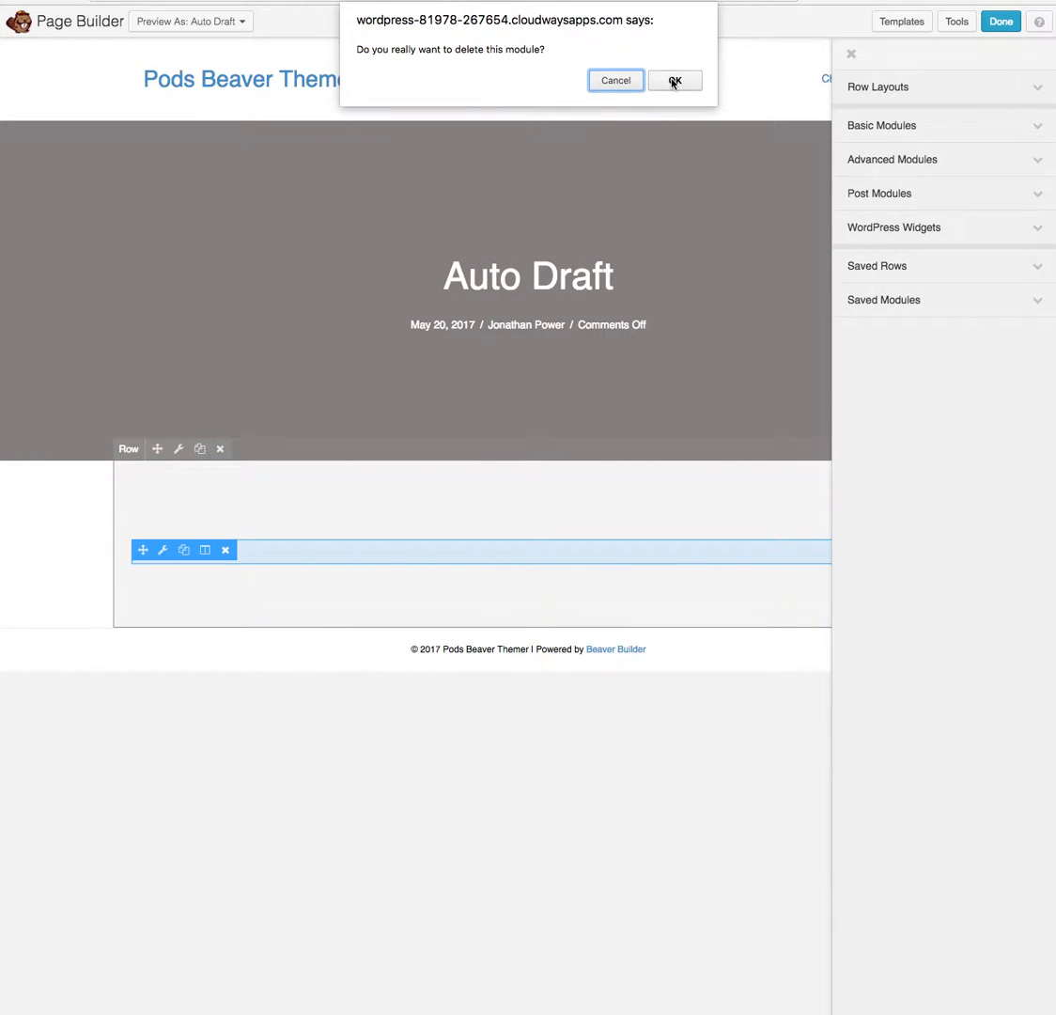
left_click(675, 79)
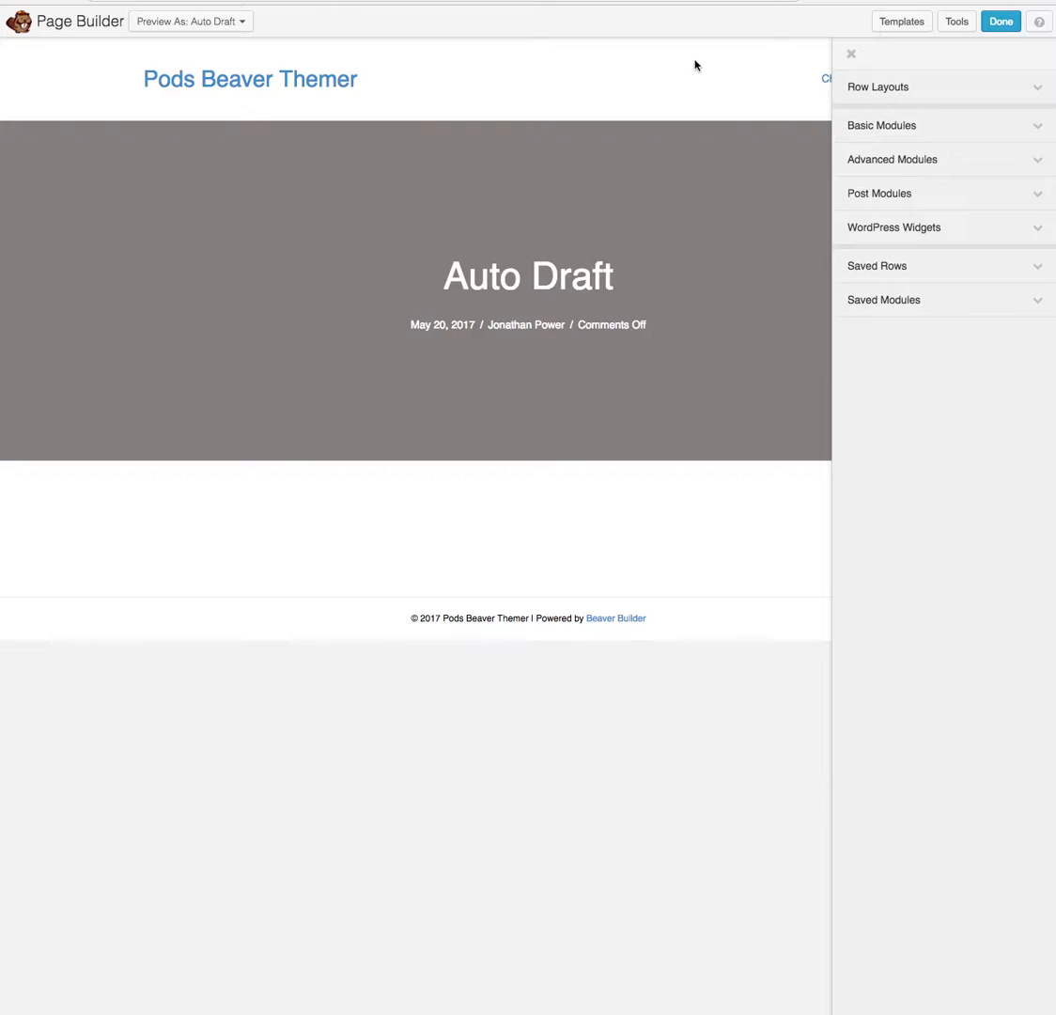
left_click(881, 124)
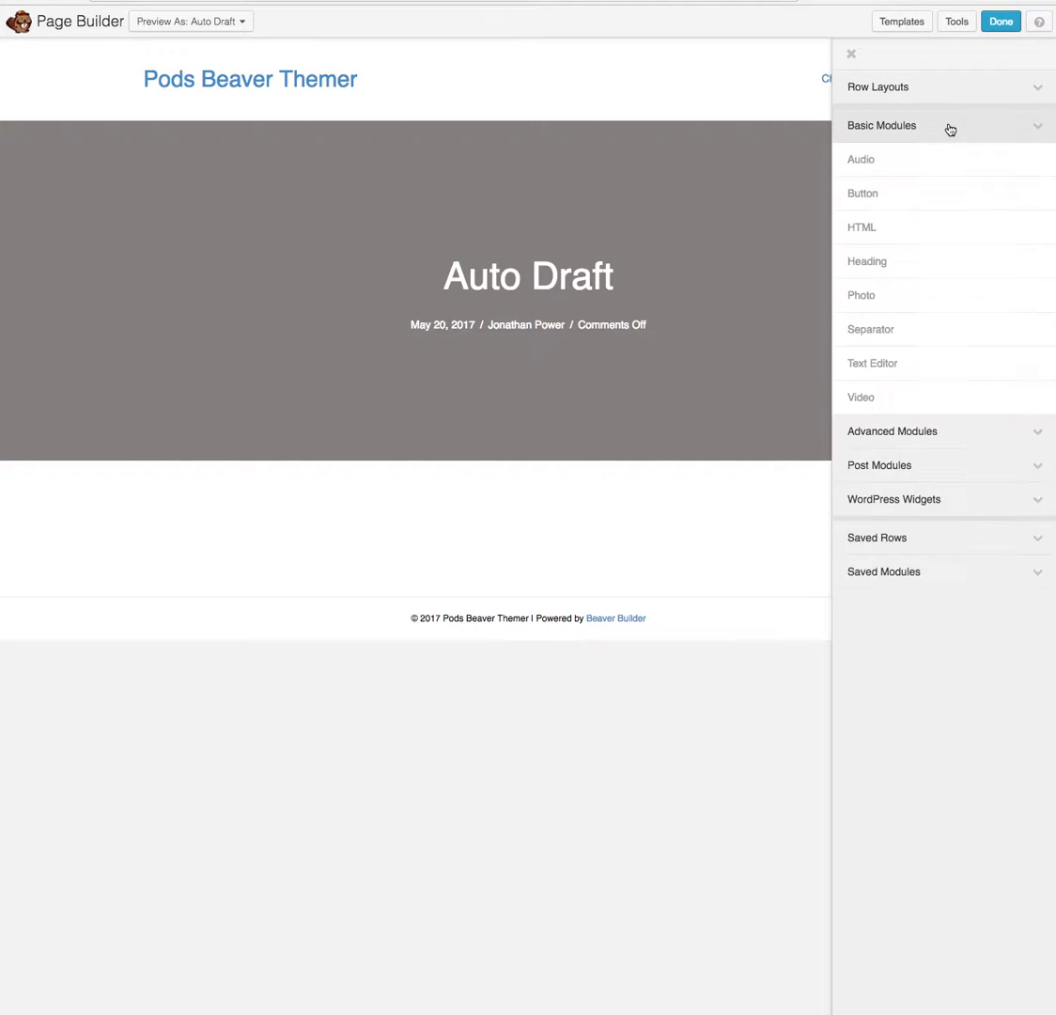
mouse_move(872, 363)
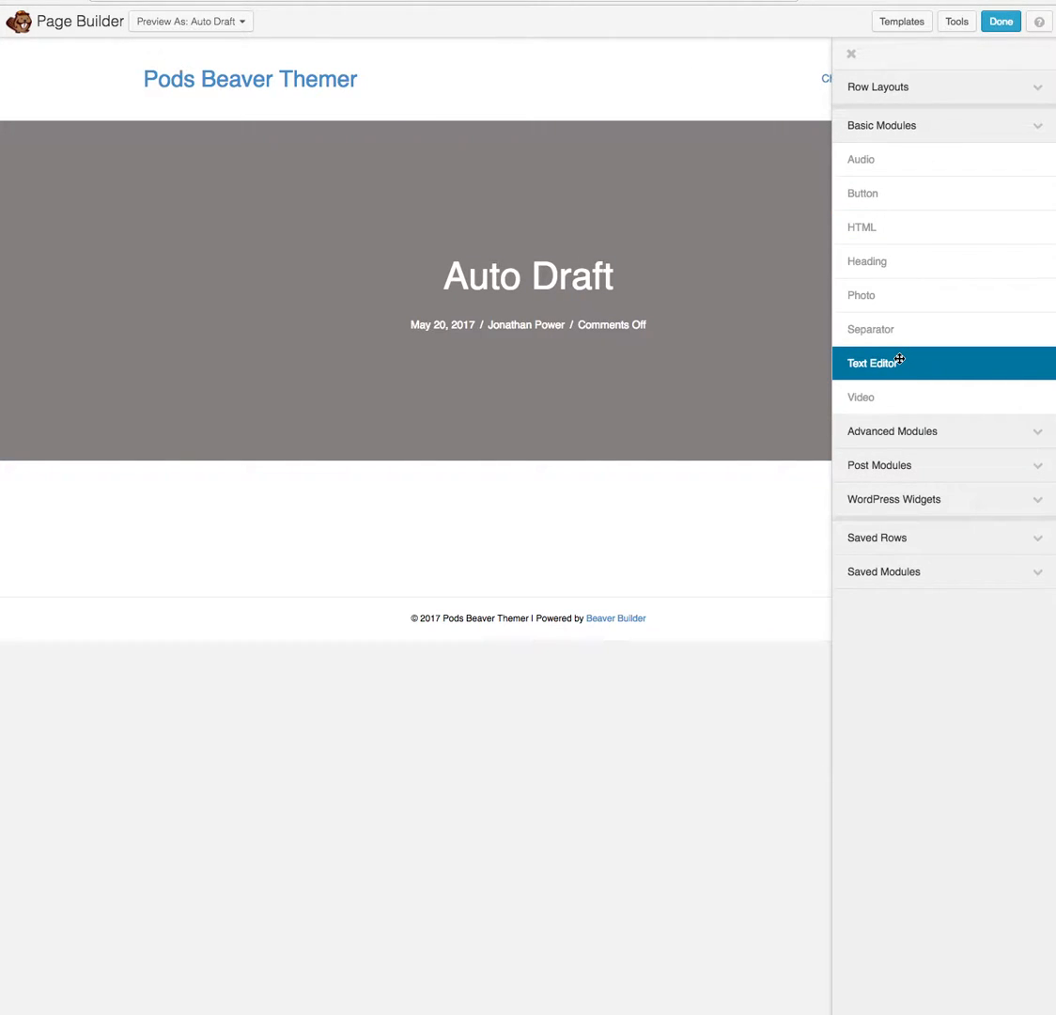
mouse_move(866, 262)
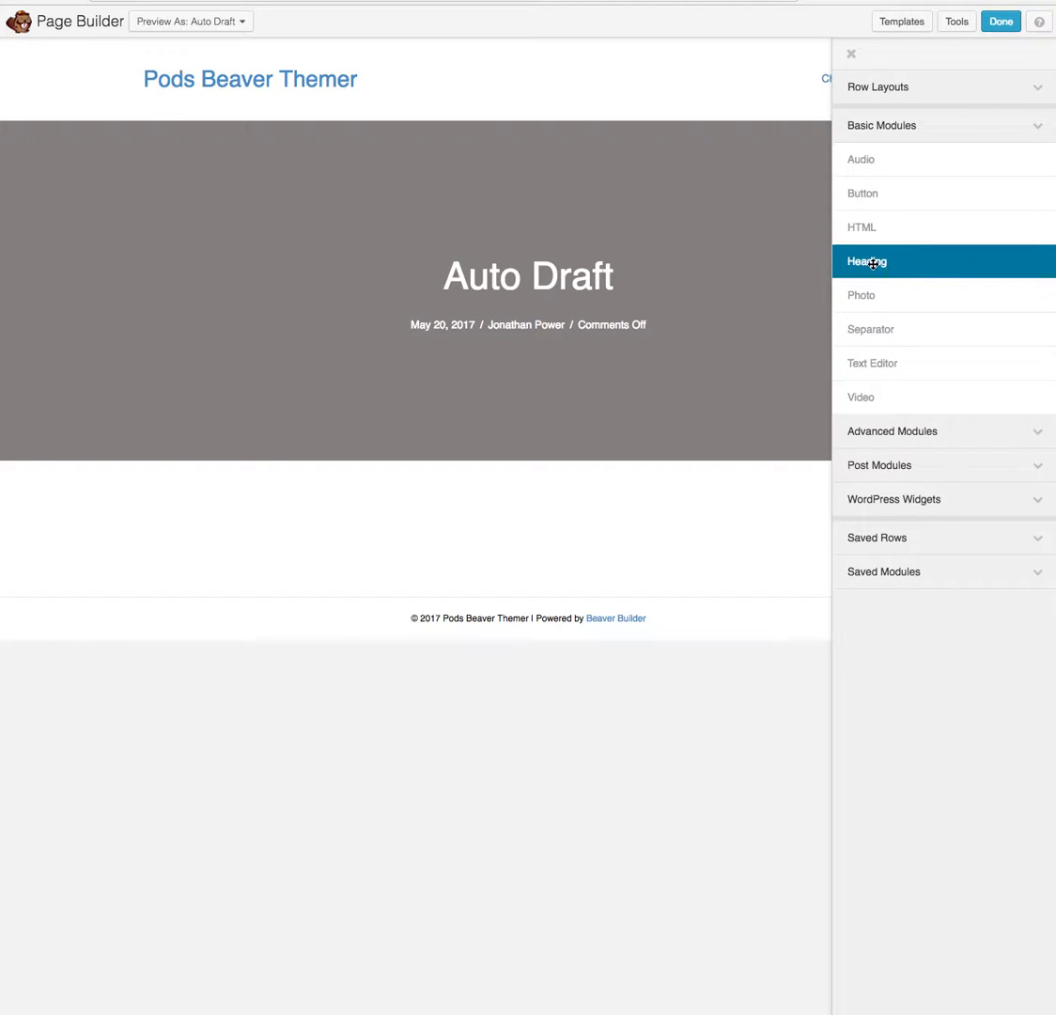
- Place a Heading module in the empty content row and connect it to Pods Post Field Display
left_click_drag(866, 262, 586, 500)
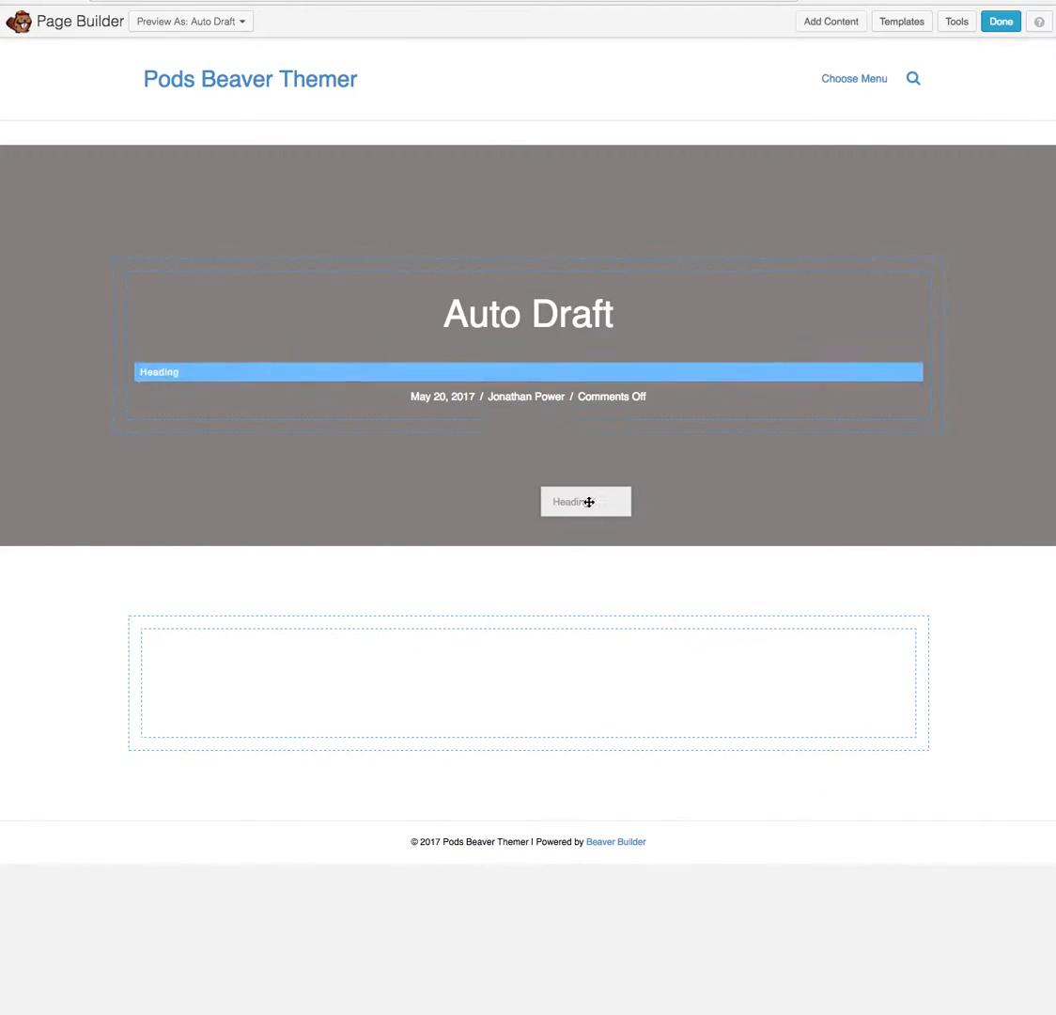
left_click(528, 372)
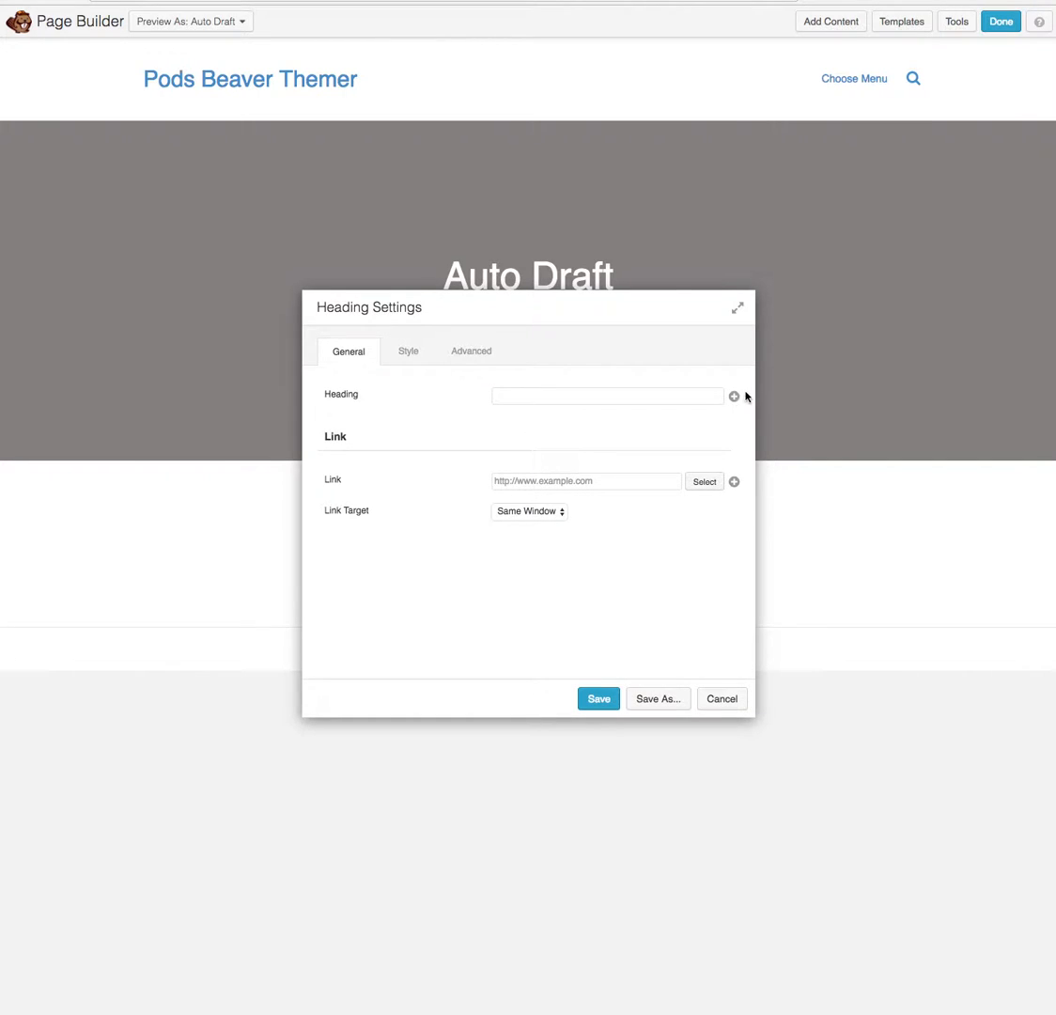
left_click(733, 395)
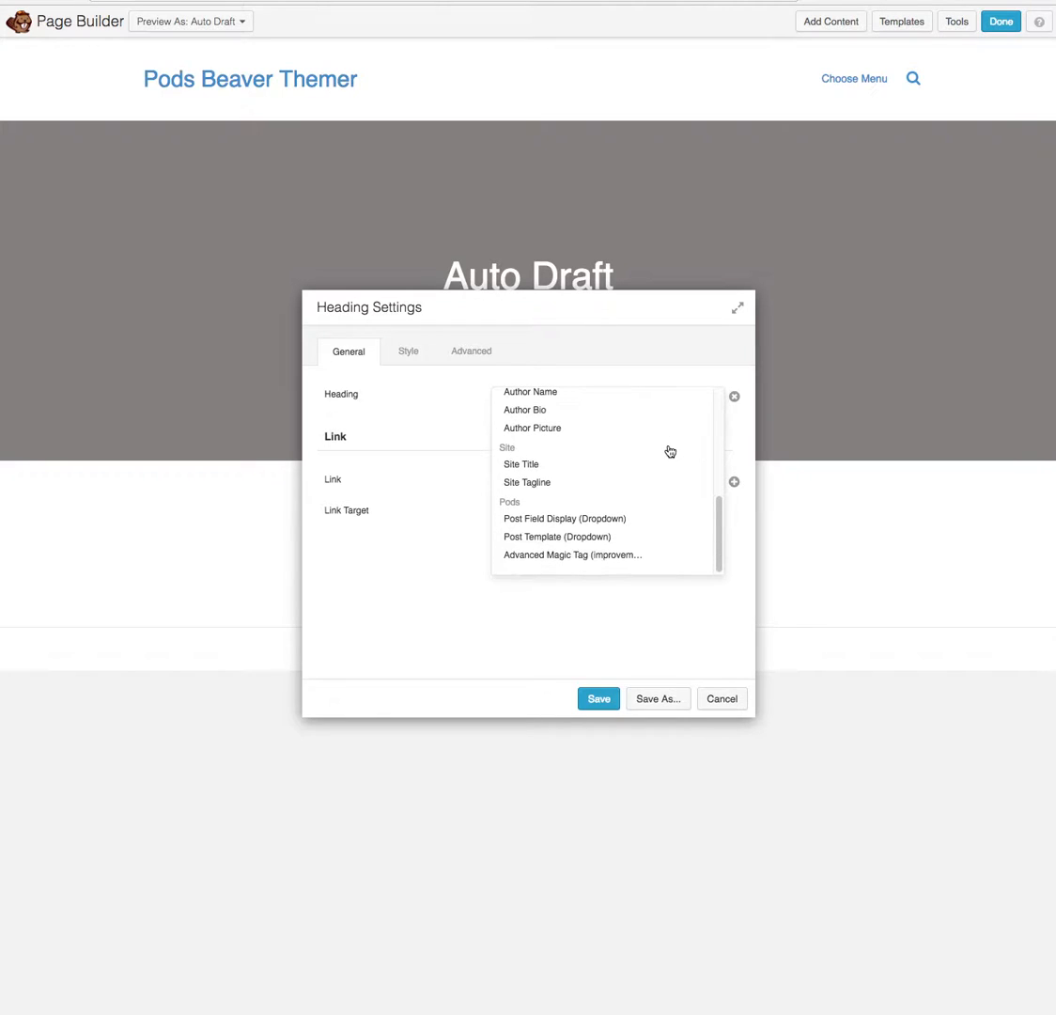
left_click(564, 519)
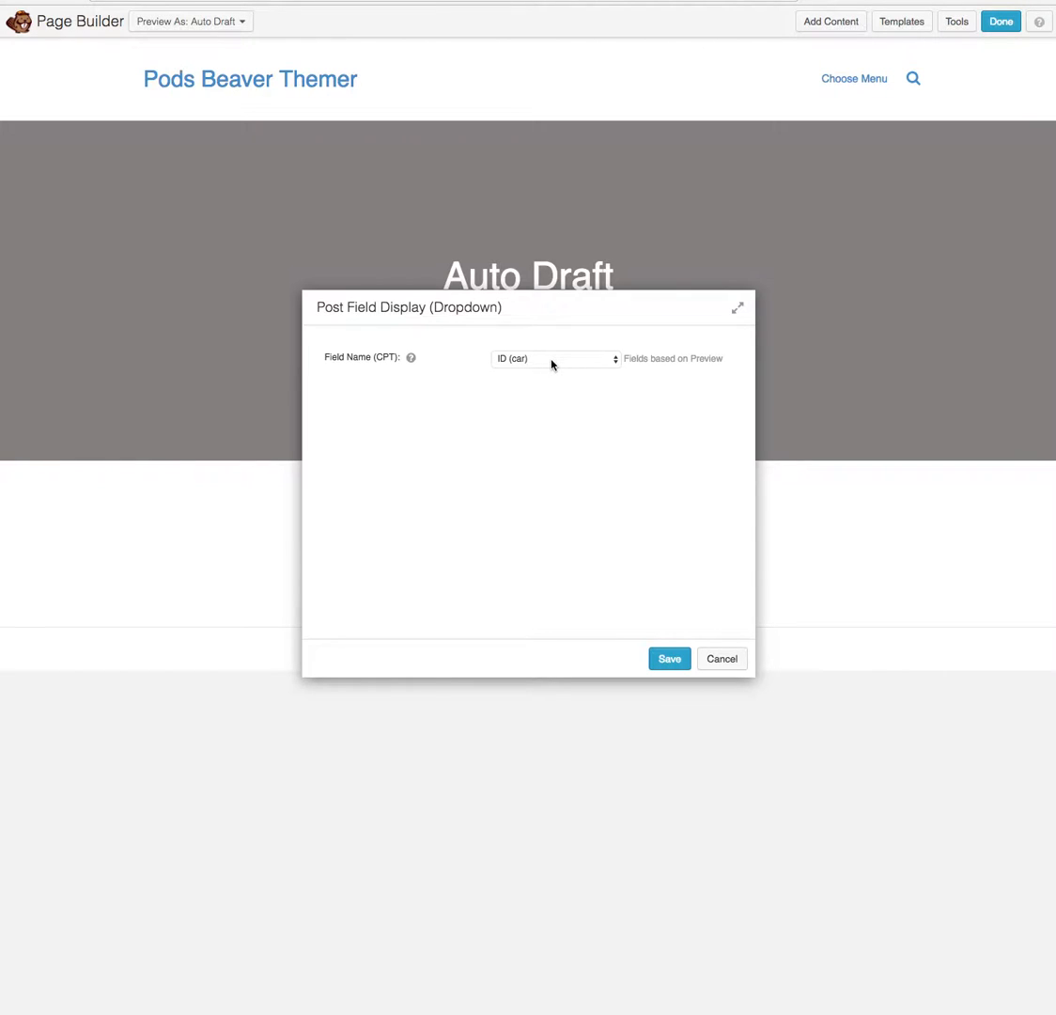
- Bind the heading to the name_of_car field and save it, previewing as Ford
left_click(554, 357)
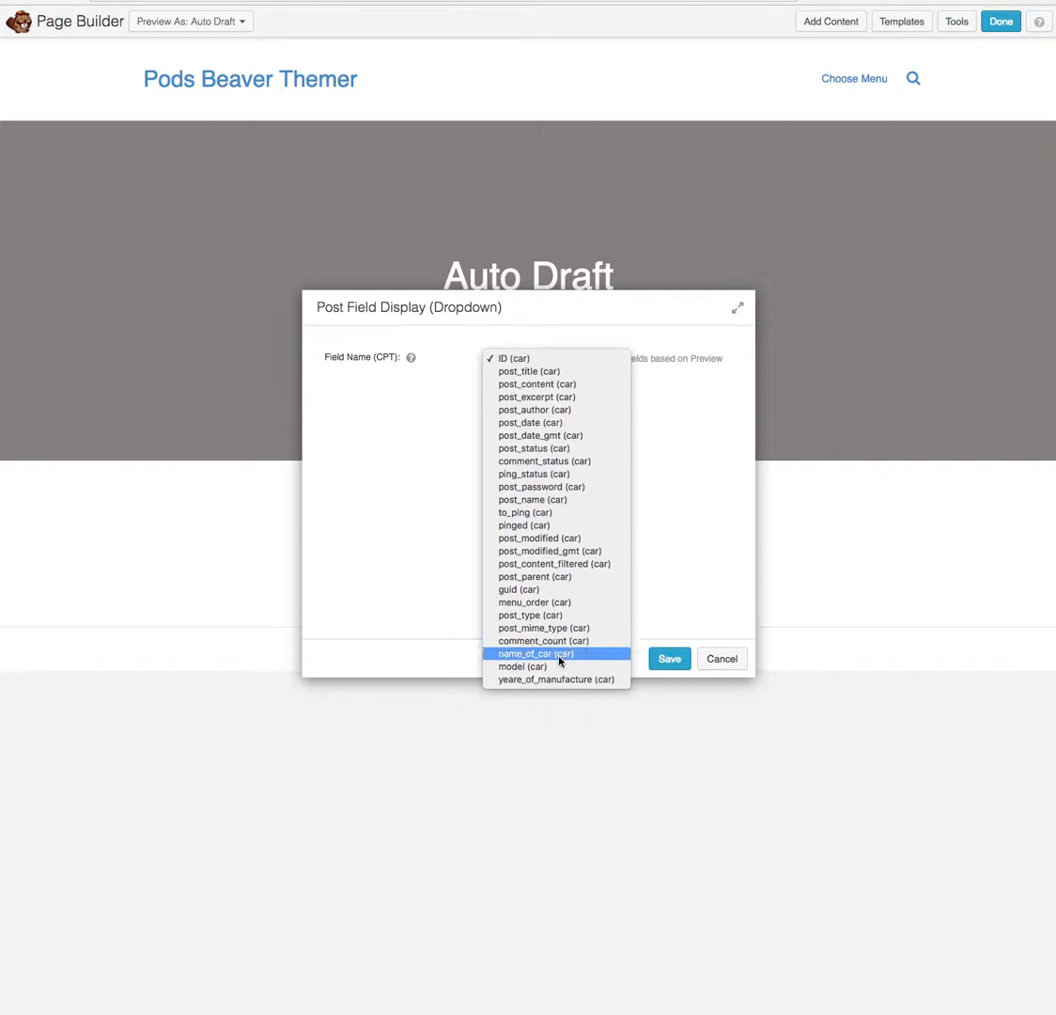
left_click(533, 654)
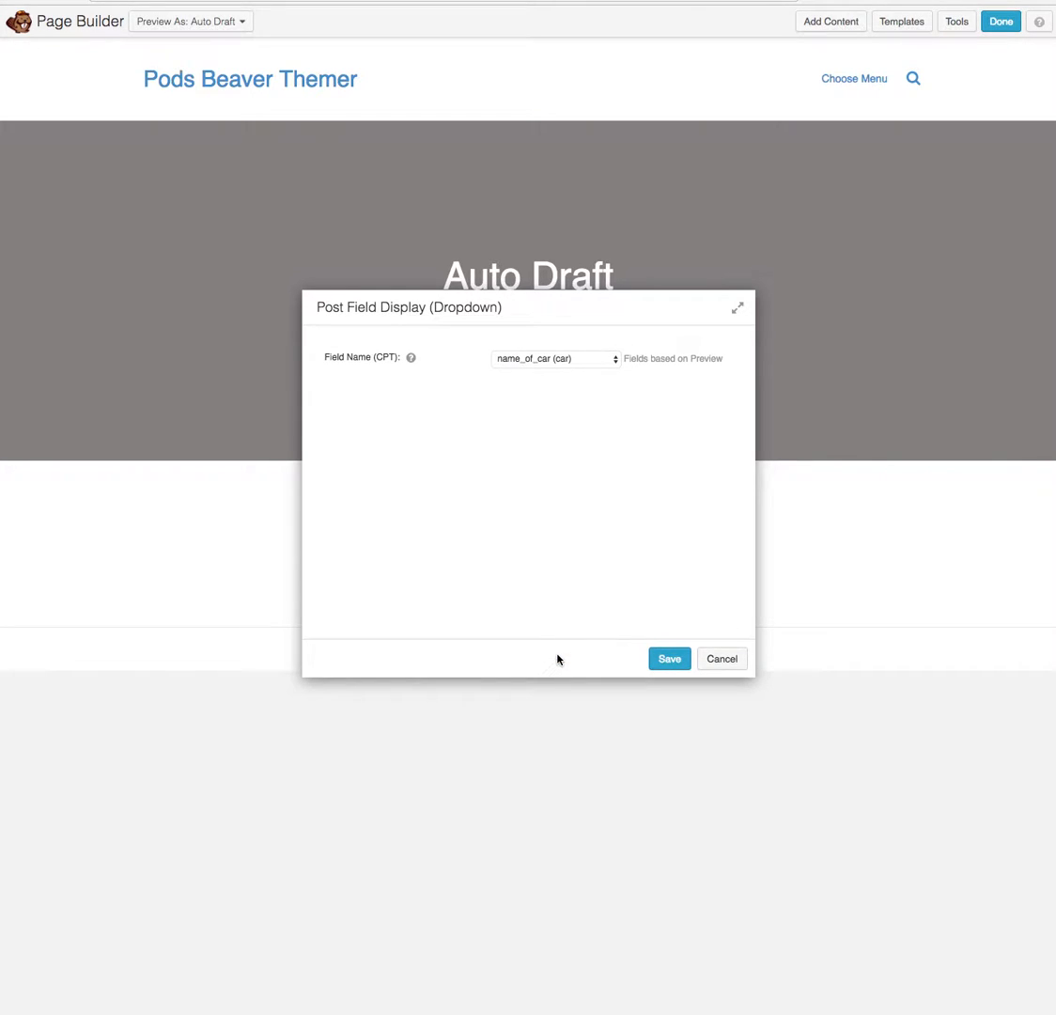
left_click(669, 657)
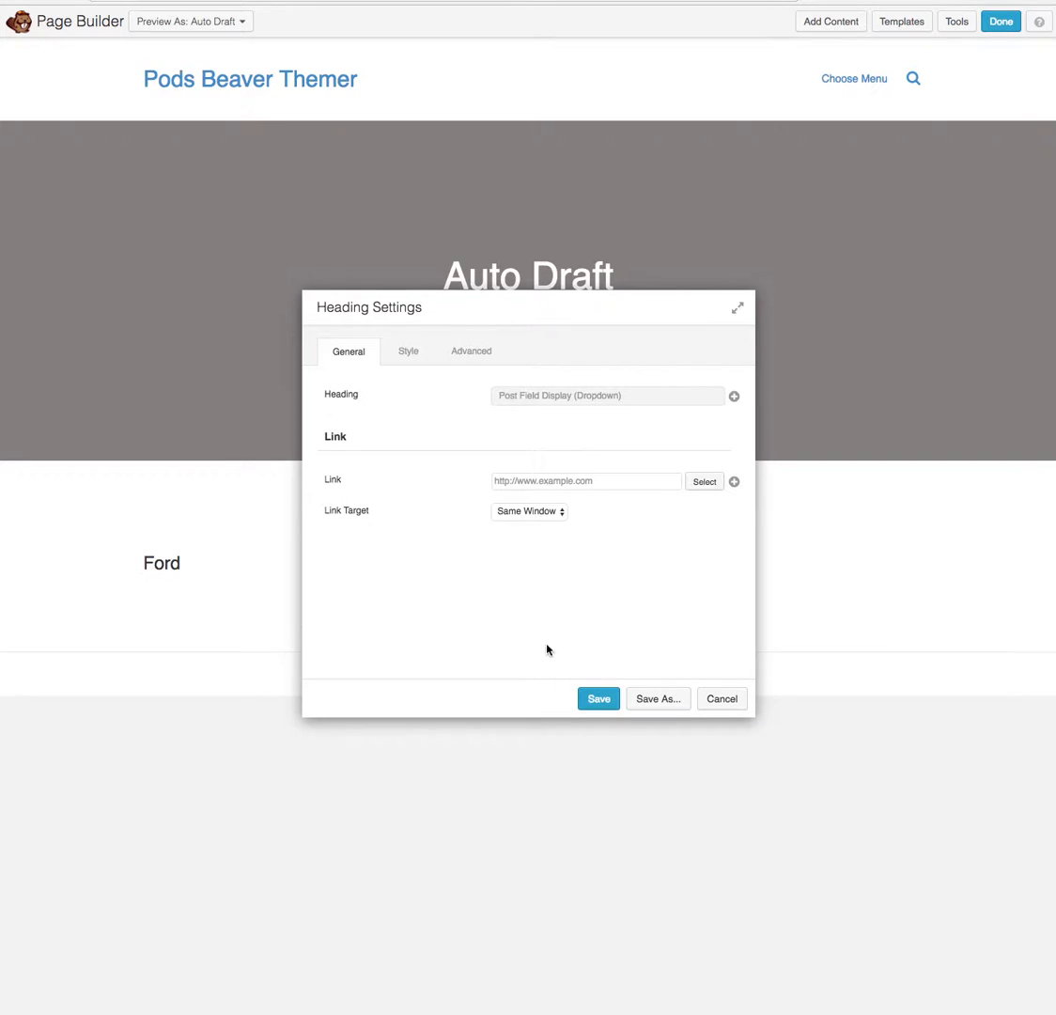
left_click(598, 699)
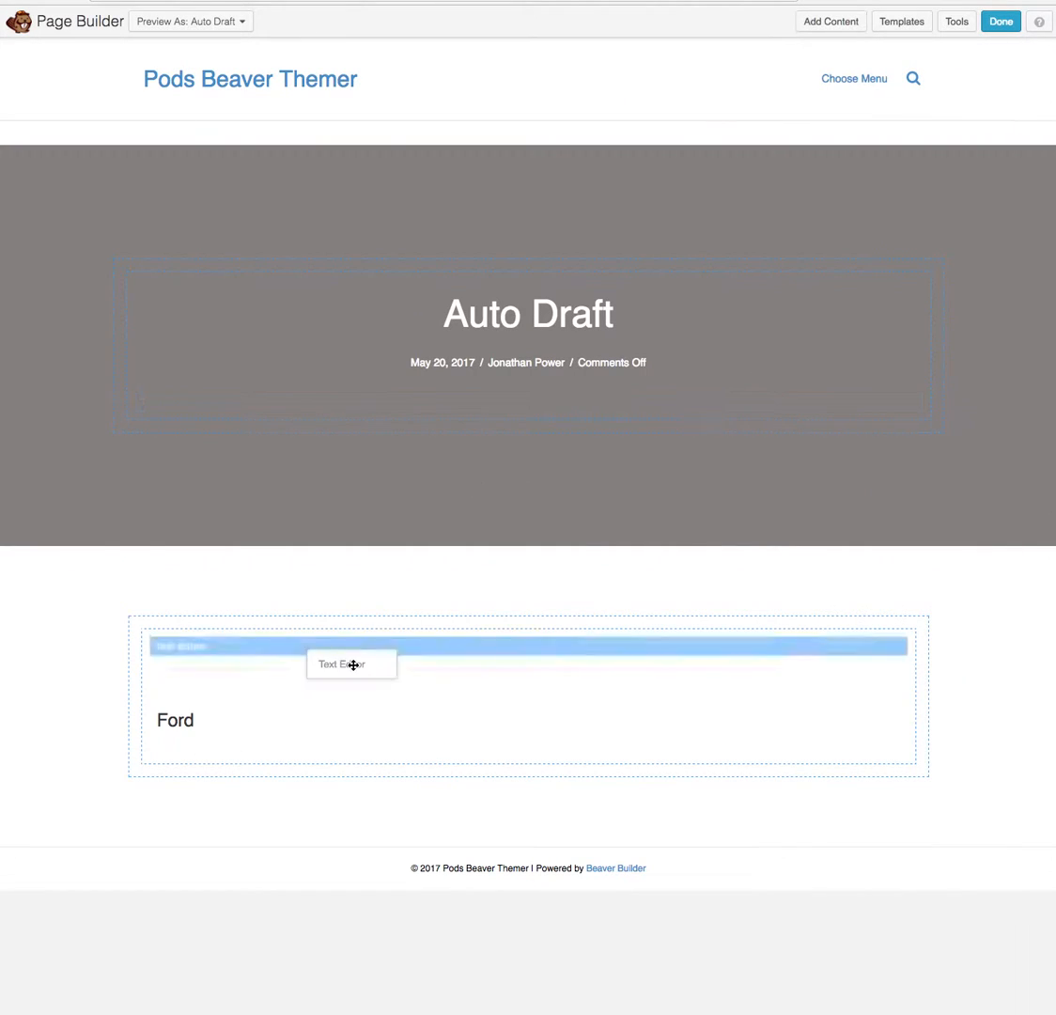
- Add a Text Editor module bound to the Pods model field, showing Mustang below the car name
left_click(351, 663)
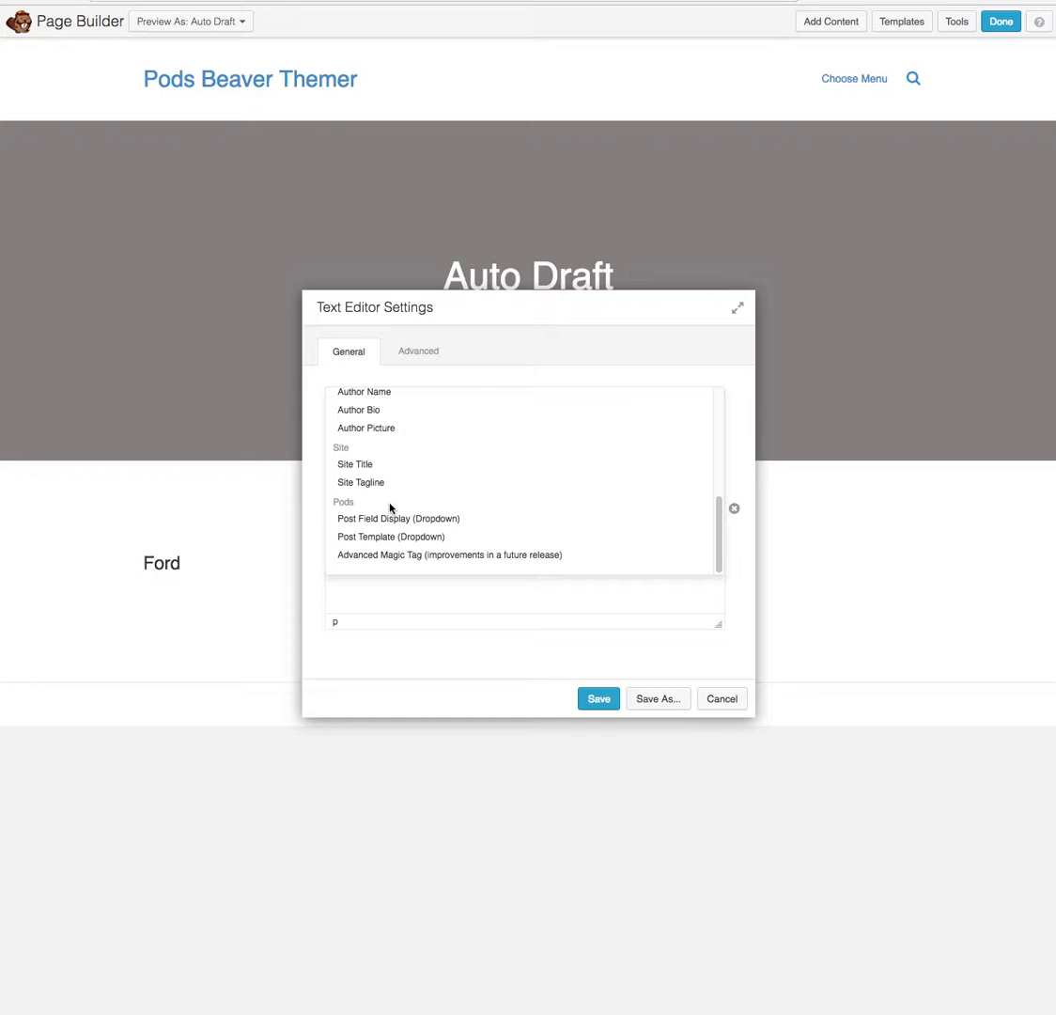
left_click(399, 519)
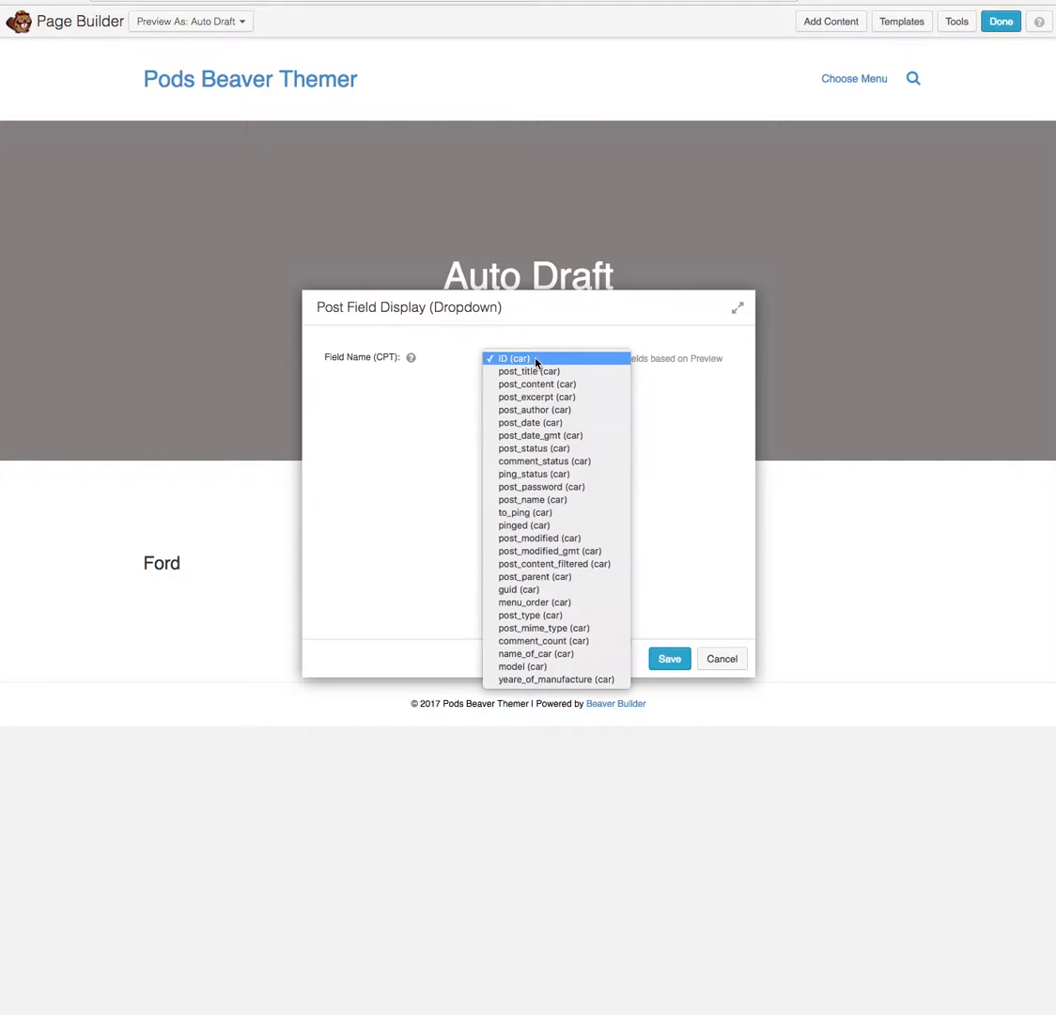
left_click(522, 666)
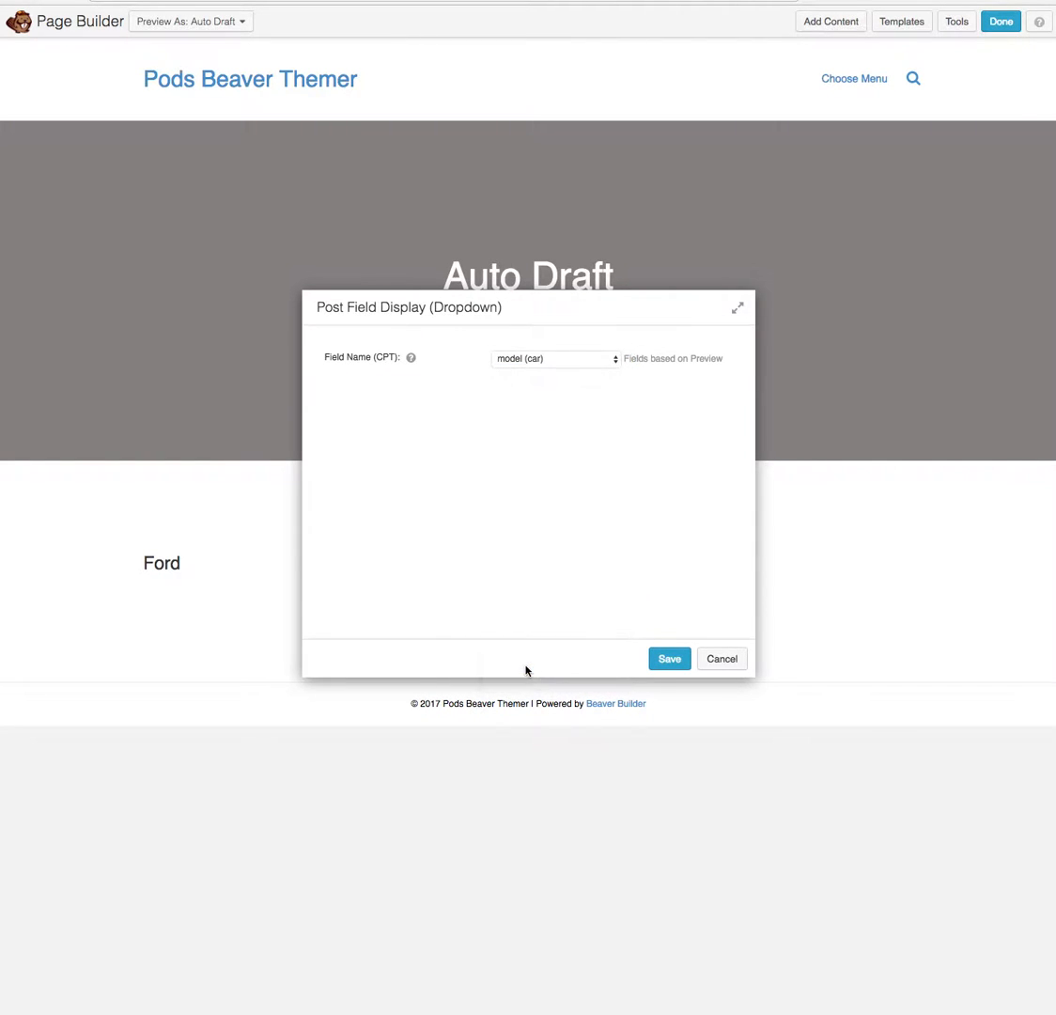
mouse_move(602, 560)
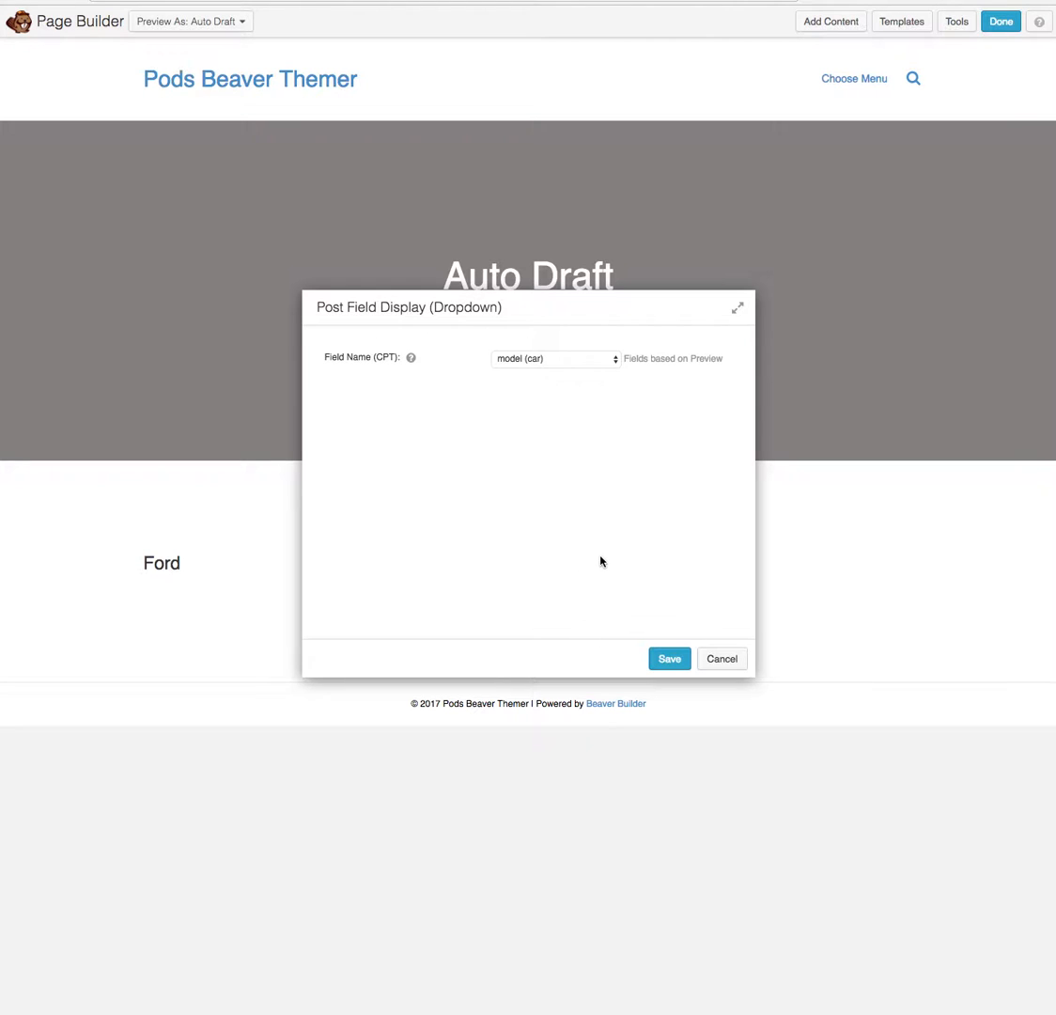
left_click(670, 658)
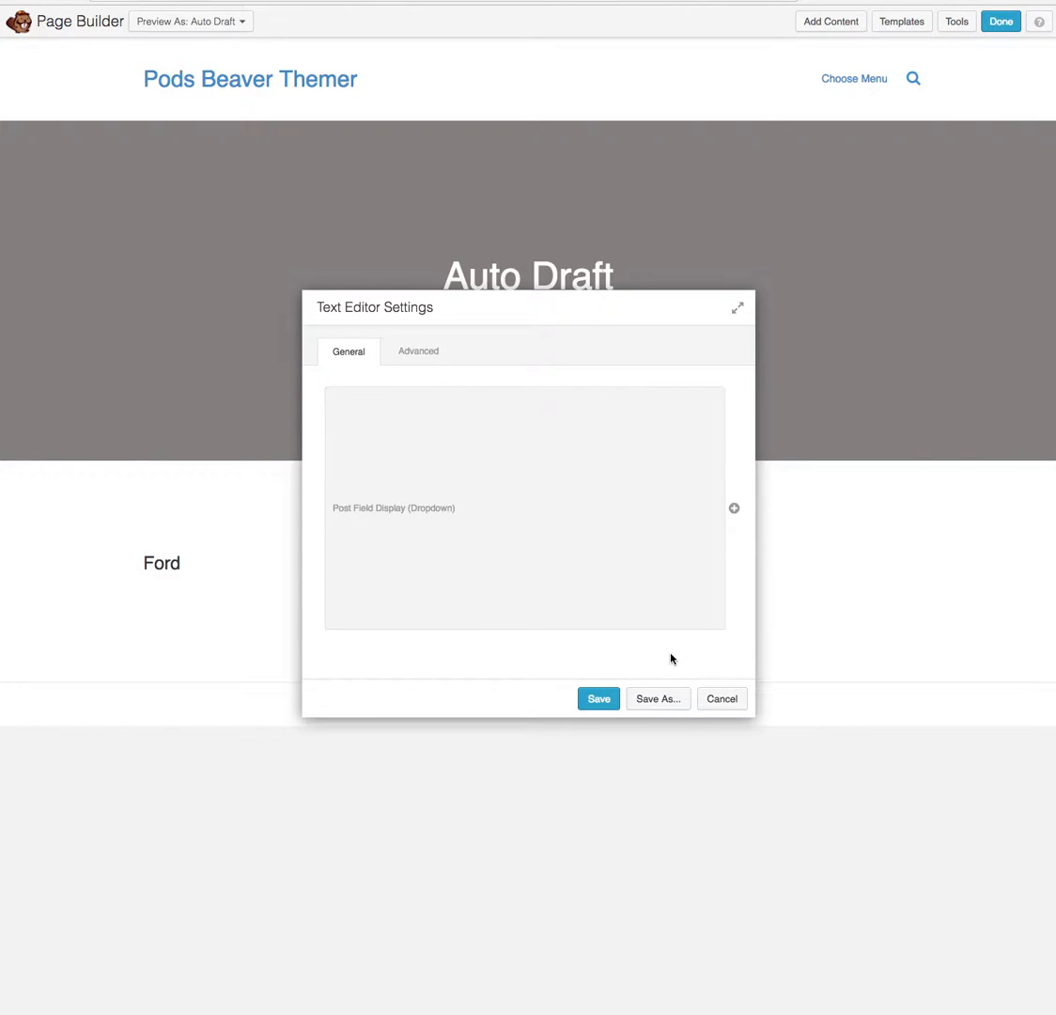
left_click(598, 699)
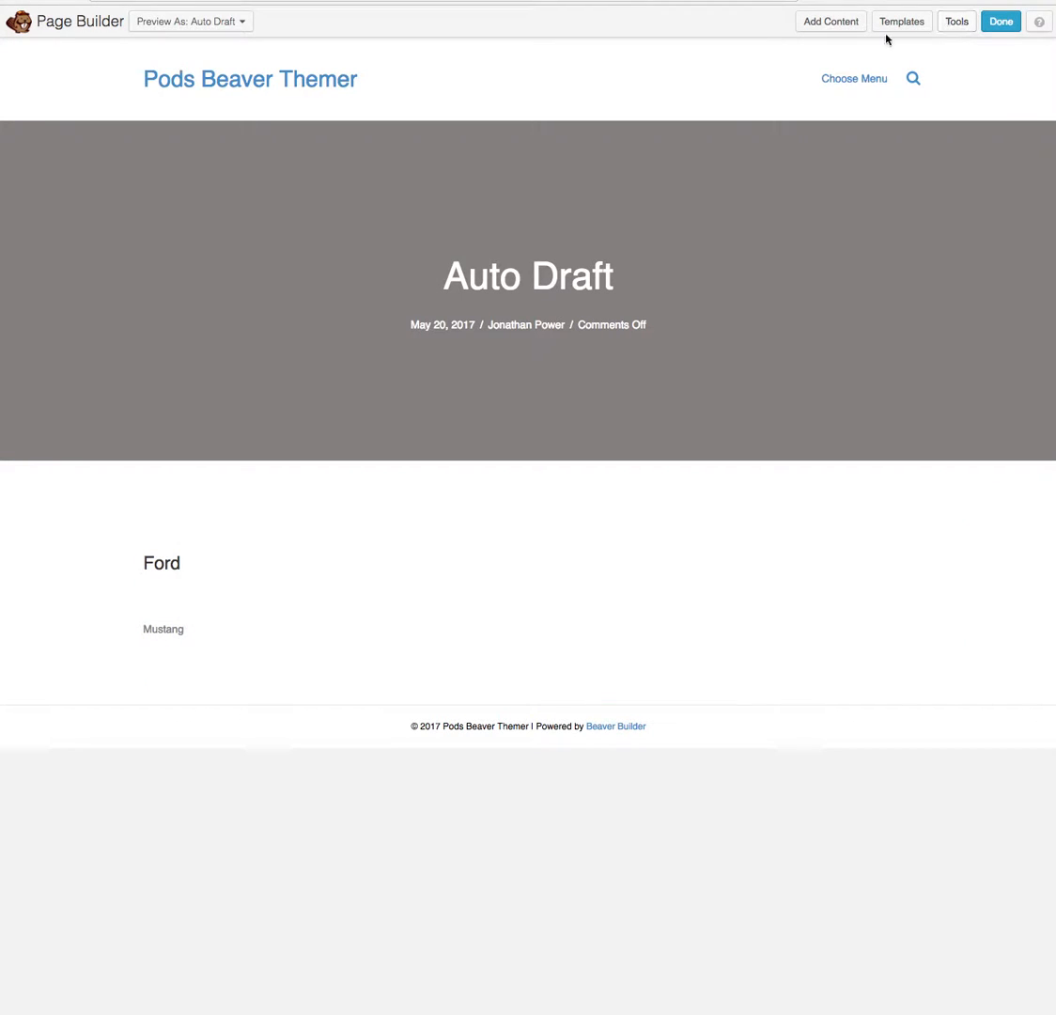
left_click(829, 21)
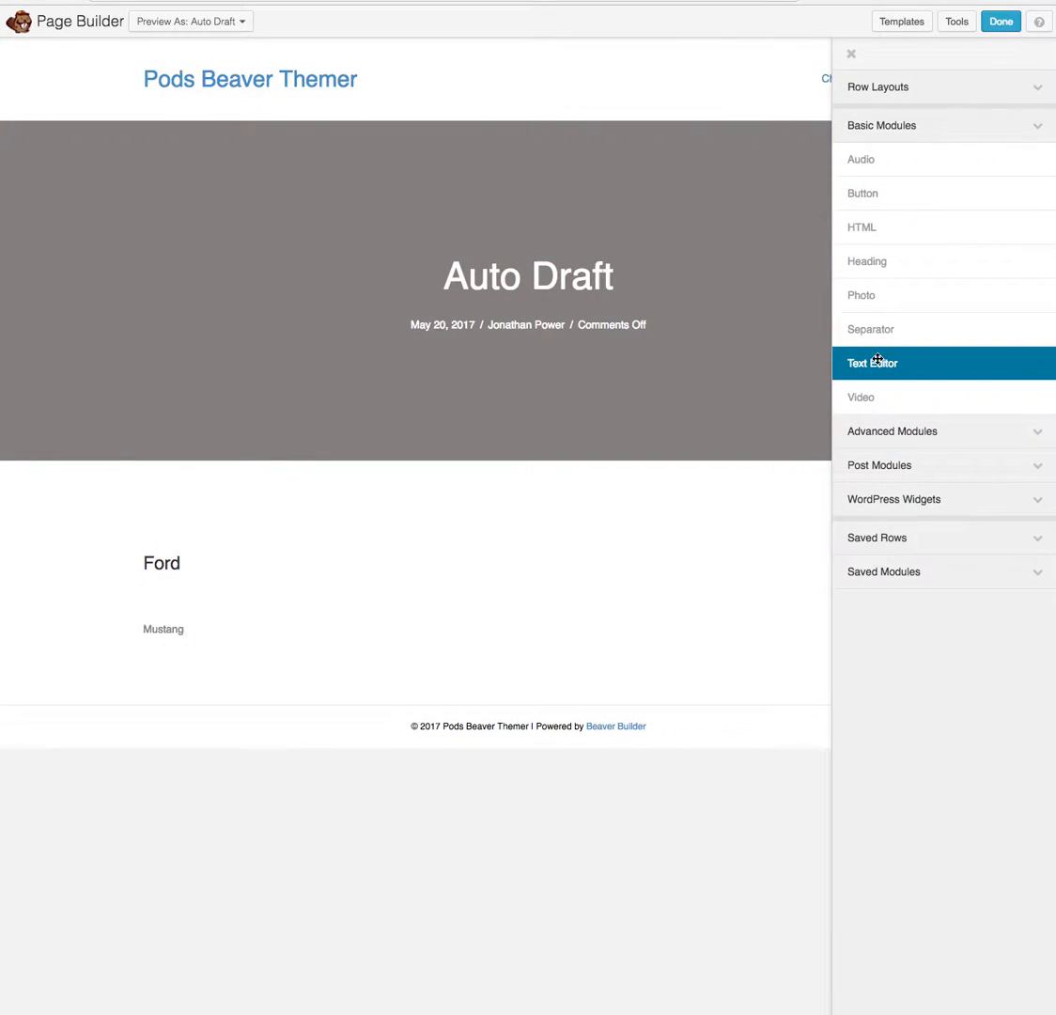
mouse_move(884, 363)
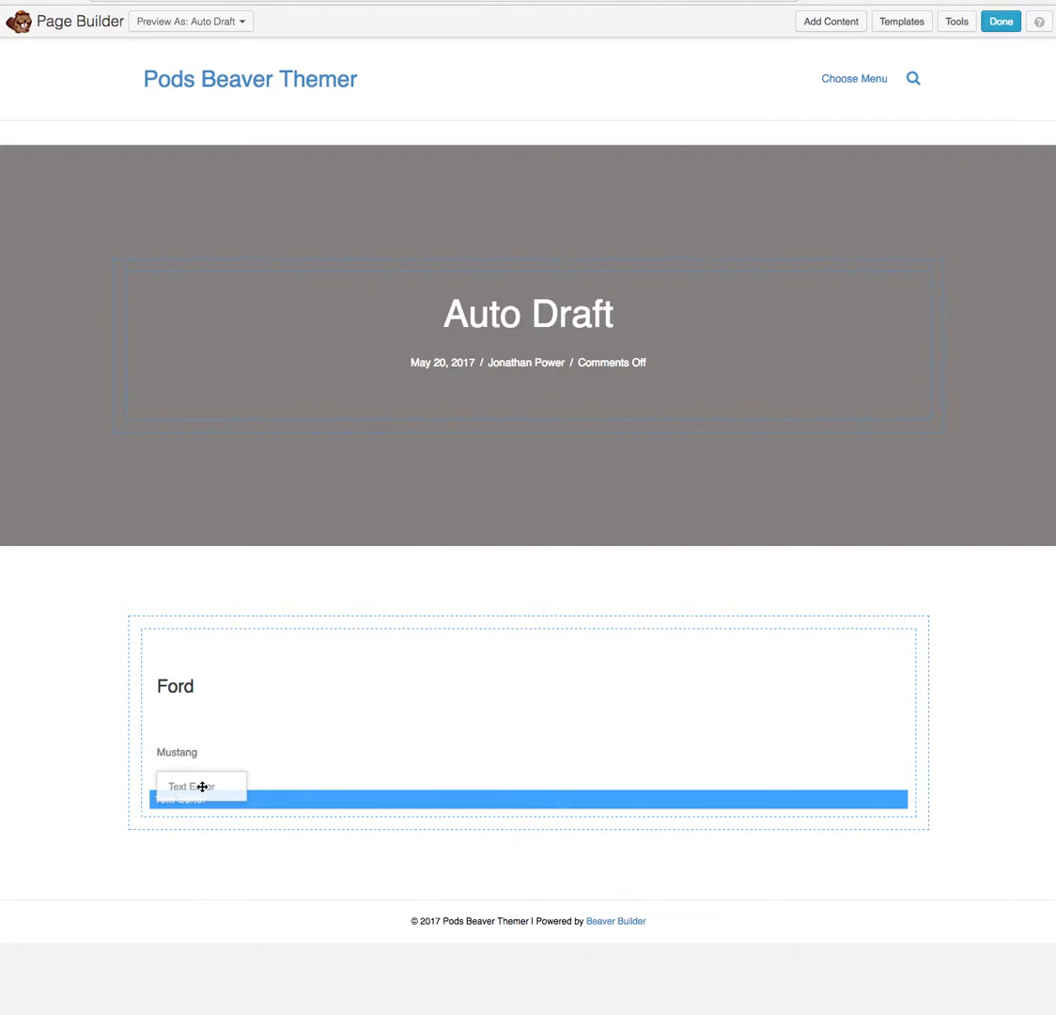
- Place a new Text Editor module below Mustang and insert a Pods Post Field Display connection
left_click(200, 785)
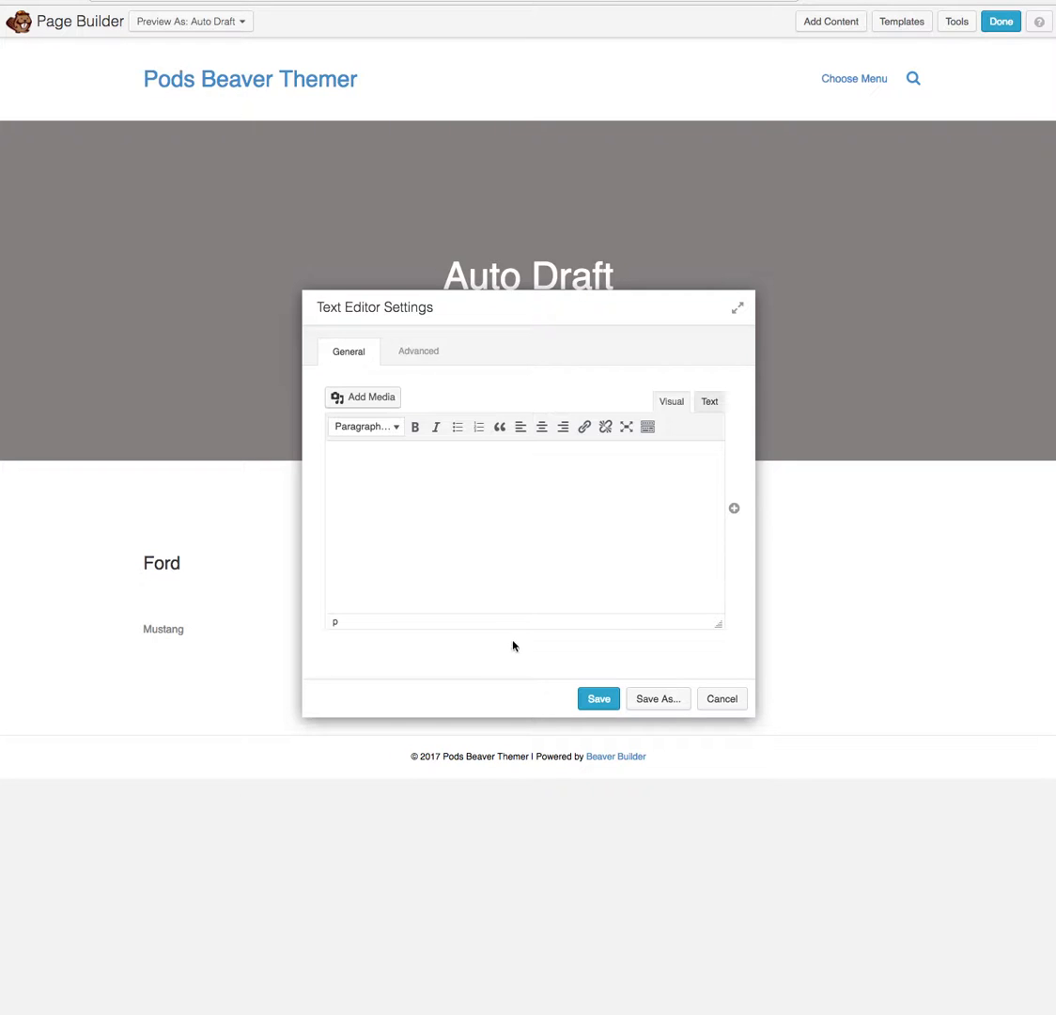
left_click(734, 508)
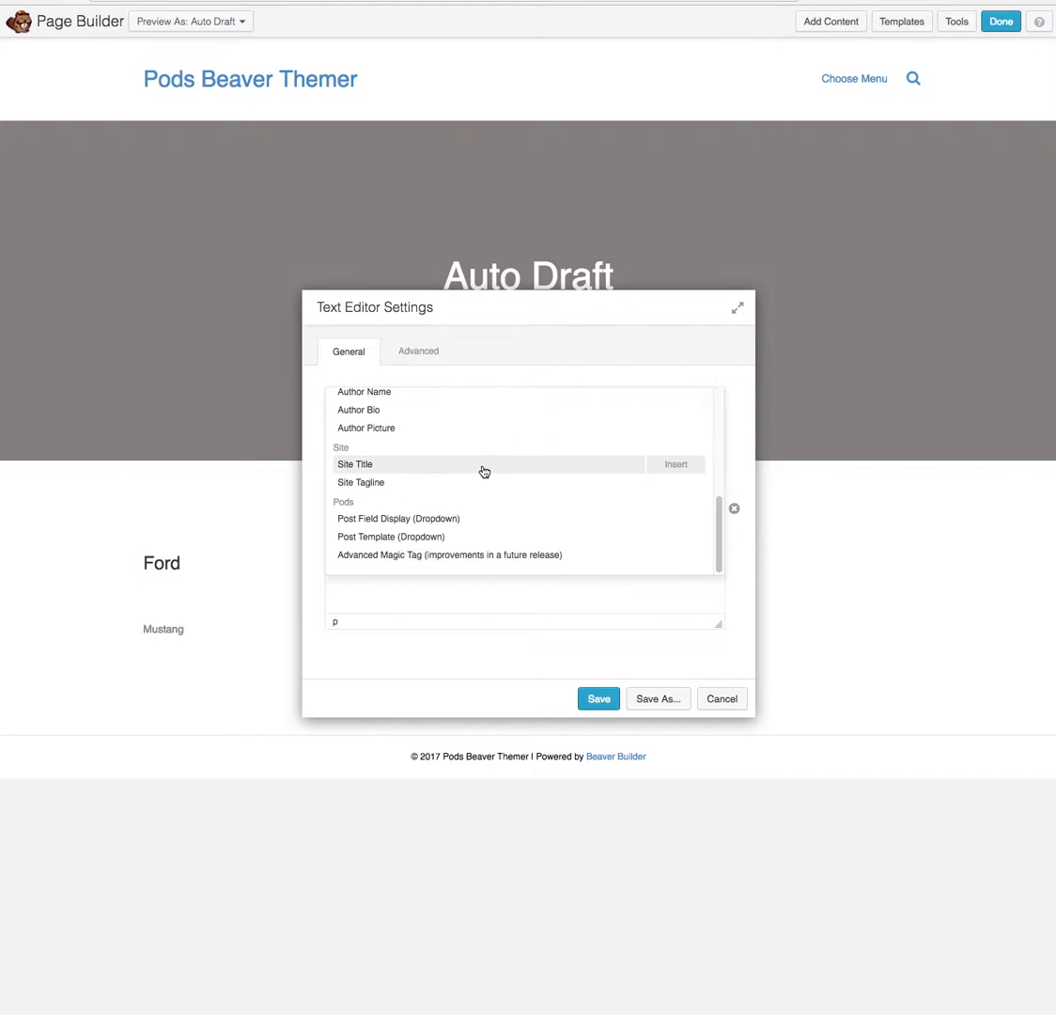
left_click(598, 700)
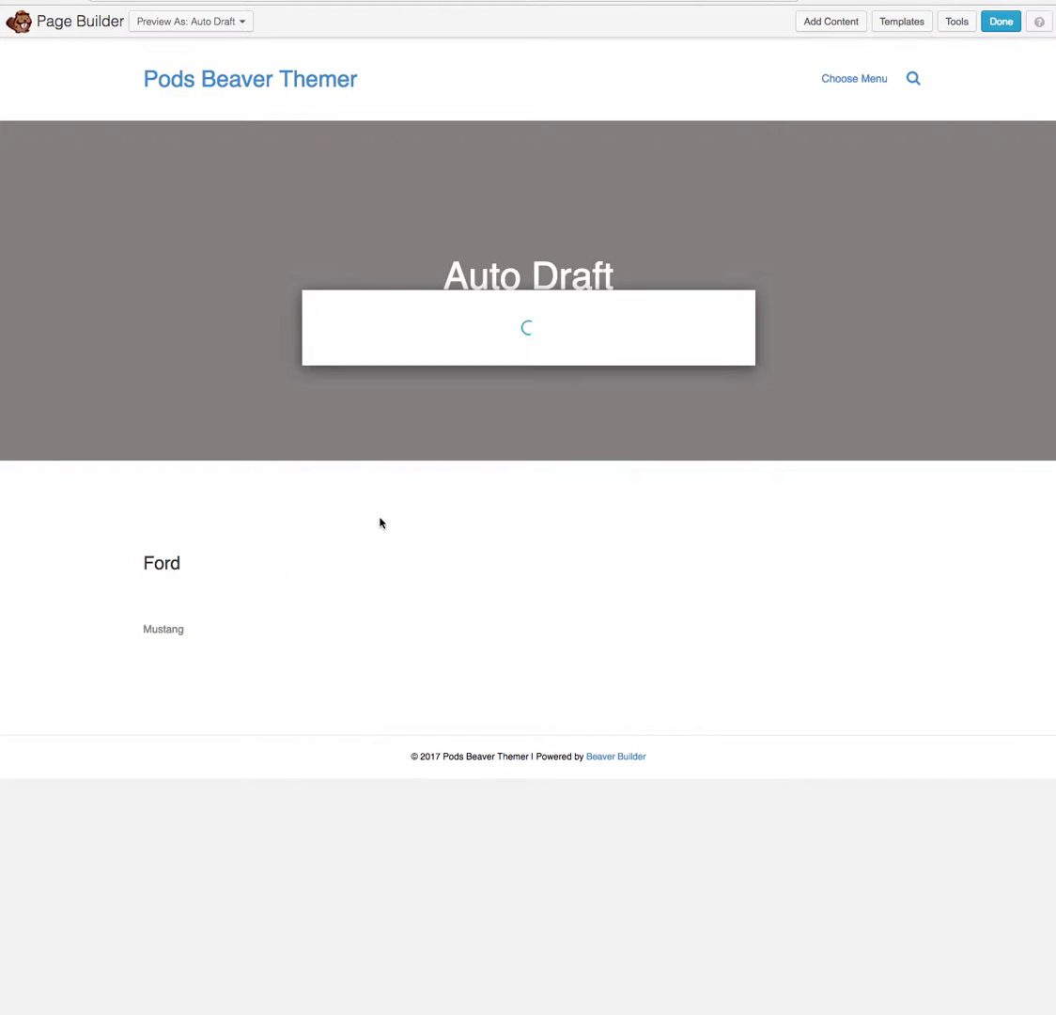
left_click(555, 357)
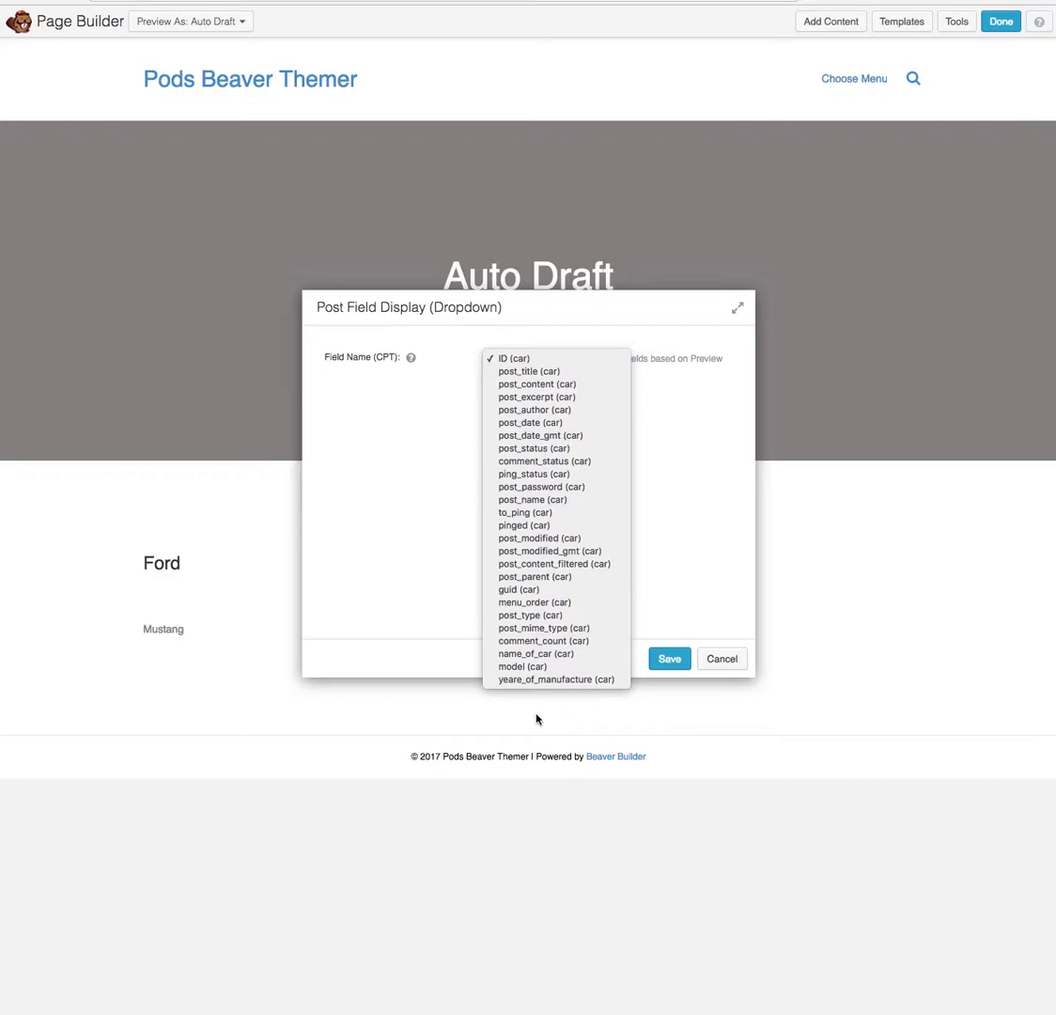
- Bind it to years_of_manufacture (showing 1,966), save, and finish the template with Done
left_click(555, 678)
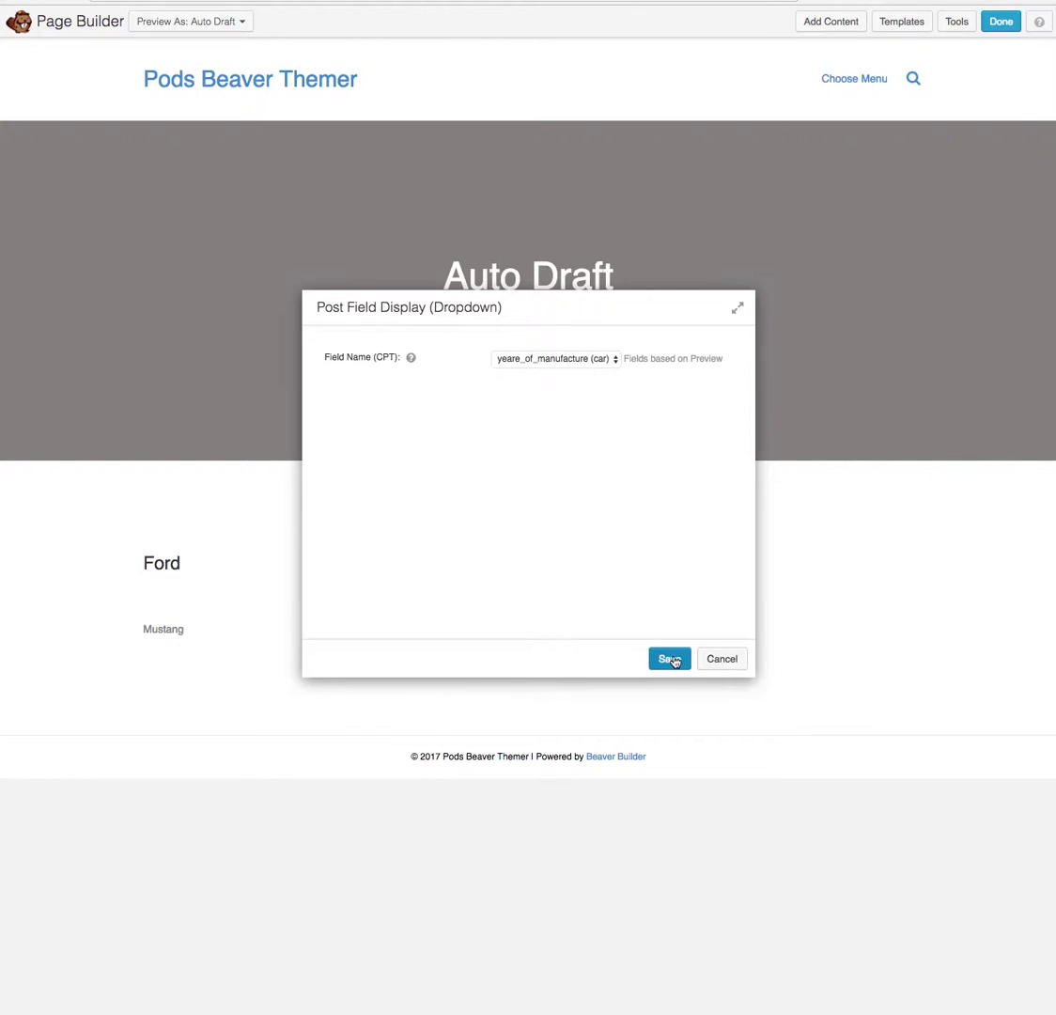
left_click(669, 658)
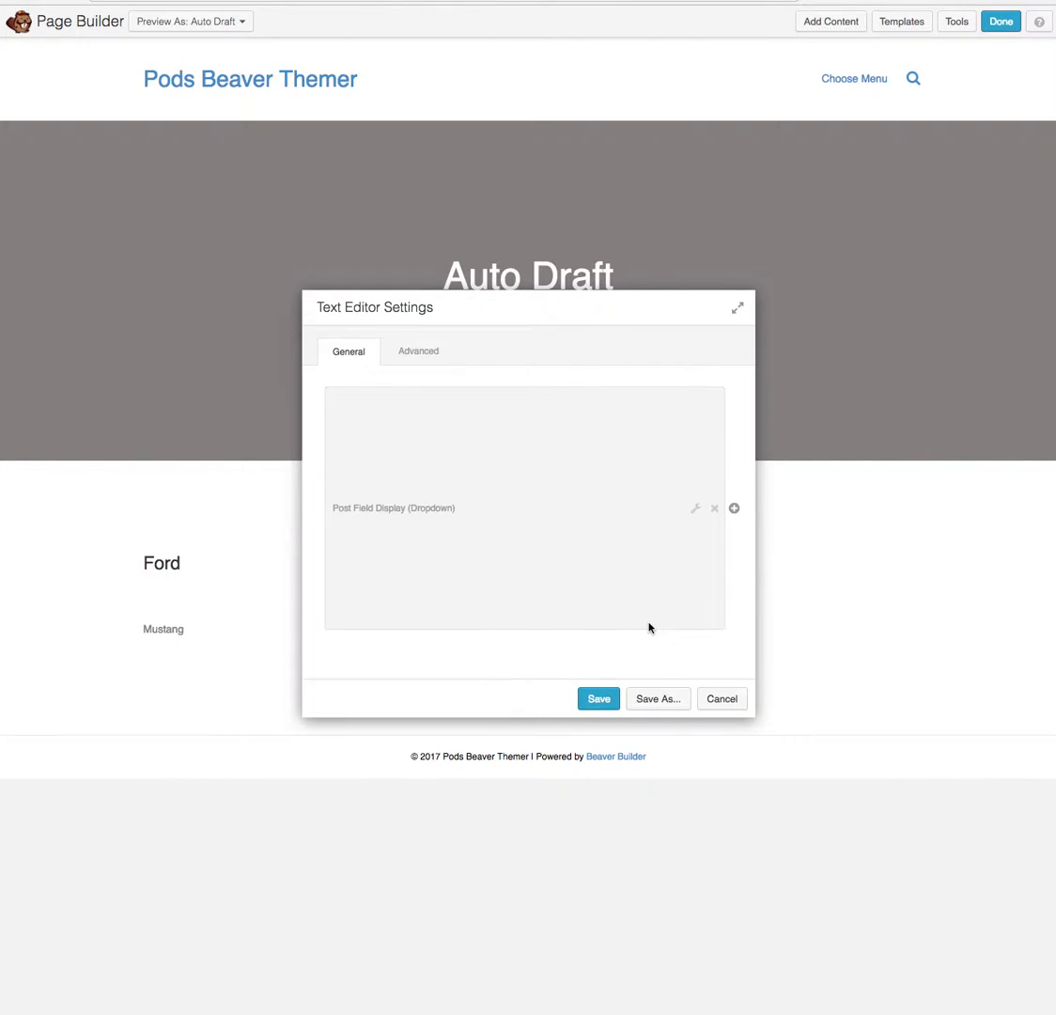
left_click(598, 699)
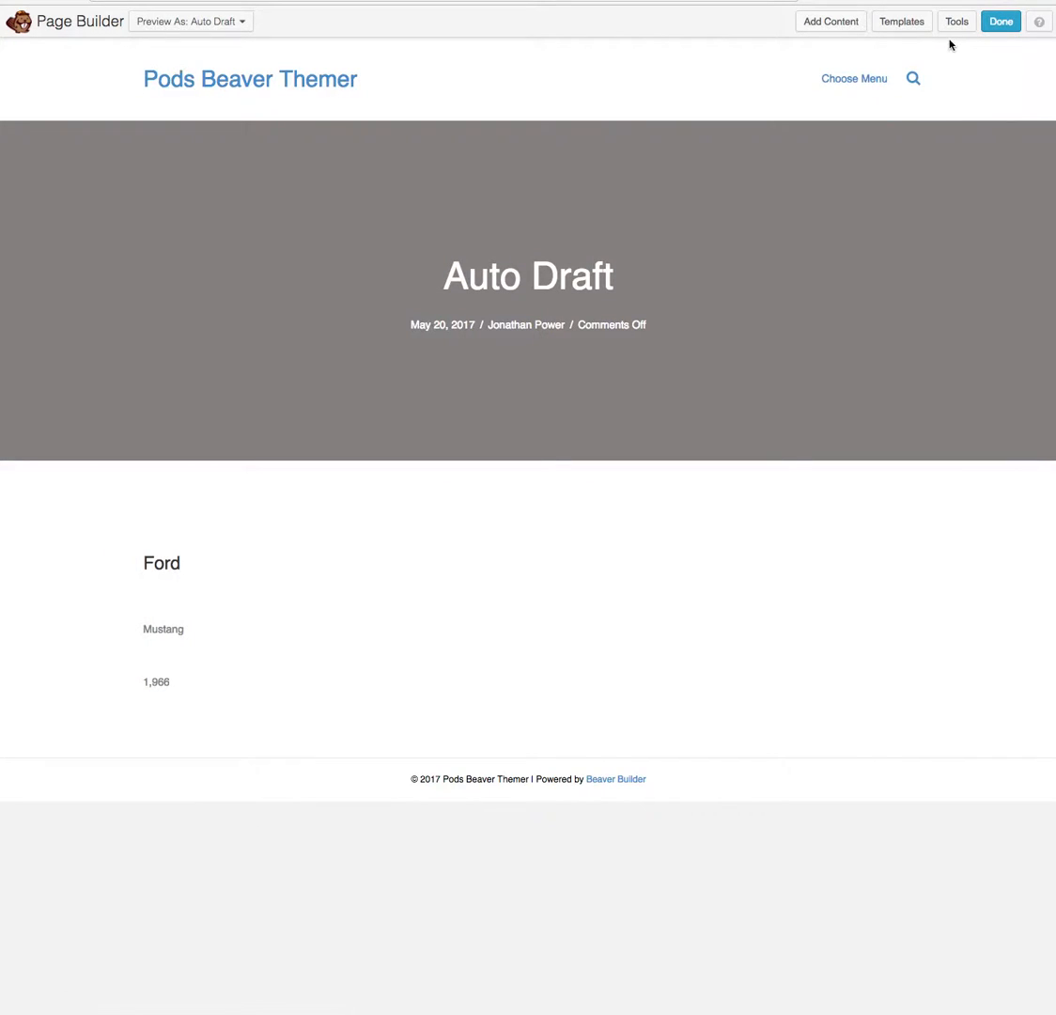
left_click(1000, 20)
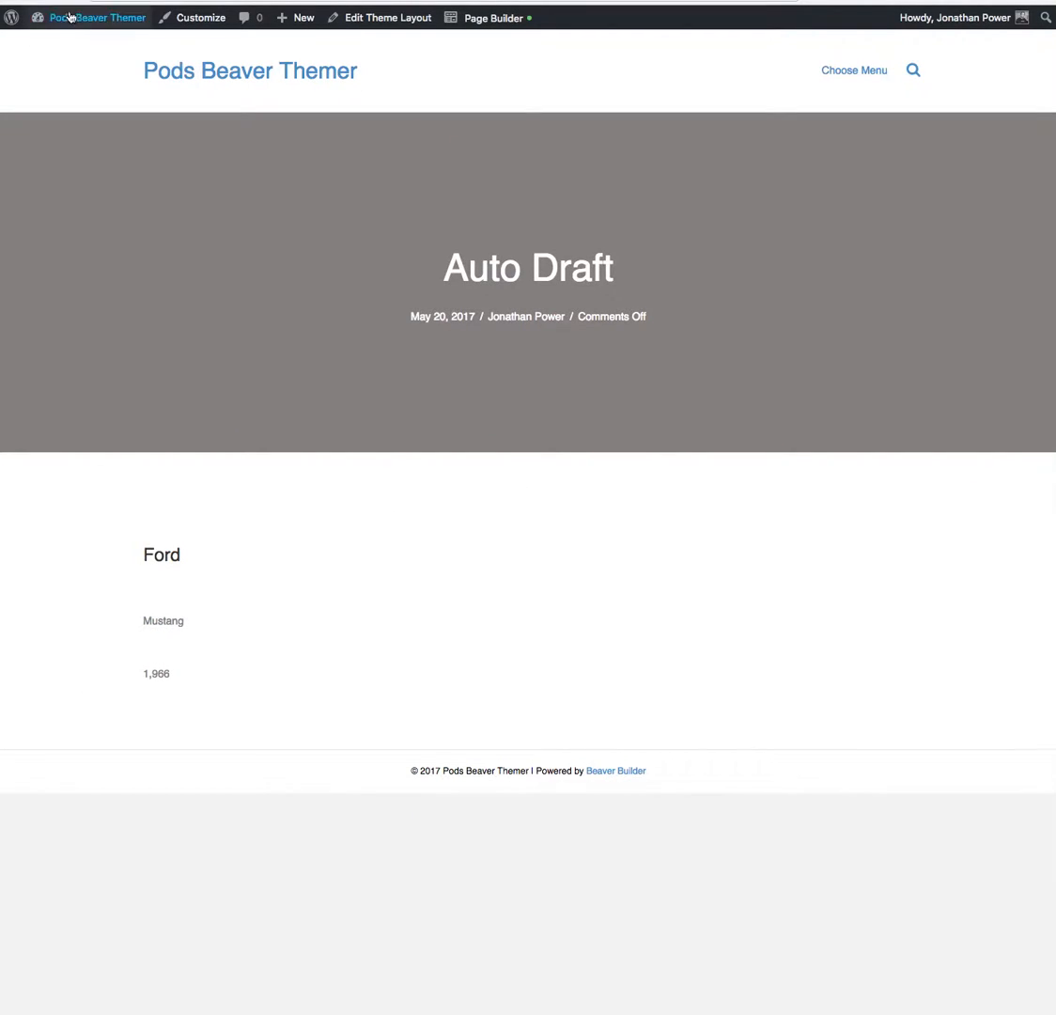
- From the dashboard go to Pods Admin > Edit Pods and edit the cars pod's fields
left_click(97, 17)
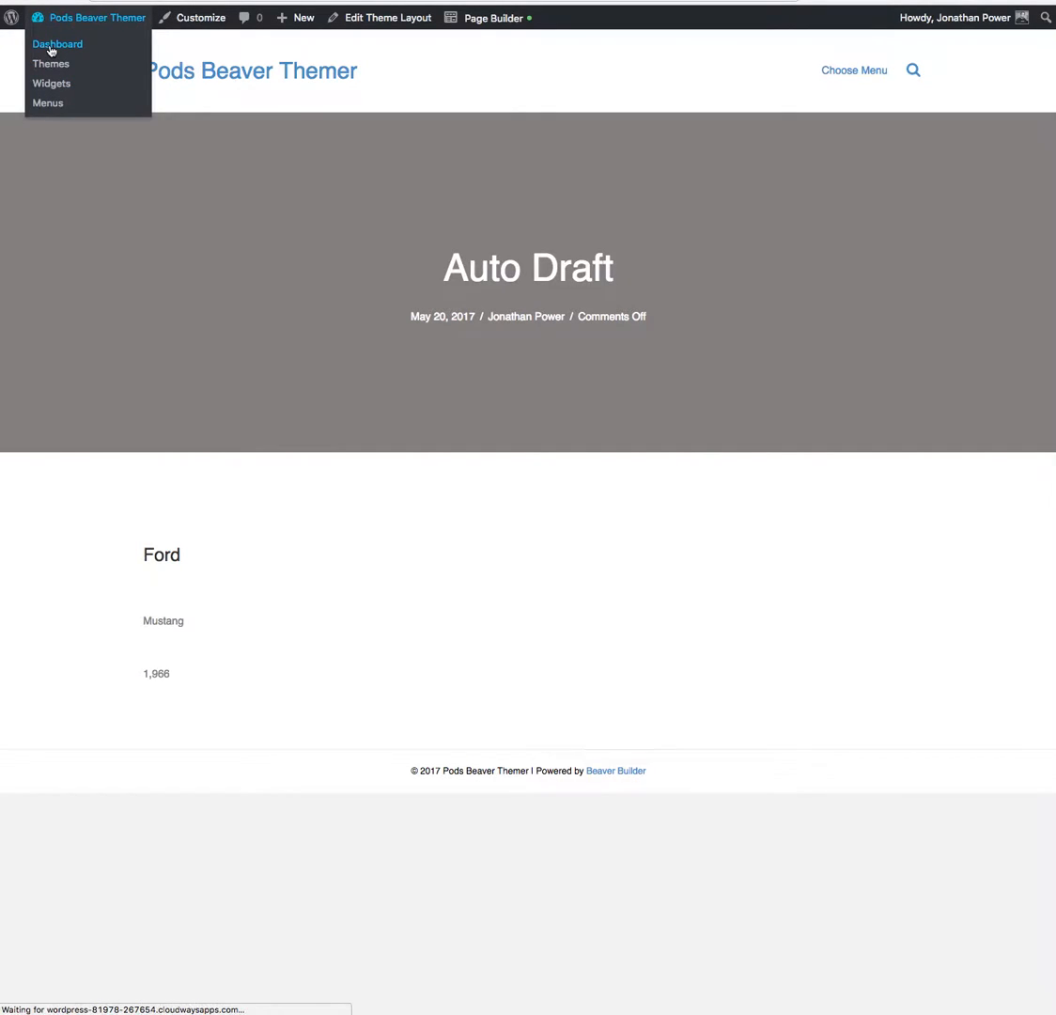
left_click(56, 44)
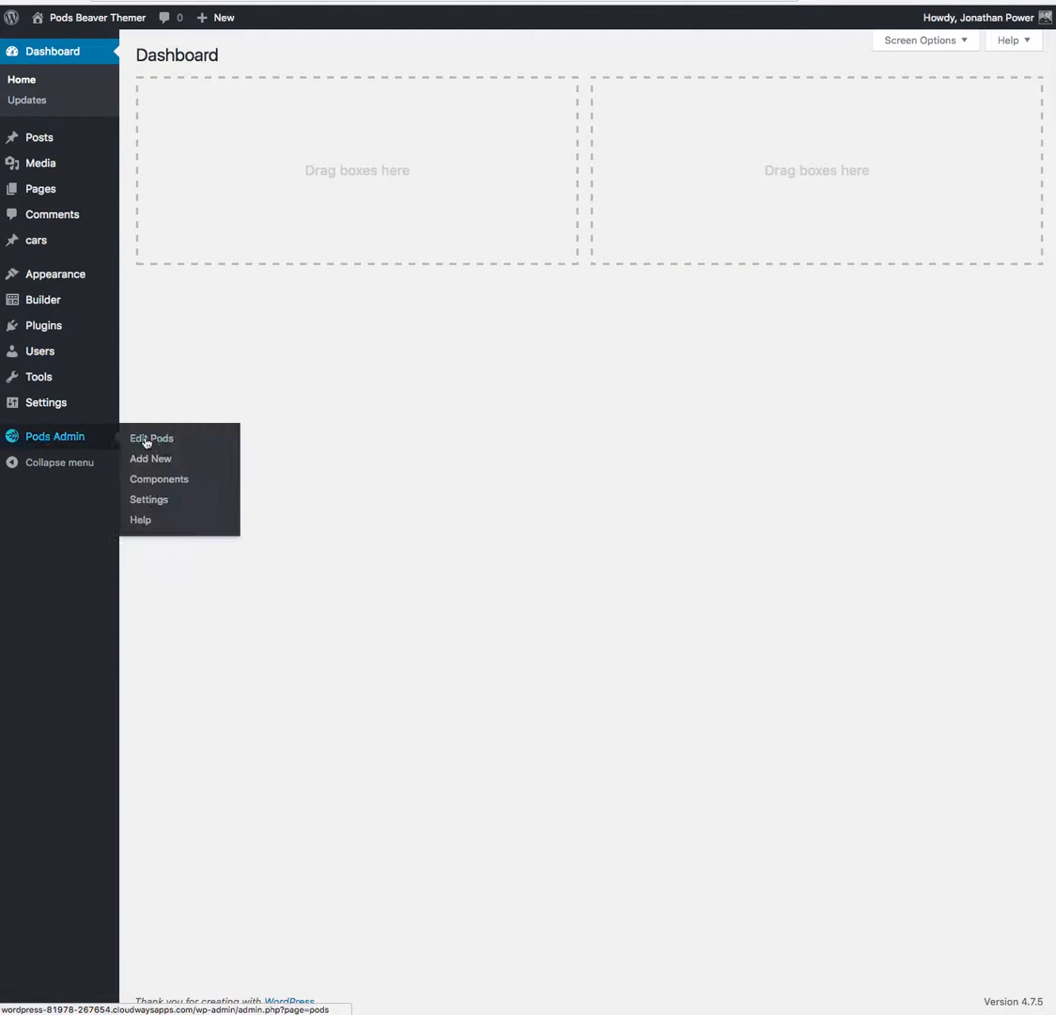
left_click(150, 438)
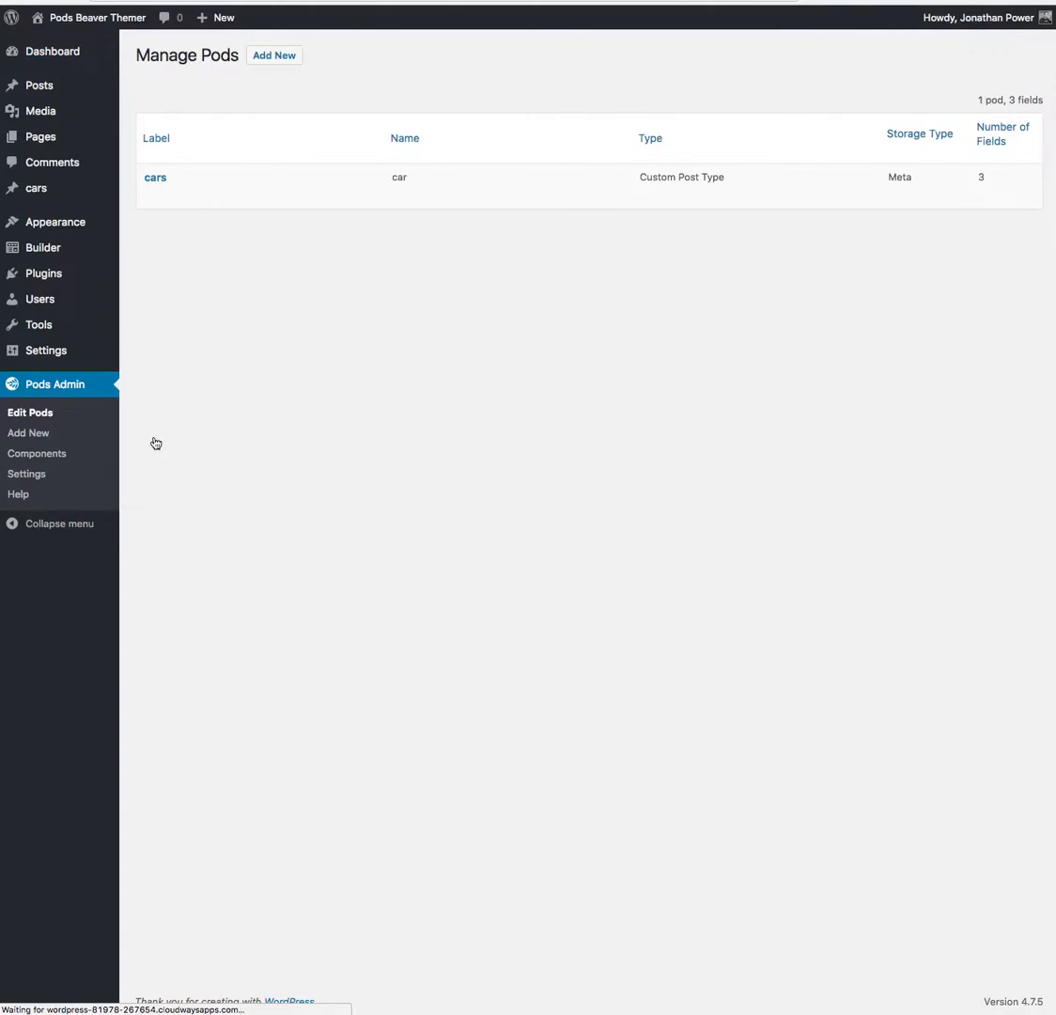
mouse_move(154, 176)
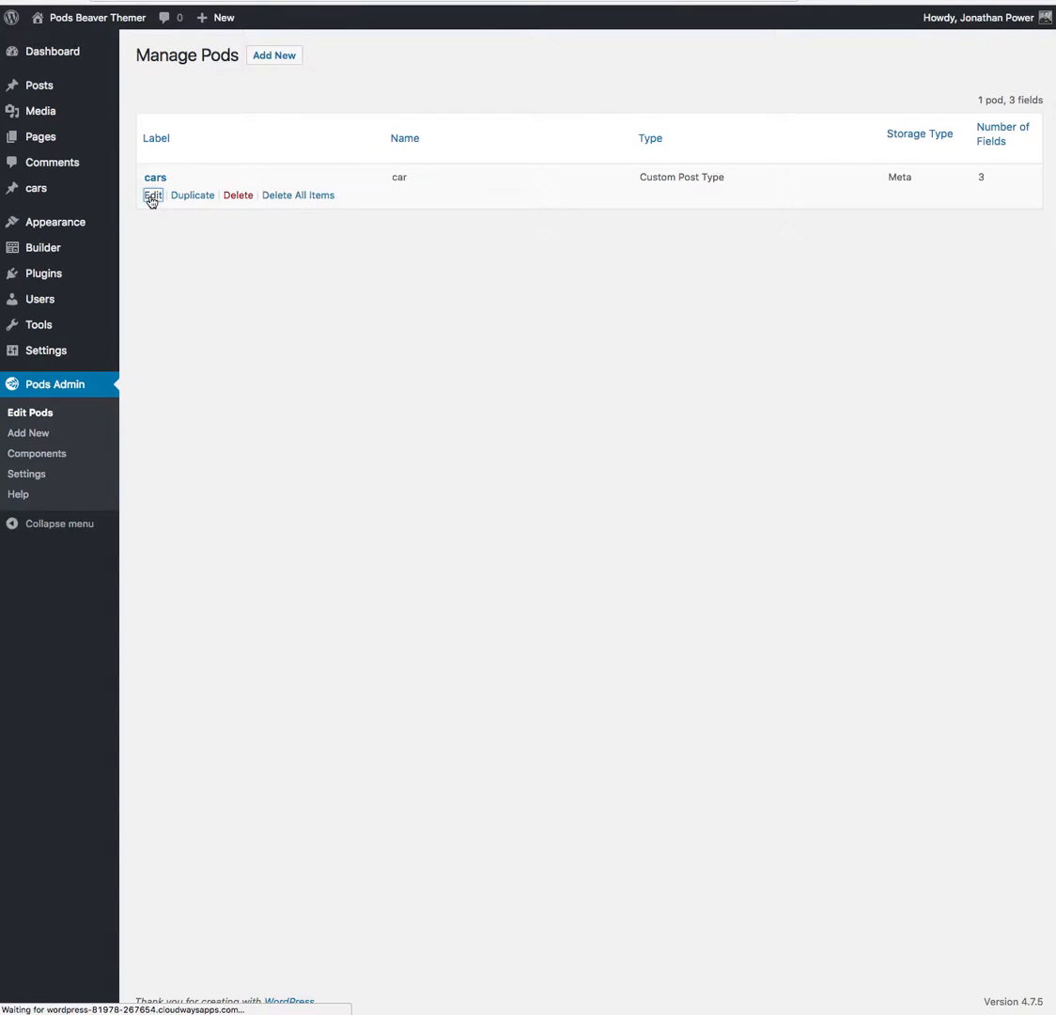
left_click(153, 195)
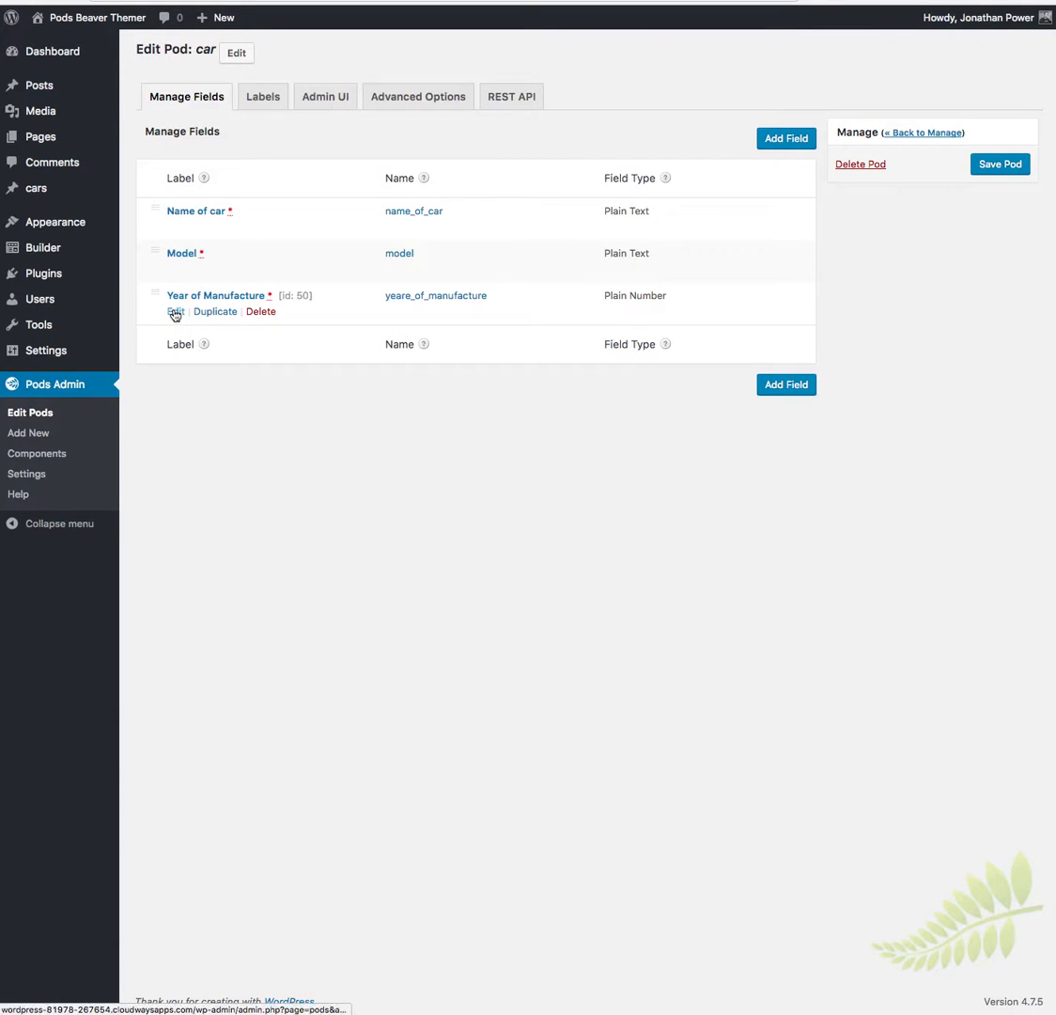
- Review the Year of Manufacture field's additional and advanced options, keeping the freeform number input
left_click(175, 312)
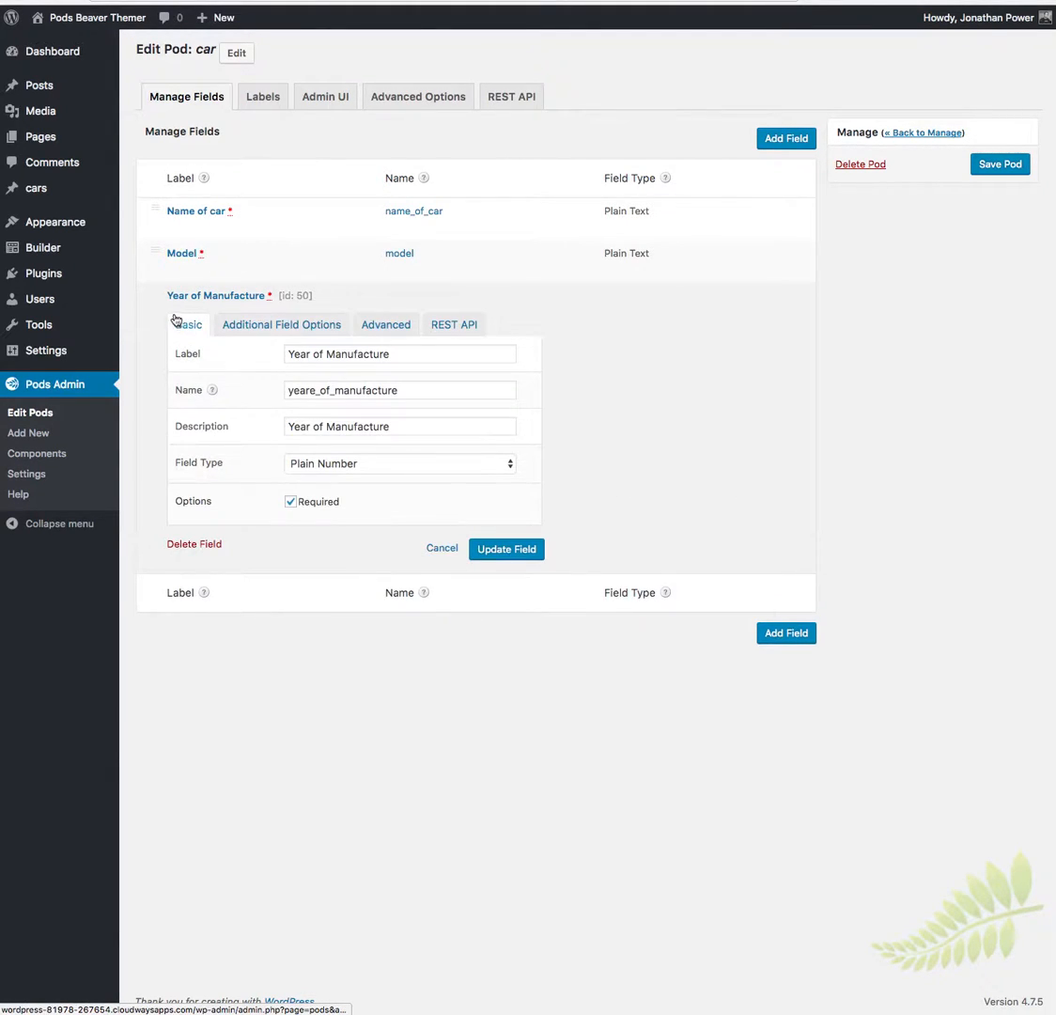
left_click(282, 323)
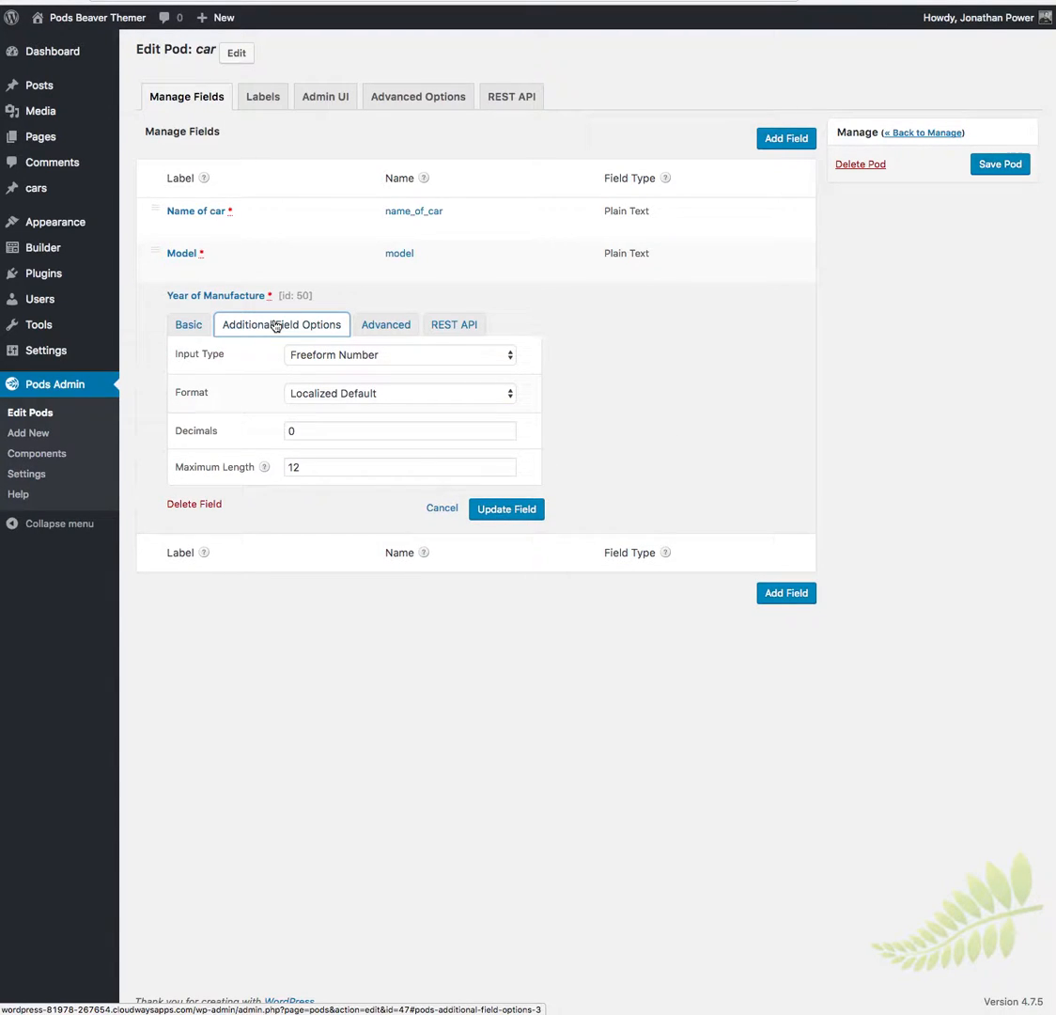
left_click(399, 354)
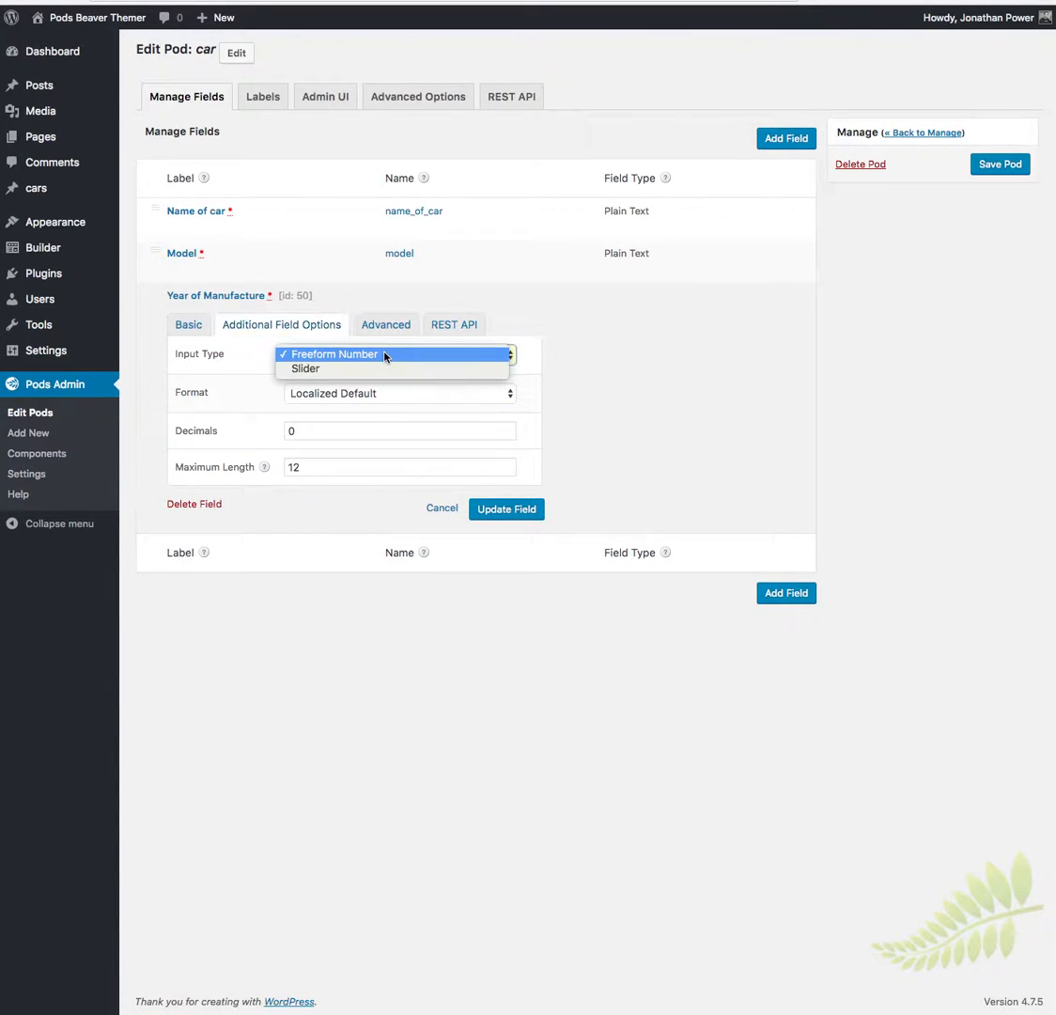
left_click(333, 353)
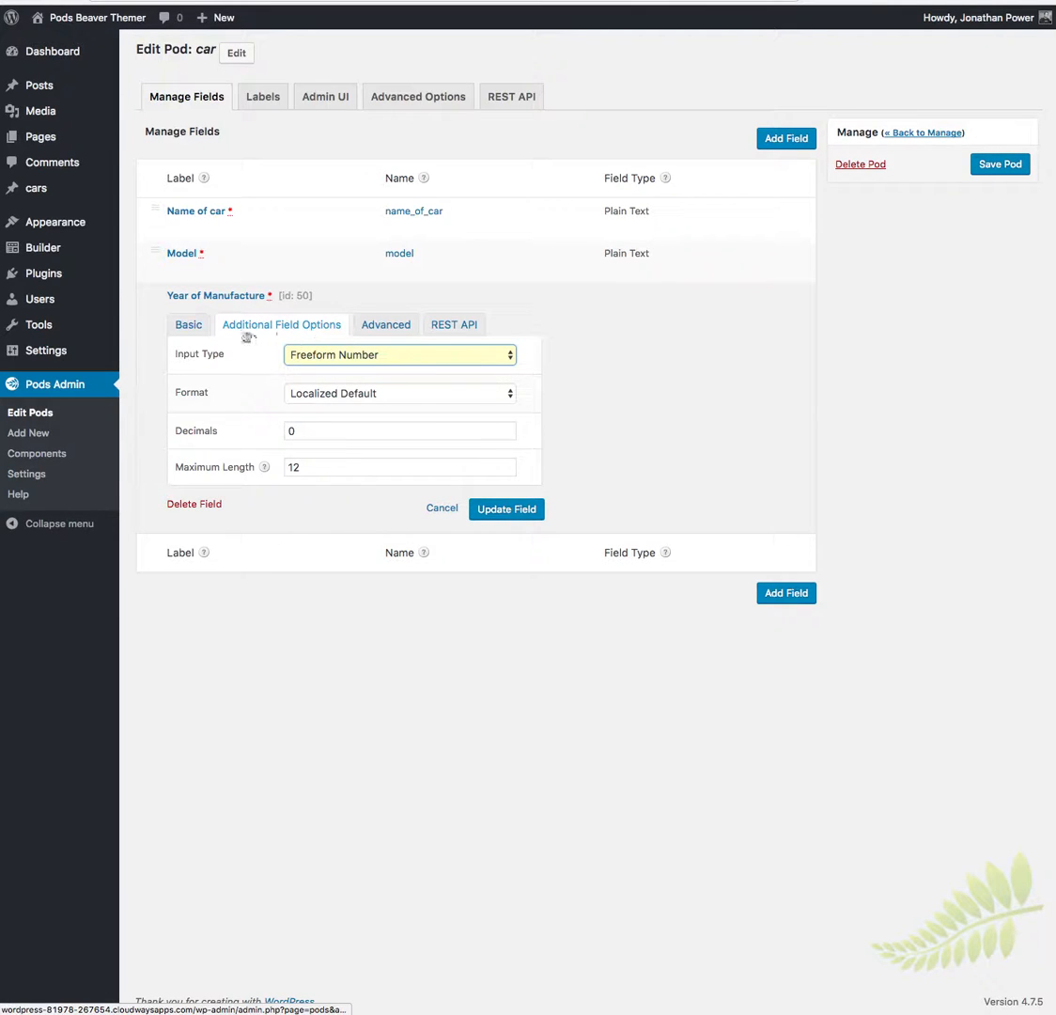
left_click(188, 324)
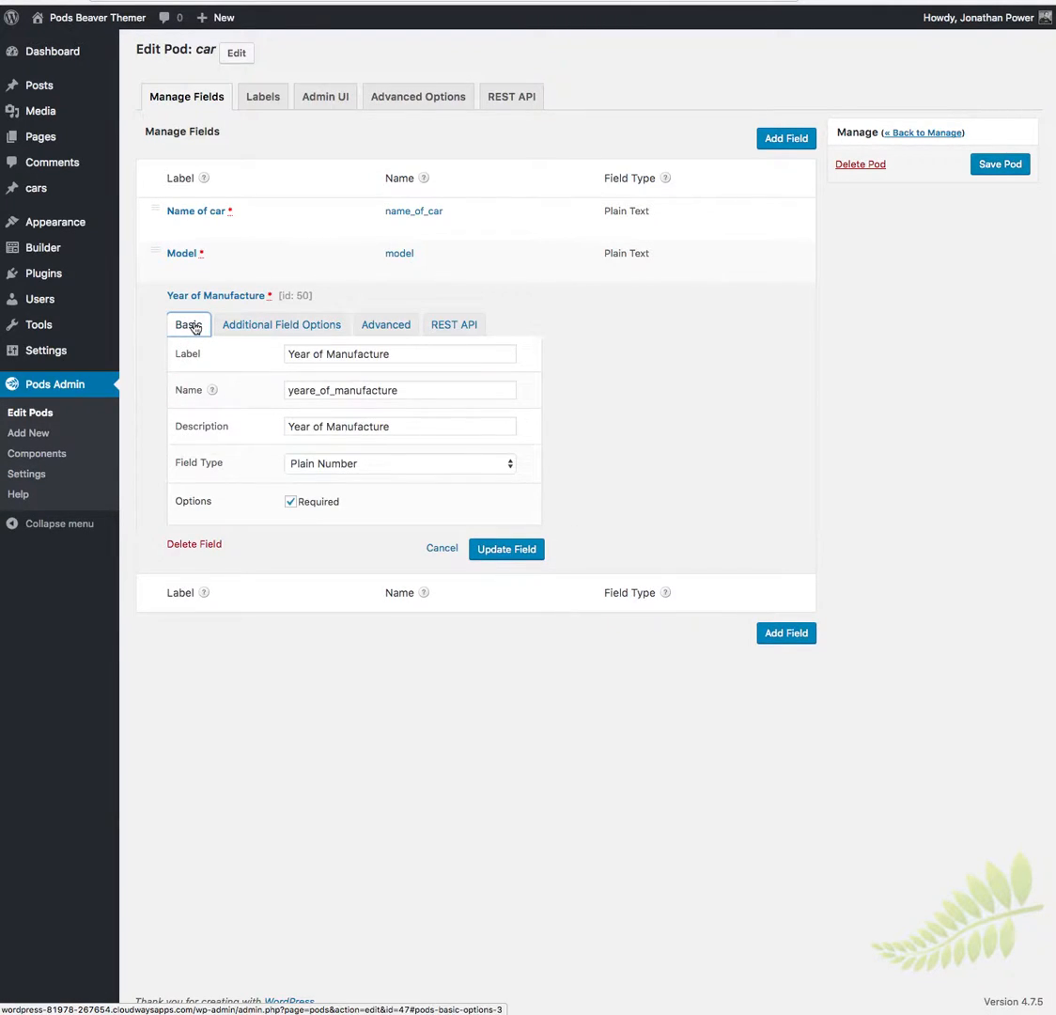
left_click(385, 323)
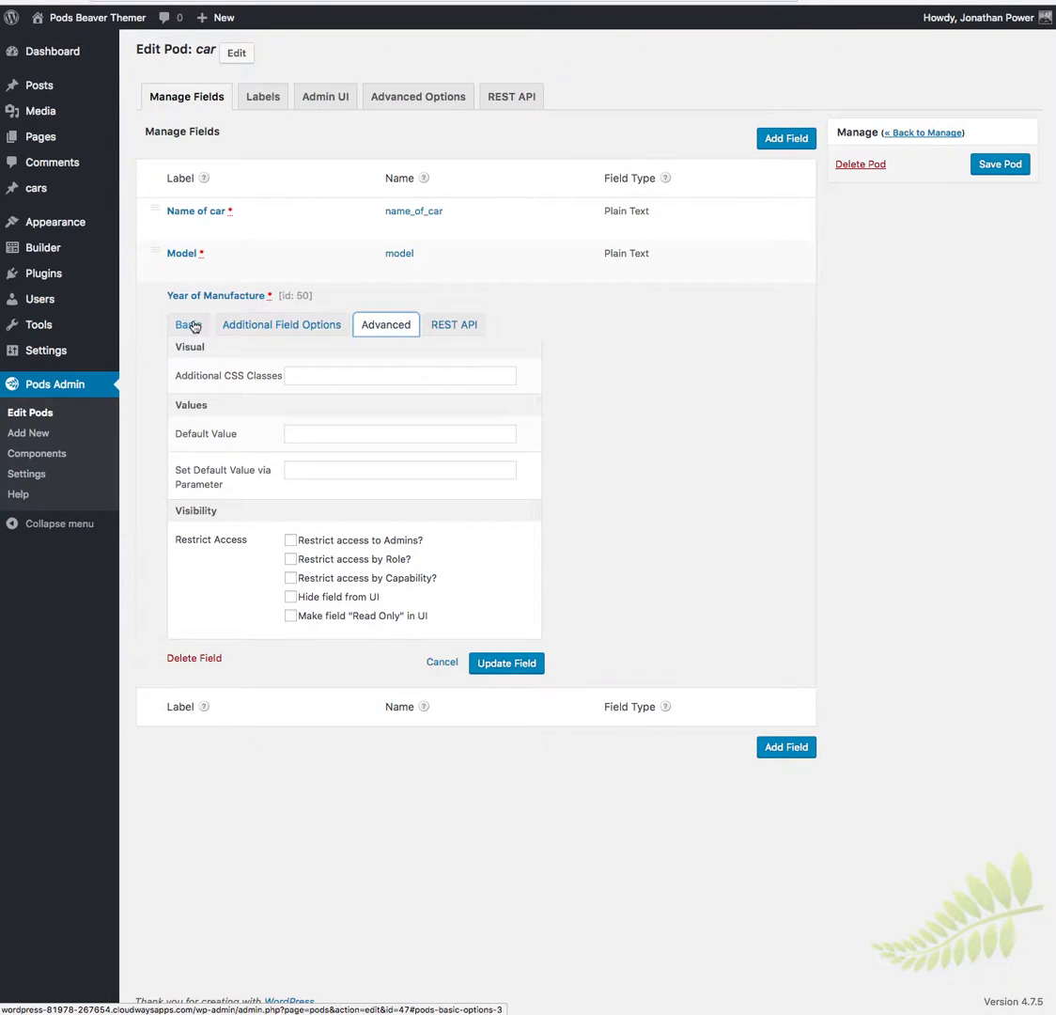
left_click(188, 323)
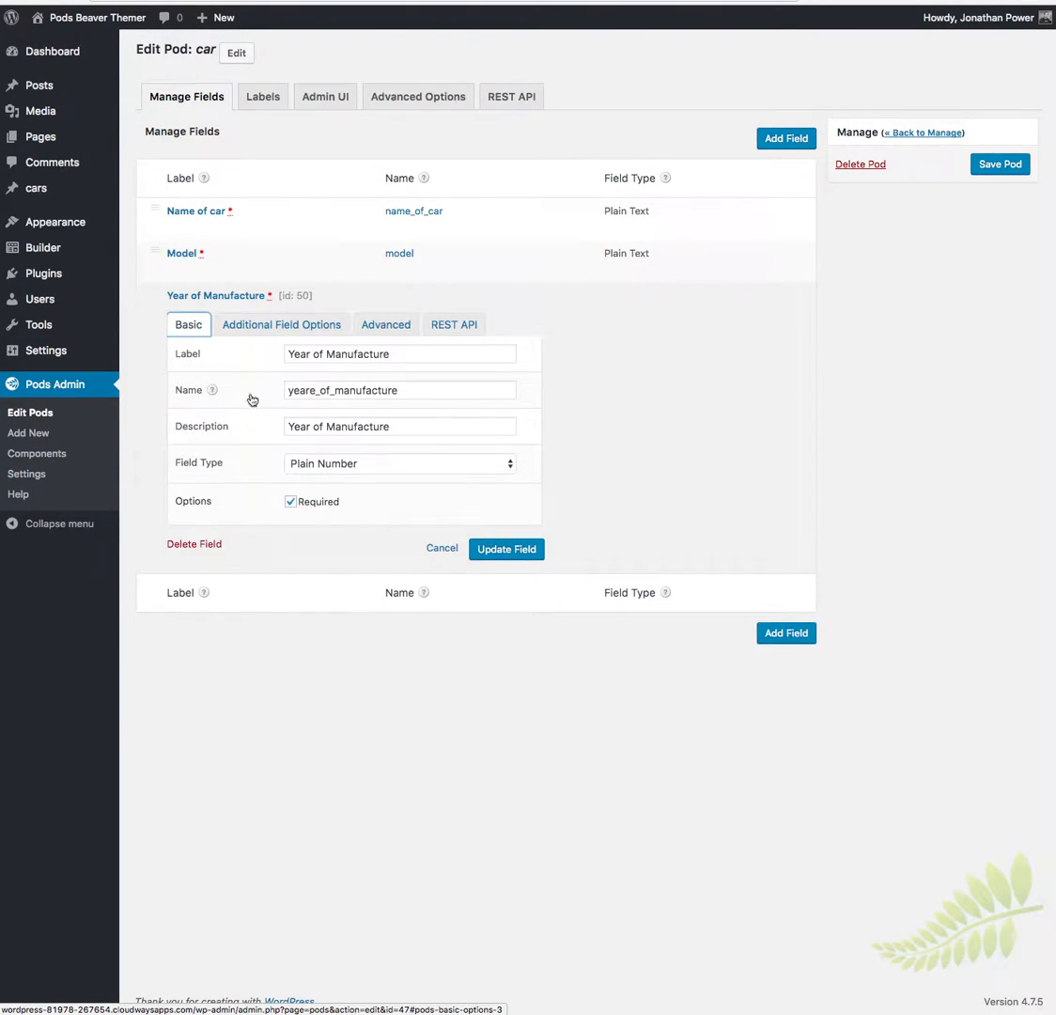
- Change Year of Manufacture to a Date field with the year-only date format
left_click(398, 462)
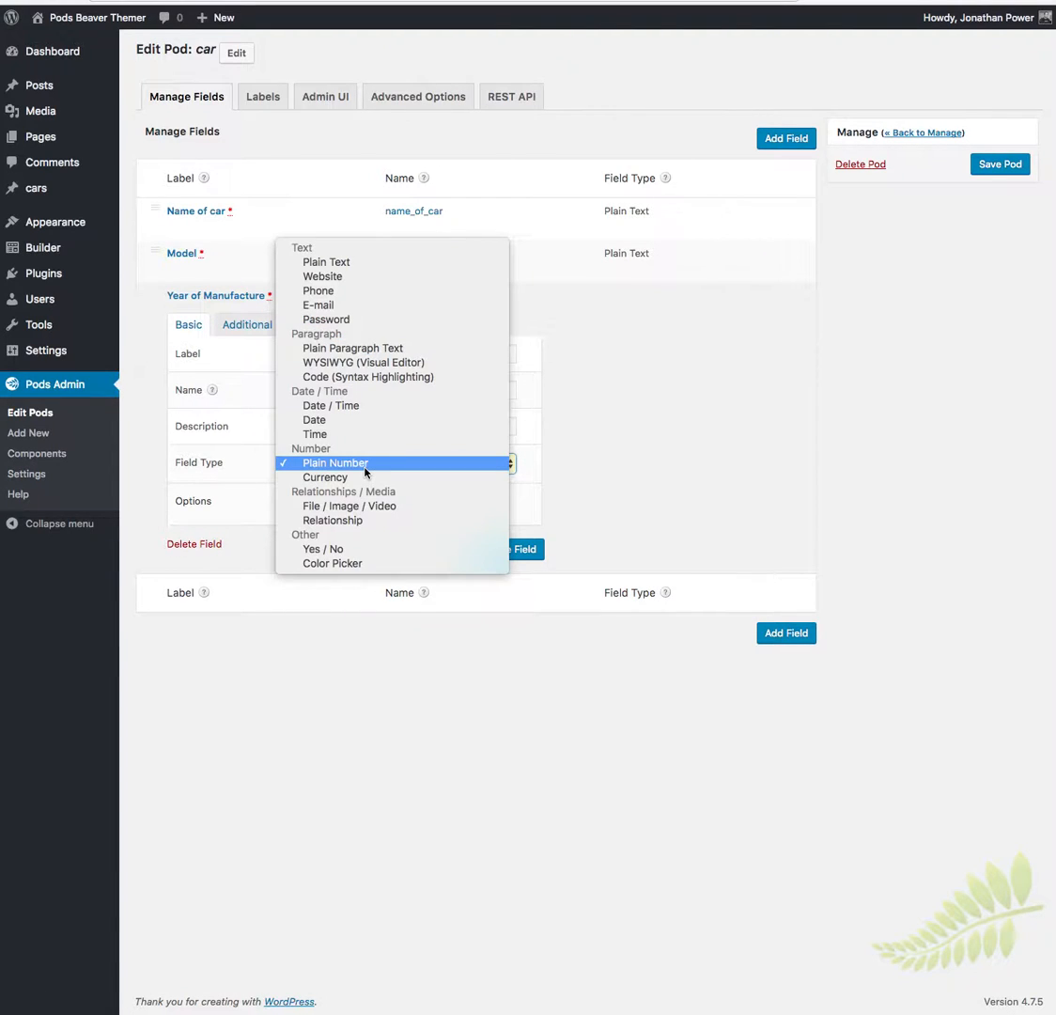
mouse_move(319, 419)
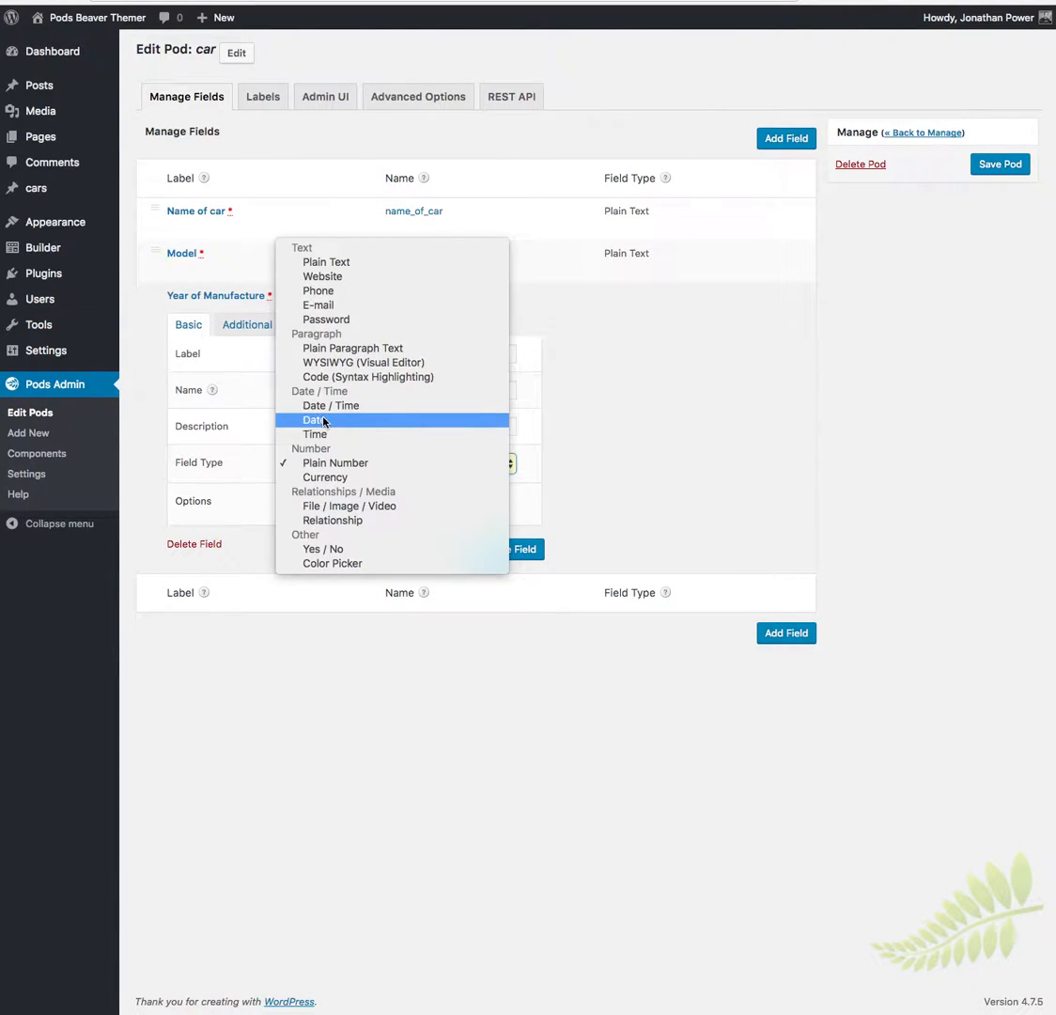
left_click(316, 419)
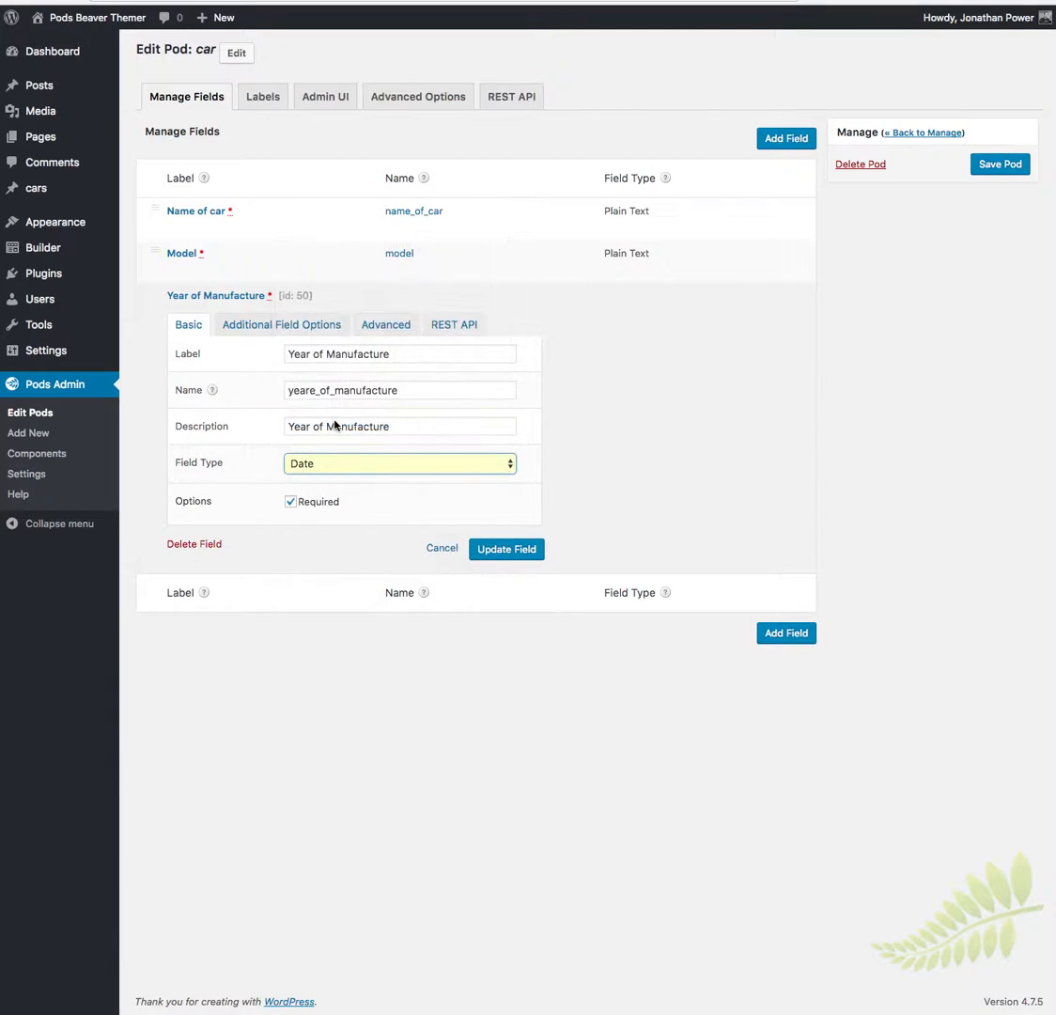
left_click(282, 323)
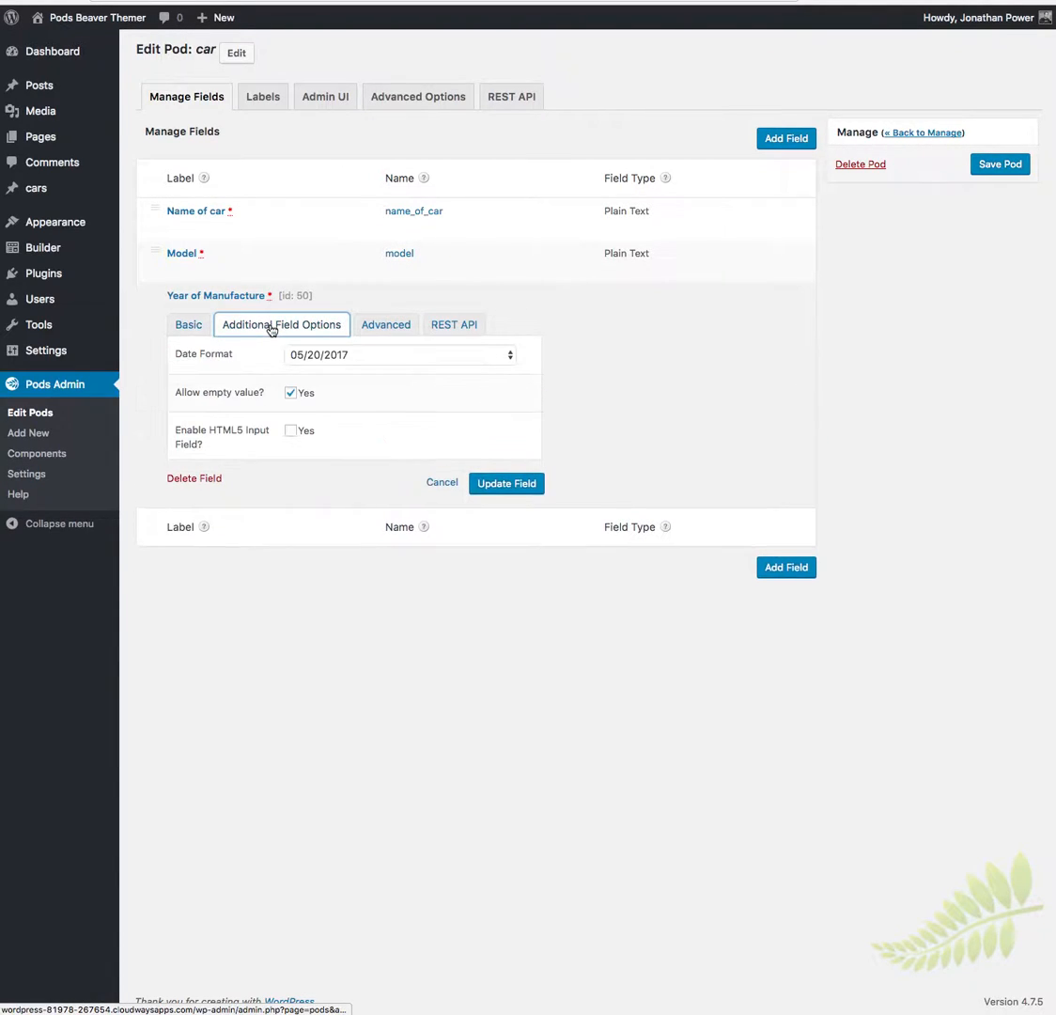
left_click(398, 353)
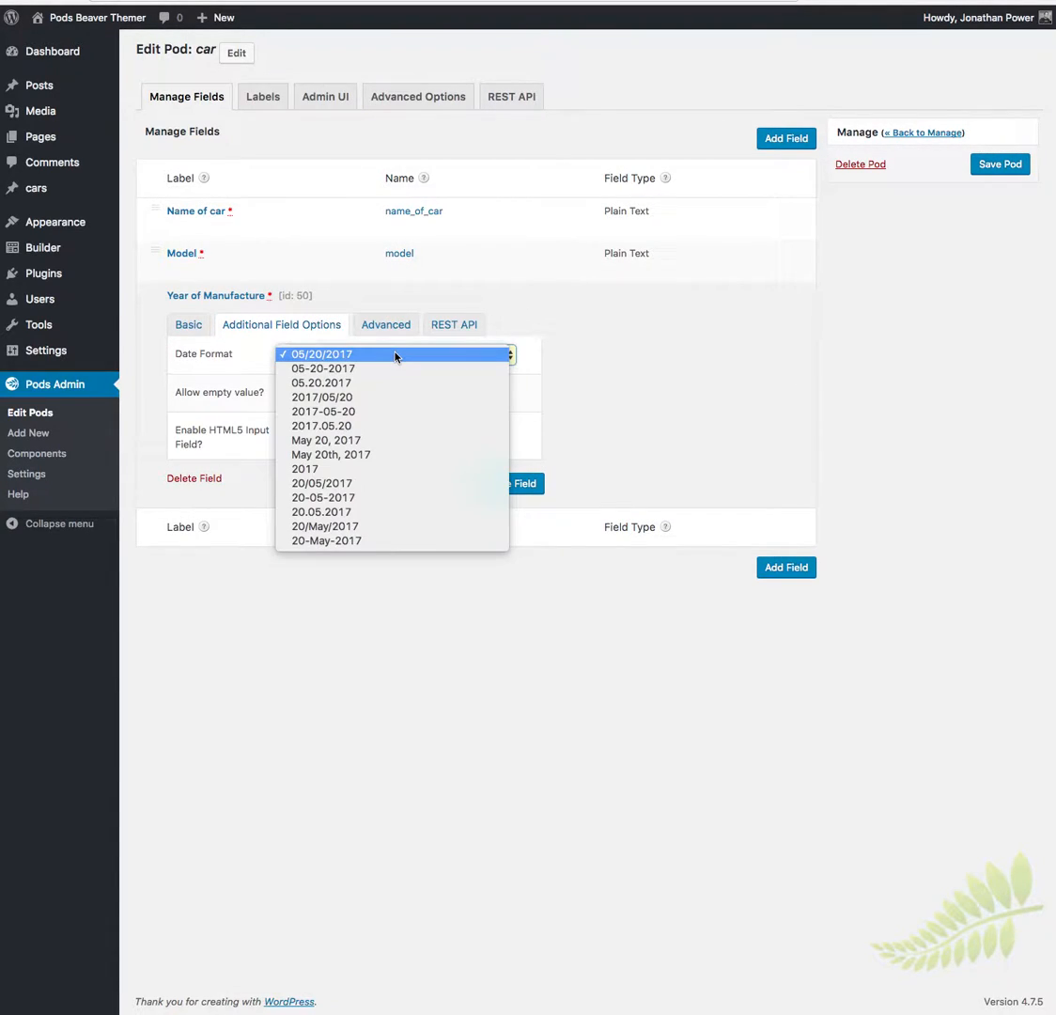
left_click(304, 468)
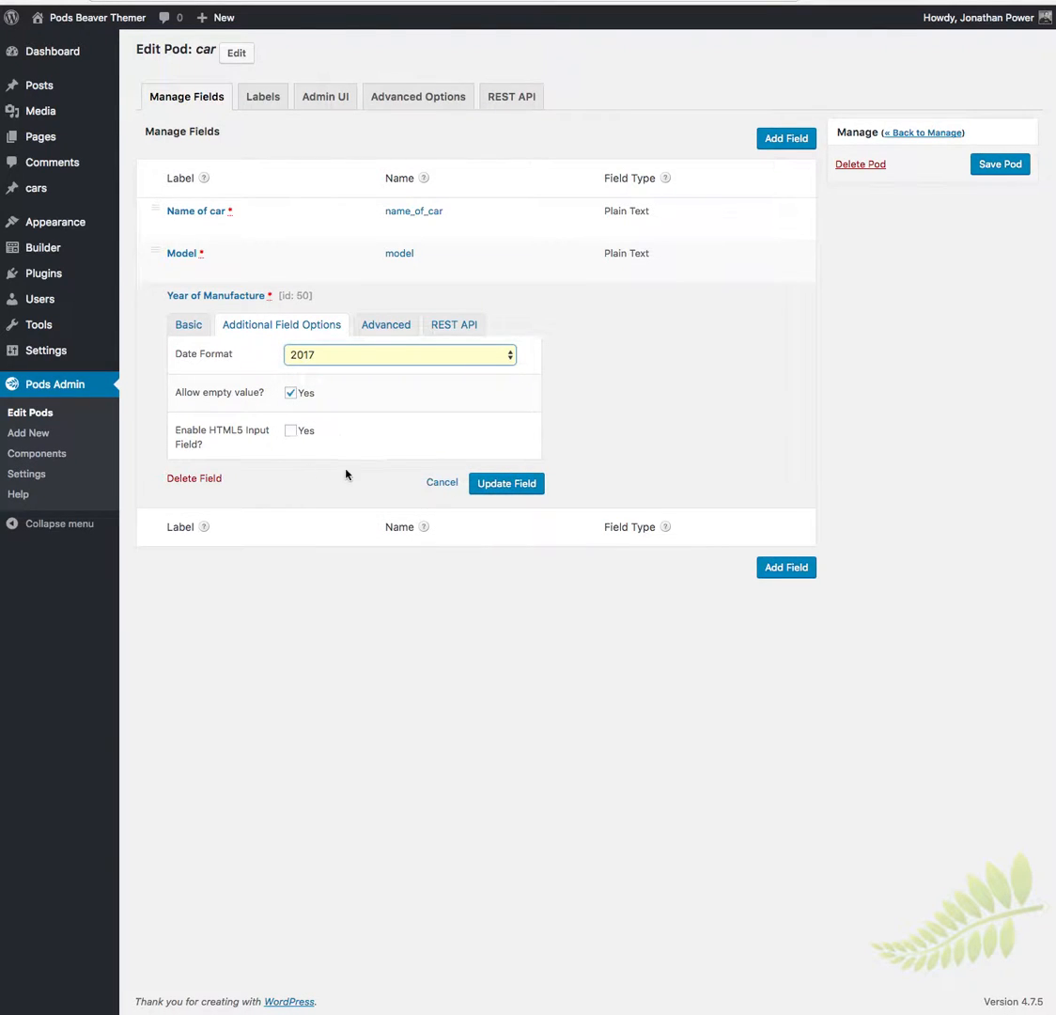
- Update the field and save the car pod
left_click(506, 483)
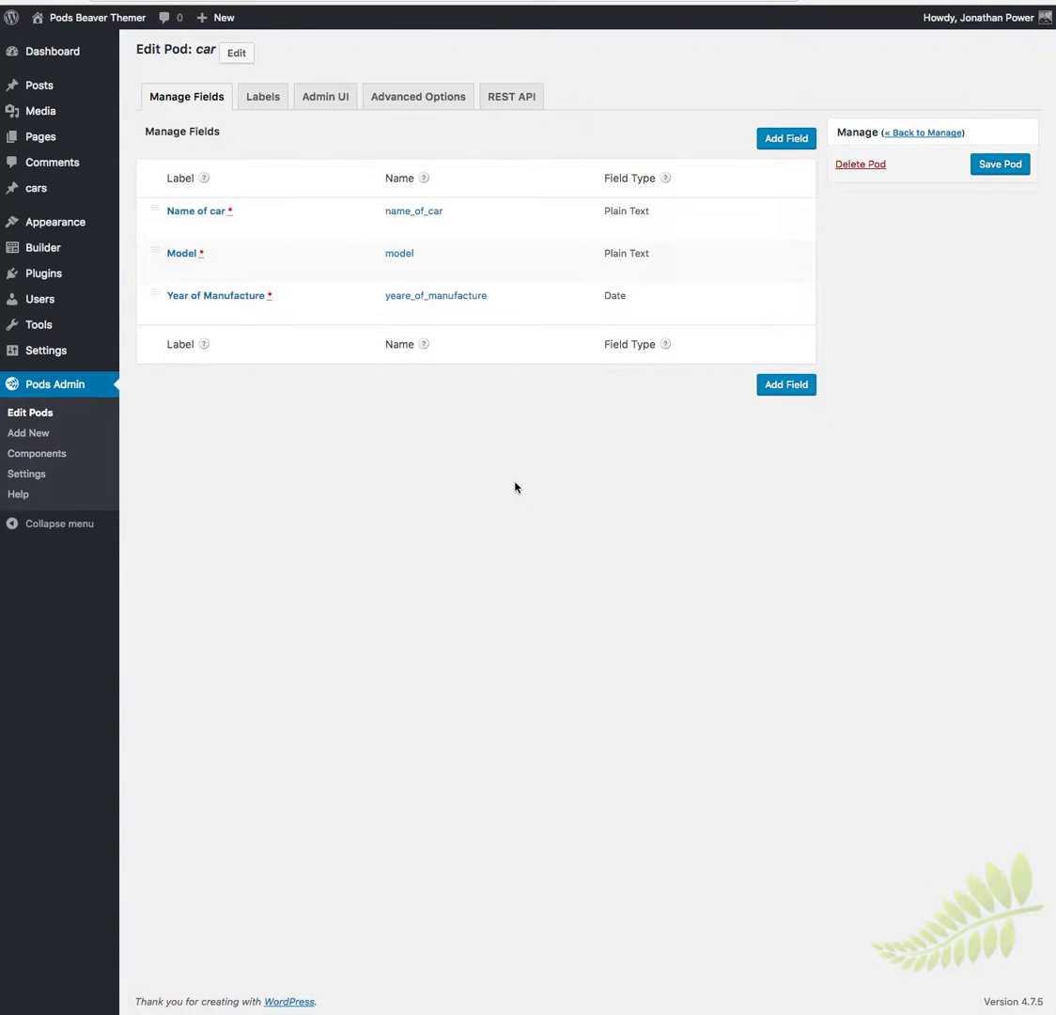
left_click(1000, 164)
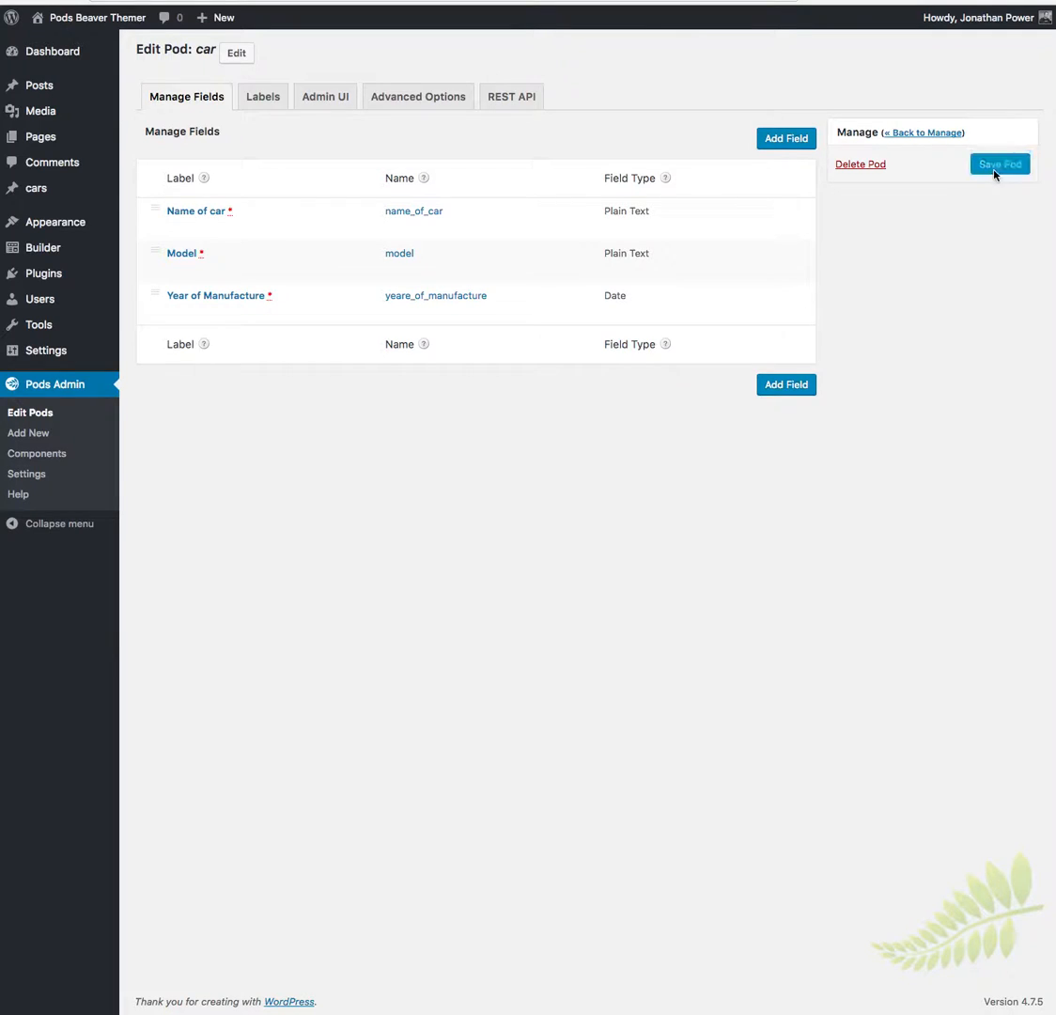
left_click(1000, 164)
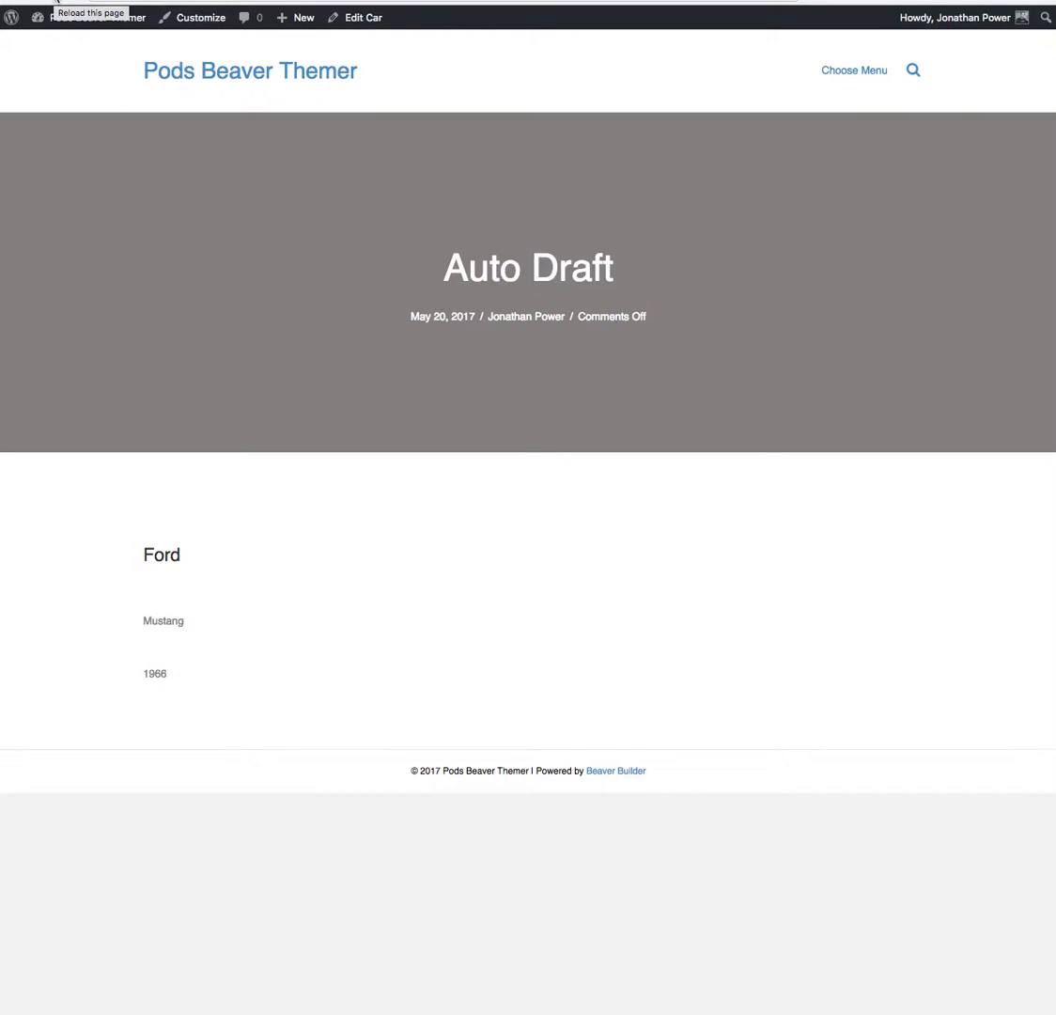
mouse_move(154, 656)
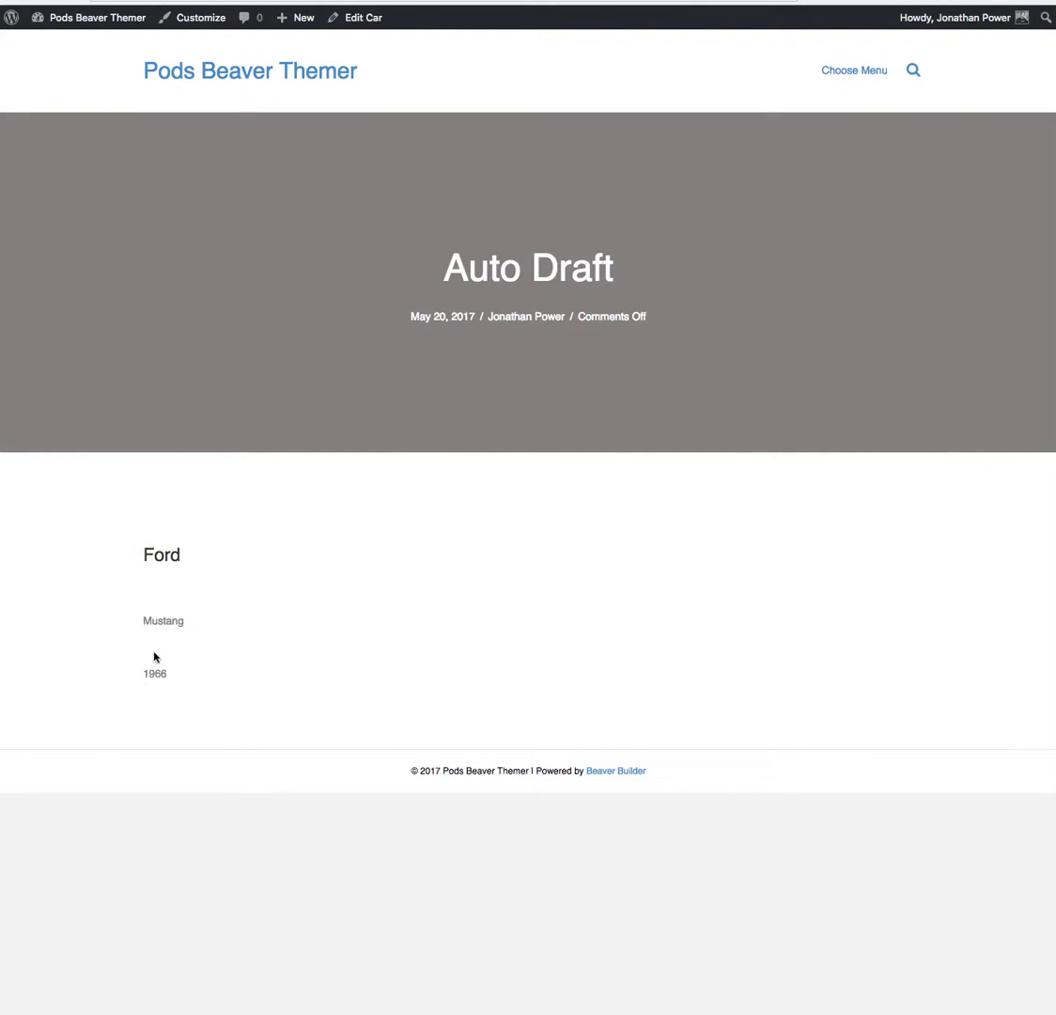
mouse_move(90, 511)
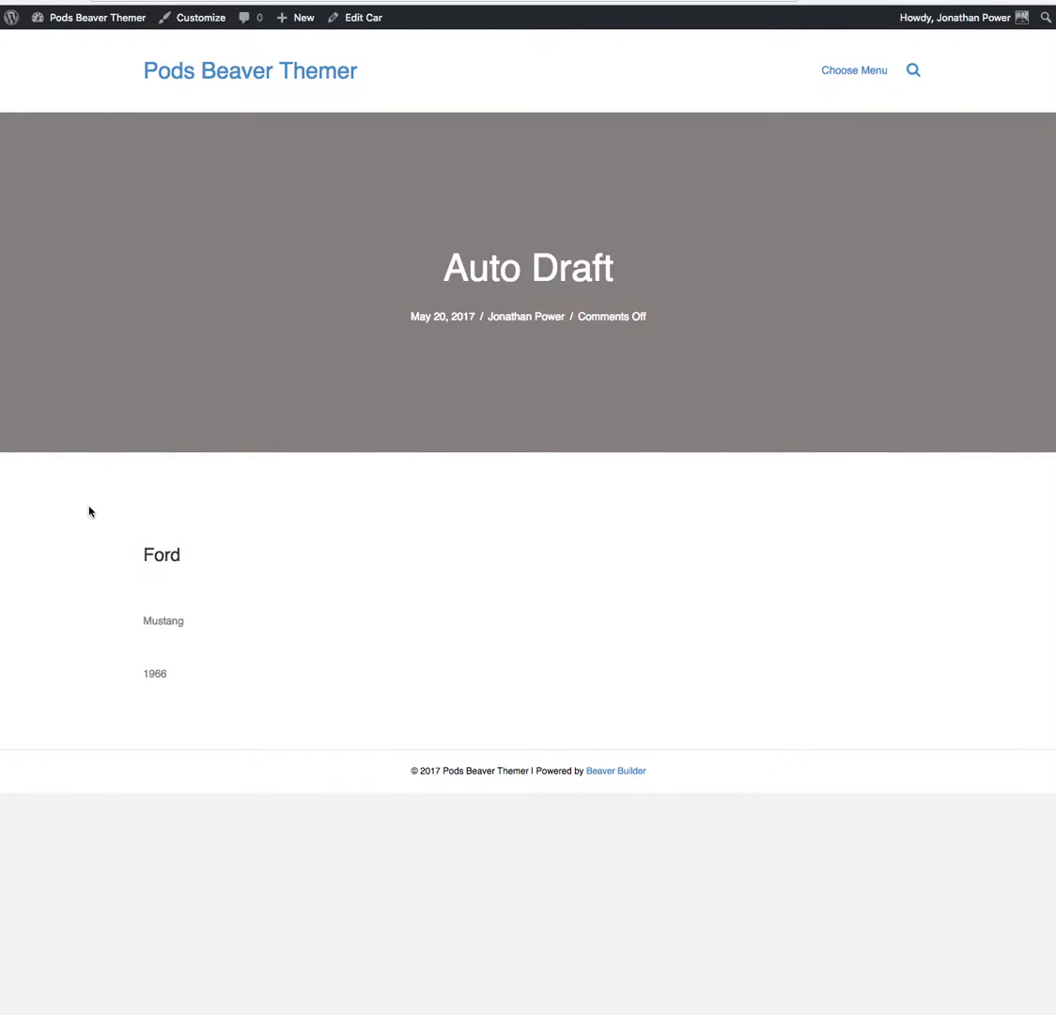
mouse_move(442, 592)
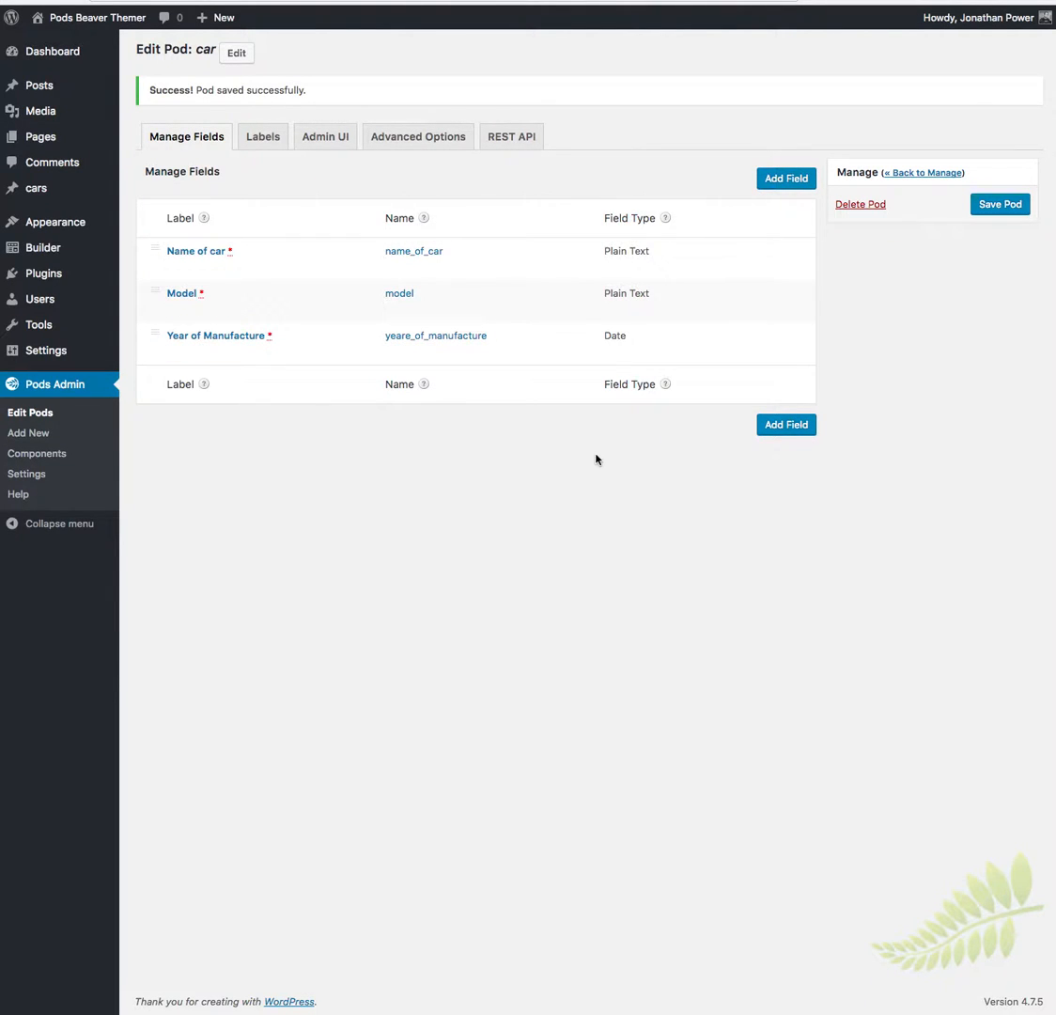
mouse_move(35, 188)
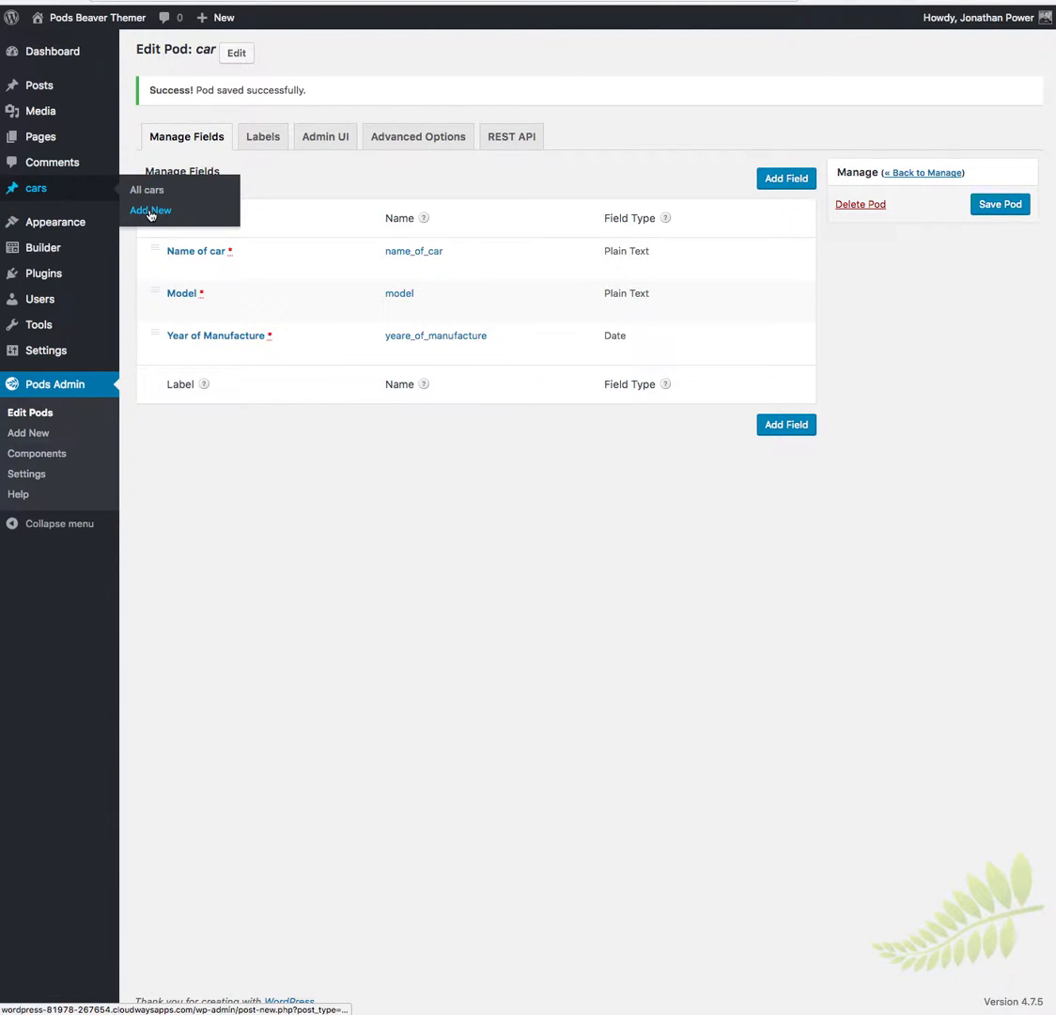
- Start a new car entry with name Fiat, model Uno and year of manufacture 1994
left_click(150, 210)
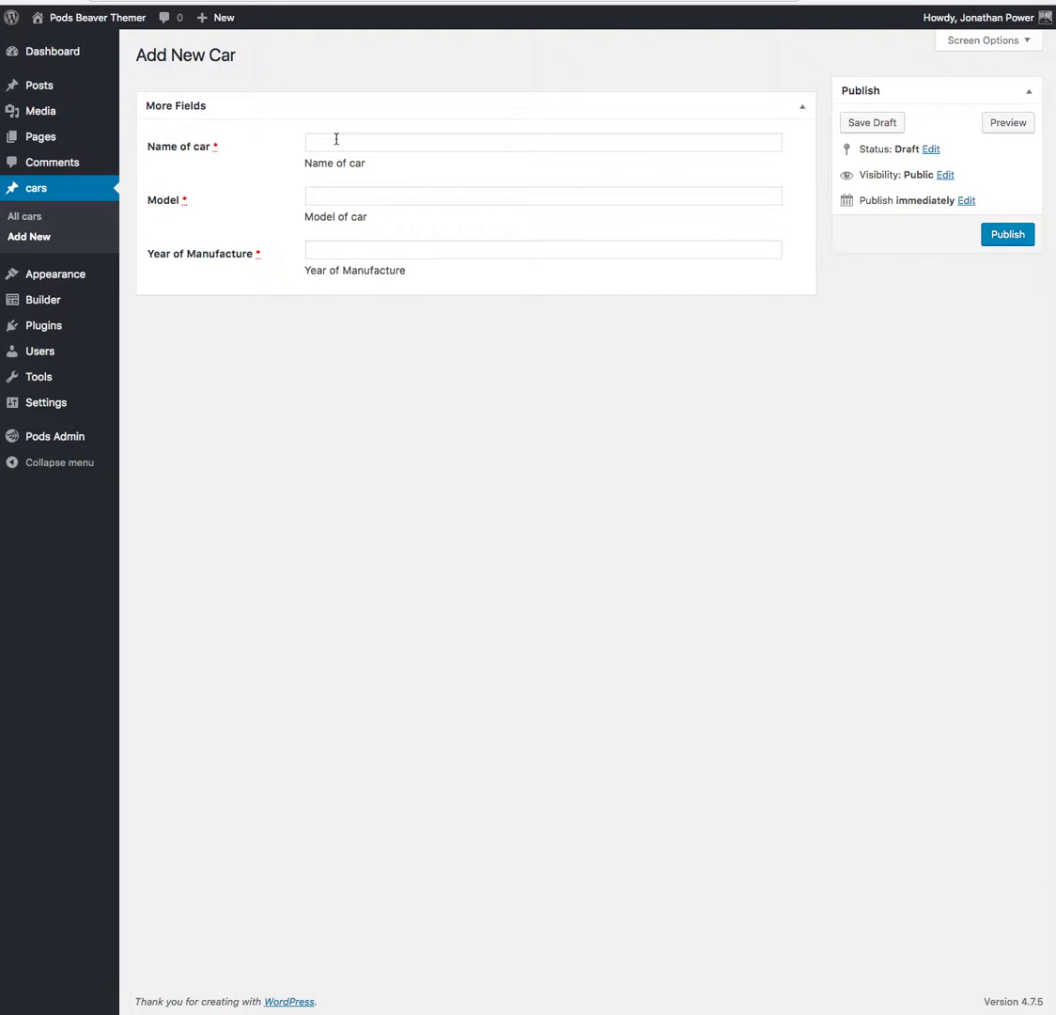
left_click(541, 143)
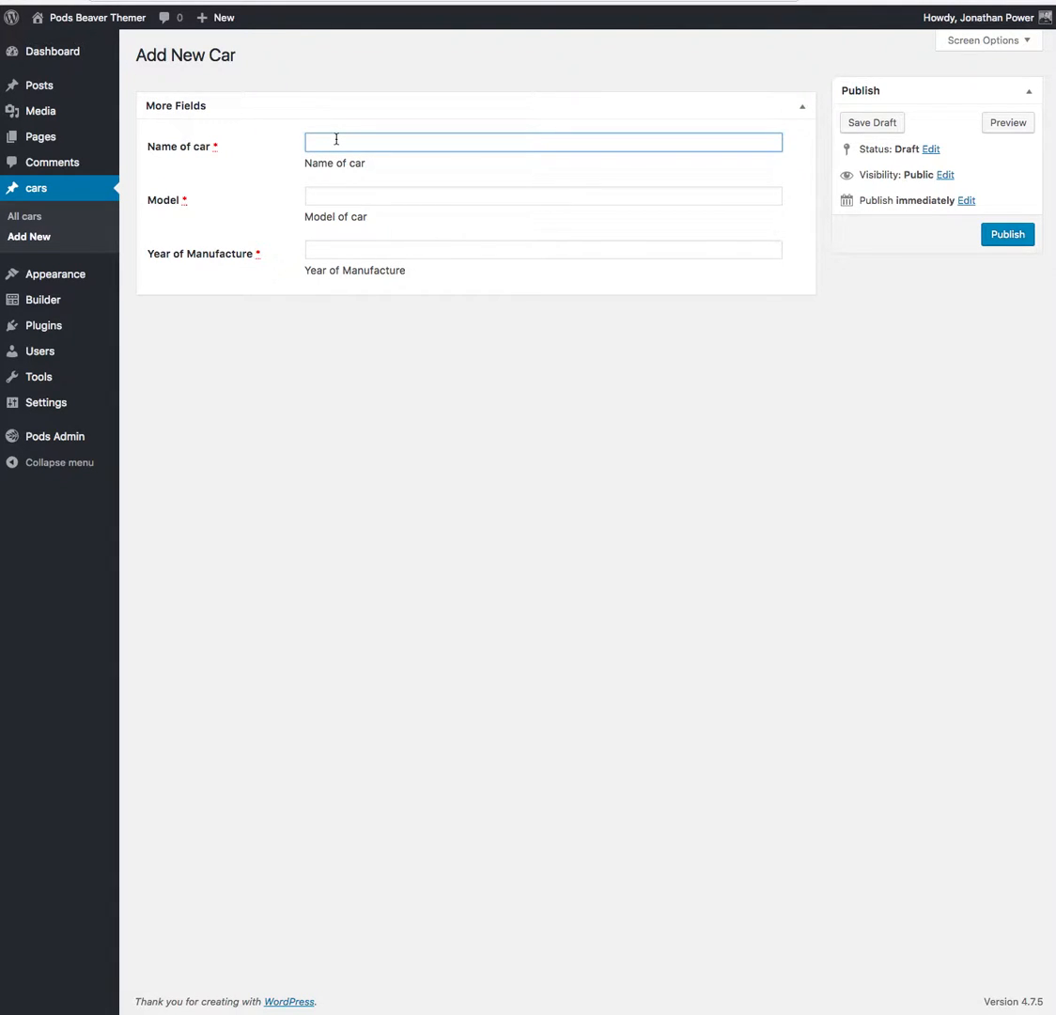
type("Fiat")
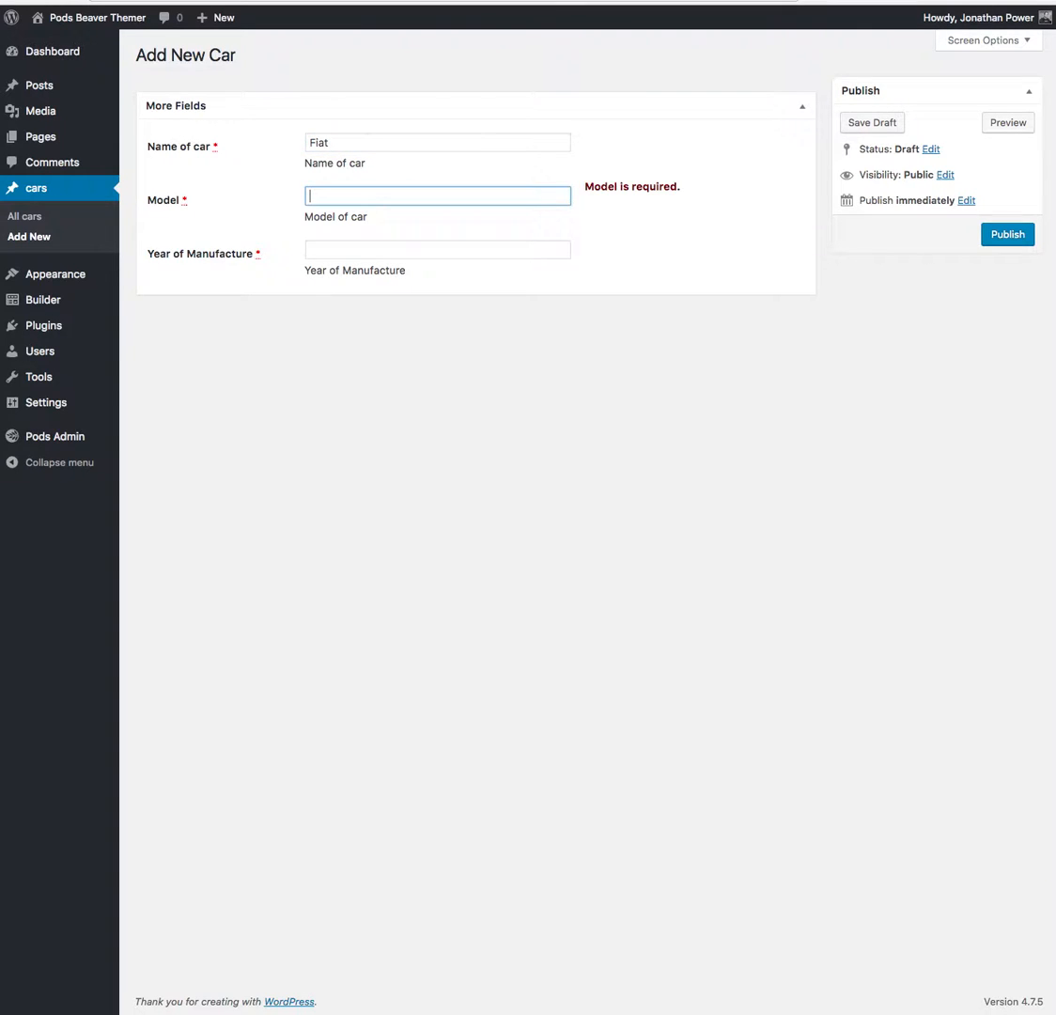
type("a")
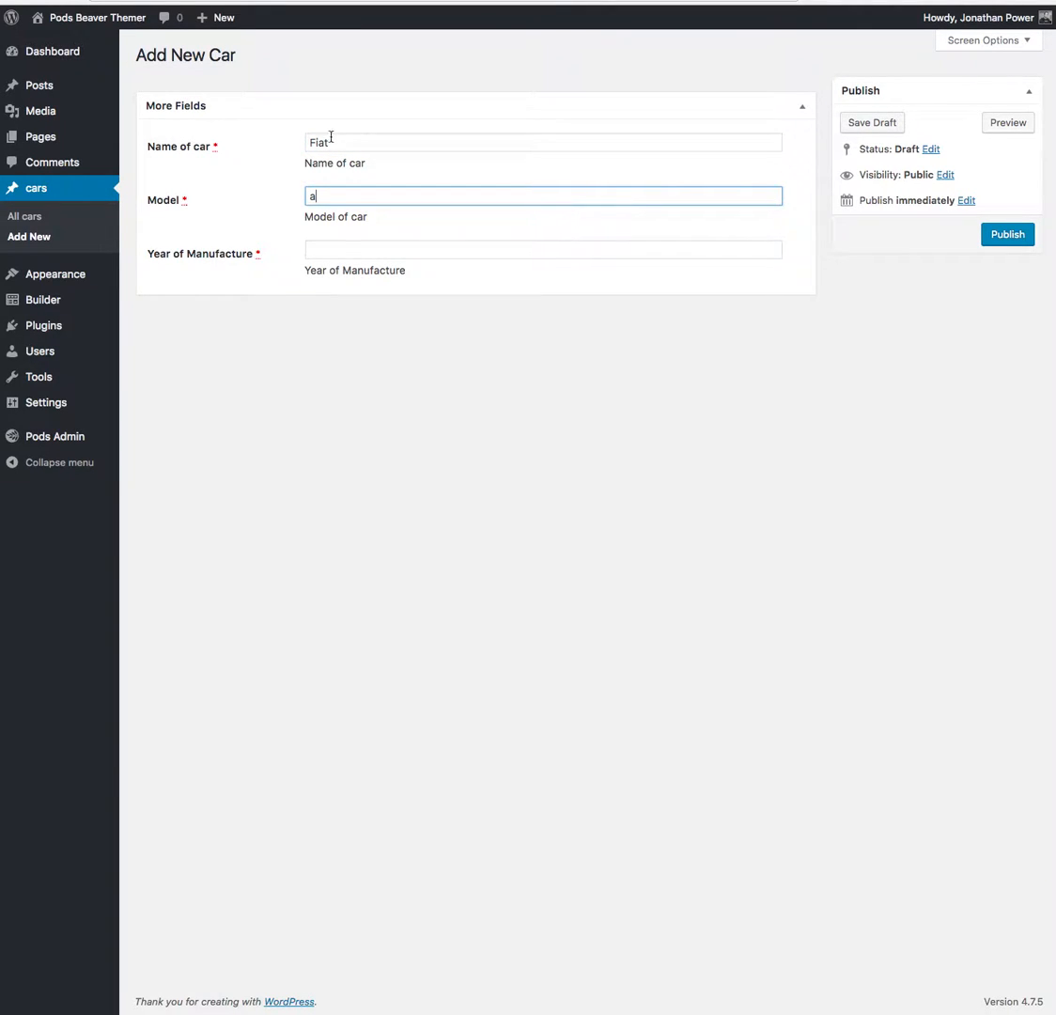
type("Uno")
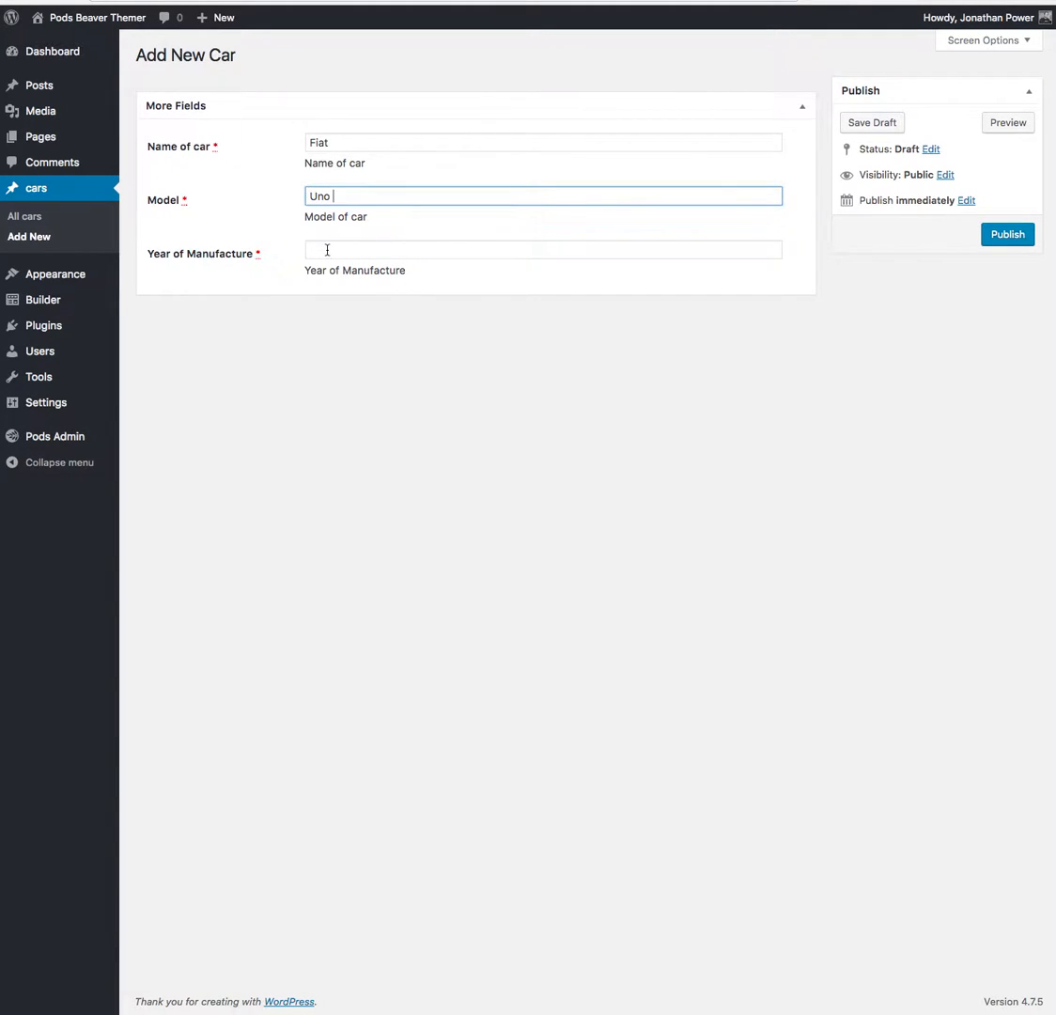
type("1994")
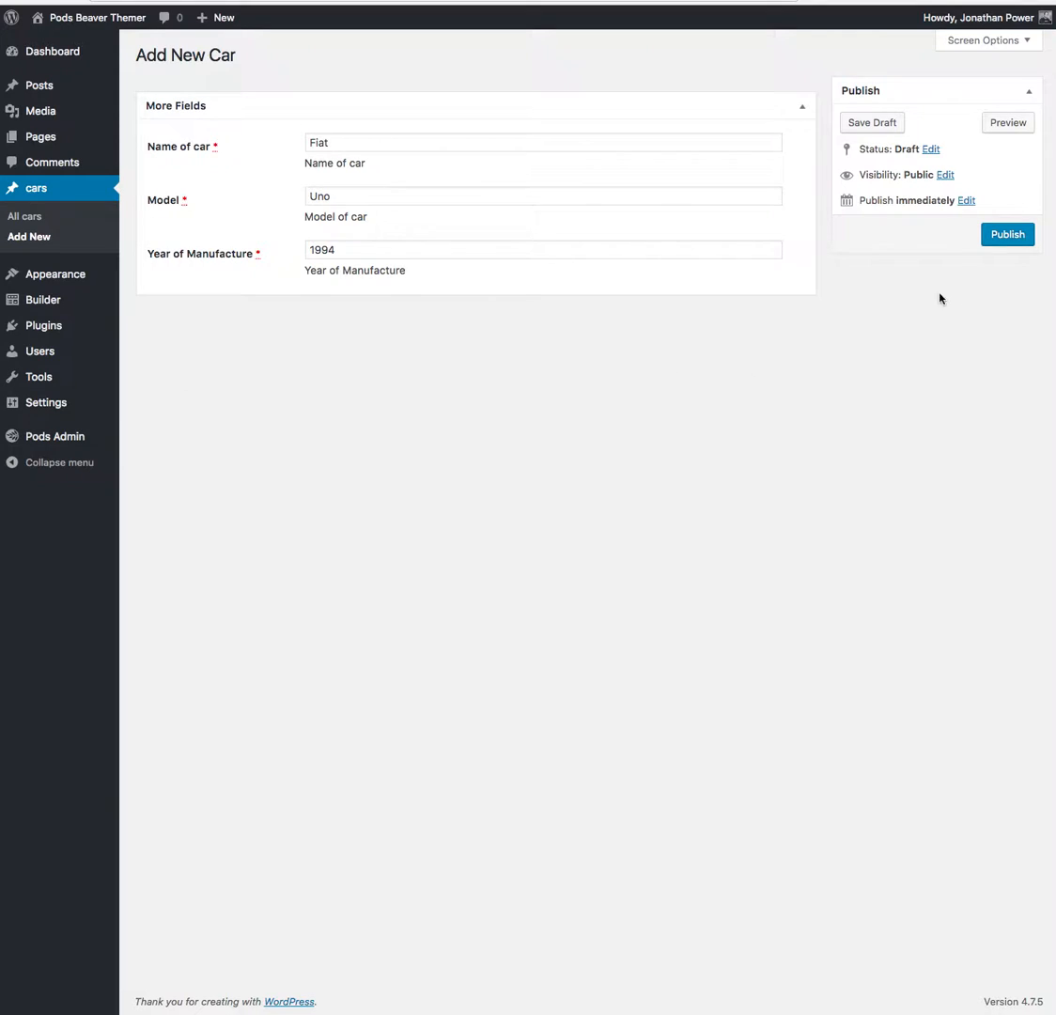
- Publish the Fiat car post and bring up options for its View Car link
left_click(1007, 235)
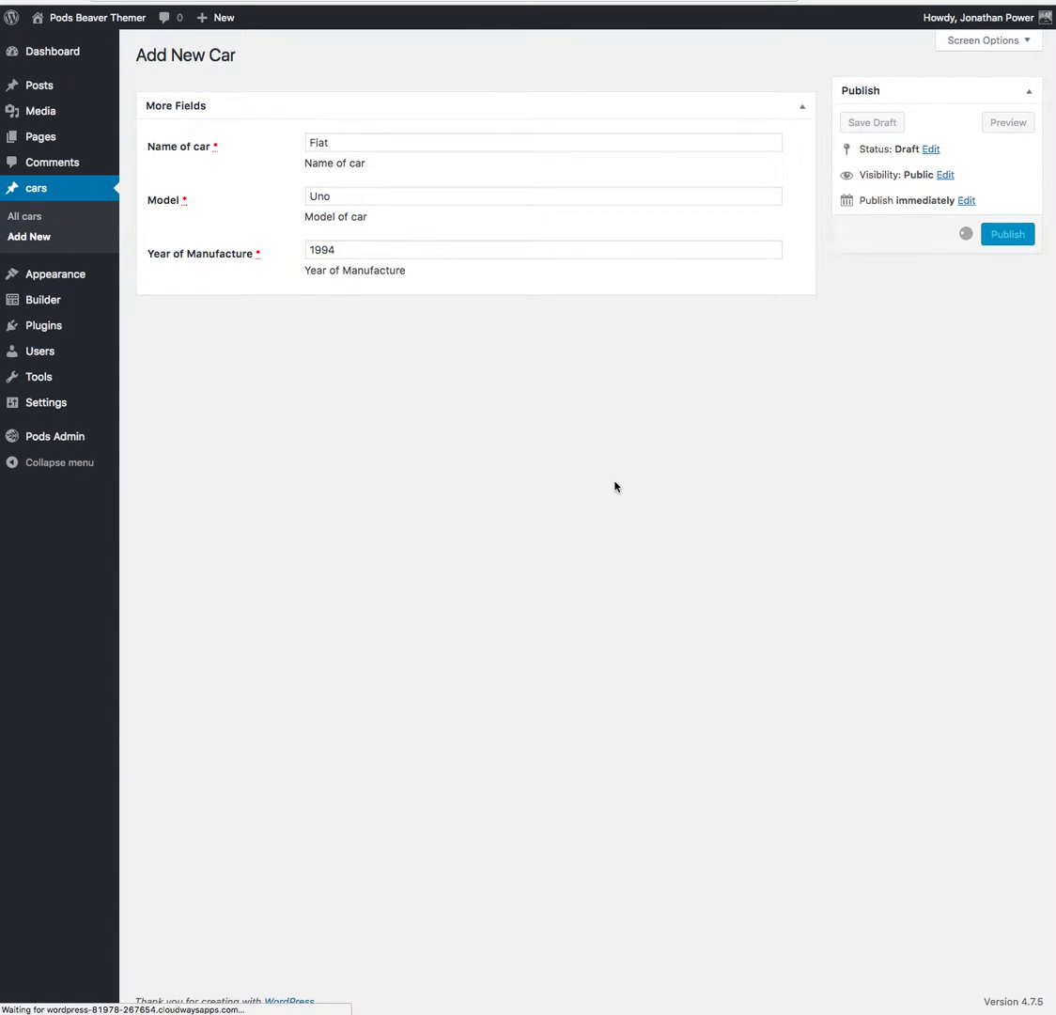
right_click(229, 86)
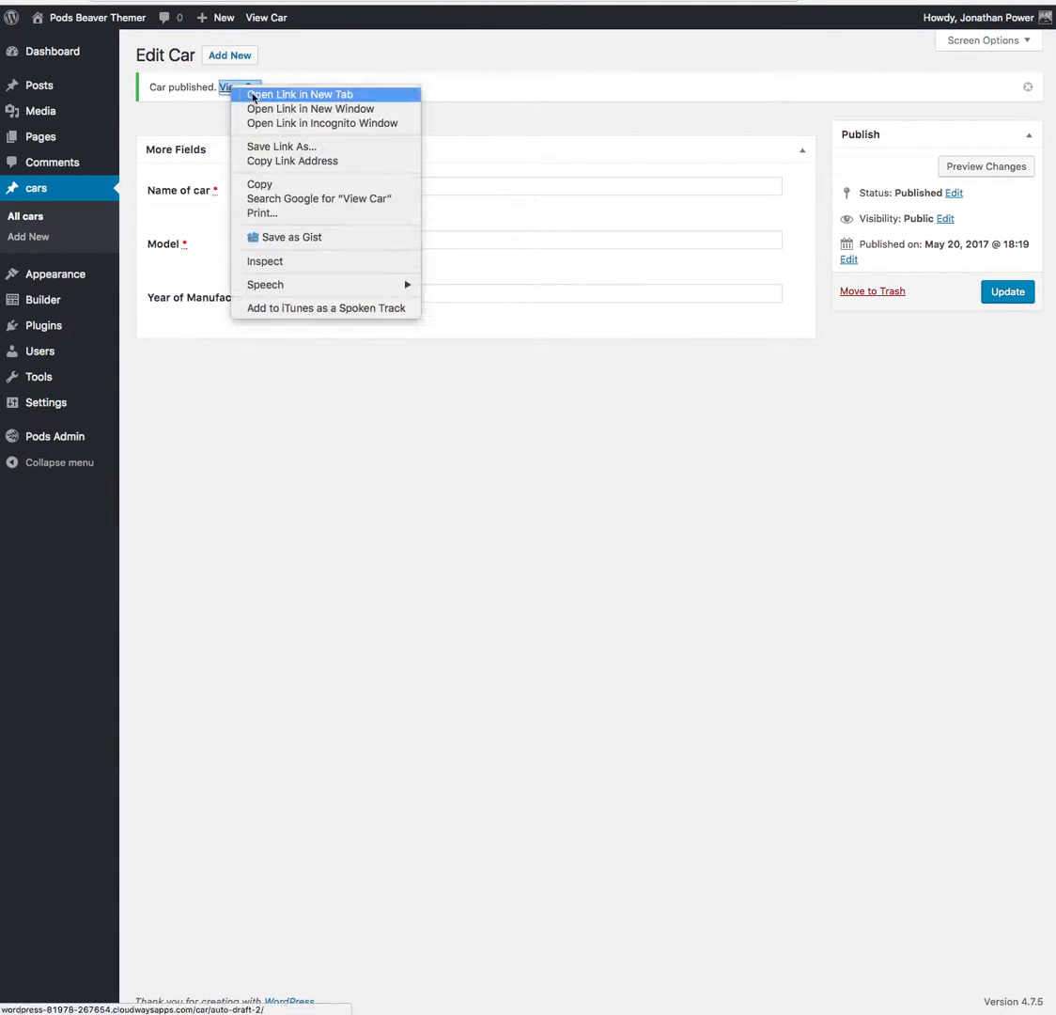
- View the Fiat Uno 1994 post in a new tab, follow the link to the Ford post, then return to the editor
left_click(299, 94)
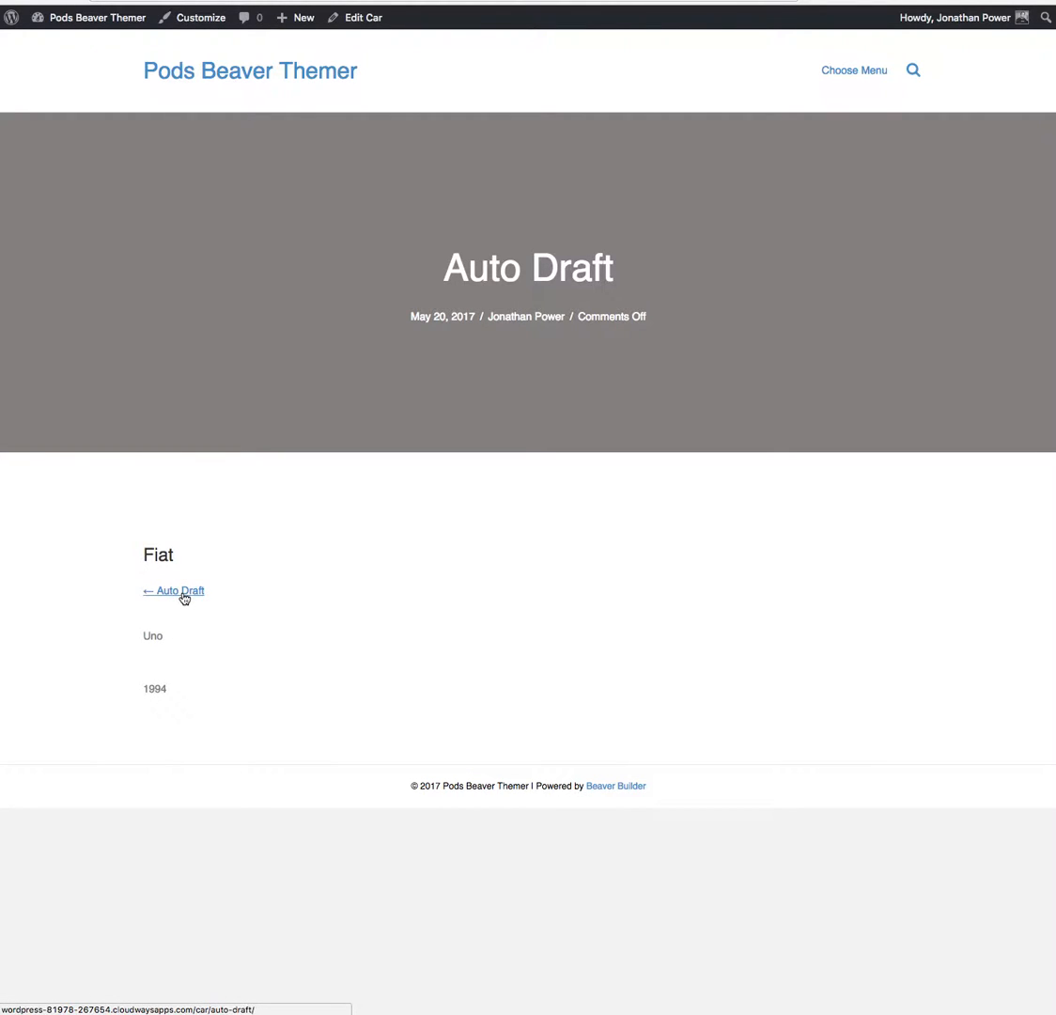
left_click(179, 591)
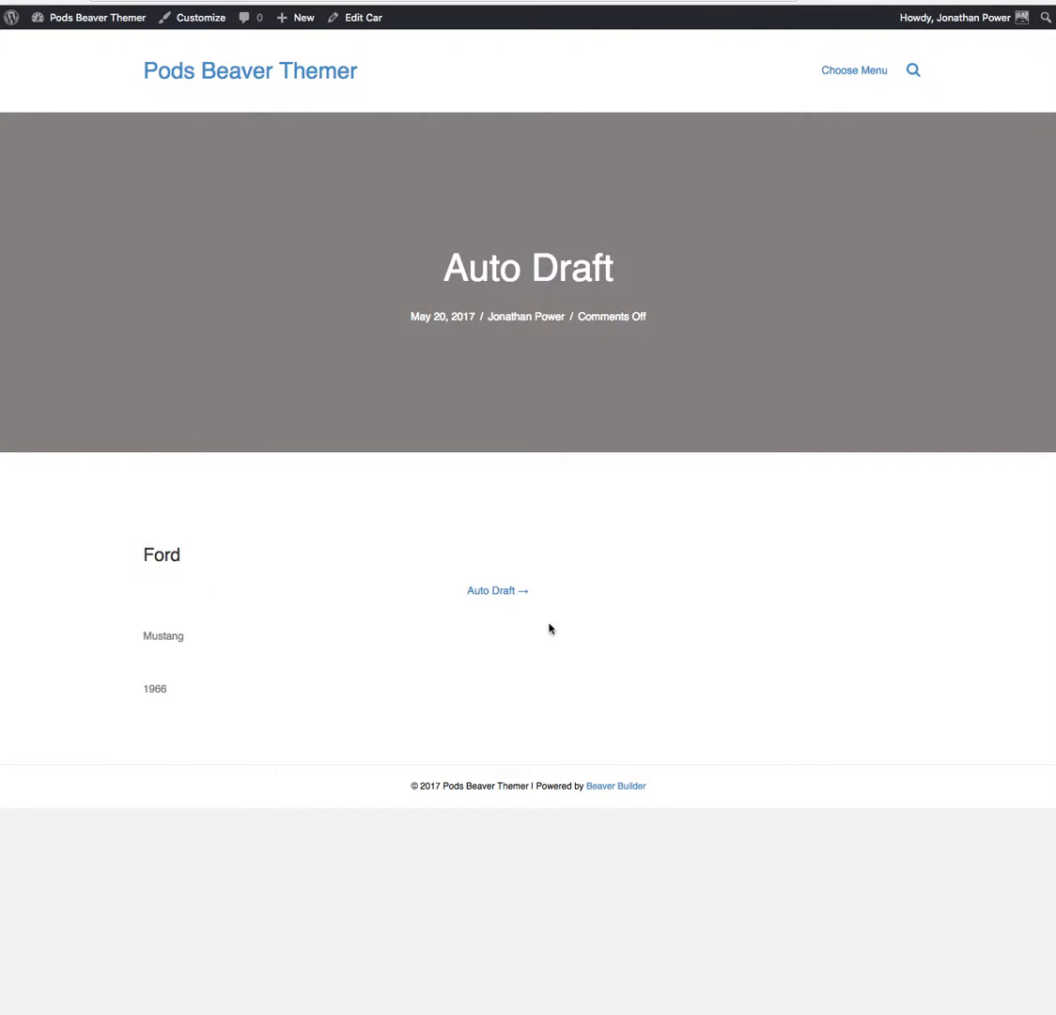
left_click(496, 591)
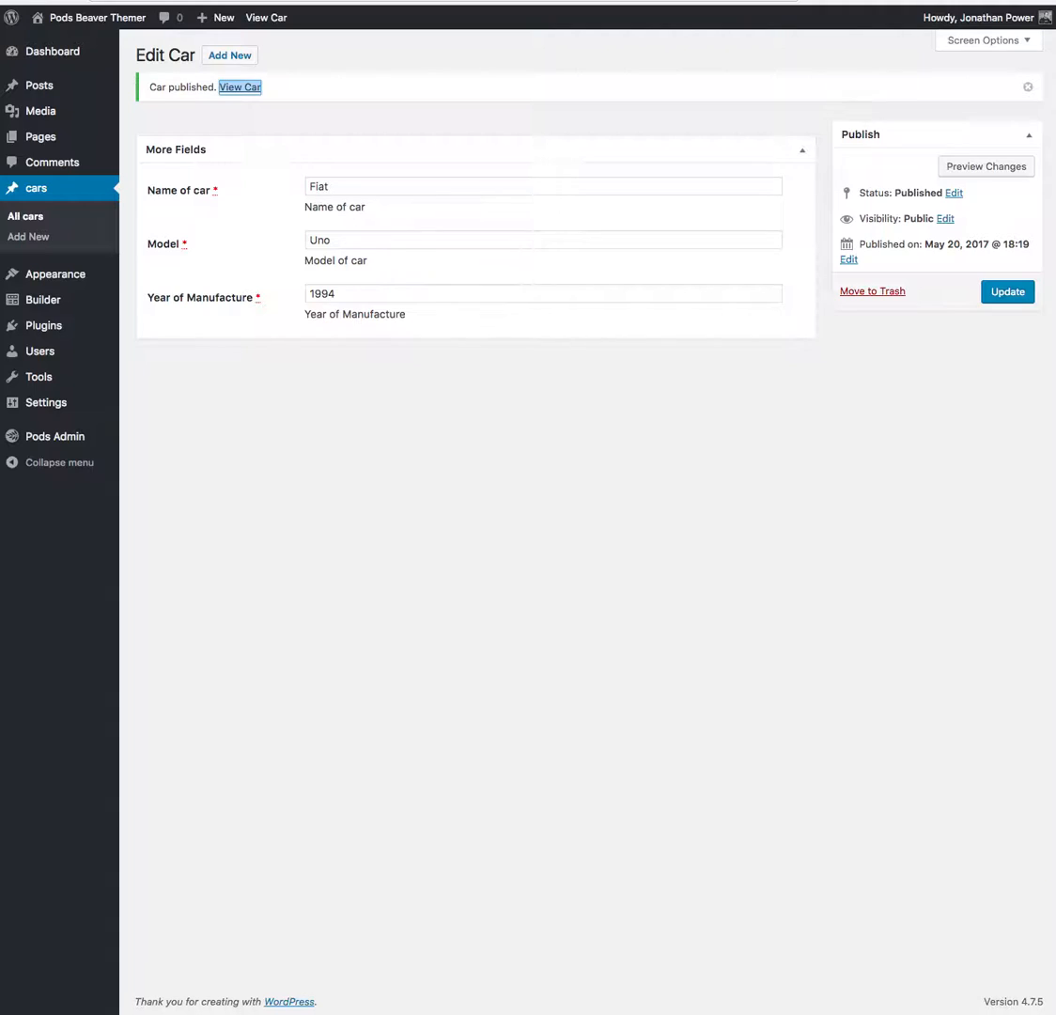
mouse_move(366, 488)
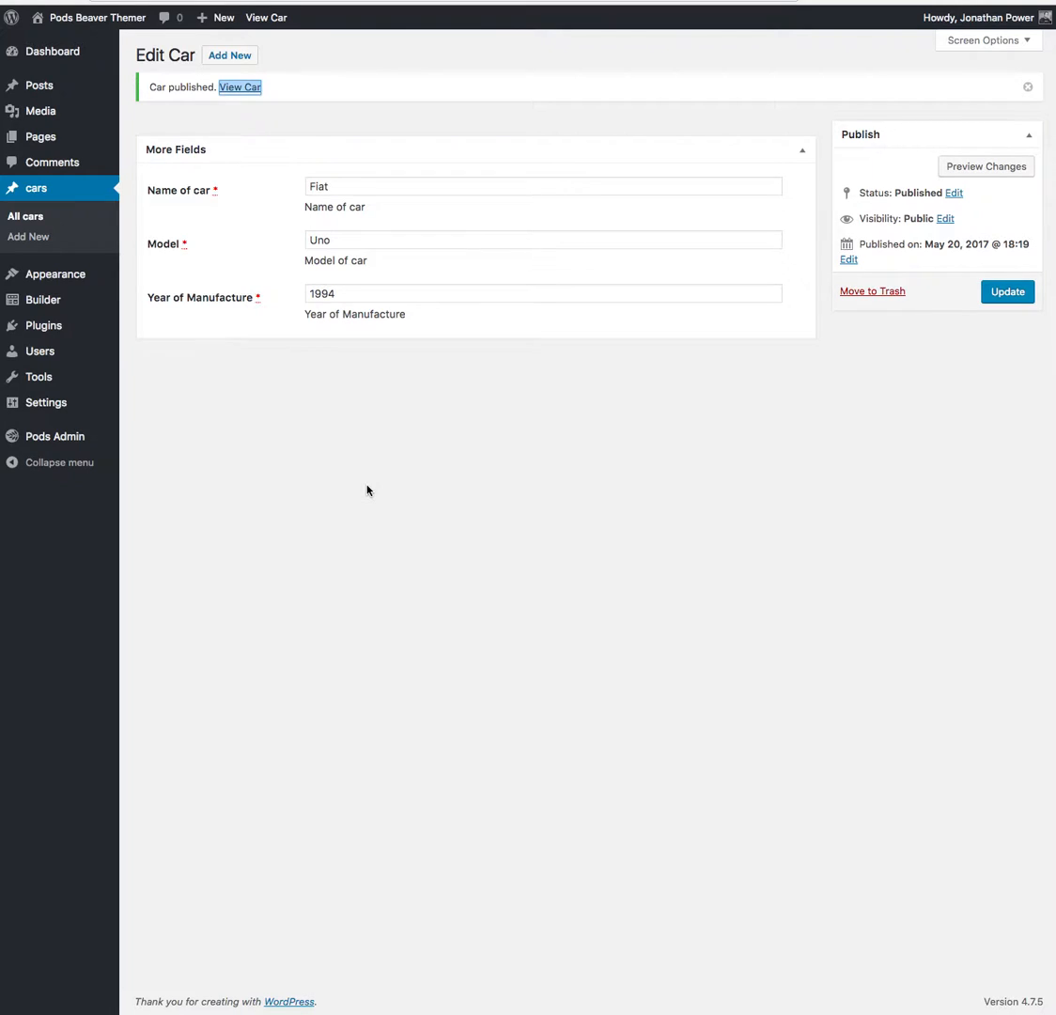
mouse_move(348, 485)
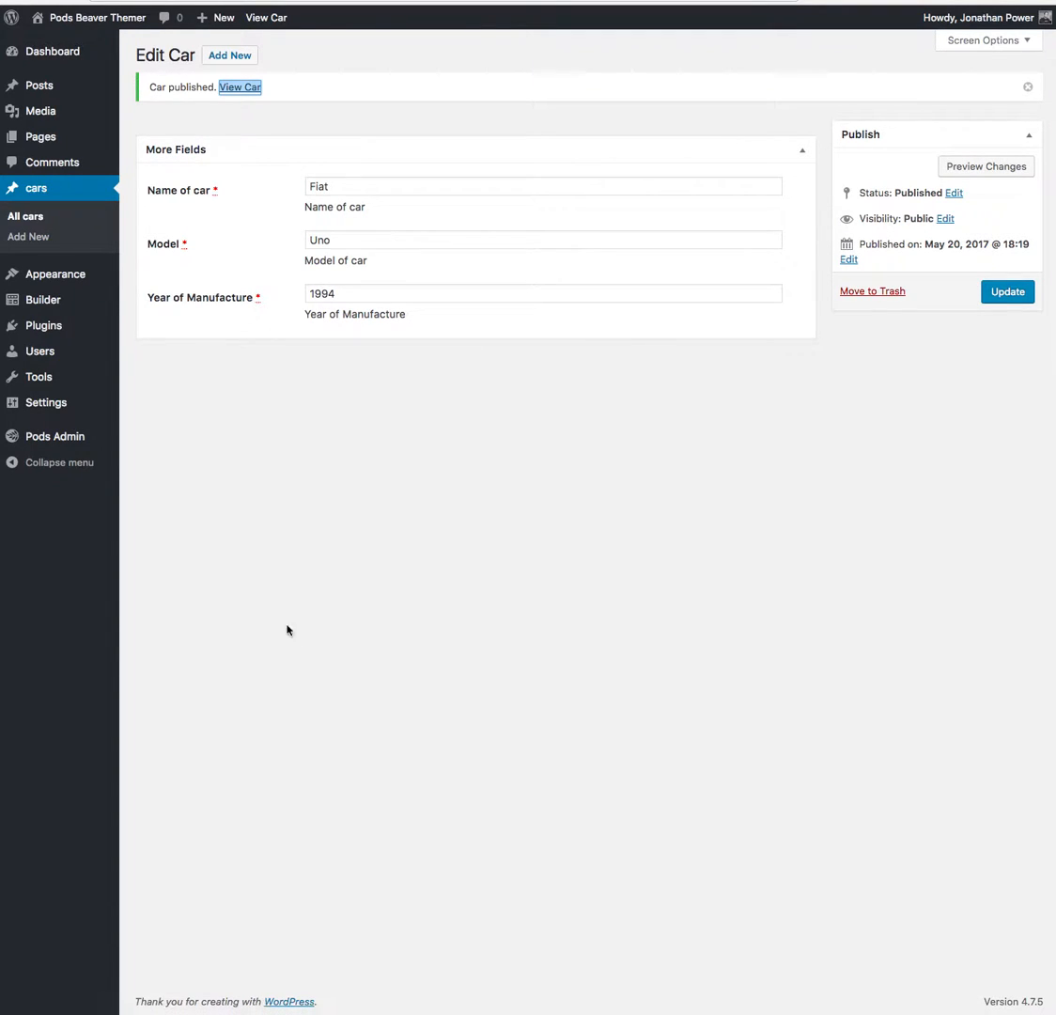
mouse_move(470, 478)
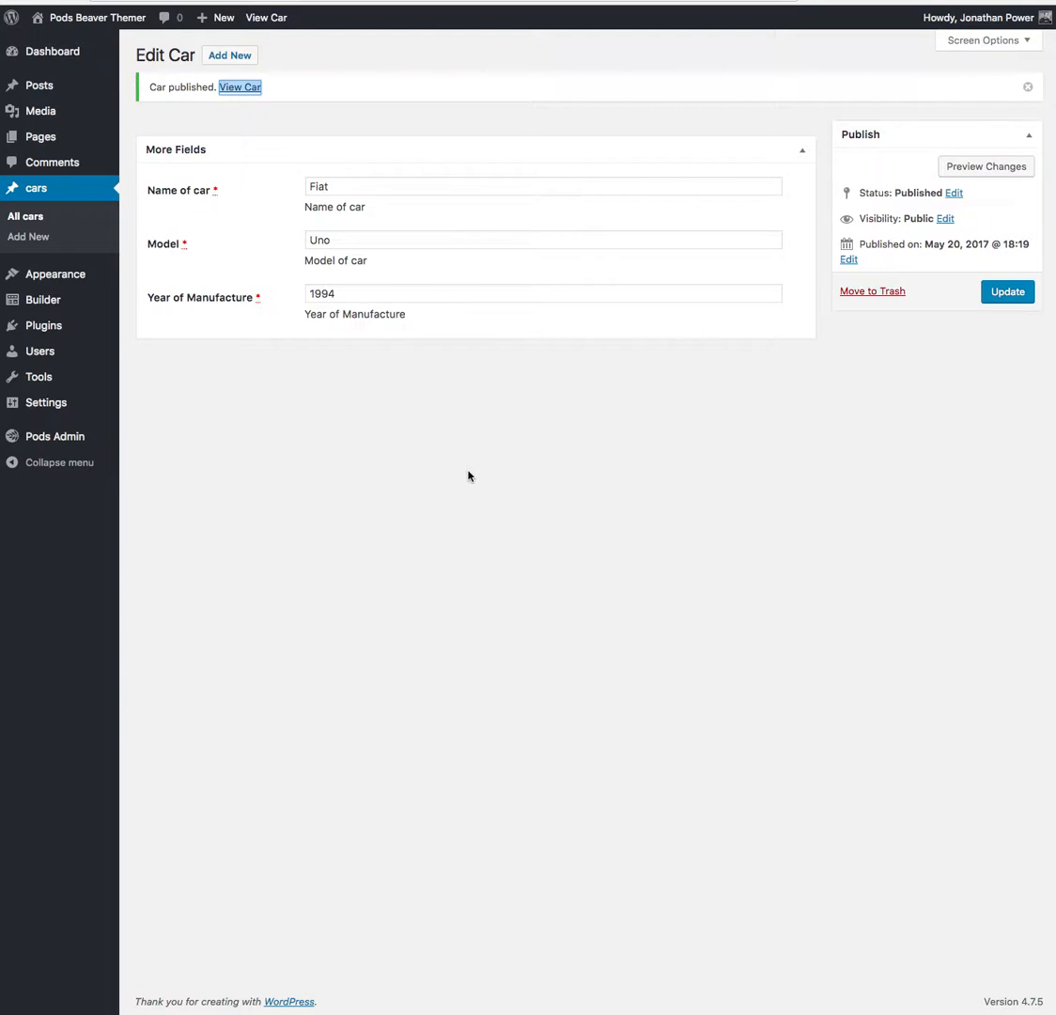
mouse_move(395, 491)
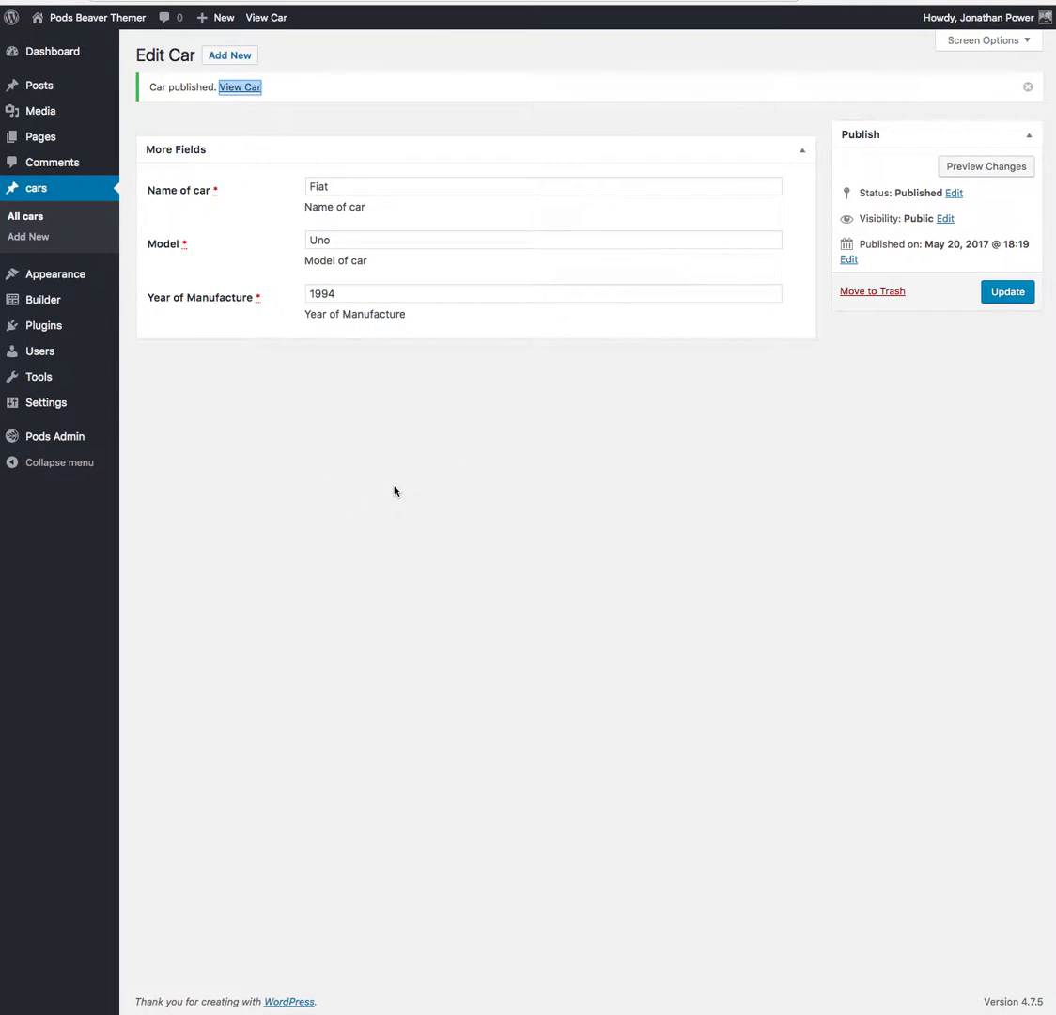
mouse_move(387, 482)
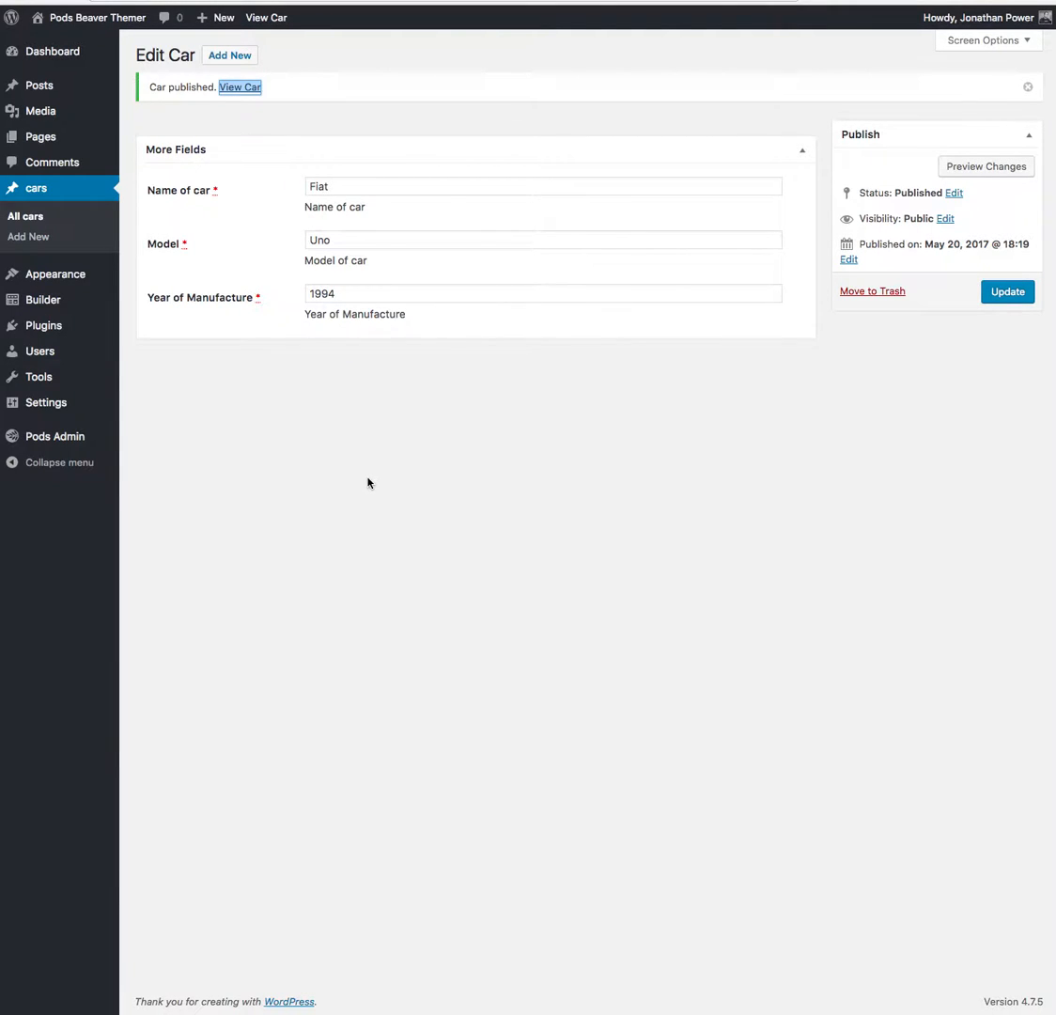
mouse_move(319, 427)
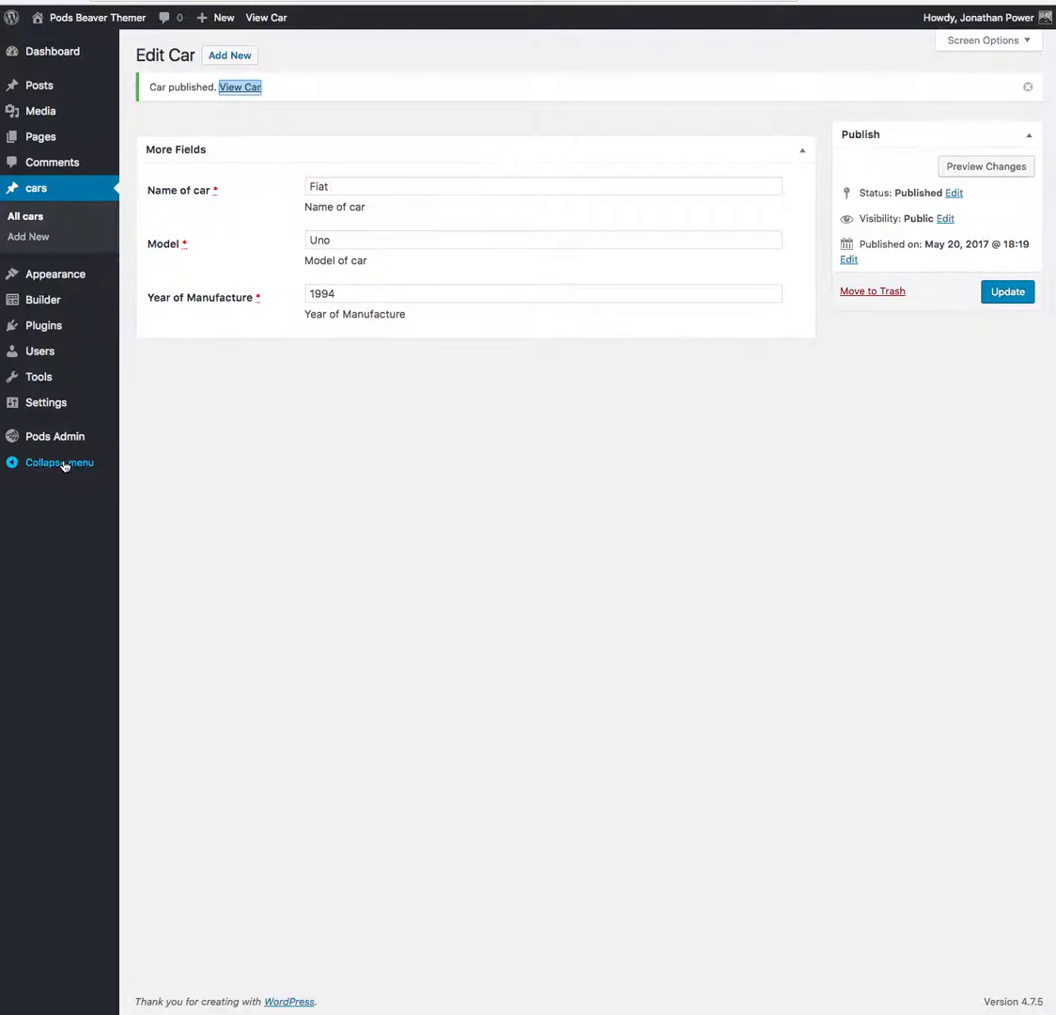
mouse_move(39, 350)
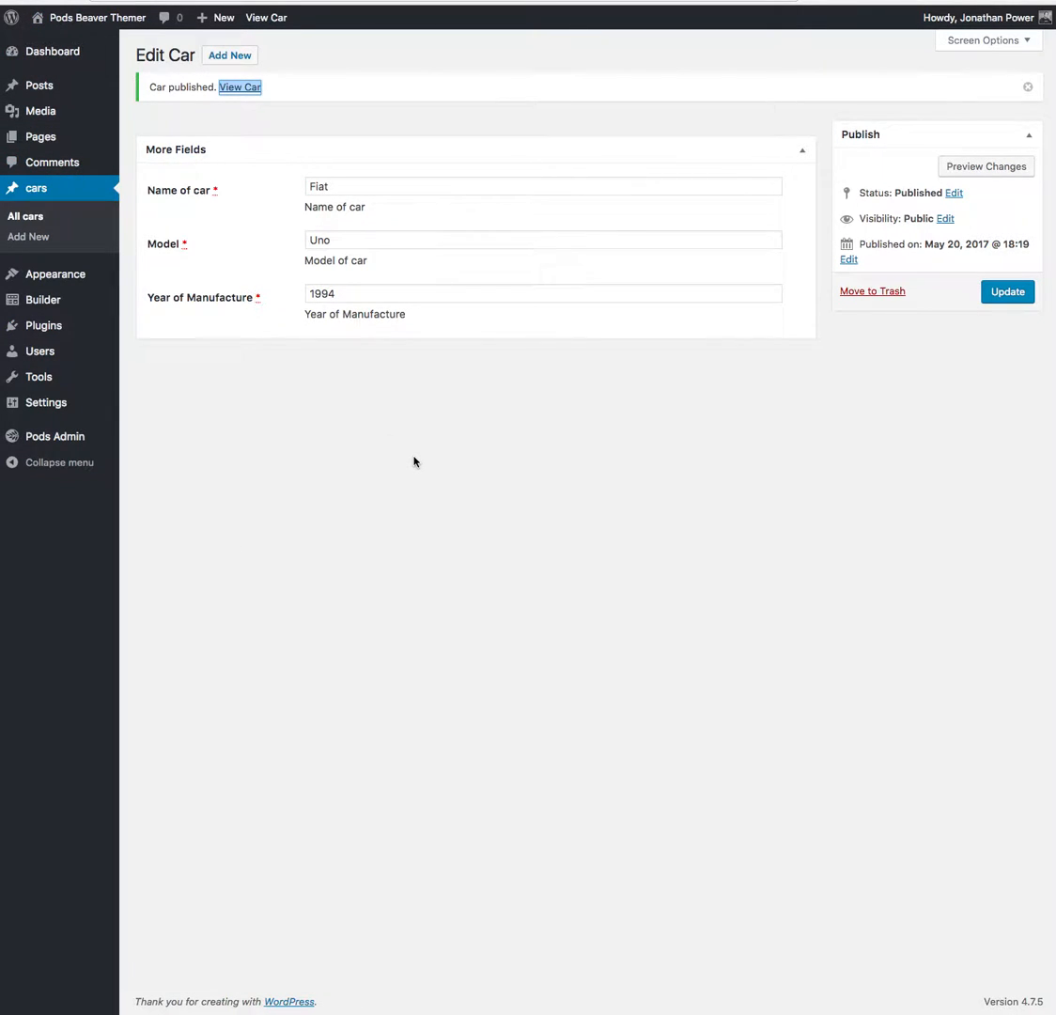
mouse_move(515, 443)
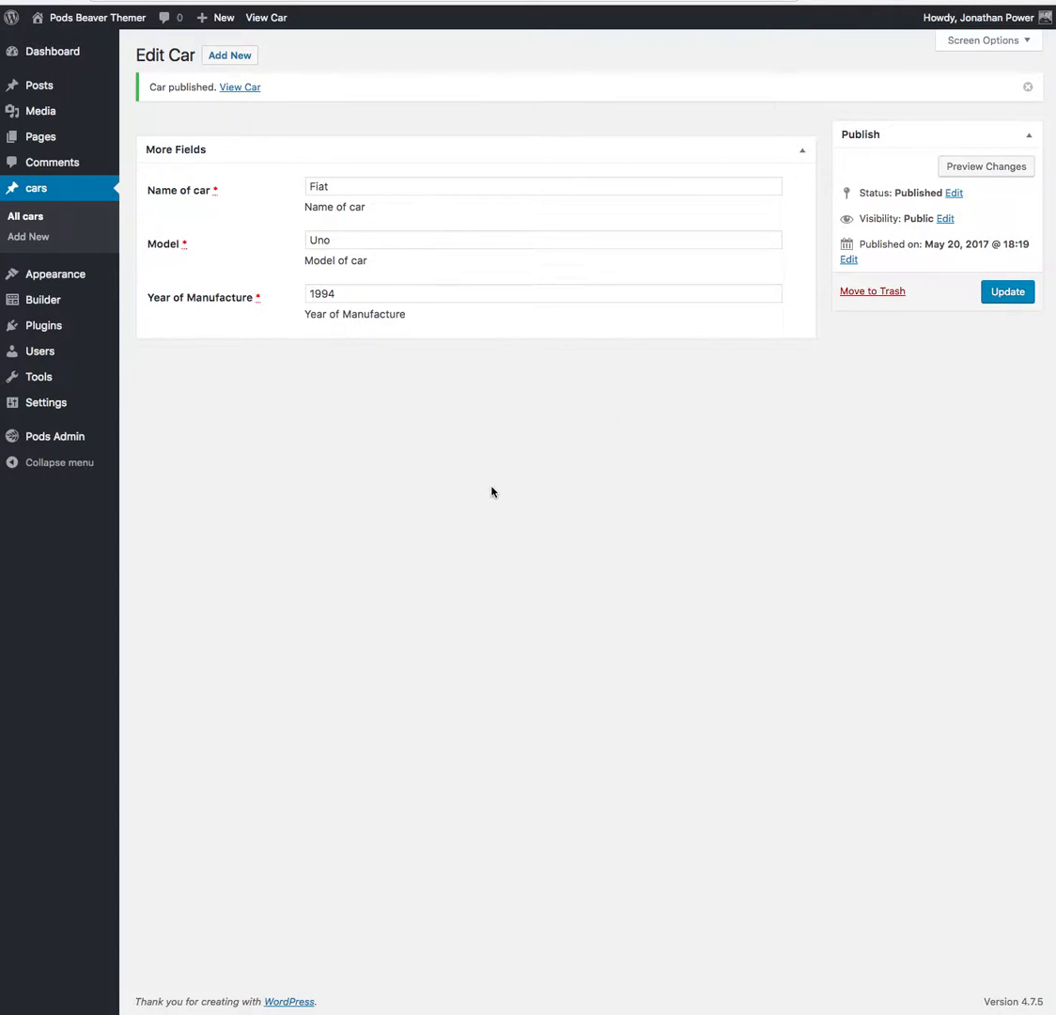
mouse_move(477, 496)
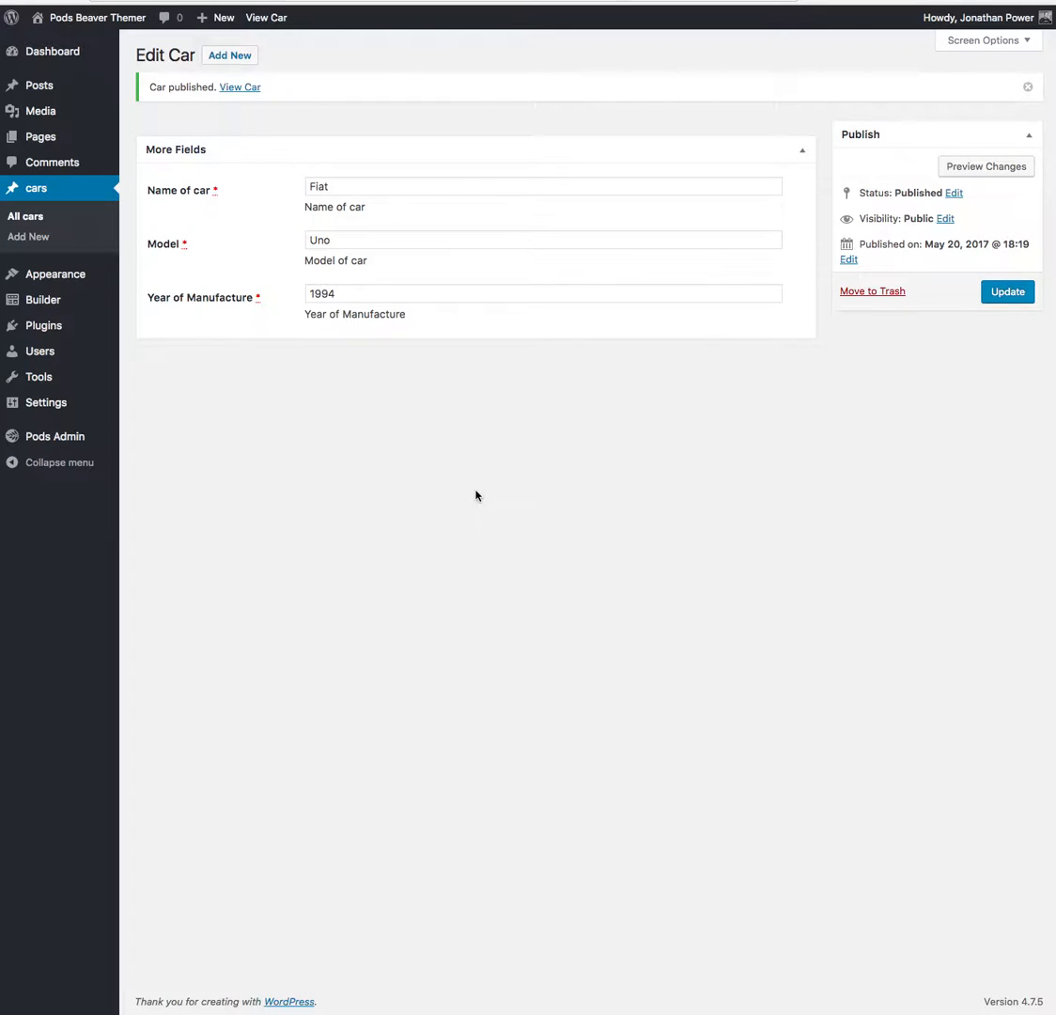
mouse_move(451, 485)
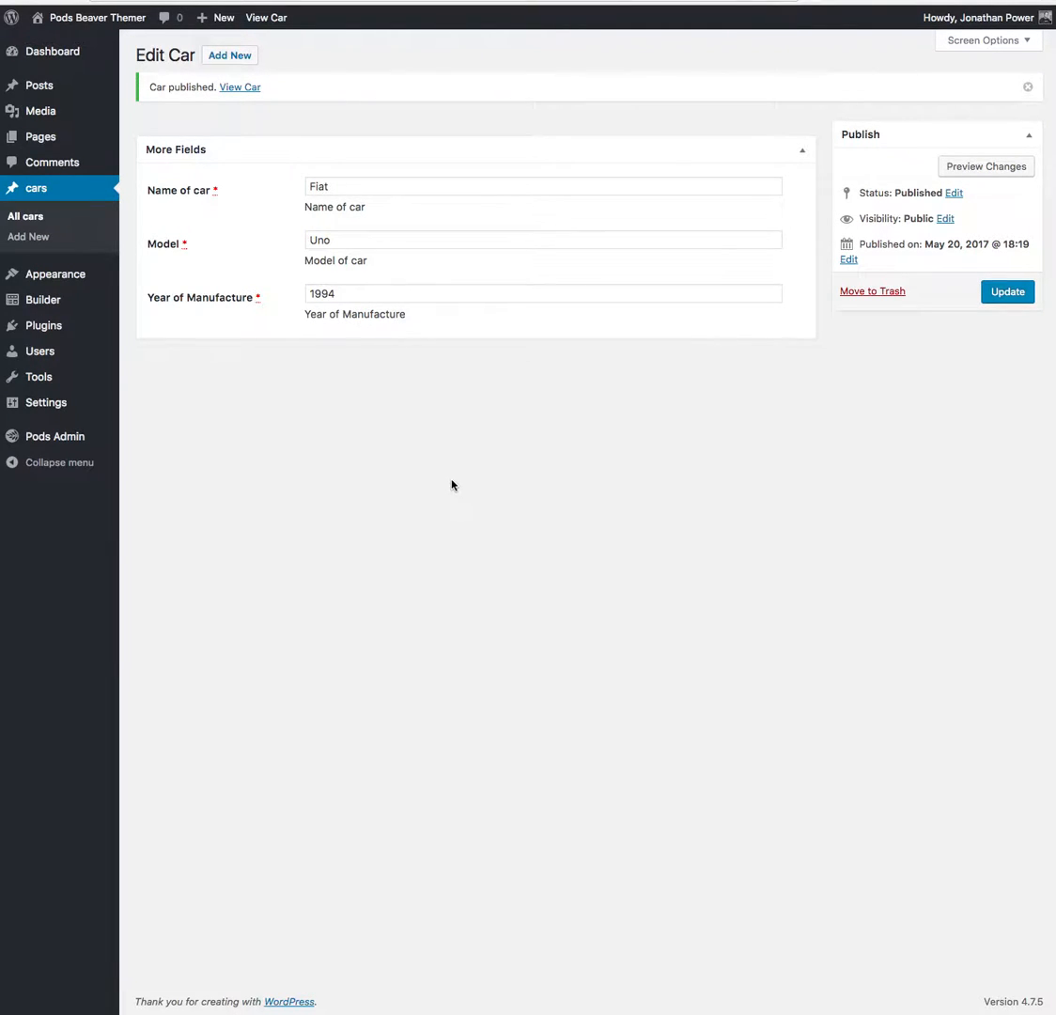